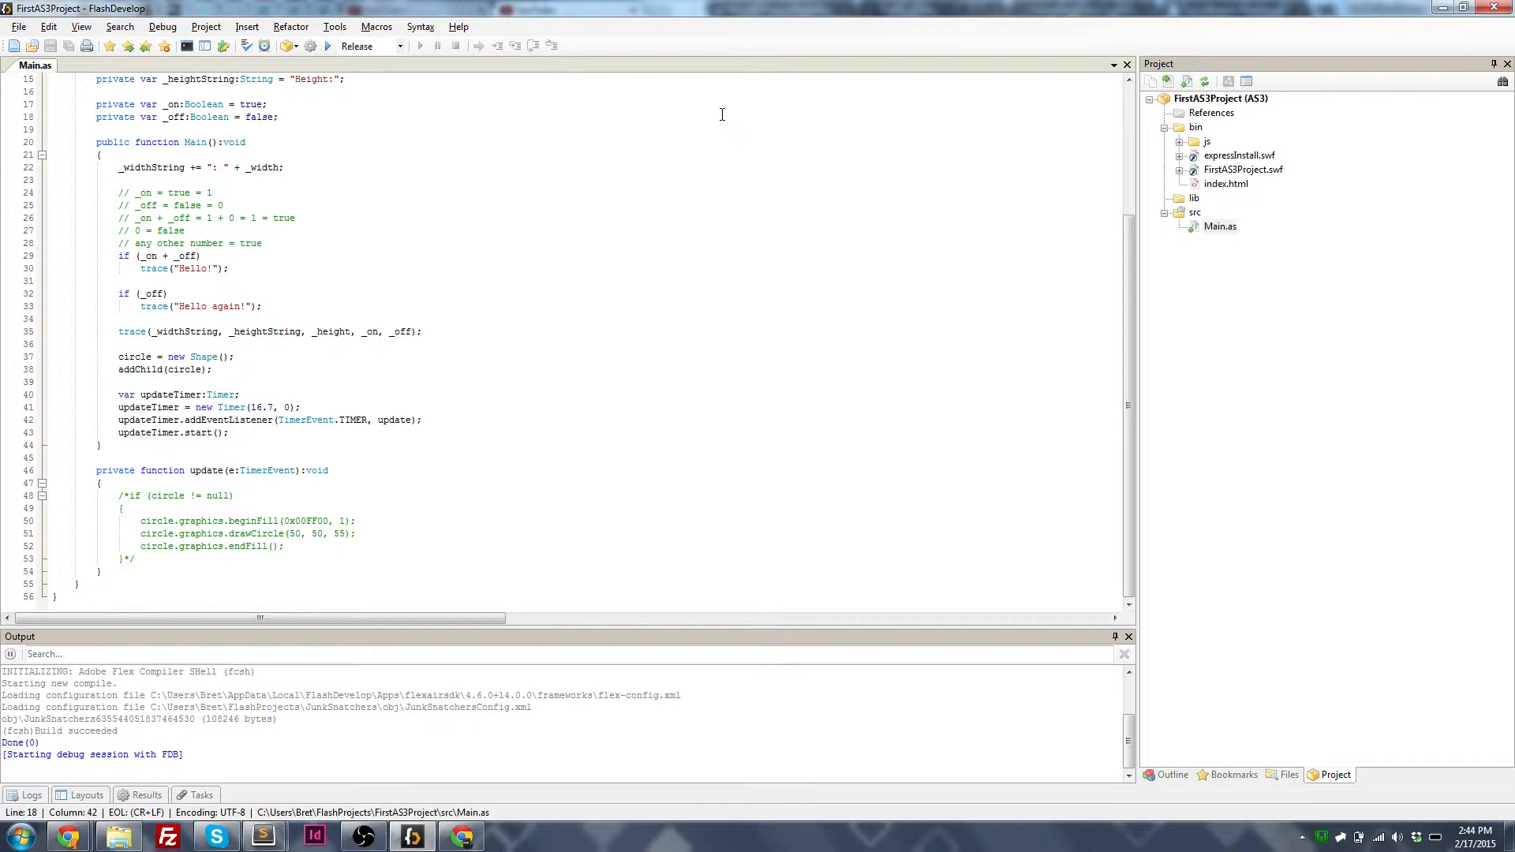
Step: Select the old constructor body code in Main.as for removal
{"action": "left_click", "coordinate": [281, 116]}
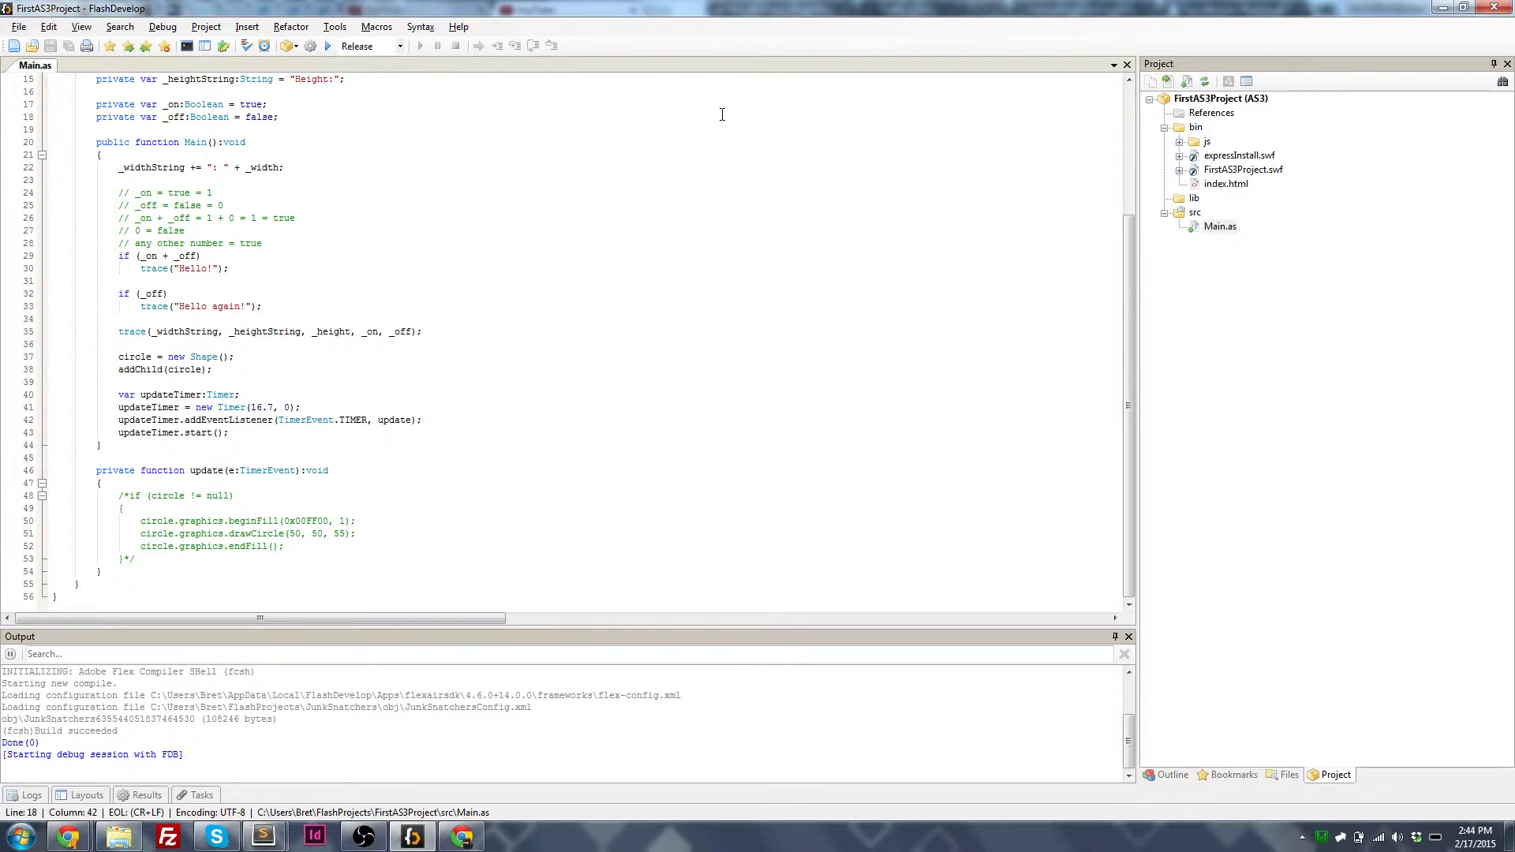
{"action": "scroll", "scroll_direction": "up", "scroll_amount": 3}
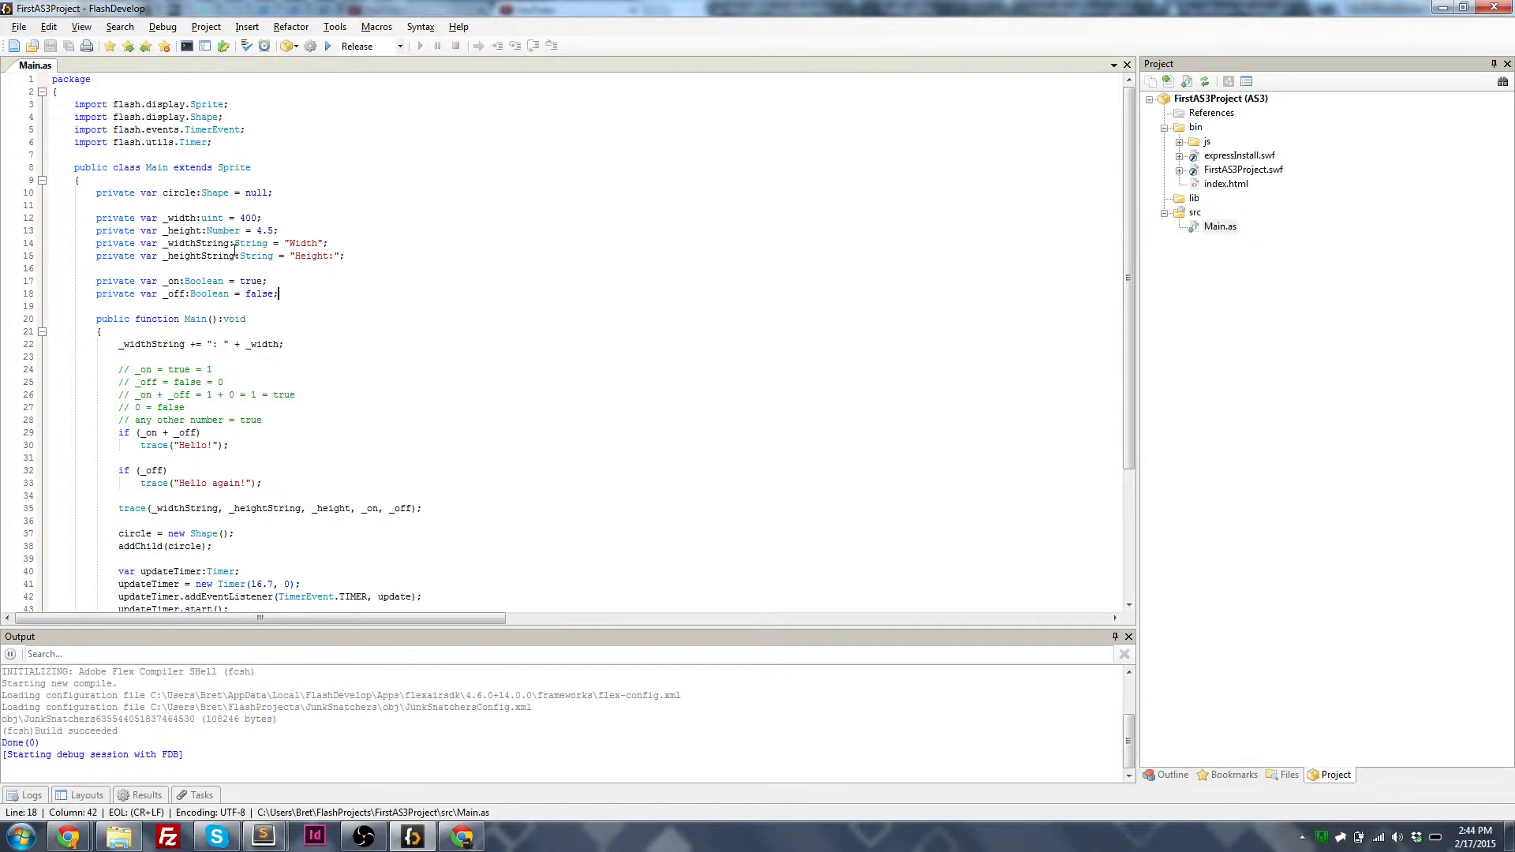
{"action": "scroll", "scroll_direction": "down", "scroll_amount": 3}
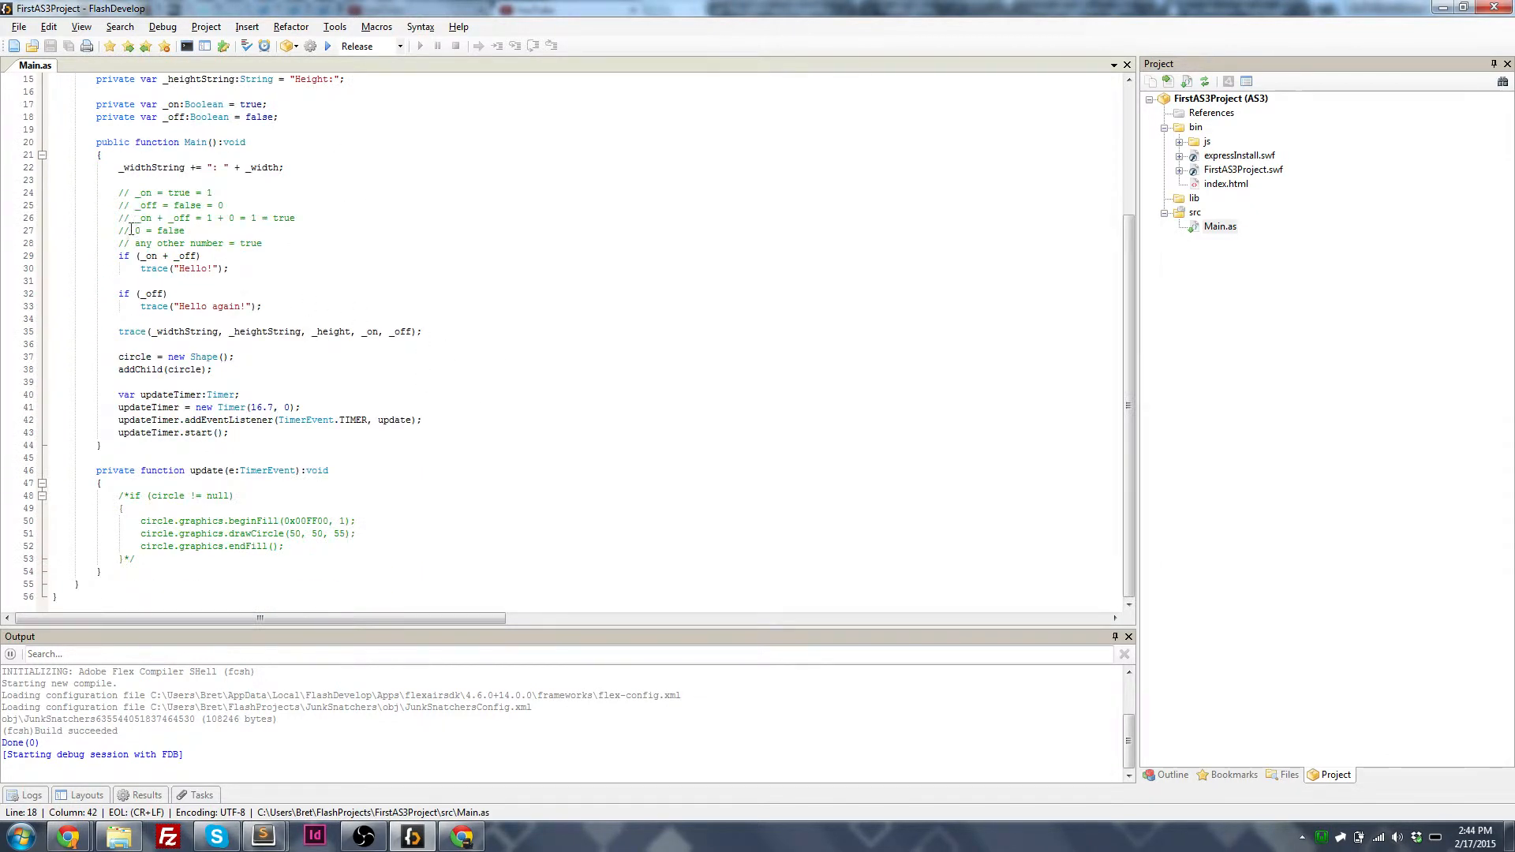
{"action": "left_click_drag", "start_coordinate": [119, 193], "coordinate": [199, 256]}
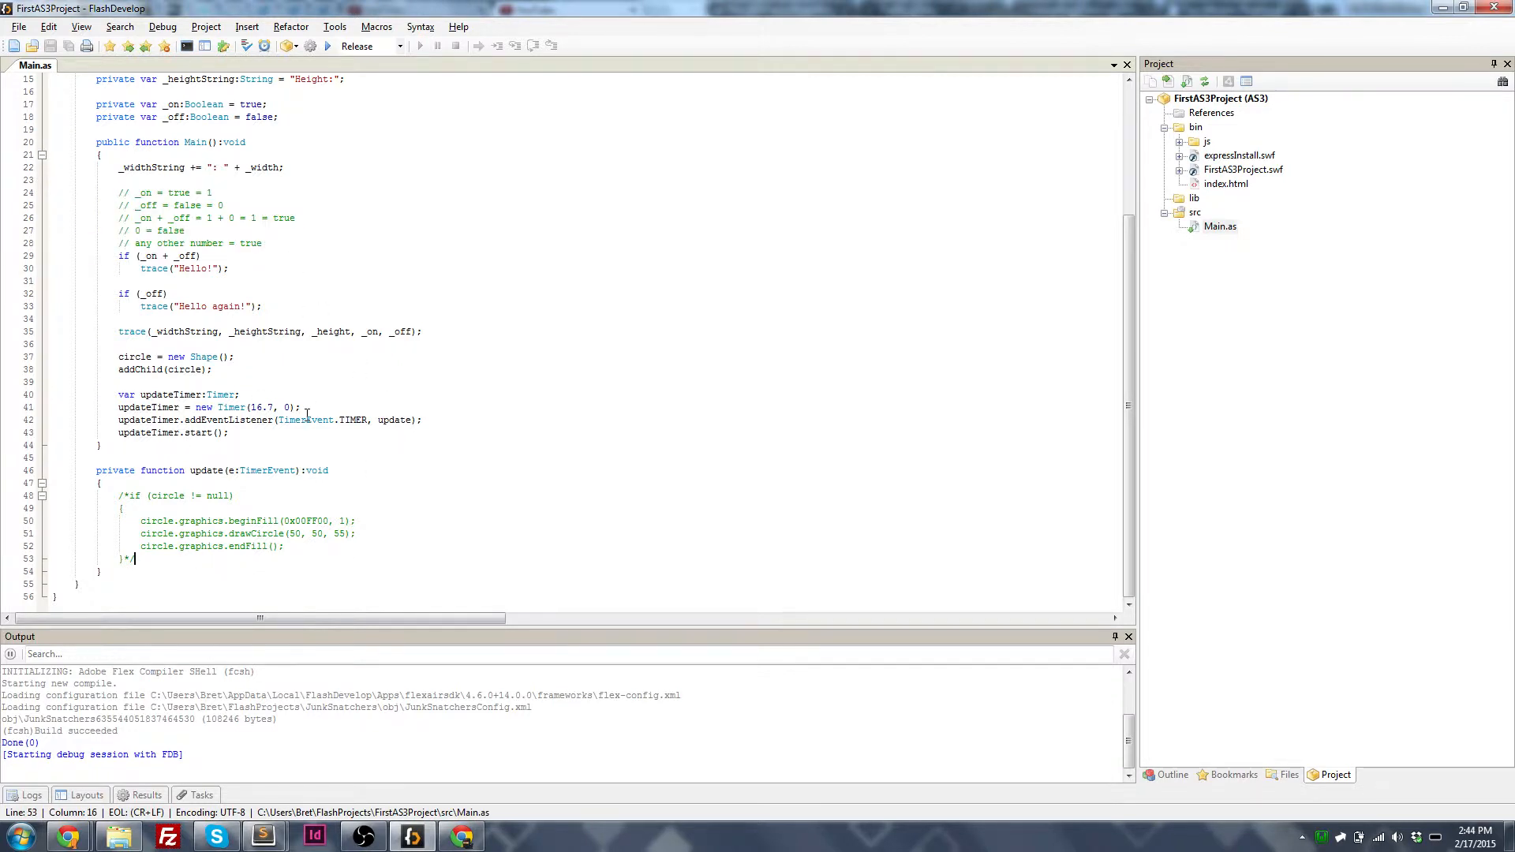
{"action": "scroll", "scroll_direction": "up", "scroll_amount": 3}
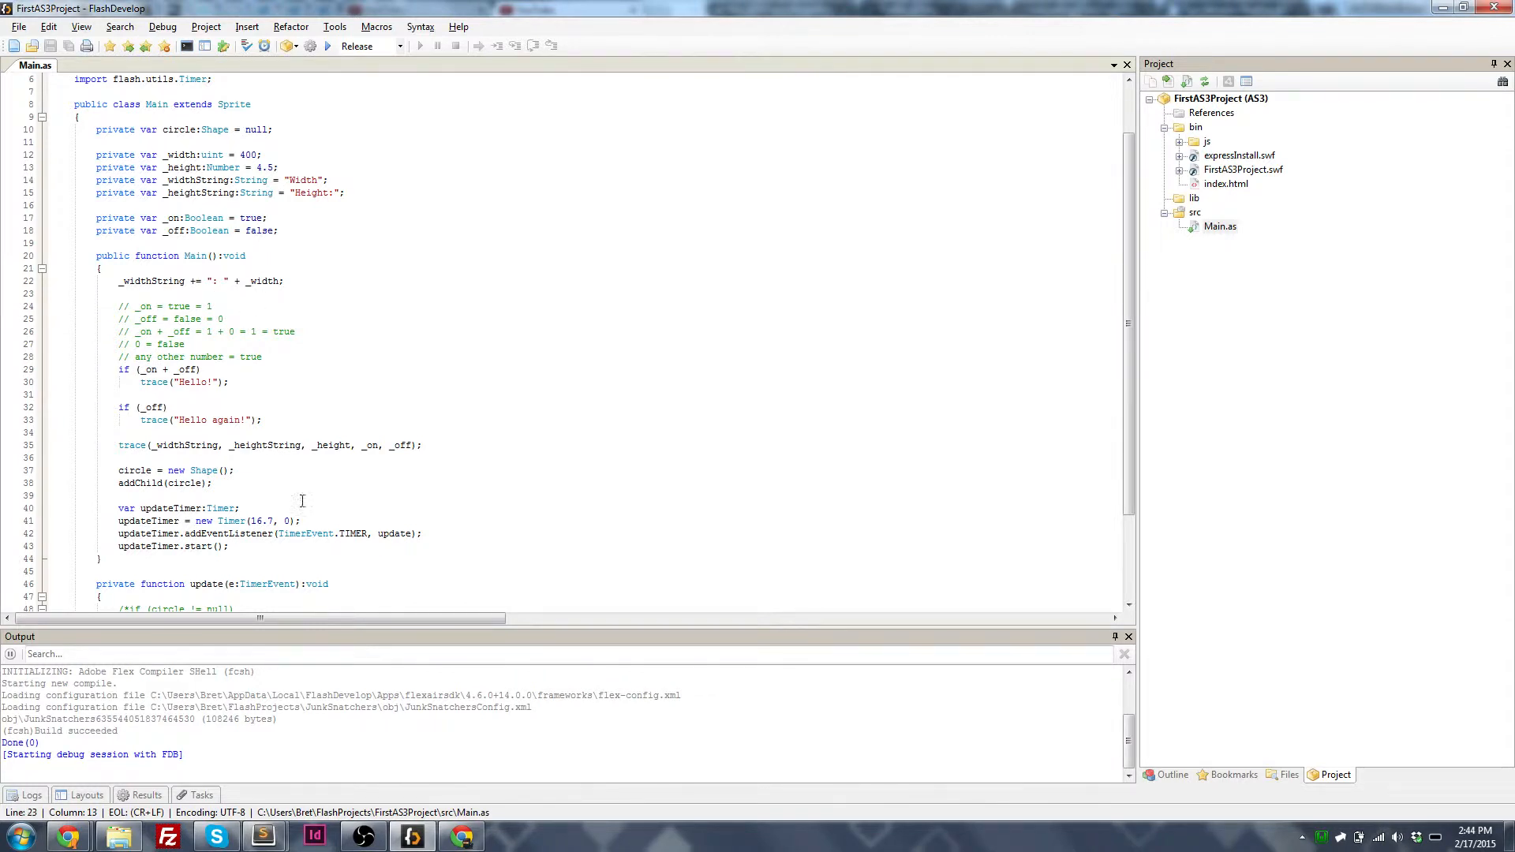
{"action": "scroll", "scroll_direction": "down", "scroll_amount": 3}
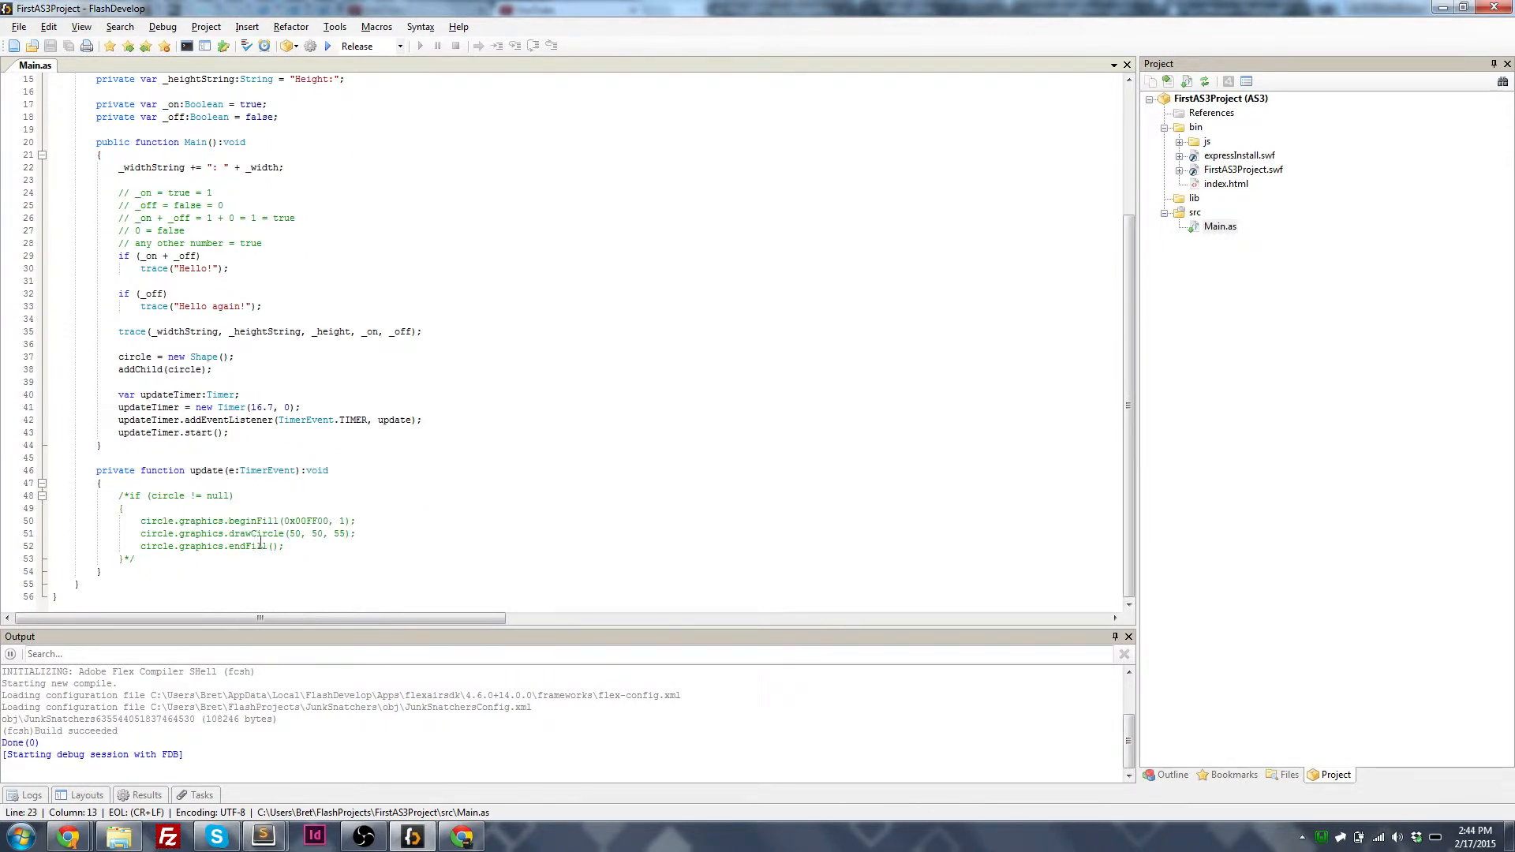
{"action": "scroll", "scroll_direction": "up", "scroll_amount": 3}
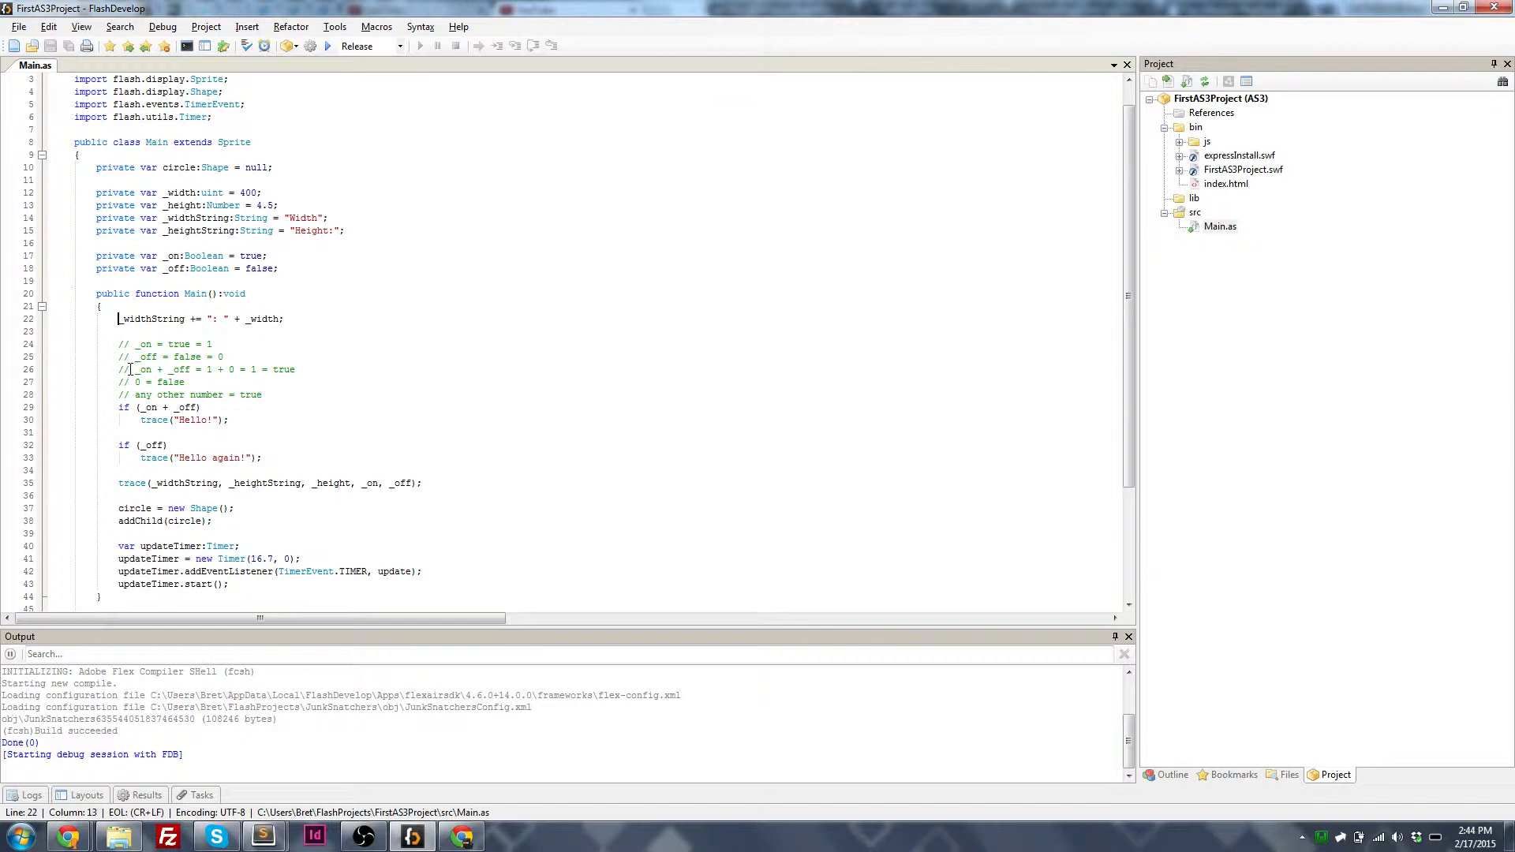
{"action": "scroll", "scroll_direction": "down", "scroll_amount": 3}
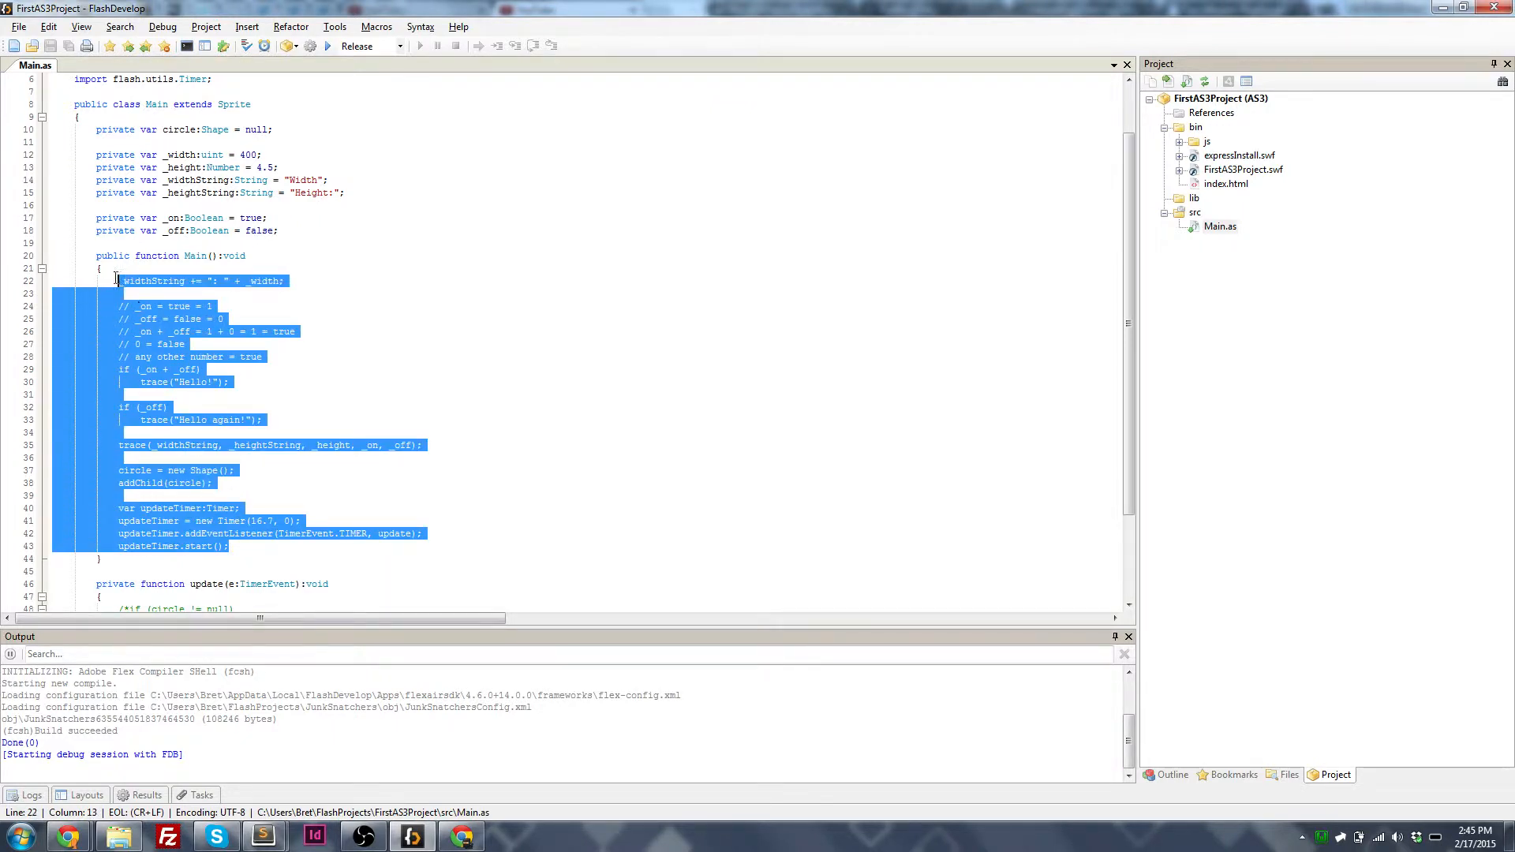
Step: Delete the constructor body, update function and member variables, then start a 'private var' line
{"action": "key", "text": "Delete"}
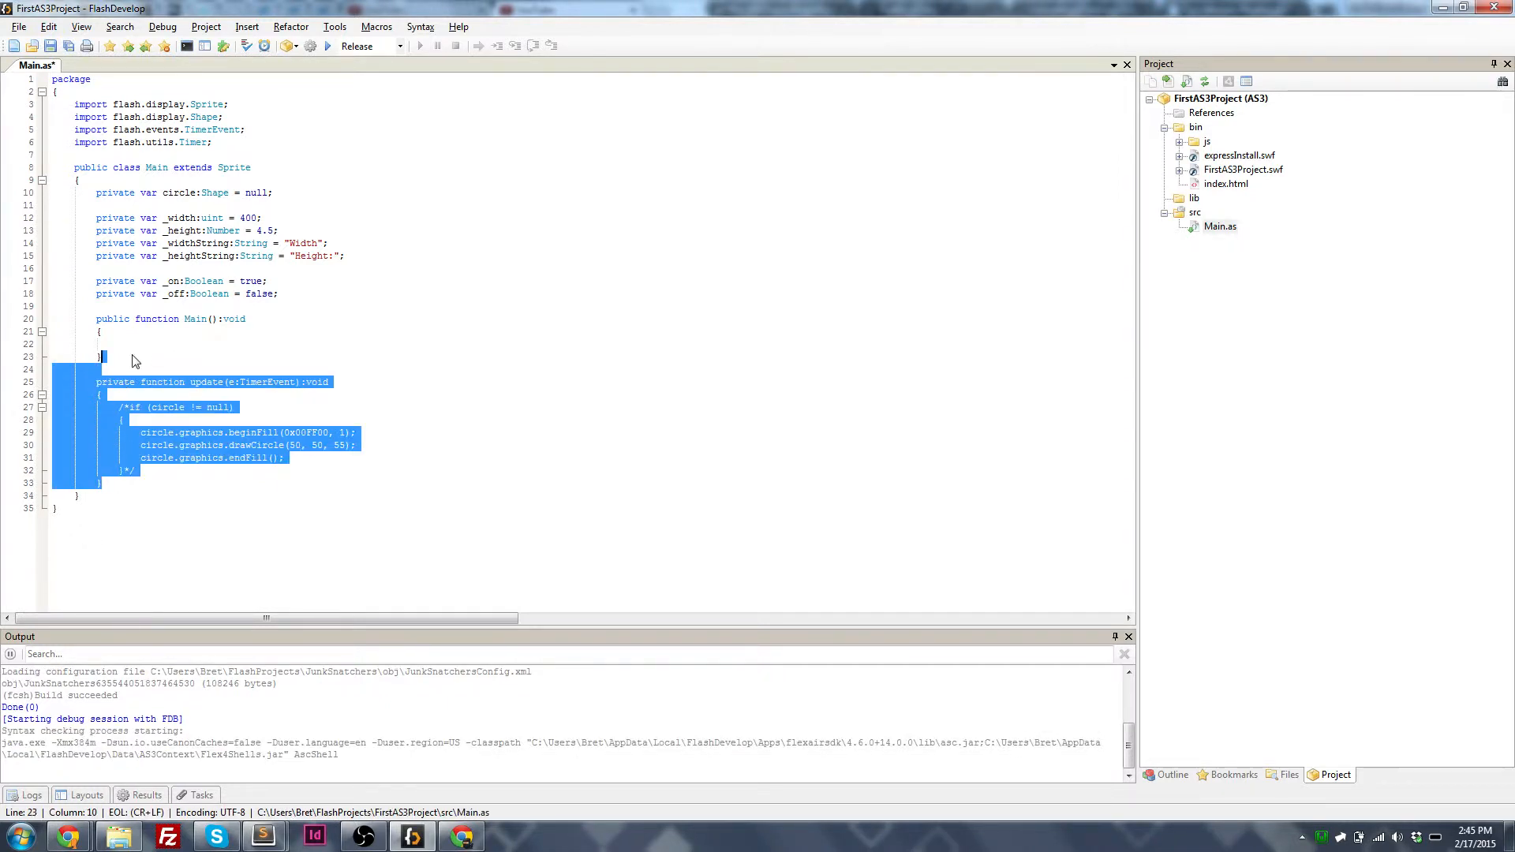
{"action": "key", "text": "Delete"}
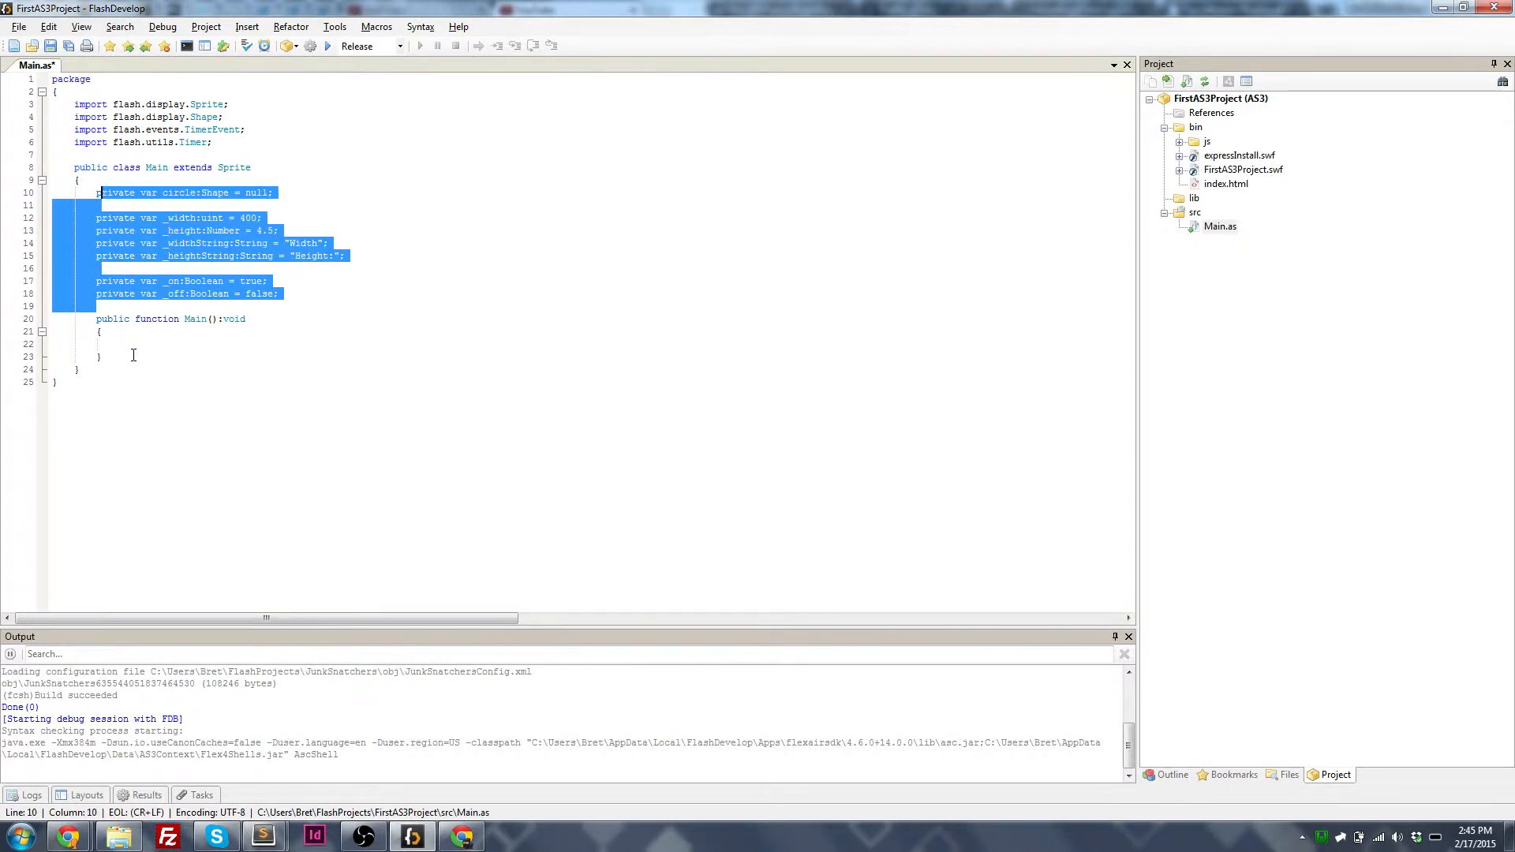
{"action": "key", "text": "Delete"}
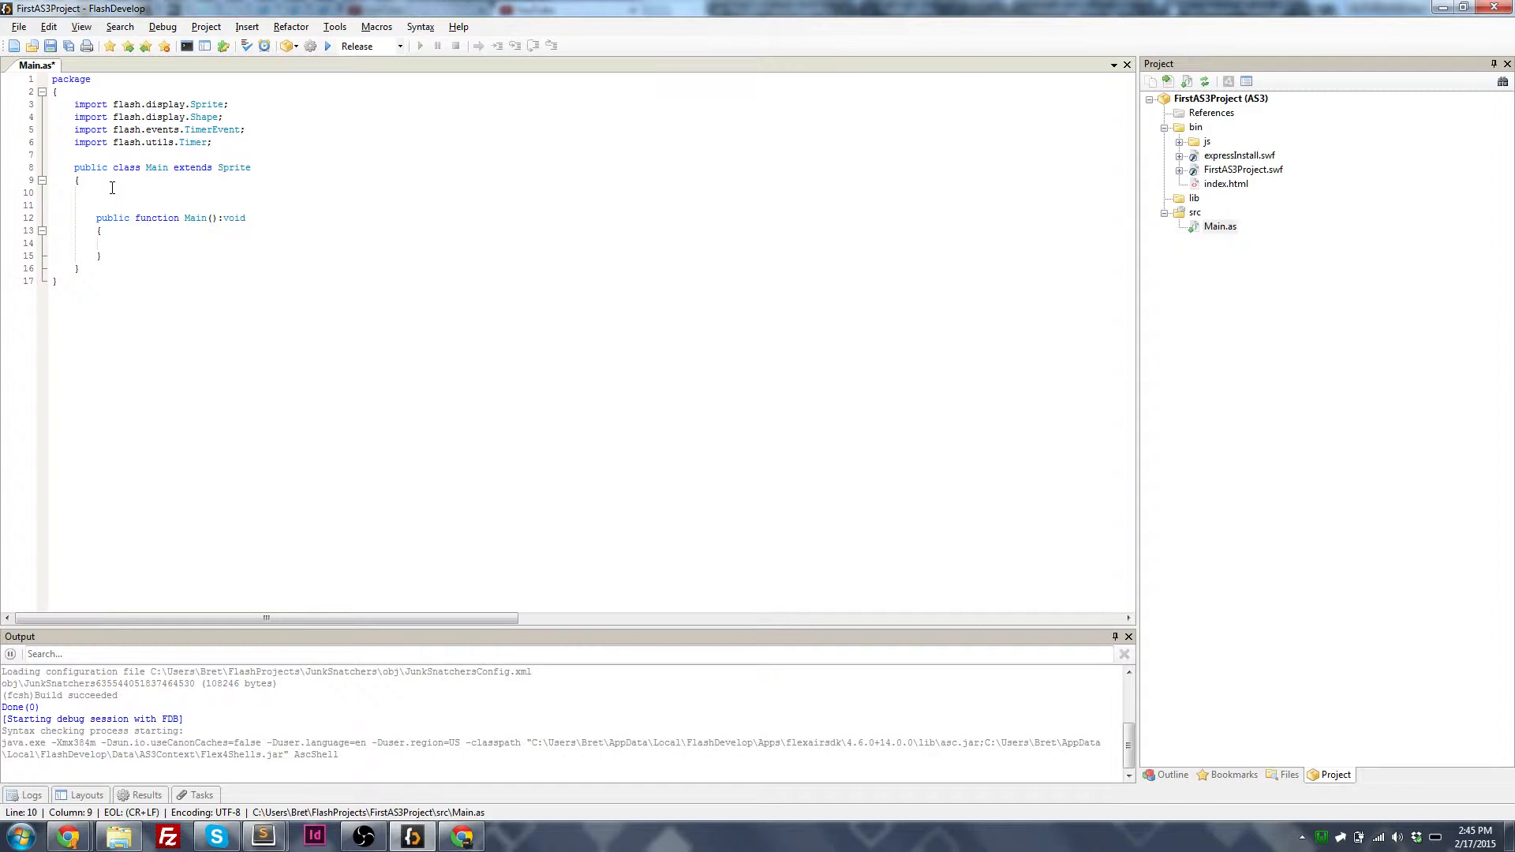
{"action": "type", "text": "private var"}
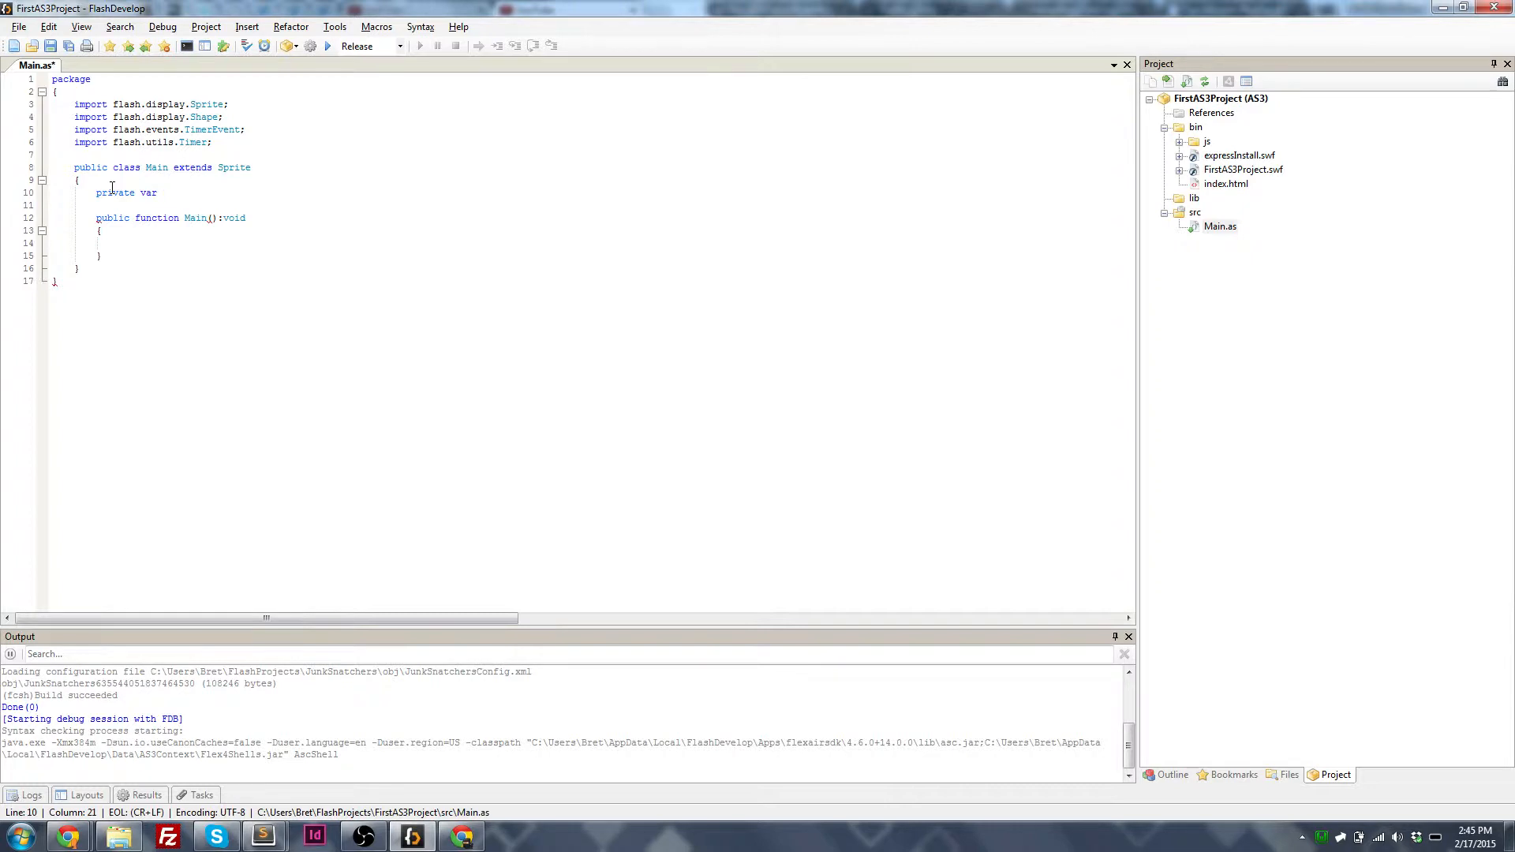
{"action": "double_click", "coordinate": [141, 167]}
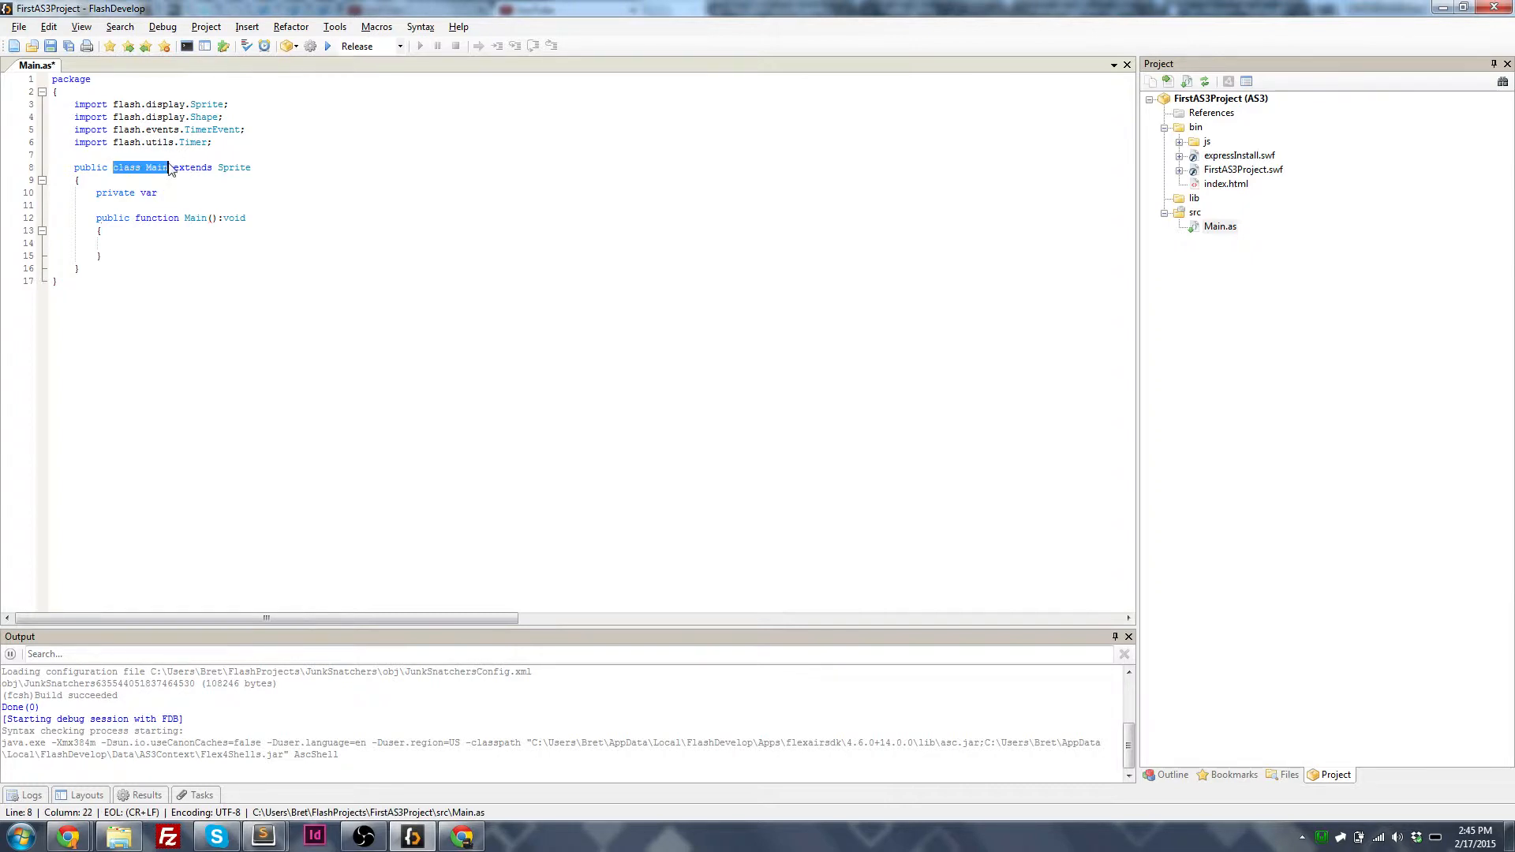
Step: Declare private ints num1 = 1 and num2 = 3 on lines 10–11
{"action": "left_click", "coordinate": [162, 192]}
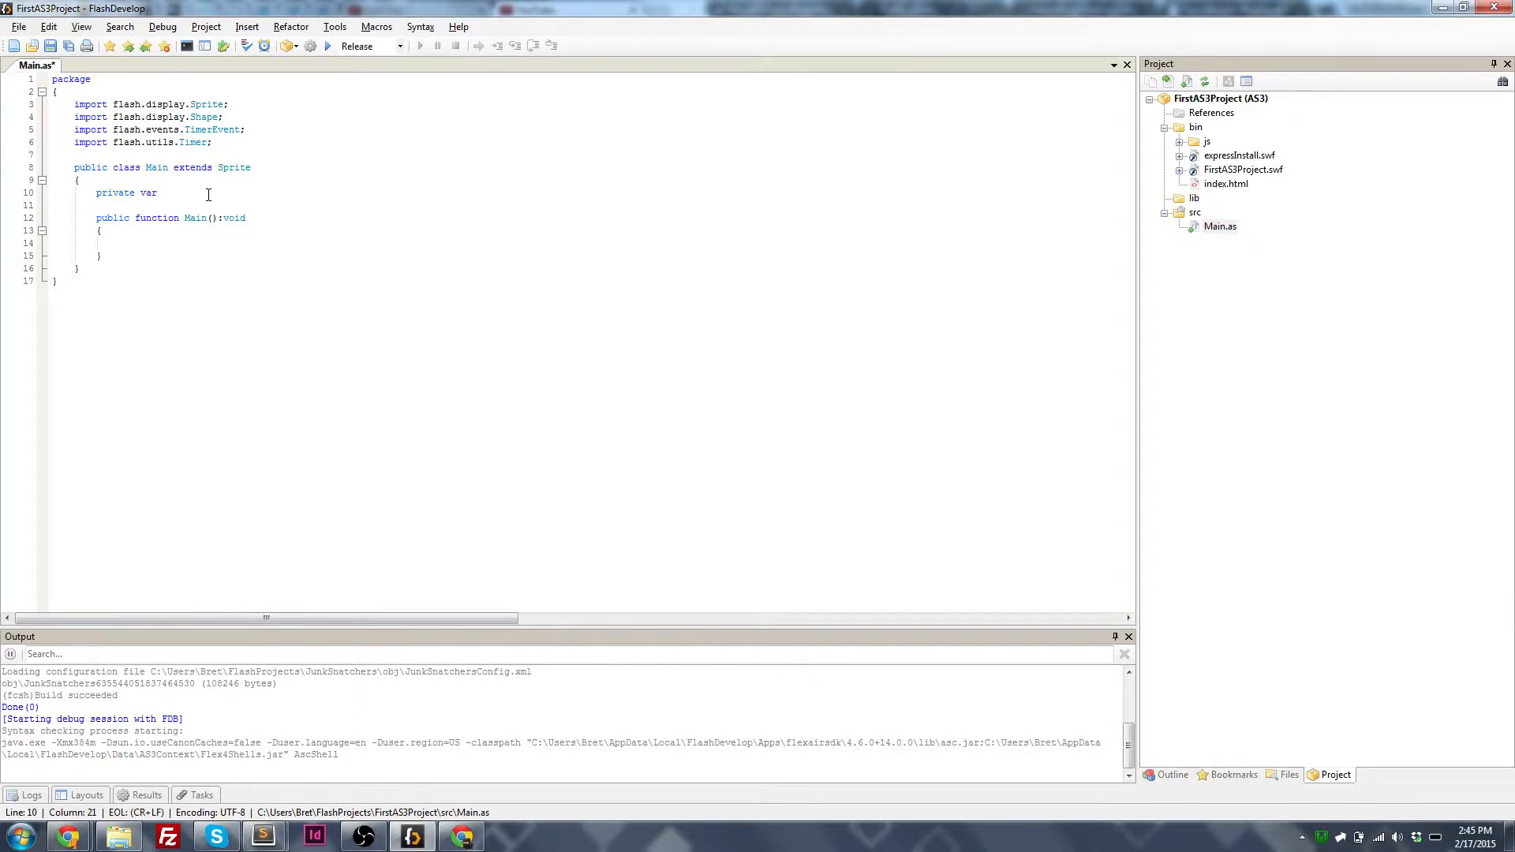
{"action": "type", "text": "num1"}
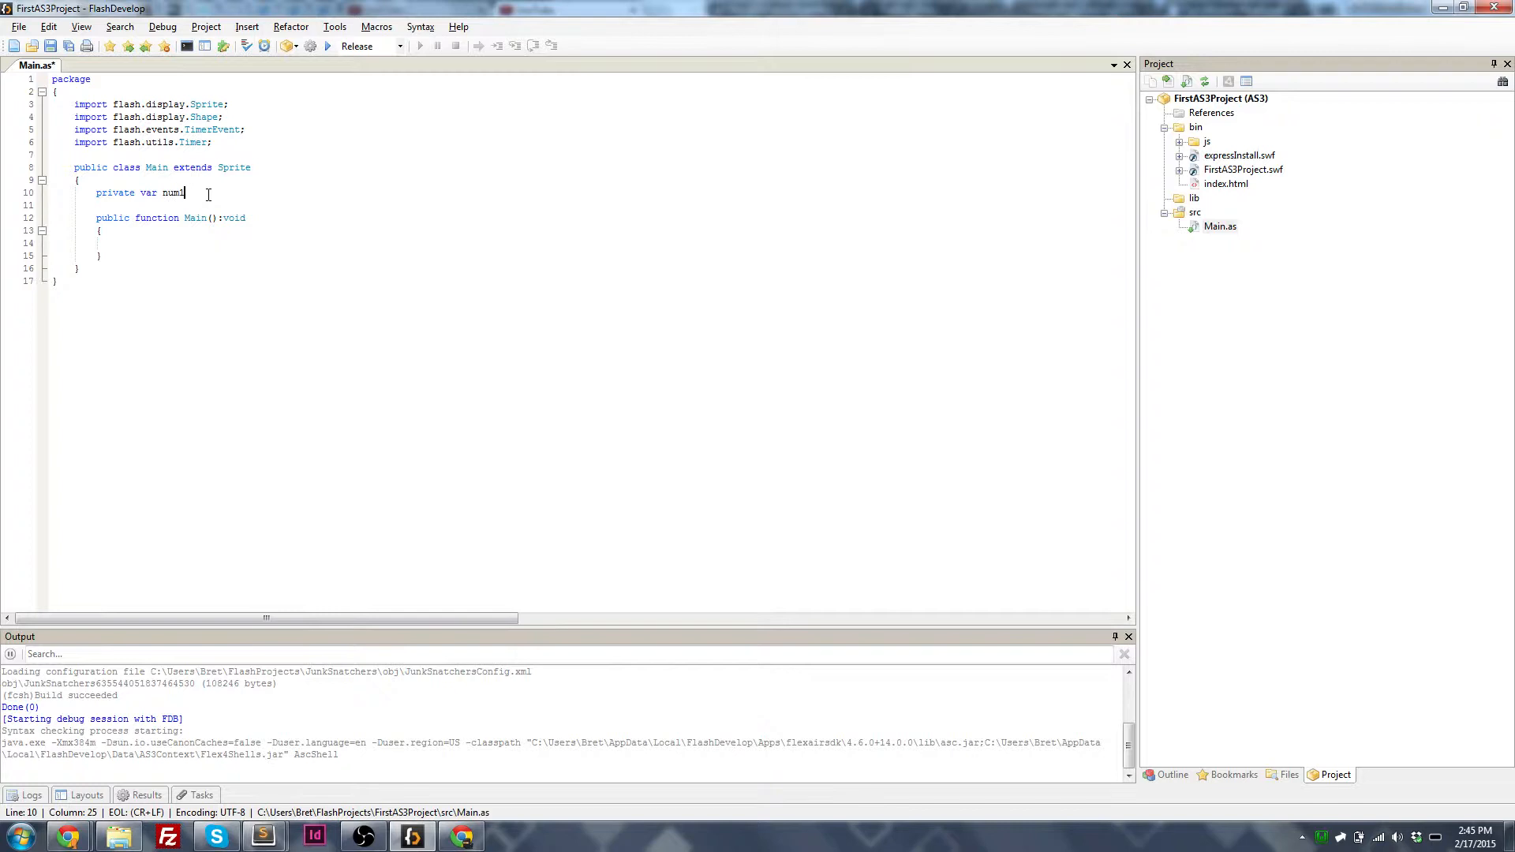
{"action": "type", "text": ":int = 0"}
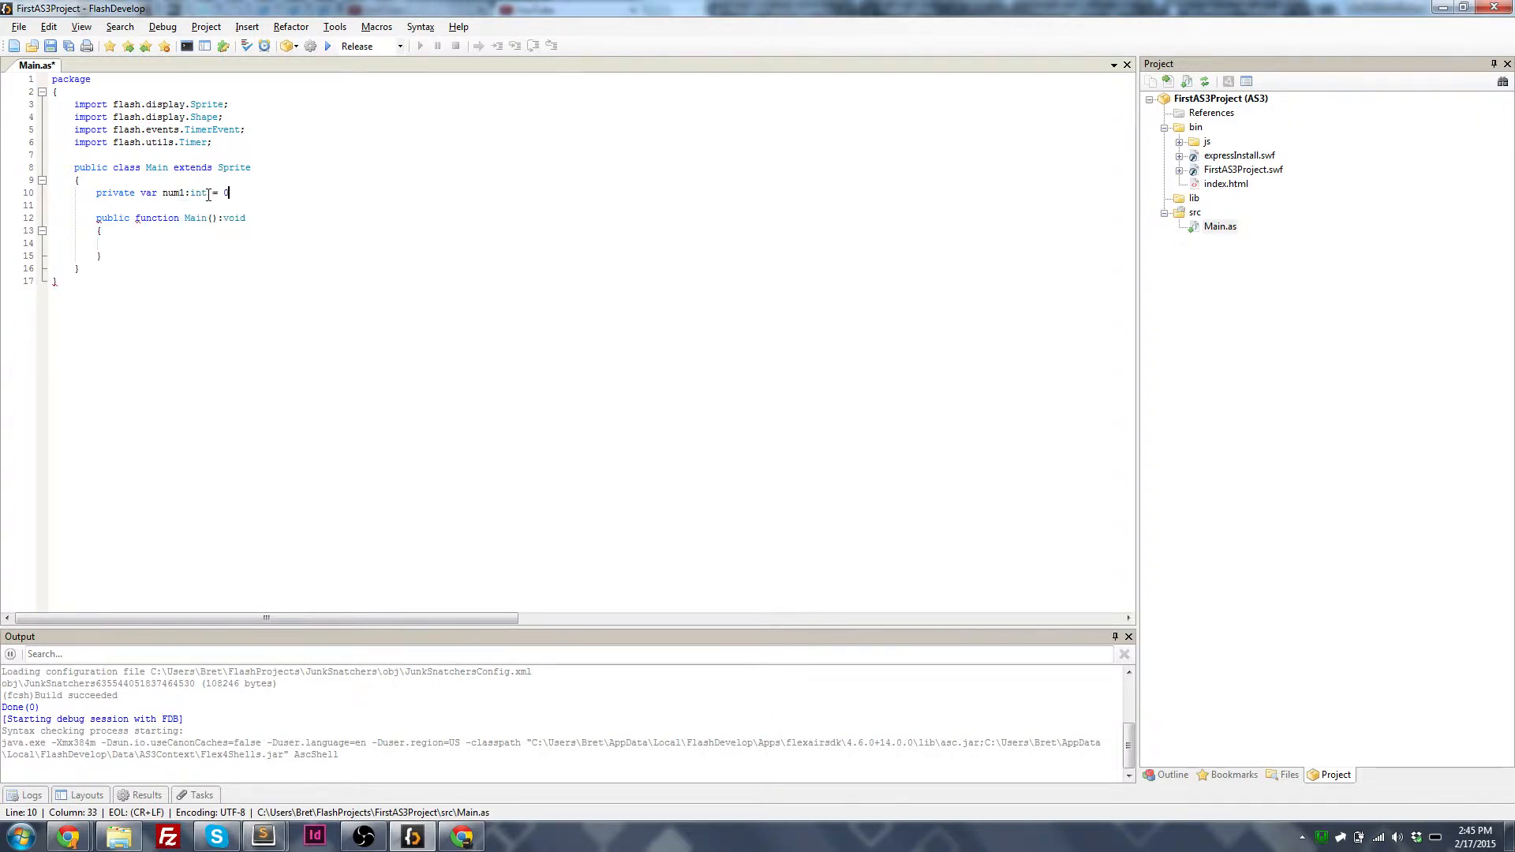
{"action": "type", "text": "private var num2:int"}
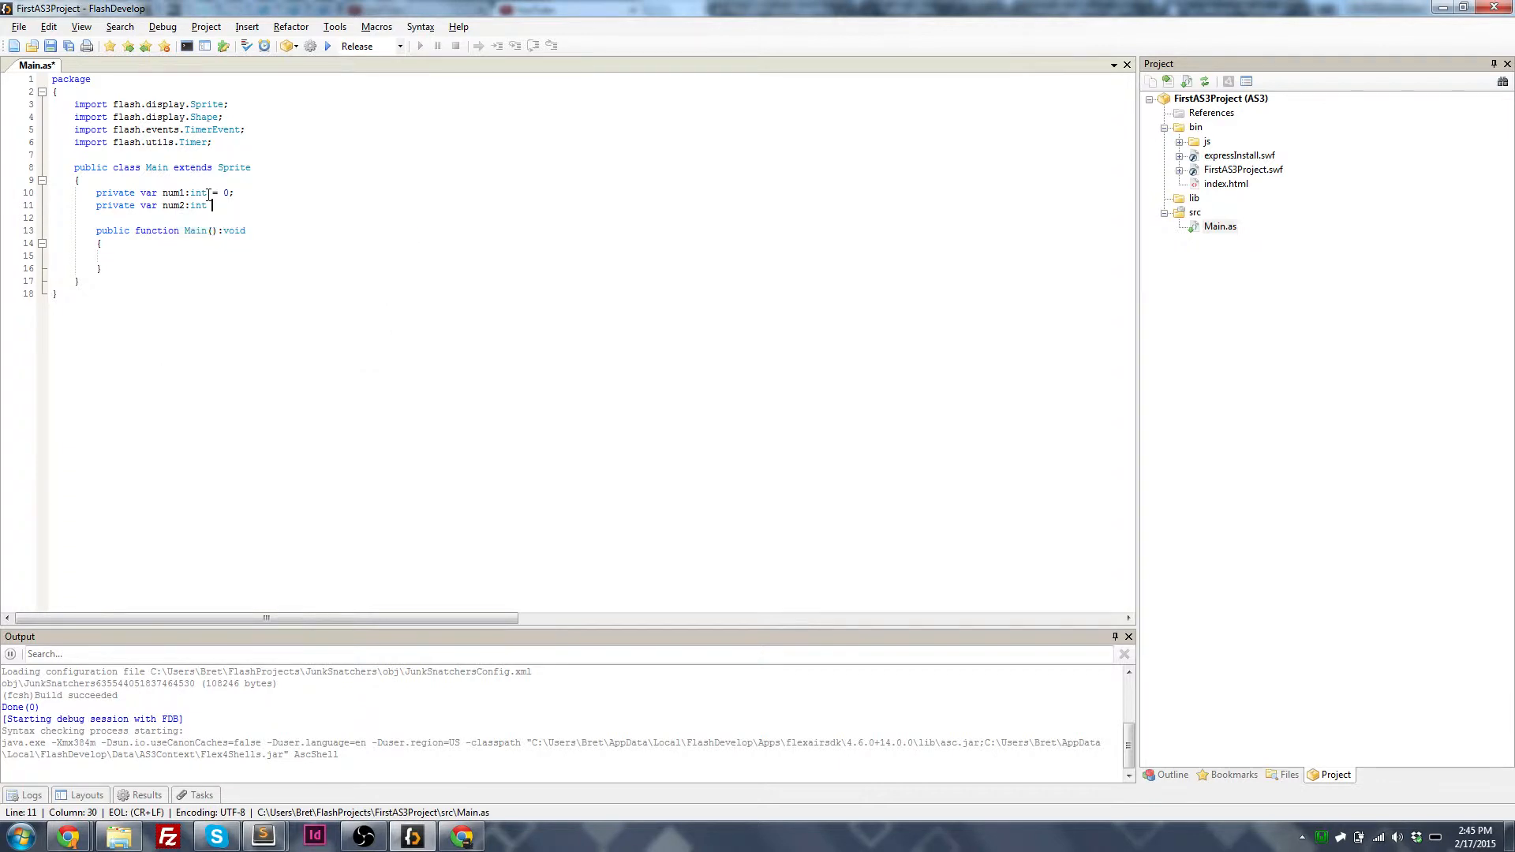
{"action": "type", "text": "= 3;"}
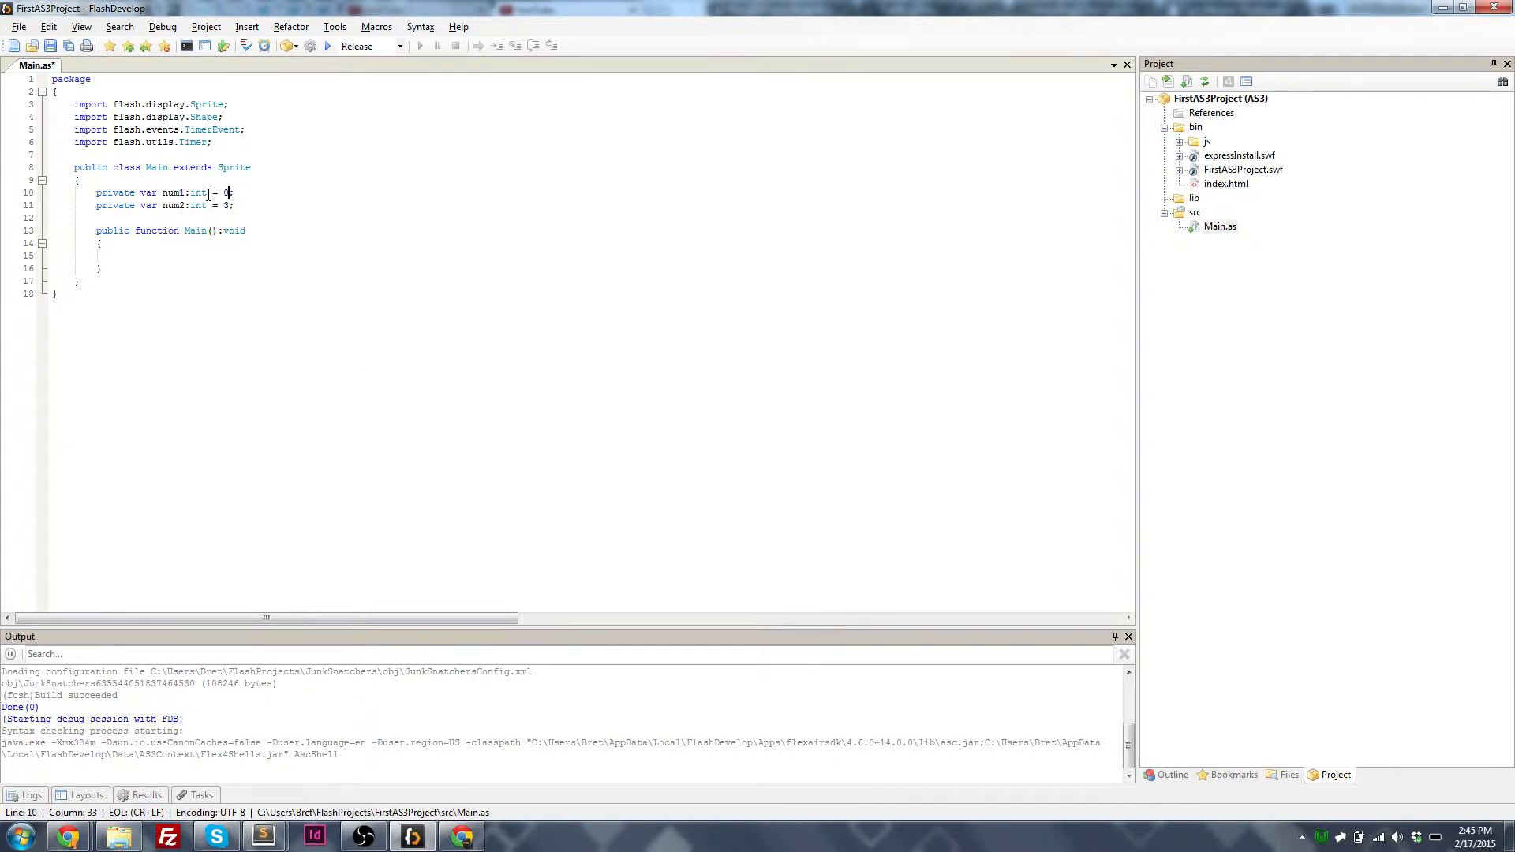
{"action": "type", "text": "1.5"}
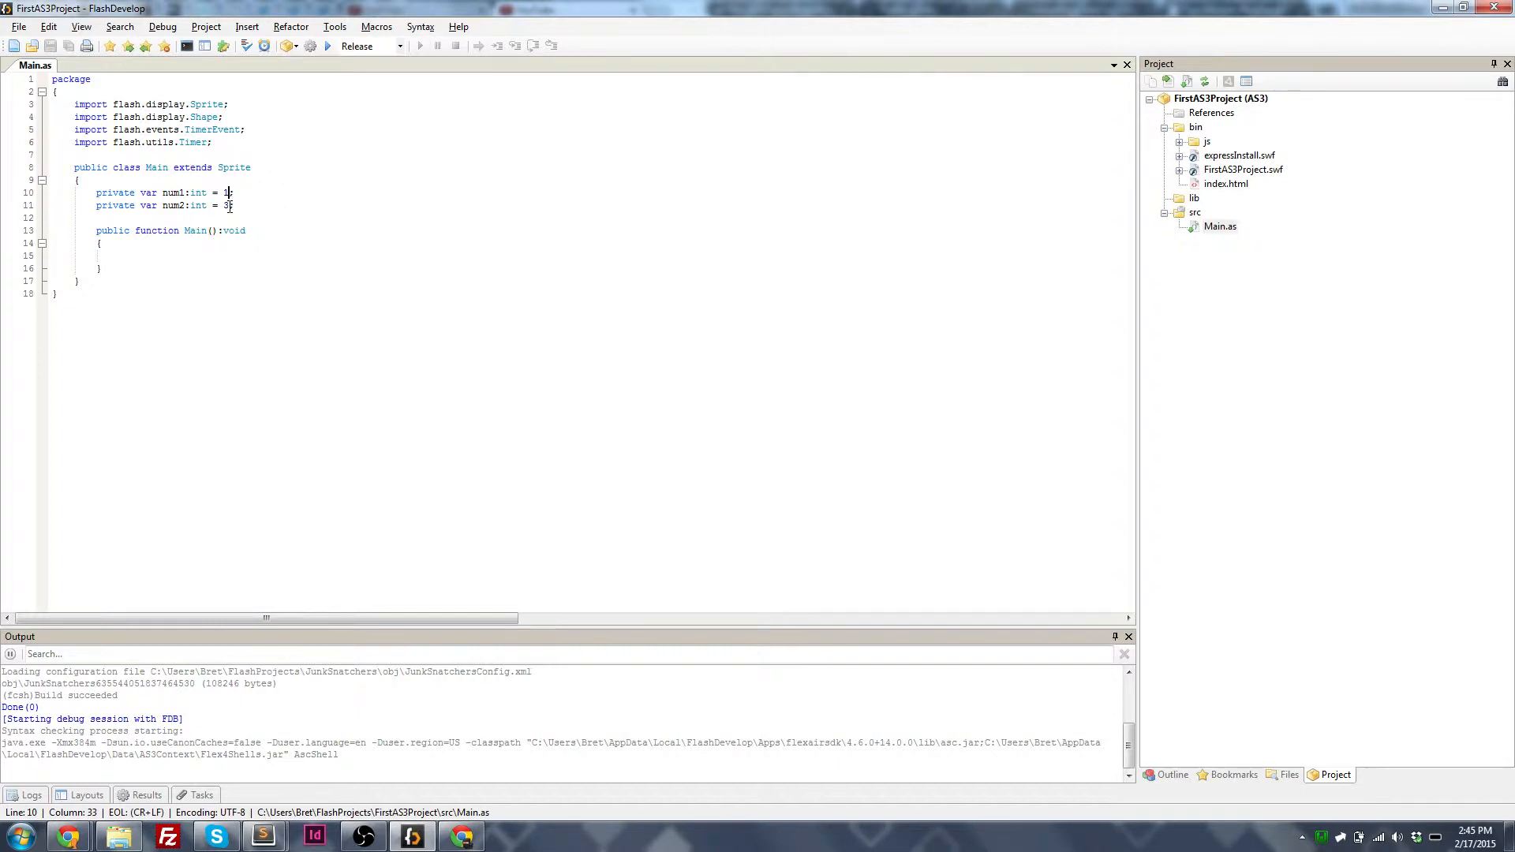
Step: Declare private var num3:Number = 1.5; on line 12
{"action": "type", "text": "private var"}
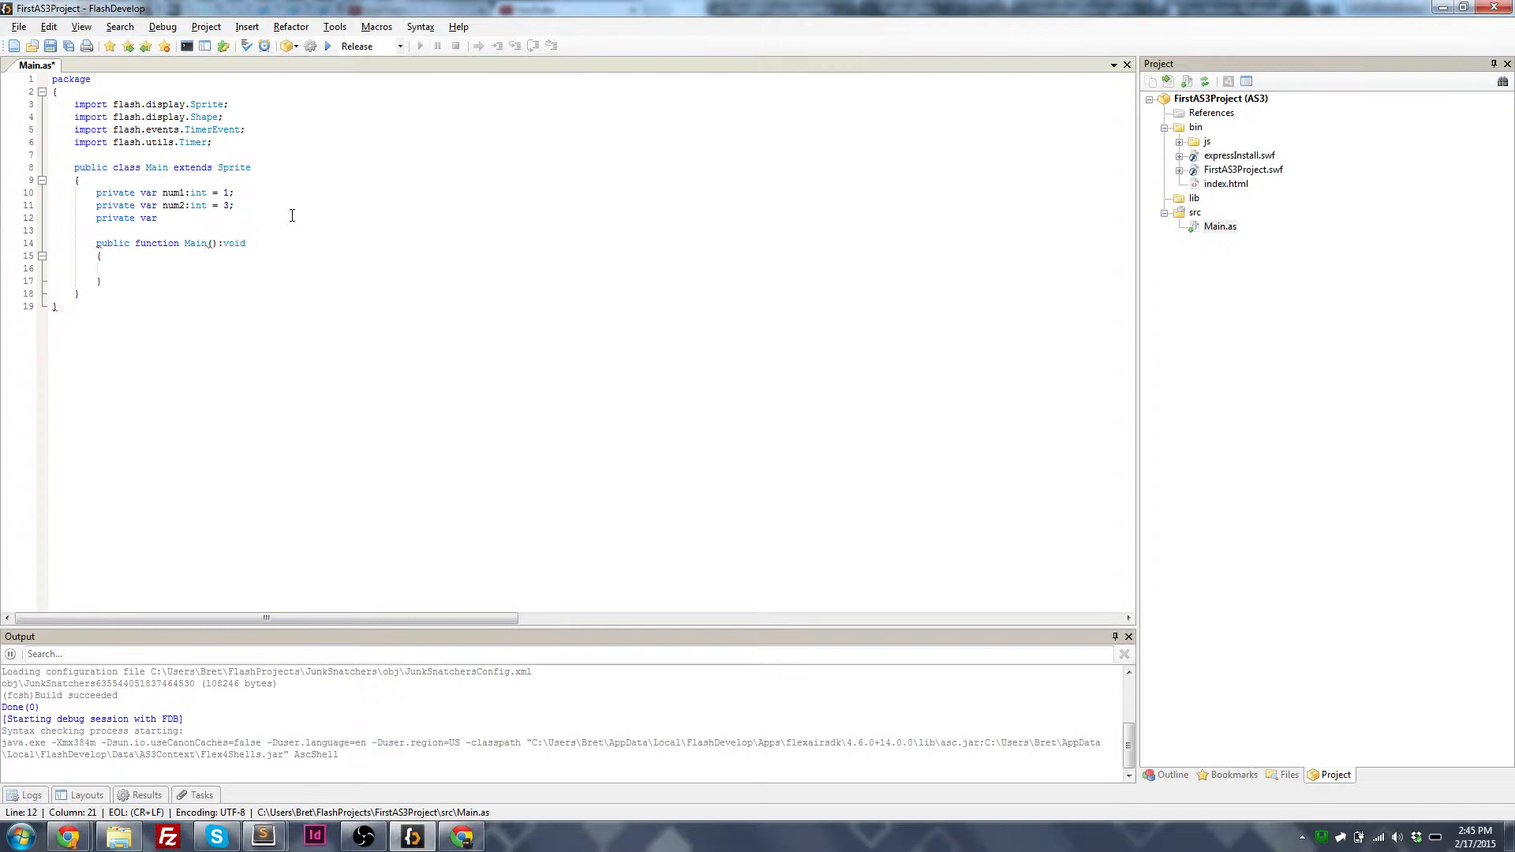
{"action": "type", "text": "num3"}
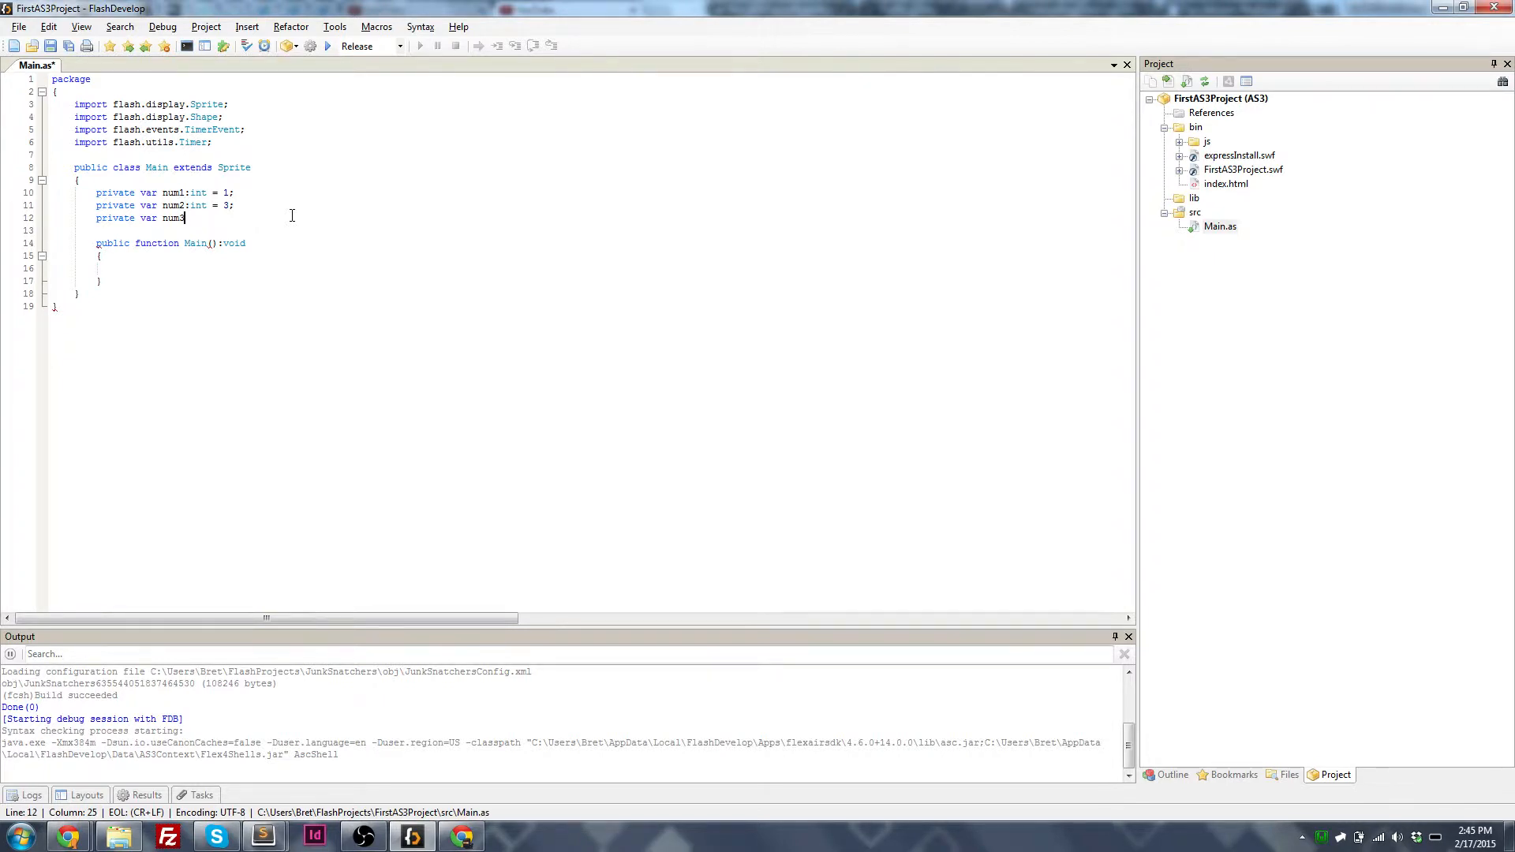
{"action": "type", "text": ":Number ="}
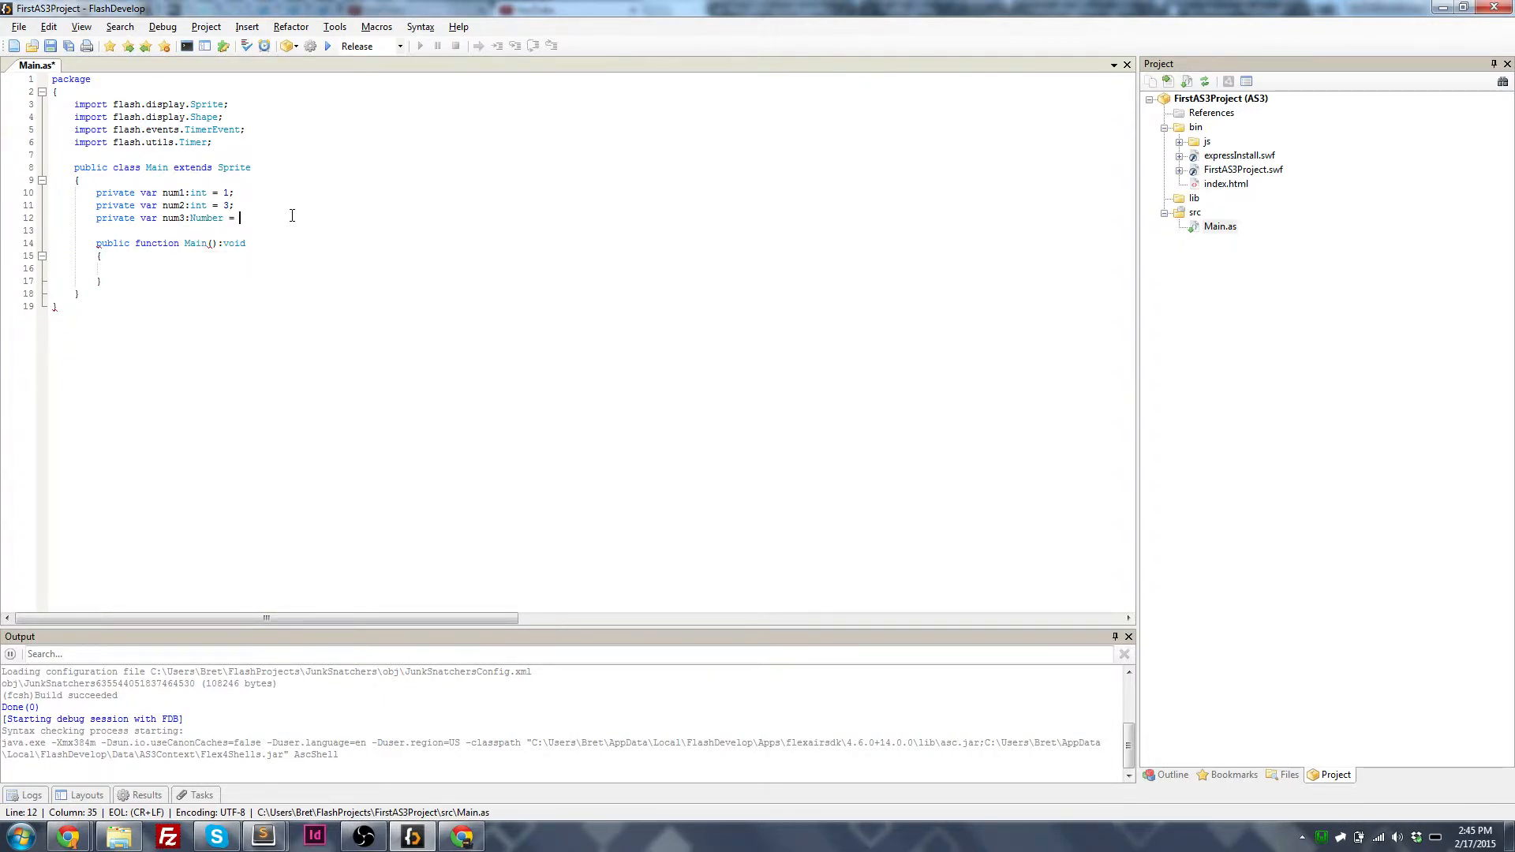
{"action": "type", "text": "1.5"}
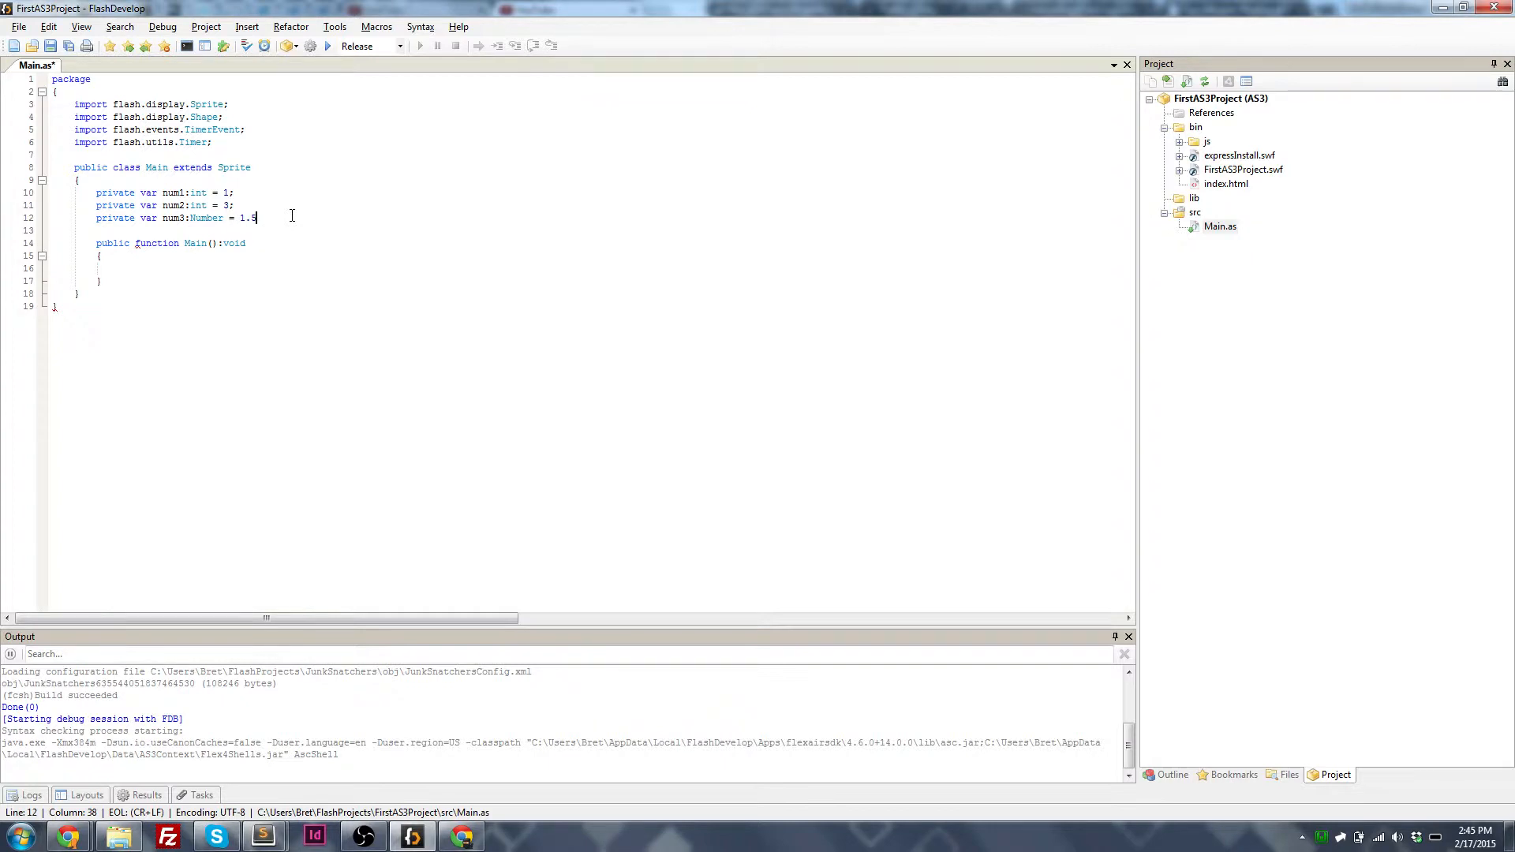
{"action": "type", "text": ";"}
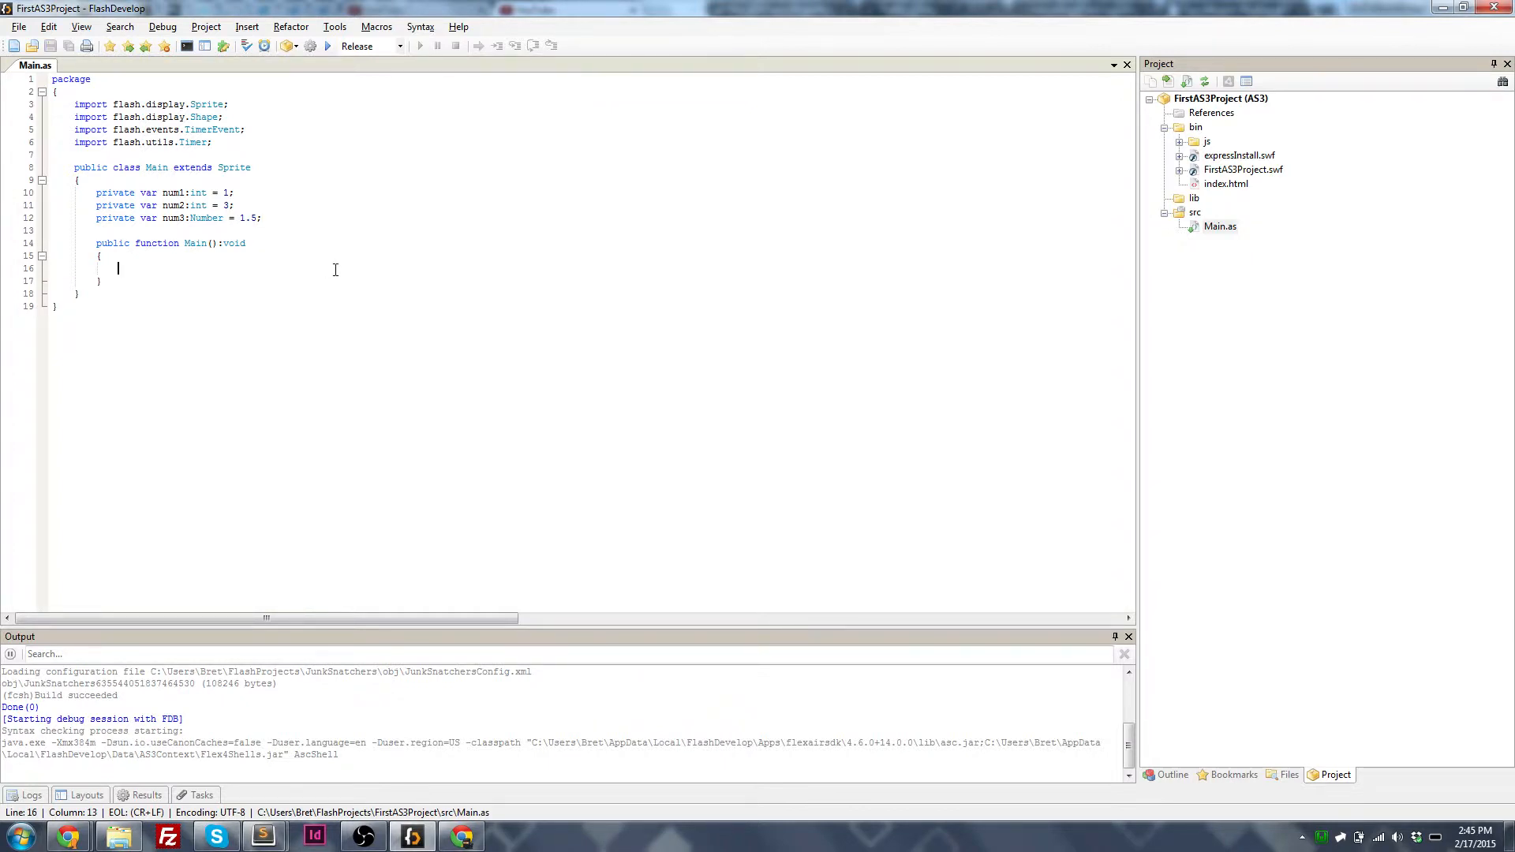
Step: Add trace(num1 + num2); to Main(), run the project so the output prints 4, and close Flash Player
{"action": "type", "text": "trace(num1 + num2);"}
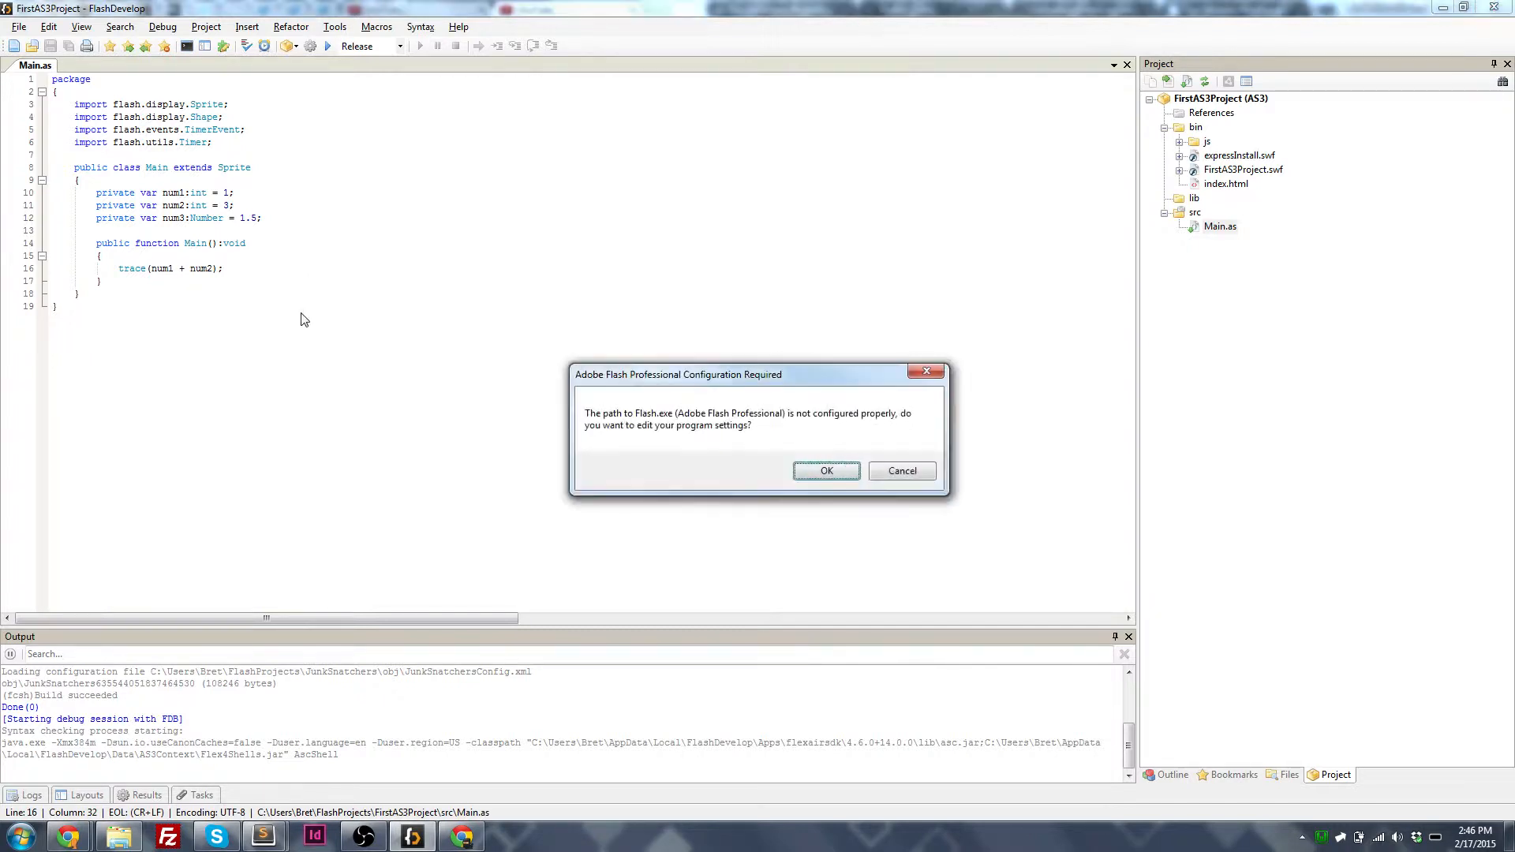
{"action": "left_click", "coordinate": [901, 470]}
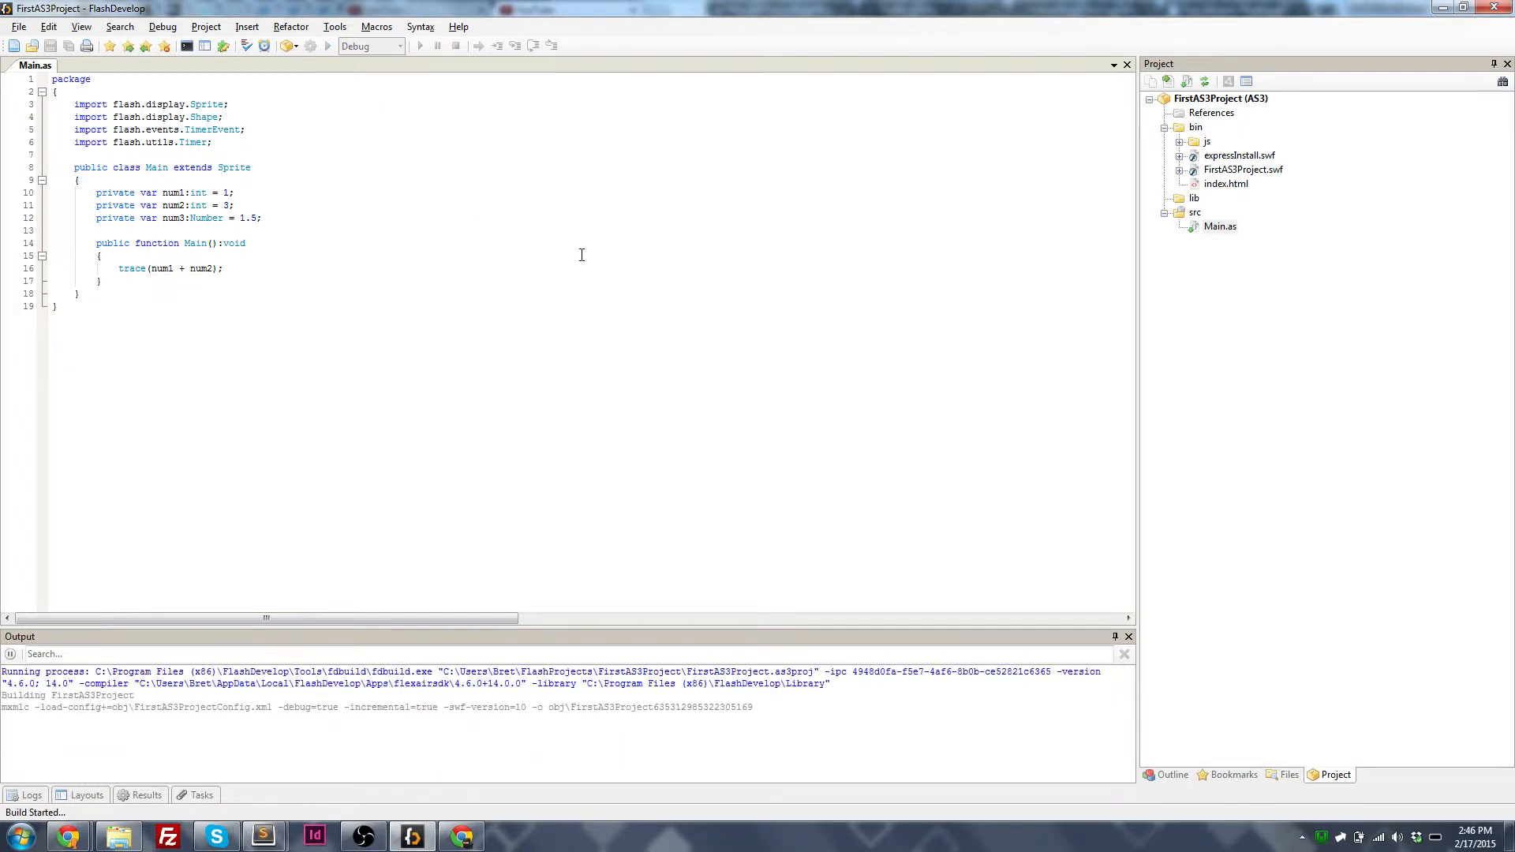
{"action": "left_click", "coordinate": [419, 46]}
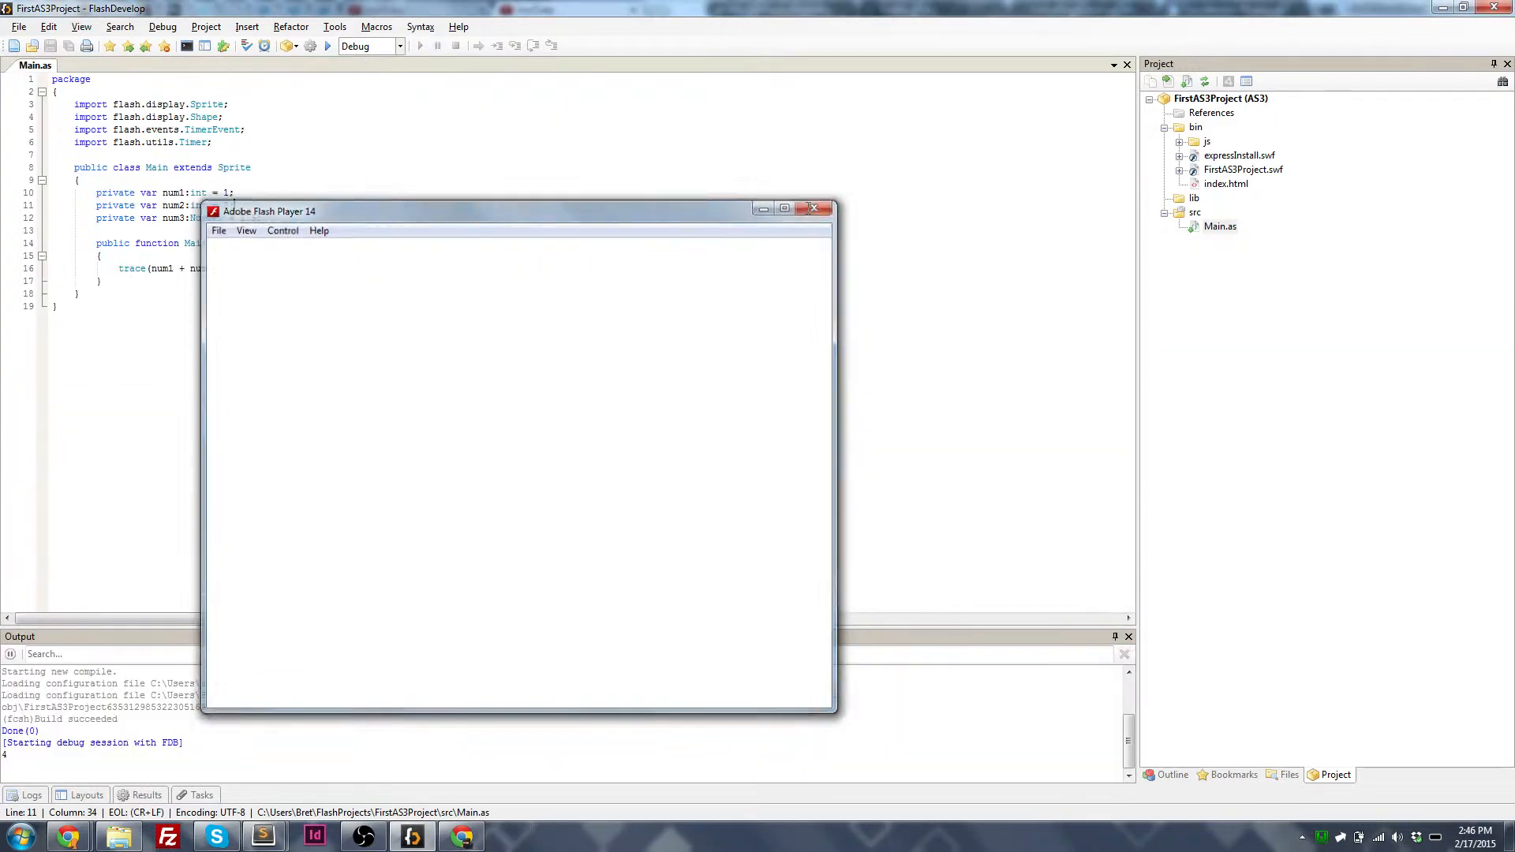
{"action": "left_click", "coordinate": [816, 209]}
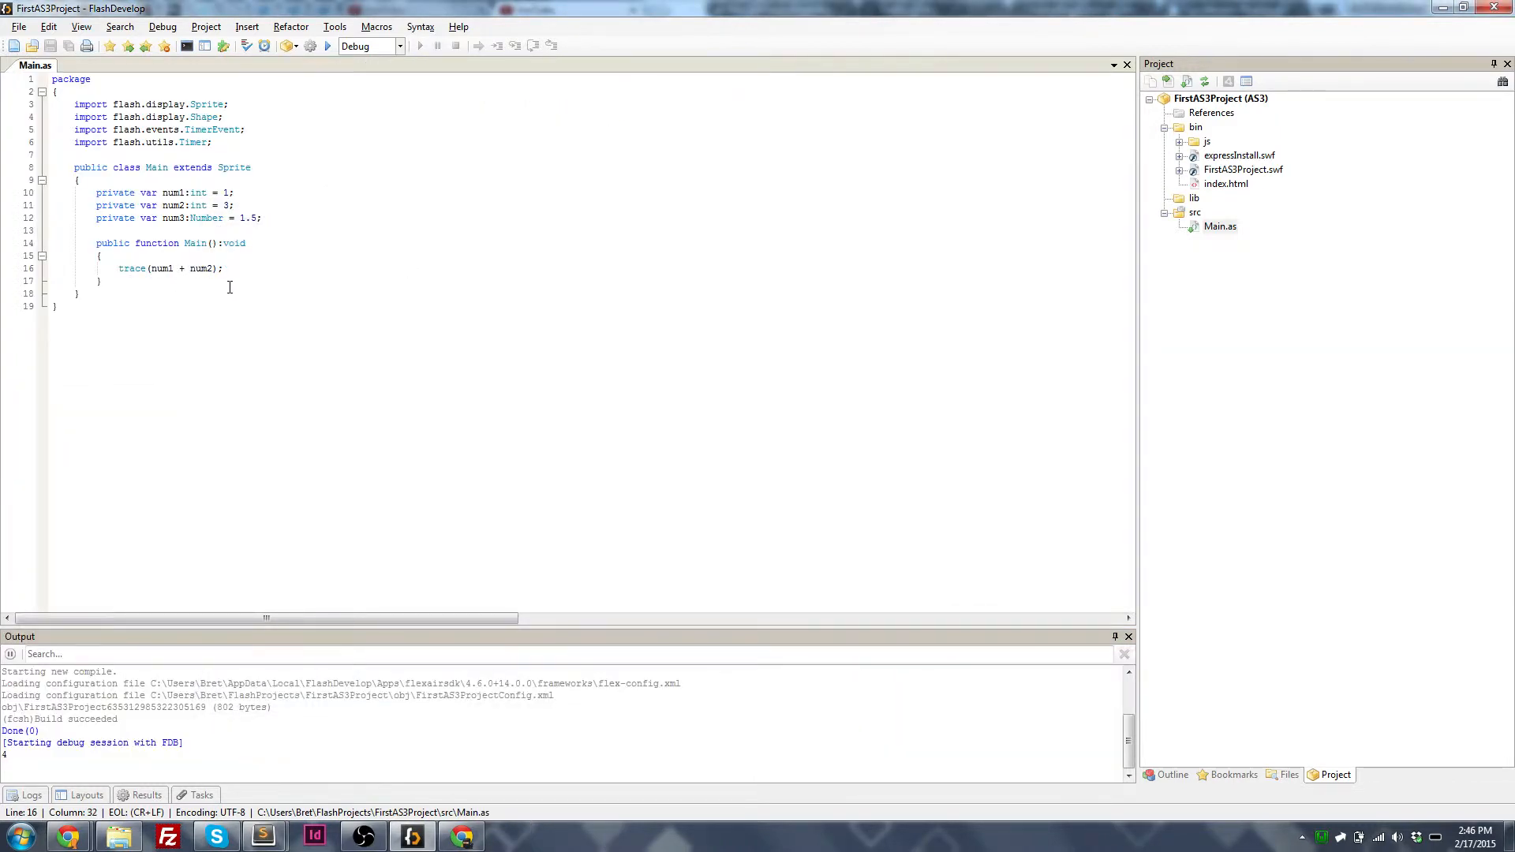
{"action": "left_click", "coordinate": [98, 281]}
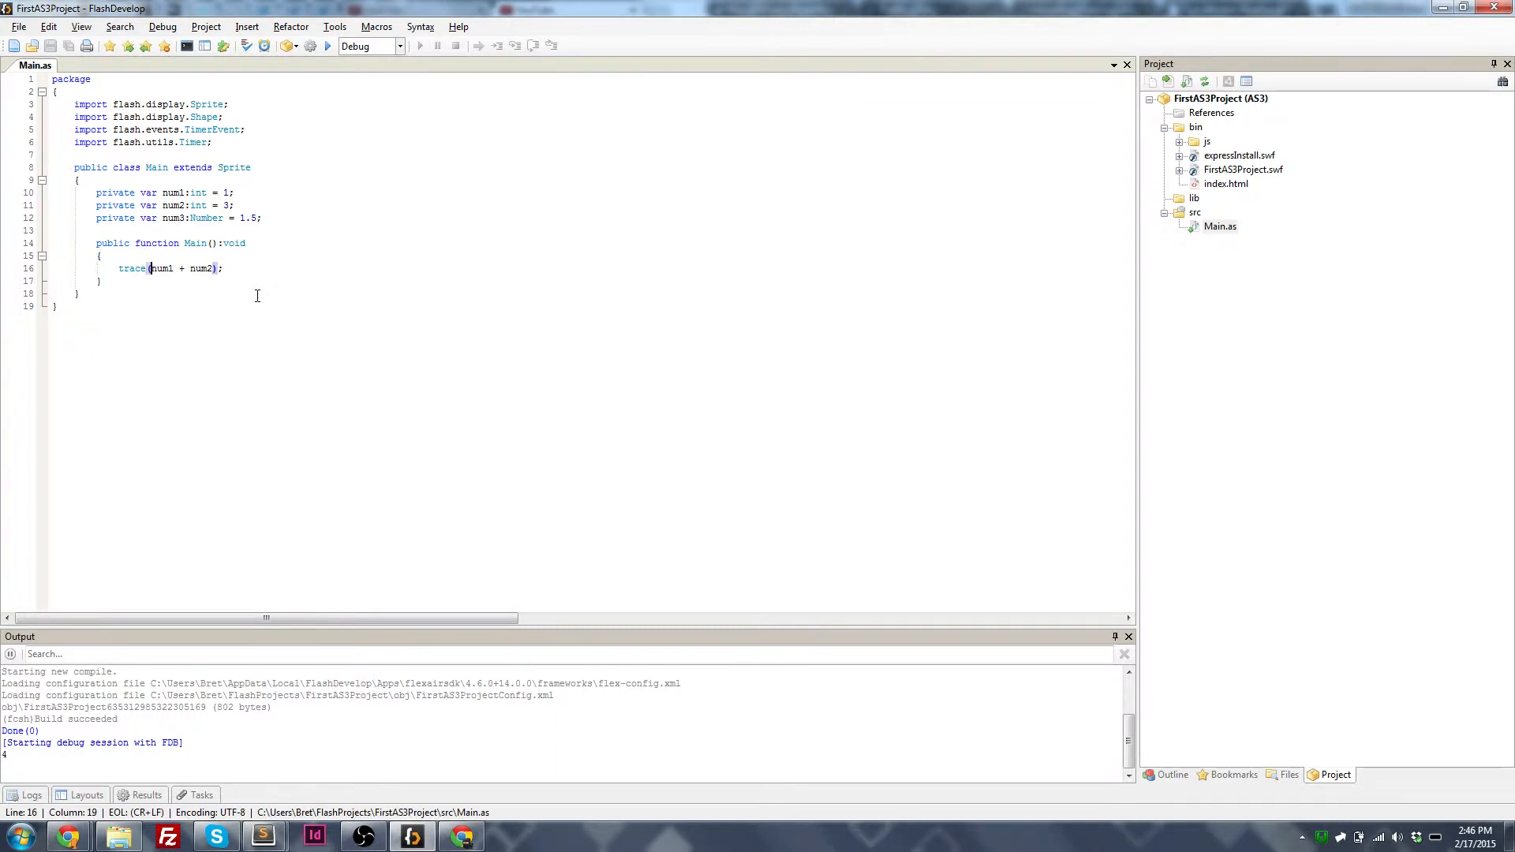
Step: Extend the trace to (num1, num2, num1 + num2) and run it so the output prints 1 3 4
{"action": "type", "text": "num1, num2,"}
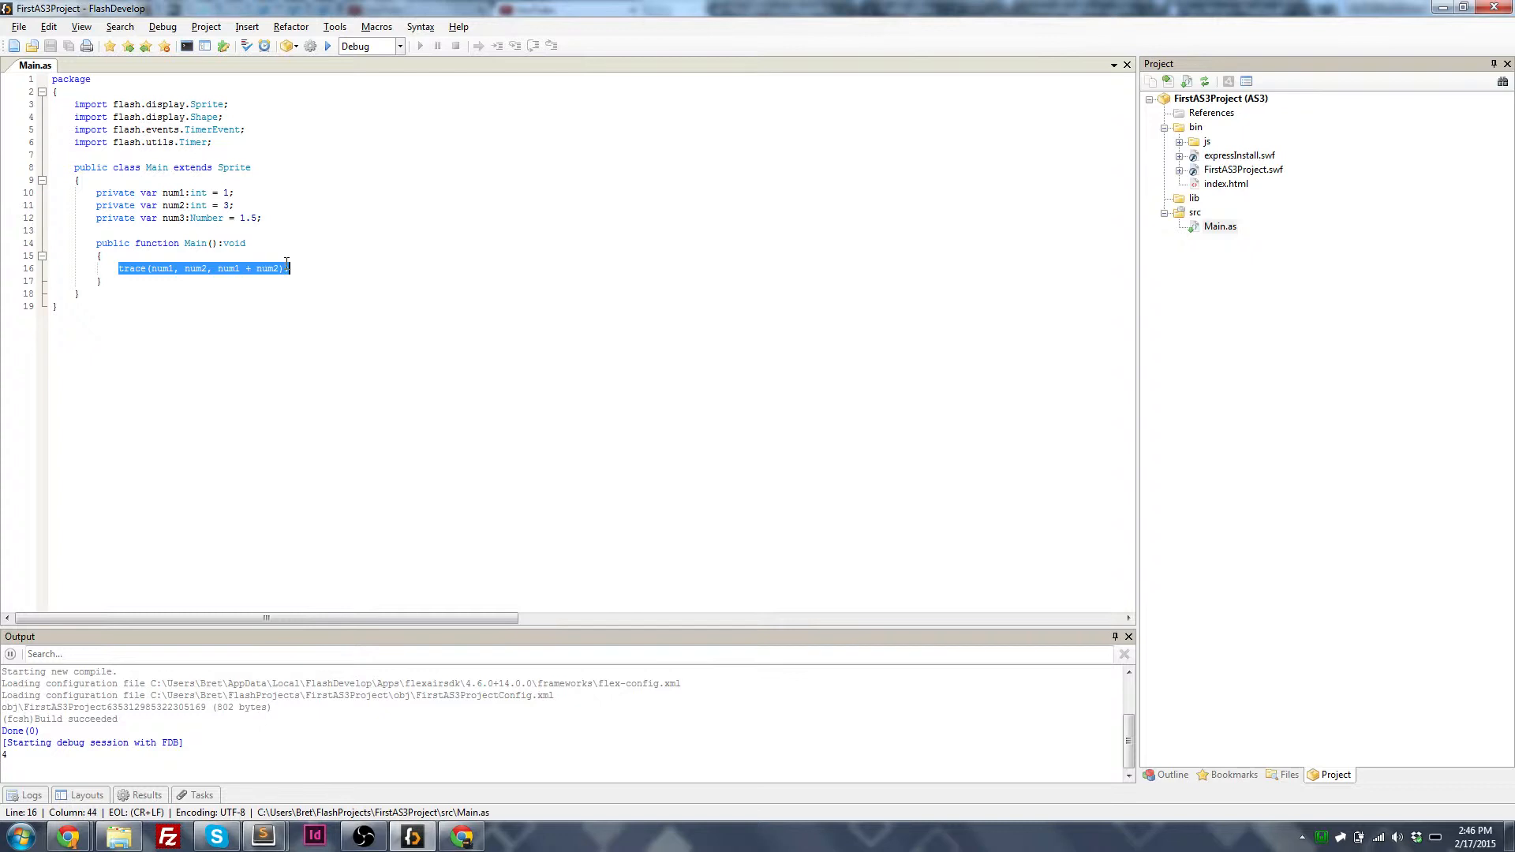
{"action": "left_click", "coordinate": [123, 268]}
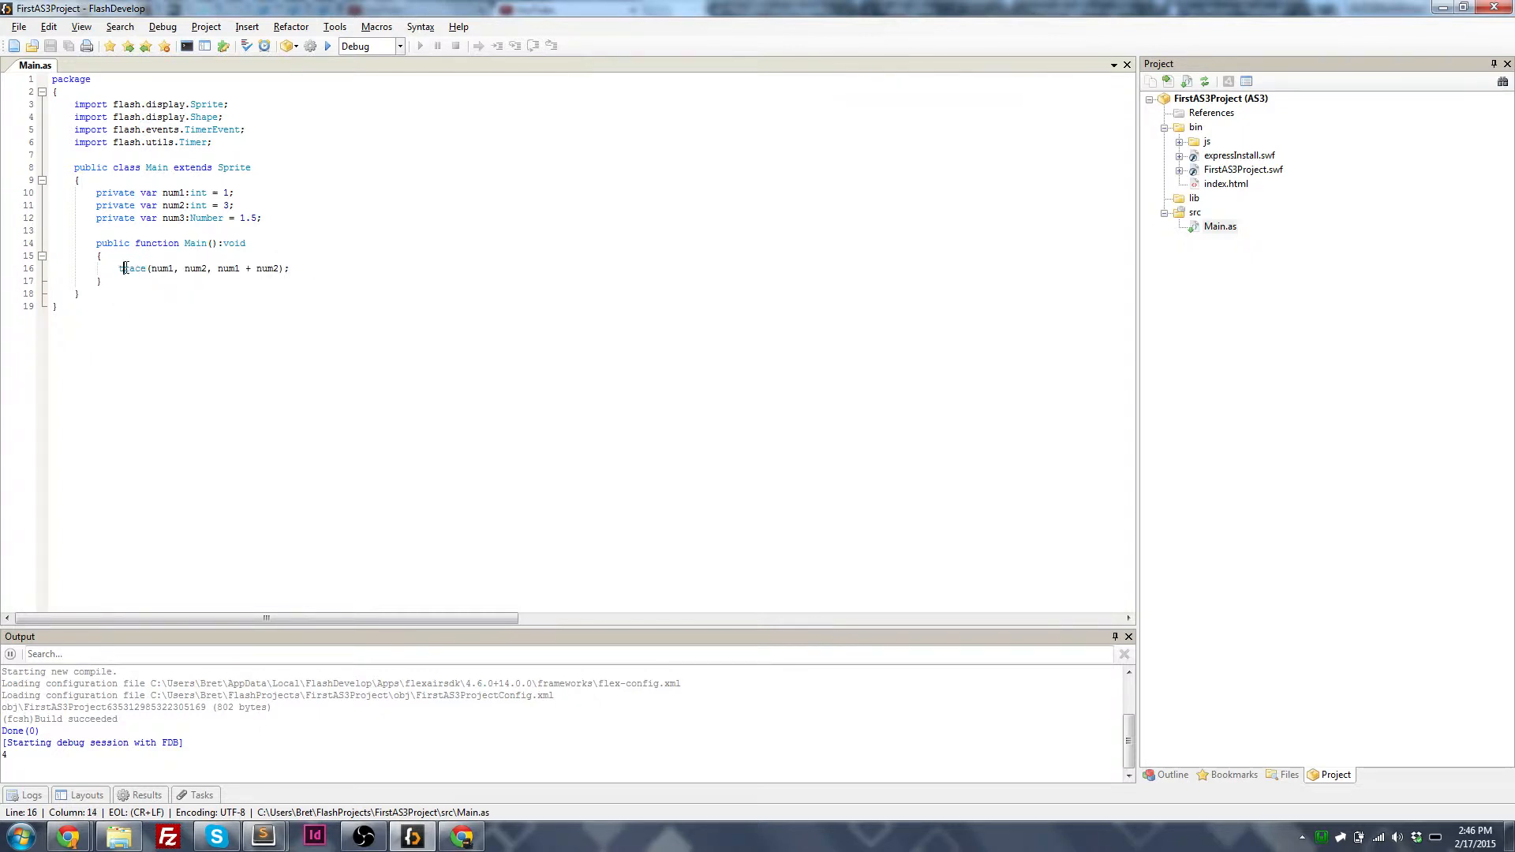
{"action": "double_click", "coordinate": [133, 268]}
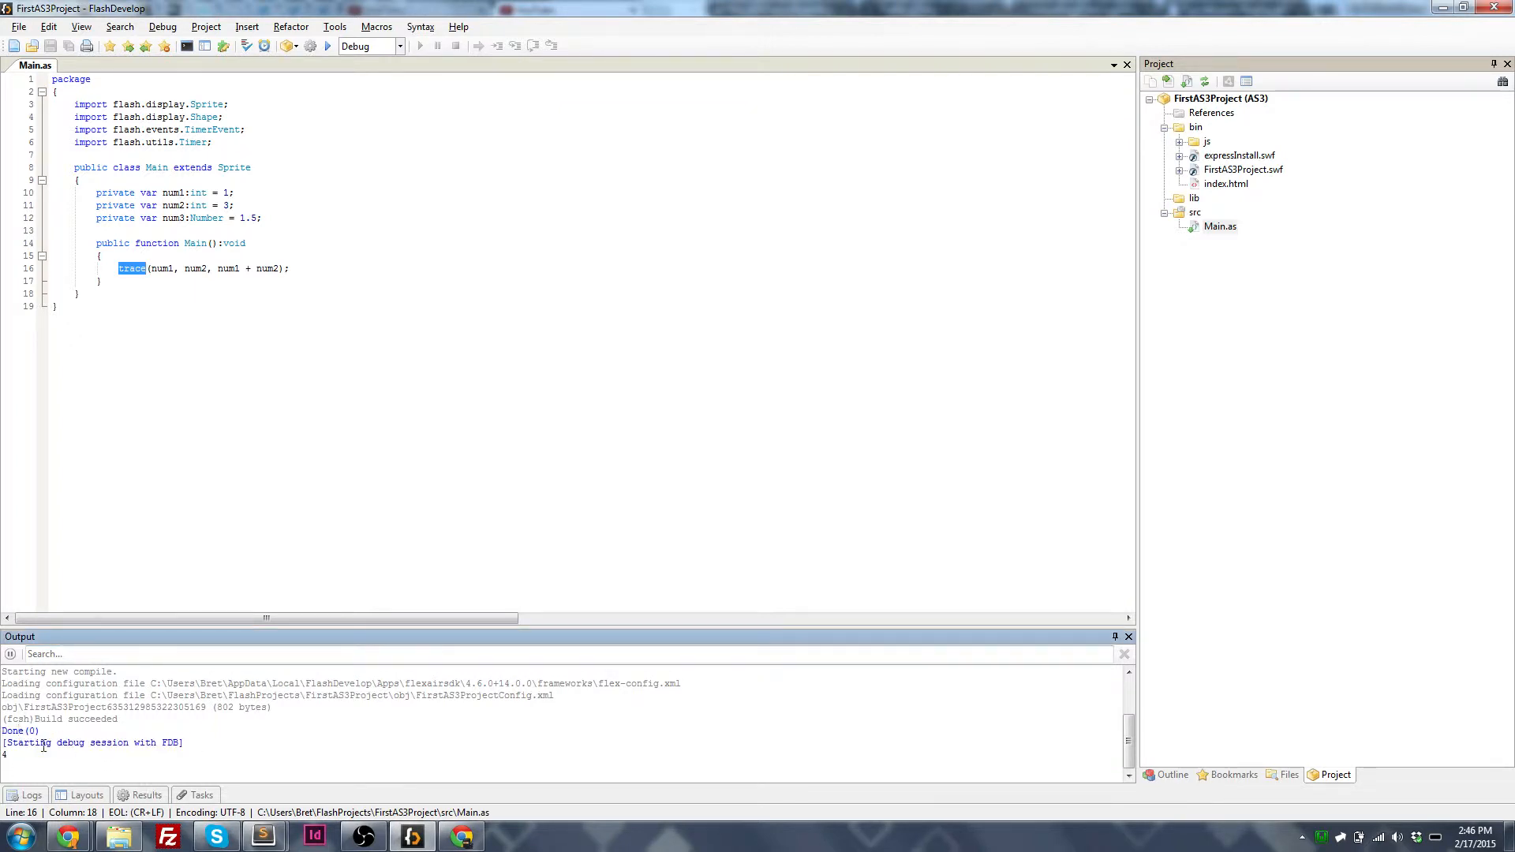
{"action": "left_click", "coordinate": [175, 268]}
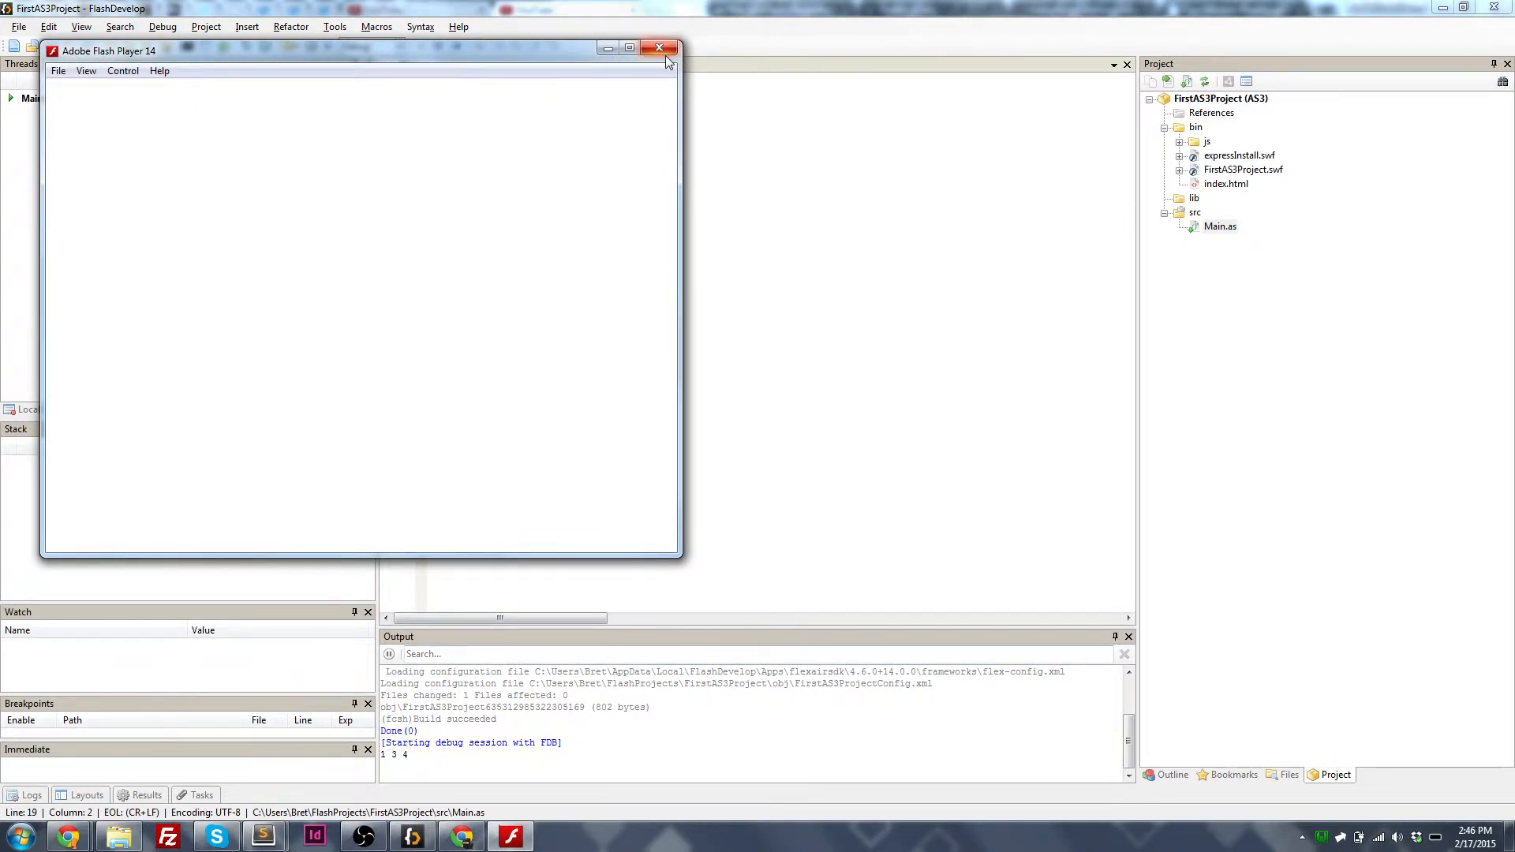
{"action": "left_click", "coordinate": [659, 49]}
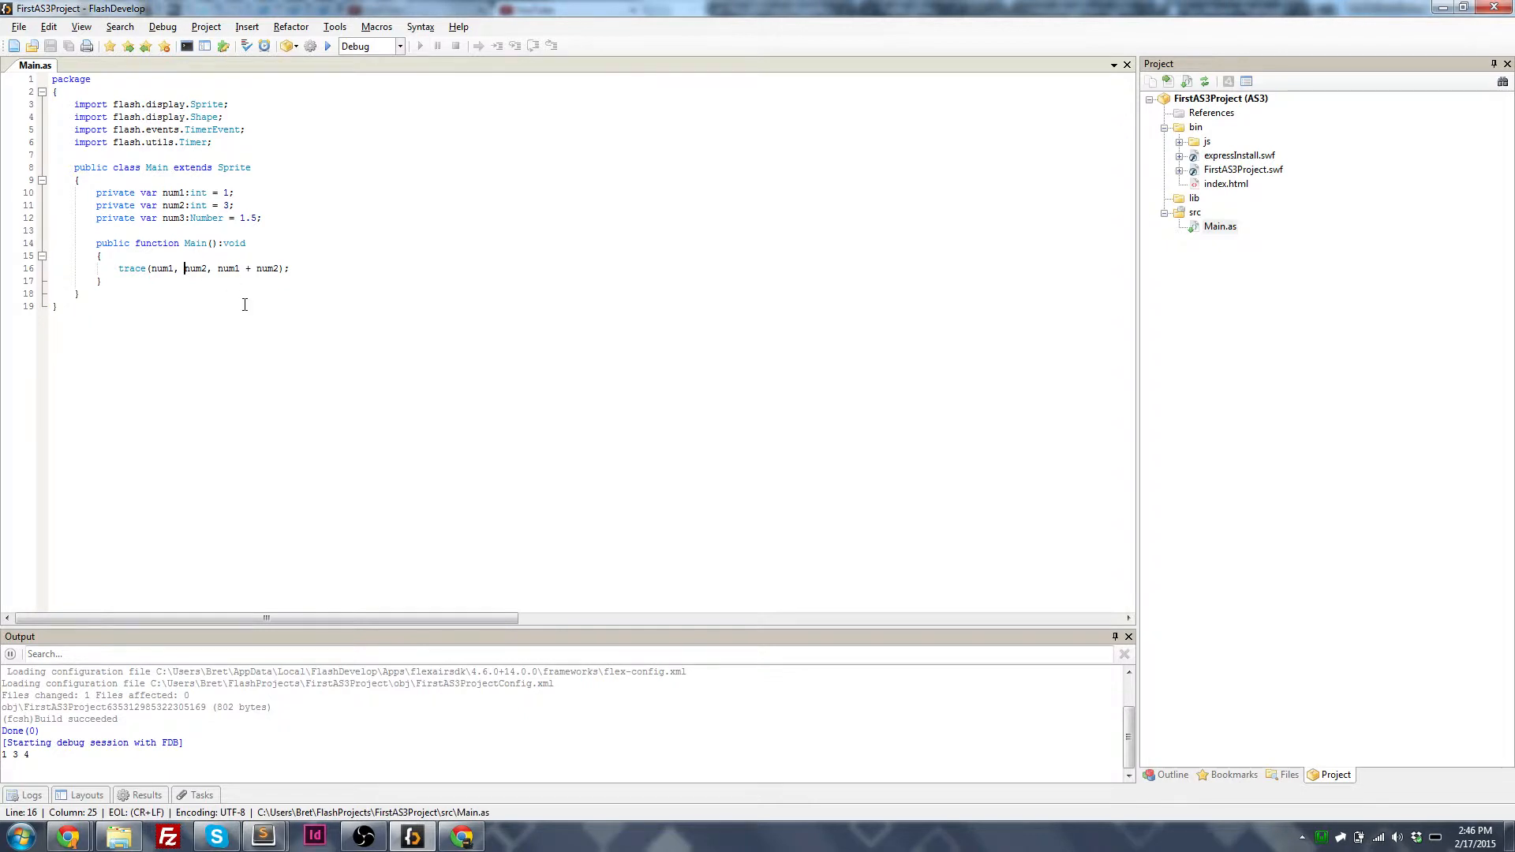
Step: Add "+" and "=" string arguments to the trace and run it so the output reads 1 + 3 = 4
{"action": "type", "text": "'"}
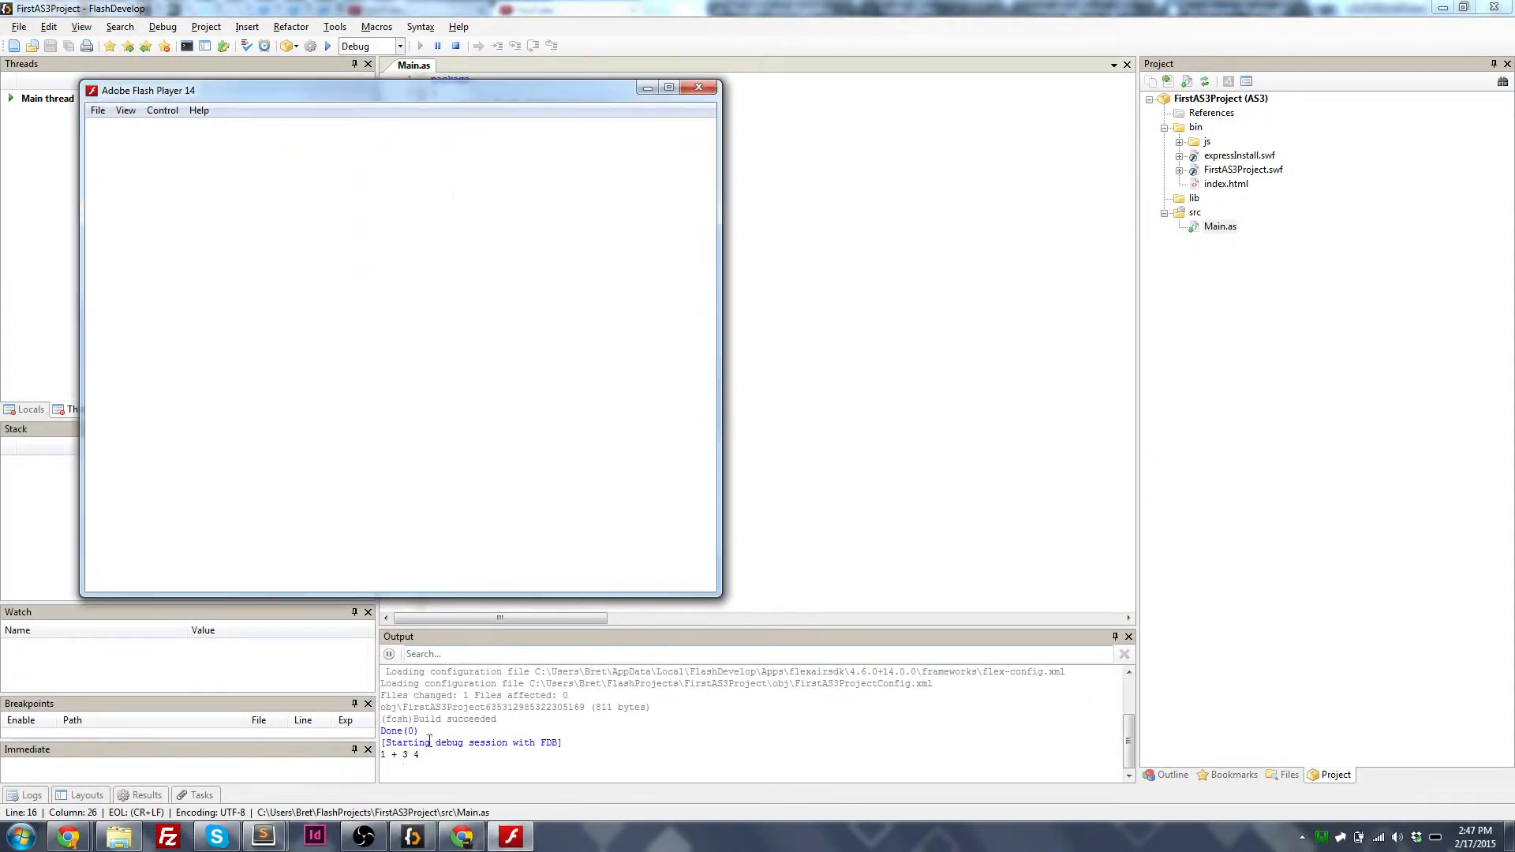
{"action": "left_click", "coordinate": [697, 87]}
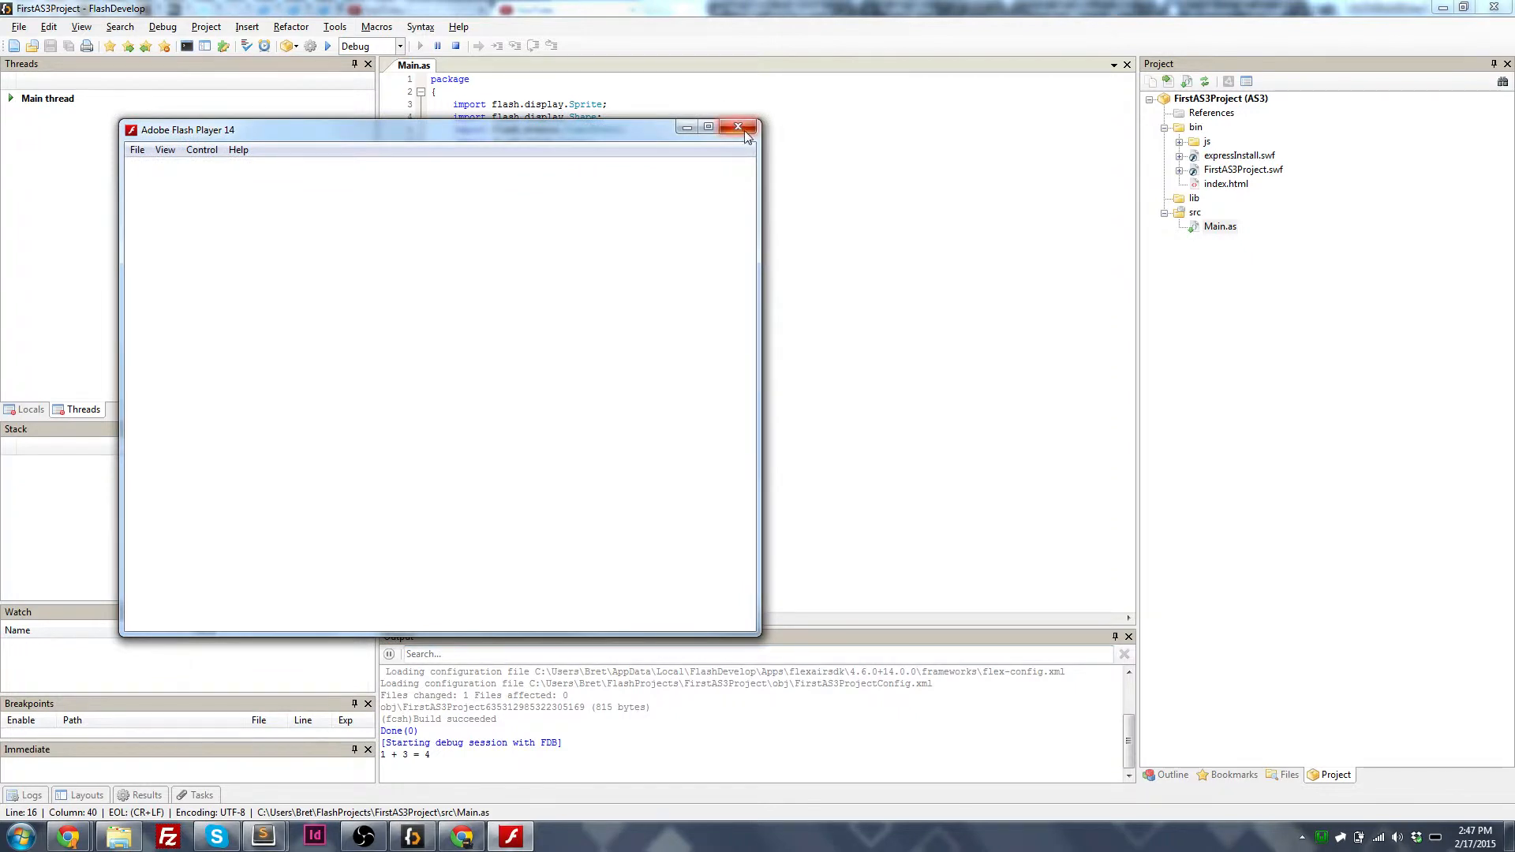
{"action": "left_click", "coordinate": [737, 127]}
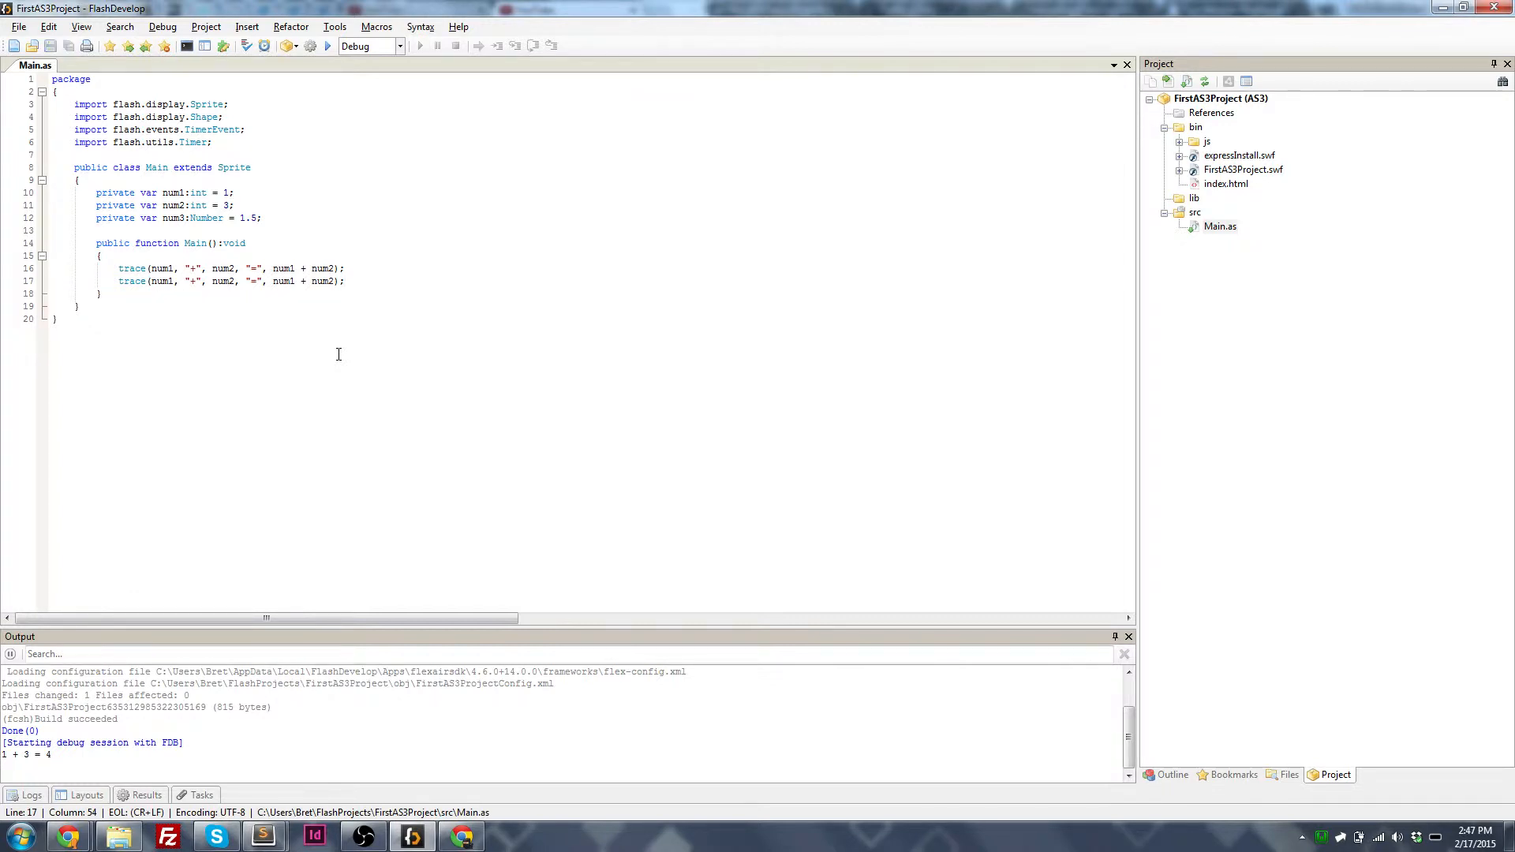
Step: Type a second trace(num1, "+", num2, "=", num1 + num2); line under the first and run the project
{"action": "type", "text": "trace(num1, \"+\", num2, \"=\", num1 + num2);"}
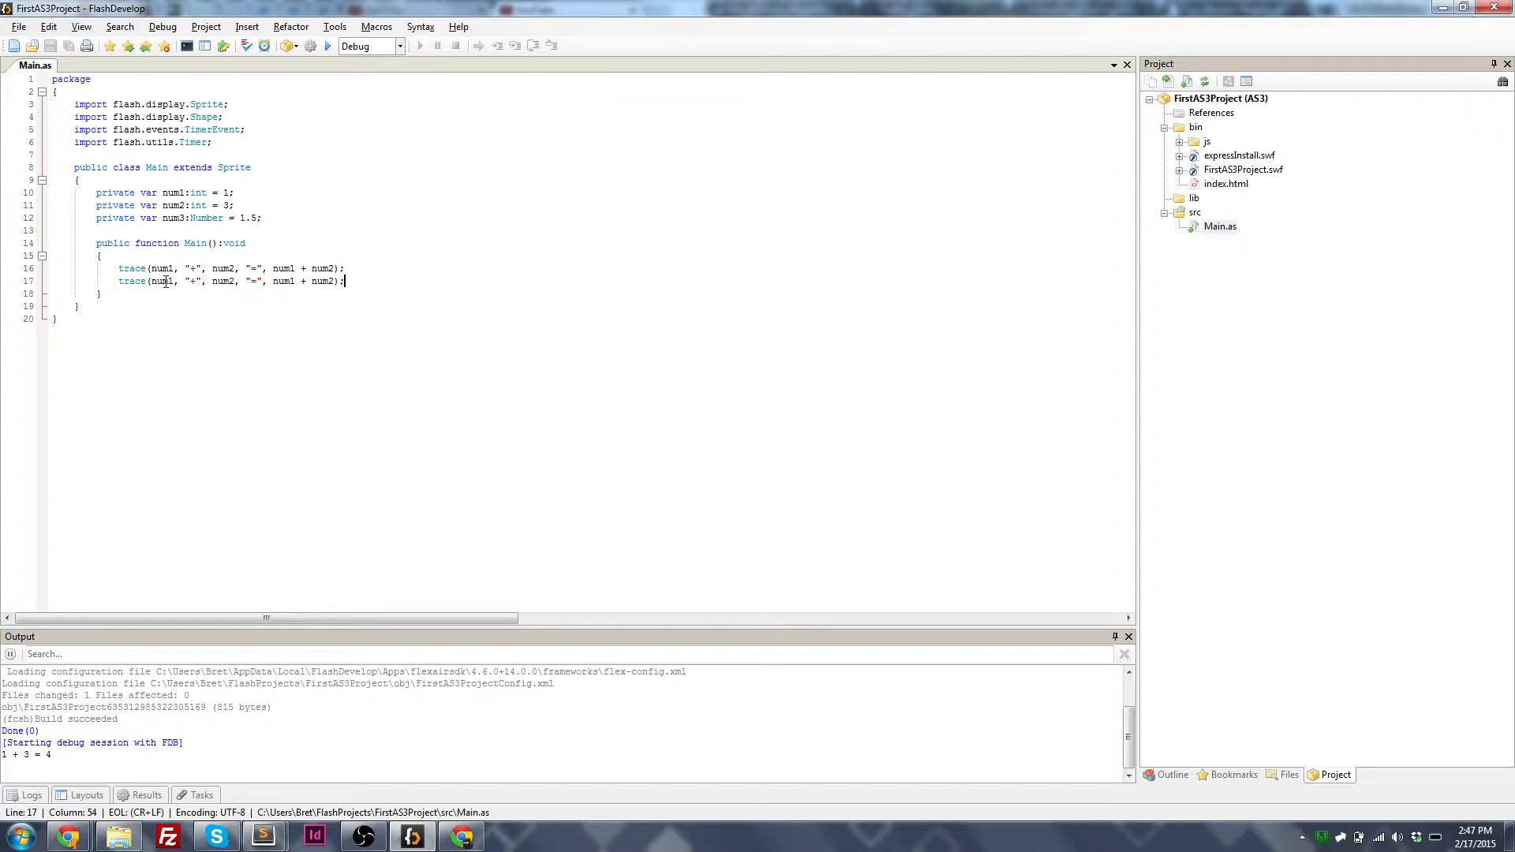
{"action": "type", "text": "num"}
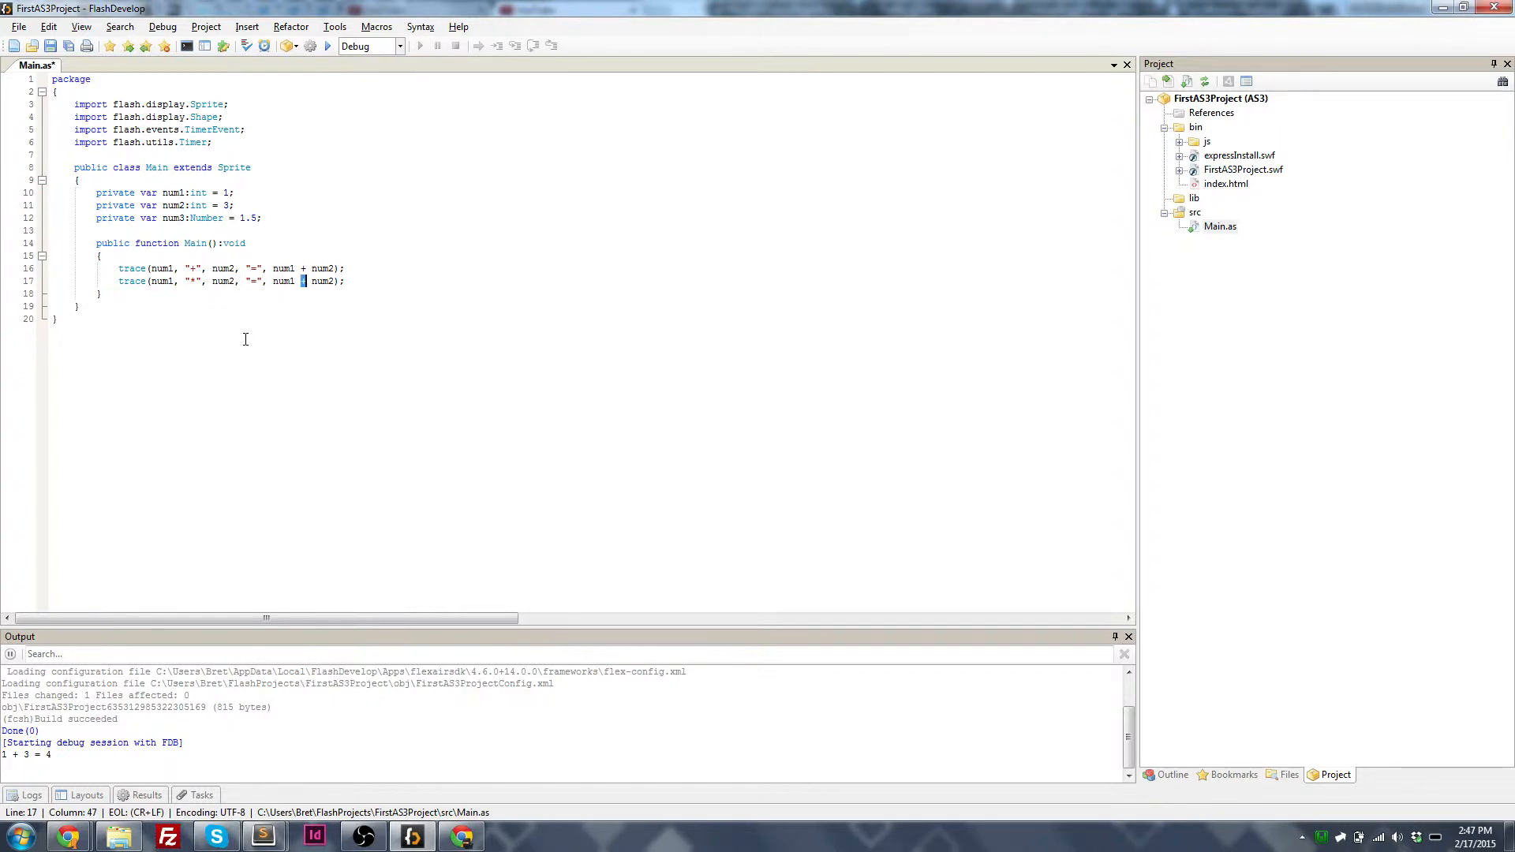
{"action": "left_click", "coordinate": [417, 46]}
{"action": "type", "text": "trace(num1, \"*\", num3, \"=\", num1 * num3);"}
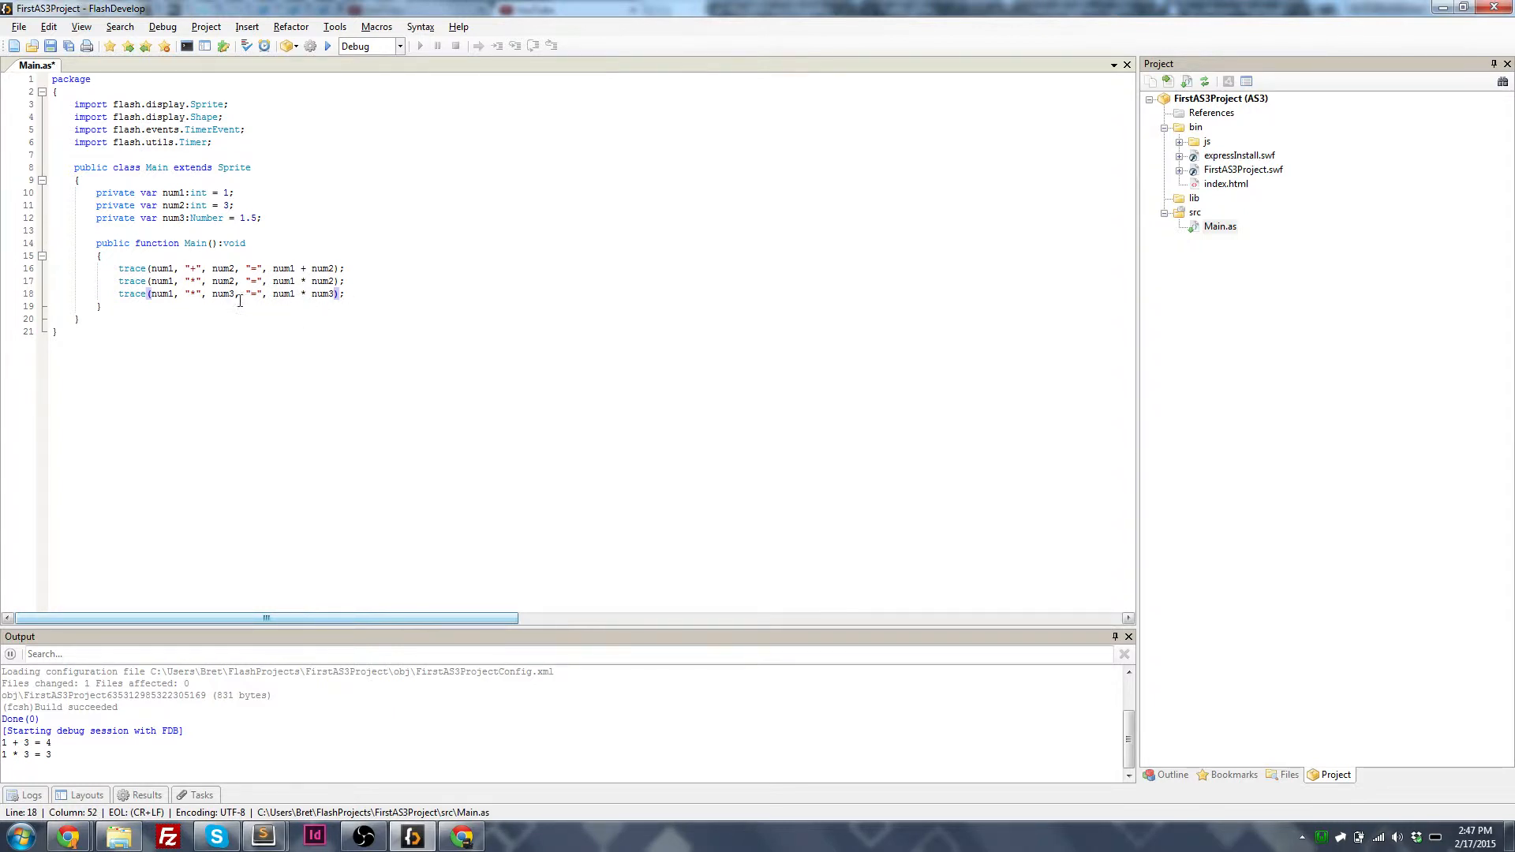
Step: Run the multiplication traces of num1 by num2 and num3, printing 1 * 3 = 3 and 1 * 1.5 = 1.5
{"action": "double_click", "coordinate": [203, 218]}
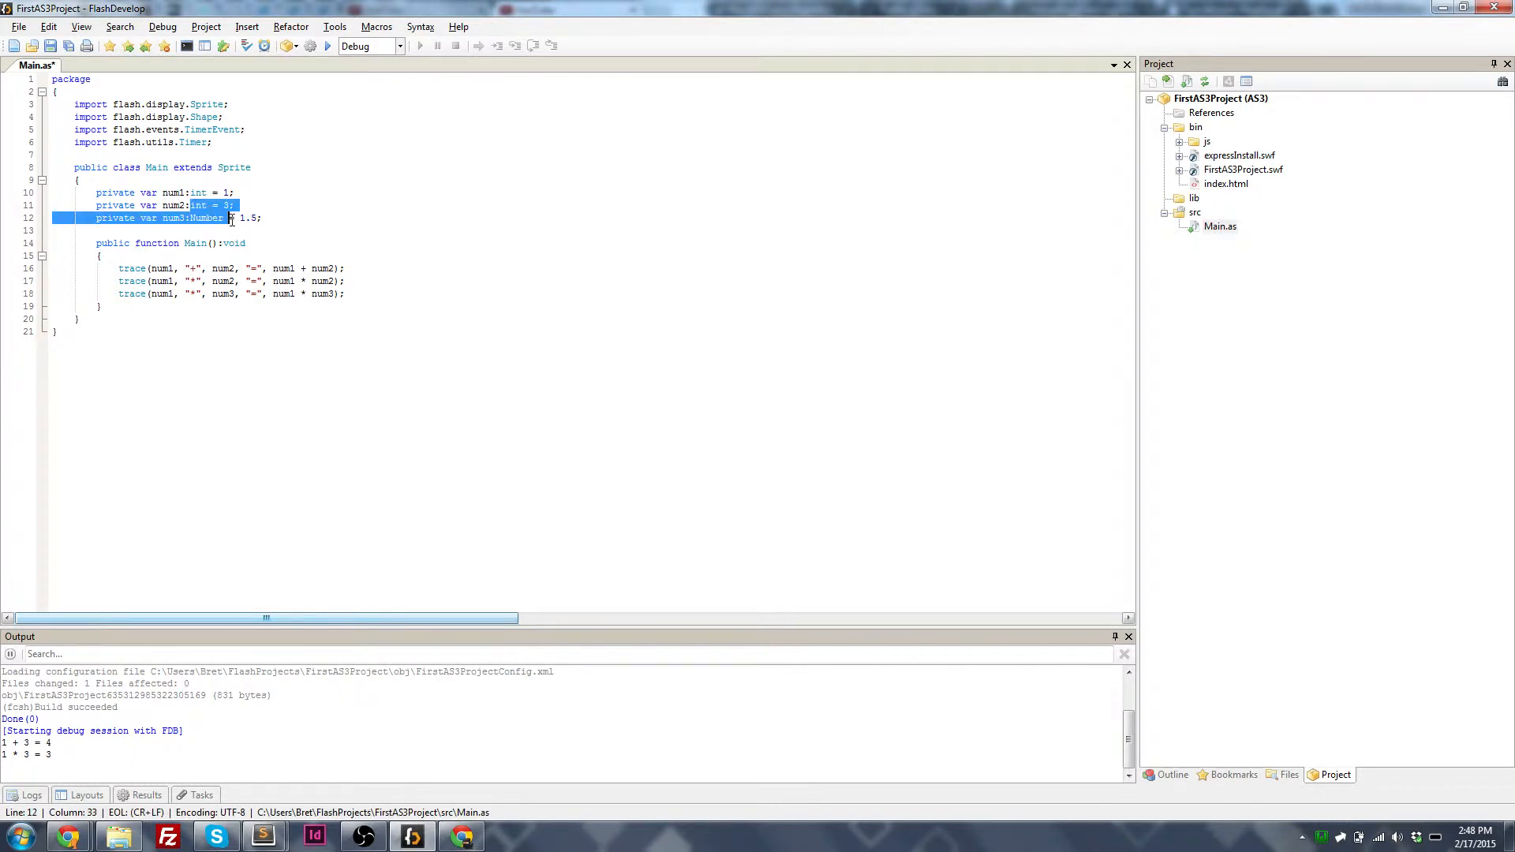
{"action": "left_click", "coordinate": [260, 218]}
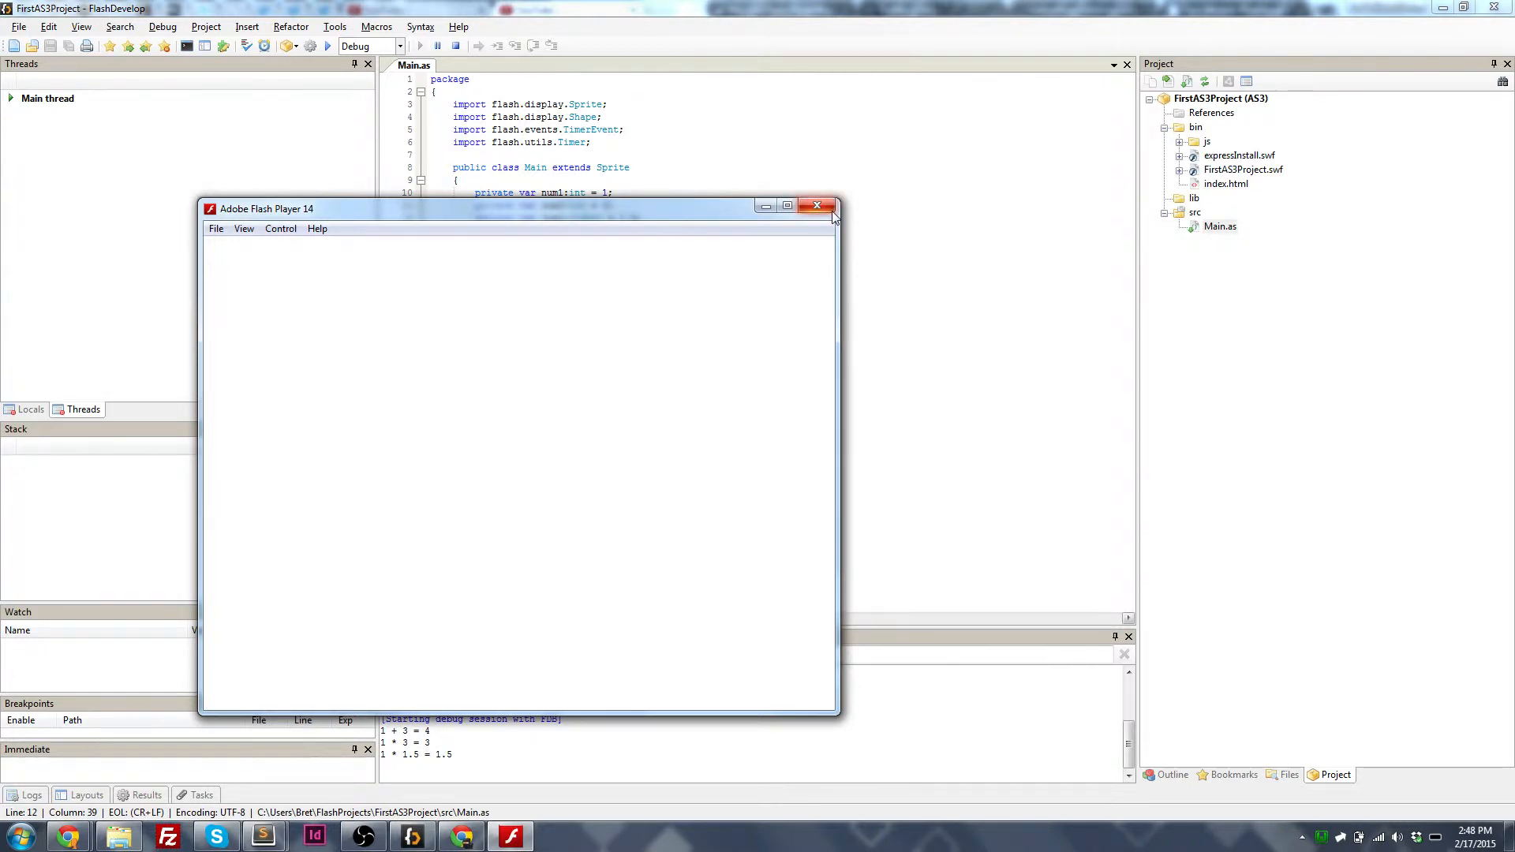
{"action": "left_click", "coordinate": [816, 205]}
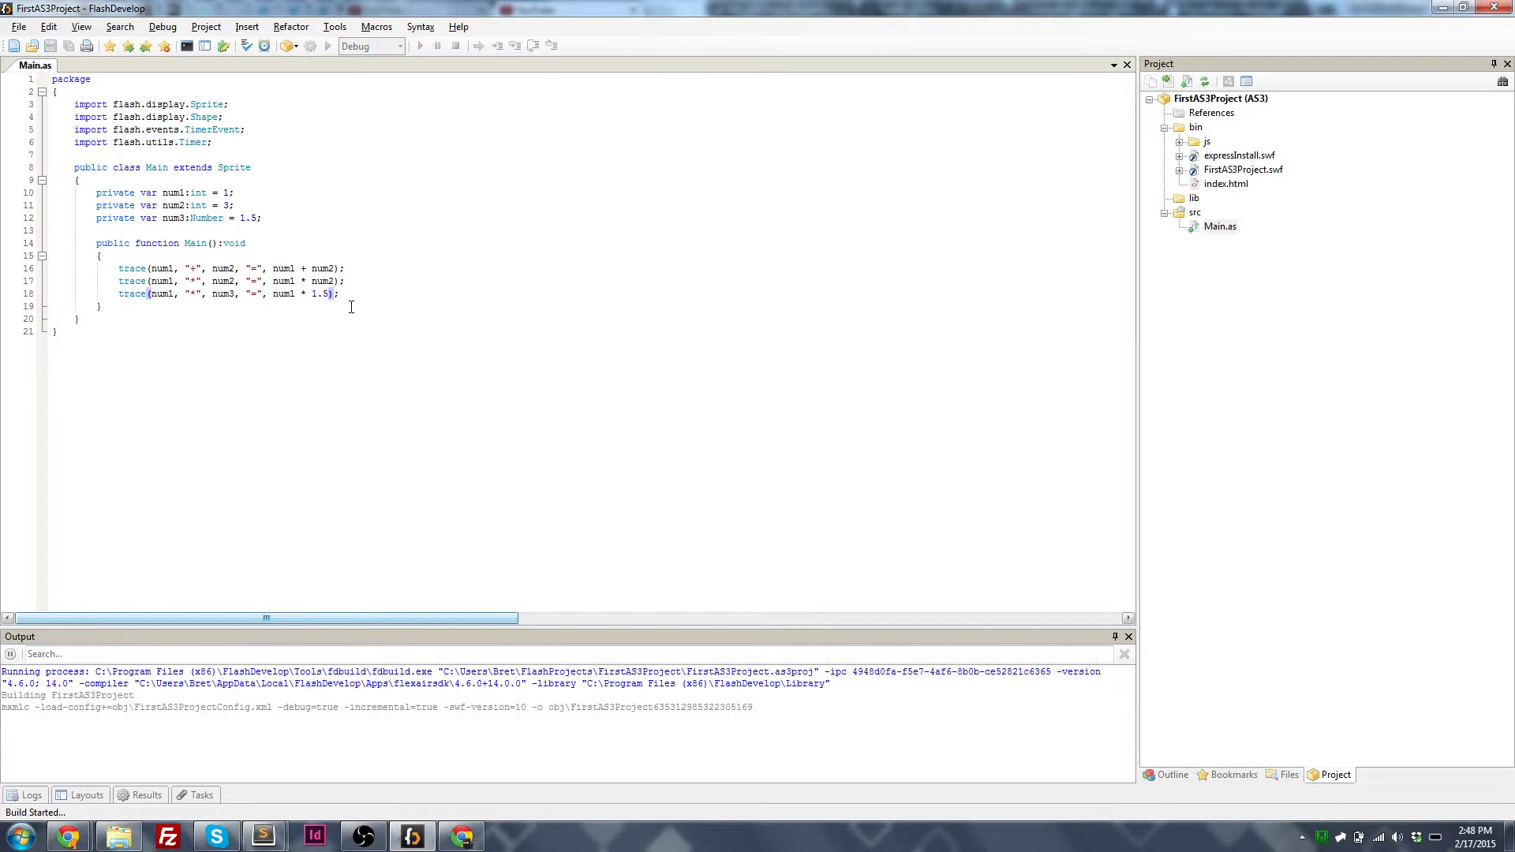
{"action": "left_click", "coordinate": [418, 46]}
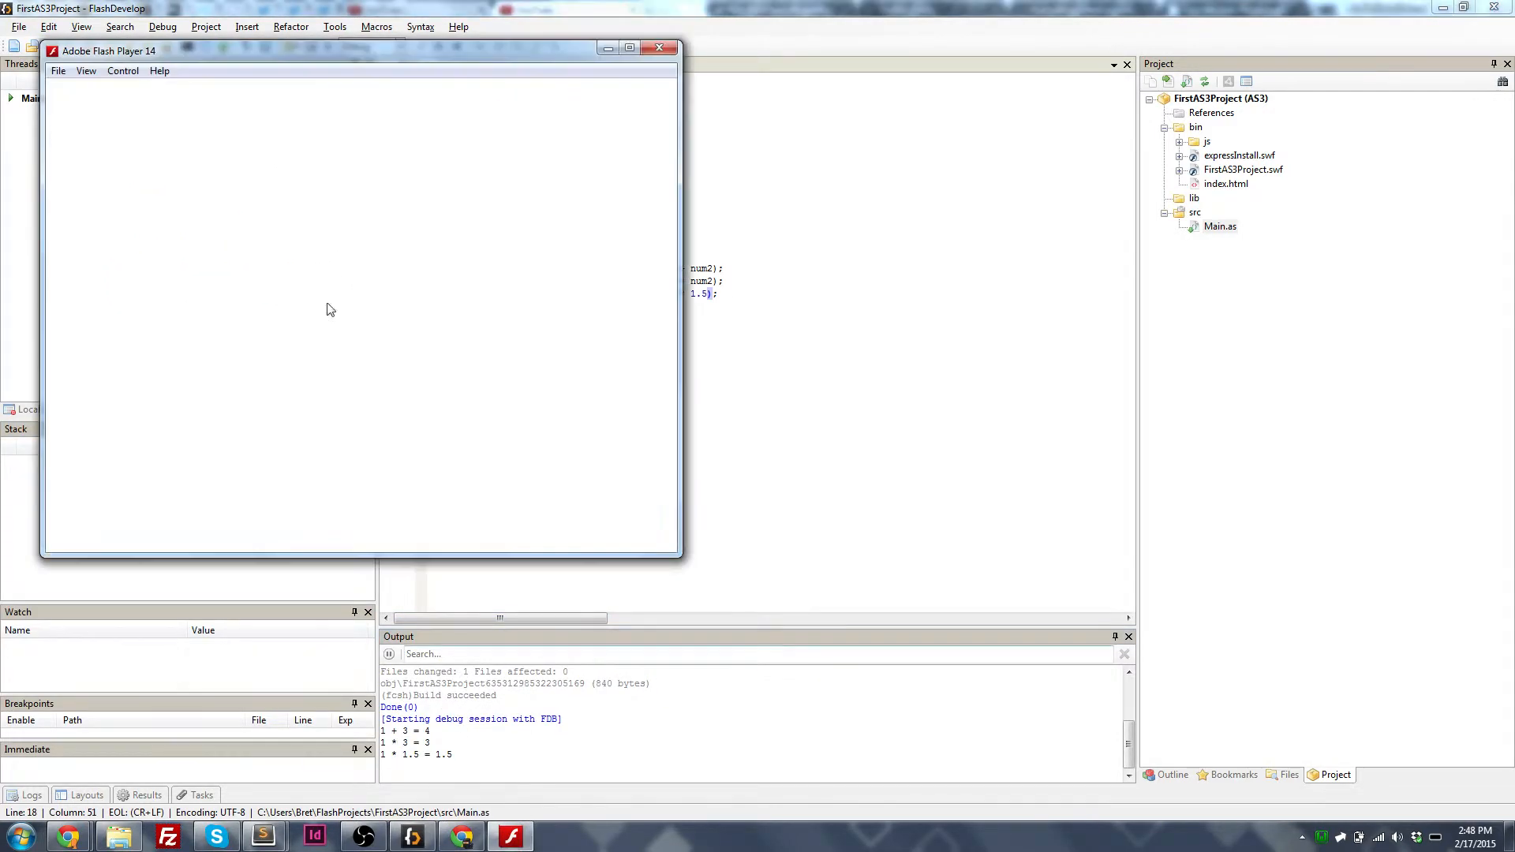
{"action": "left_click", "coordinate": [660, 49]}
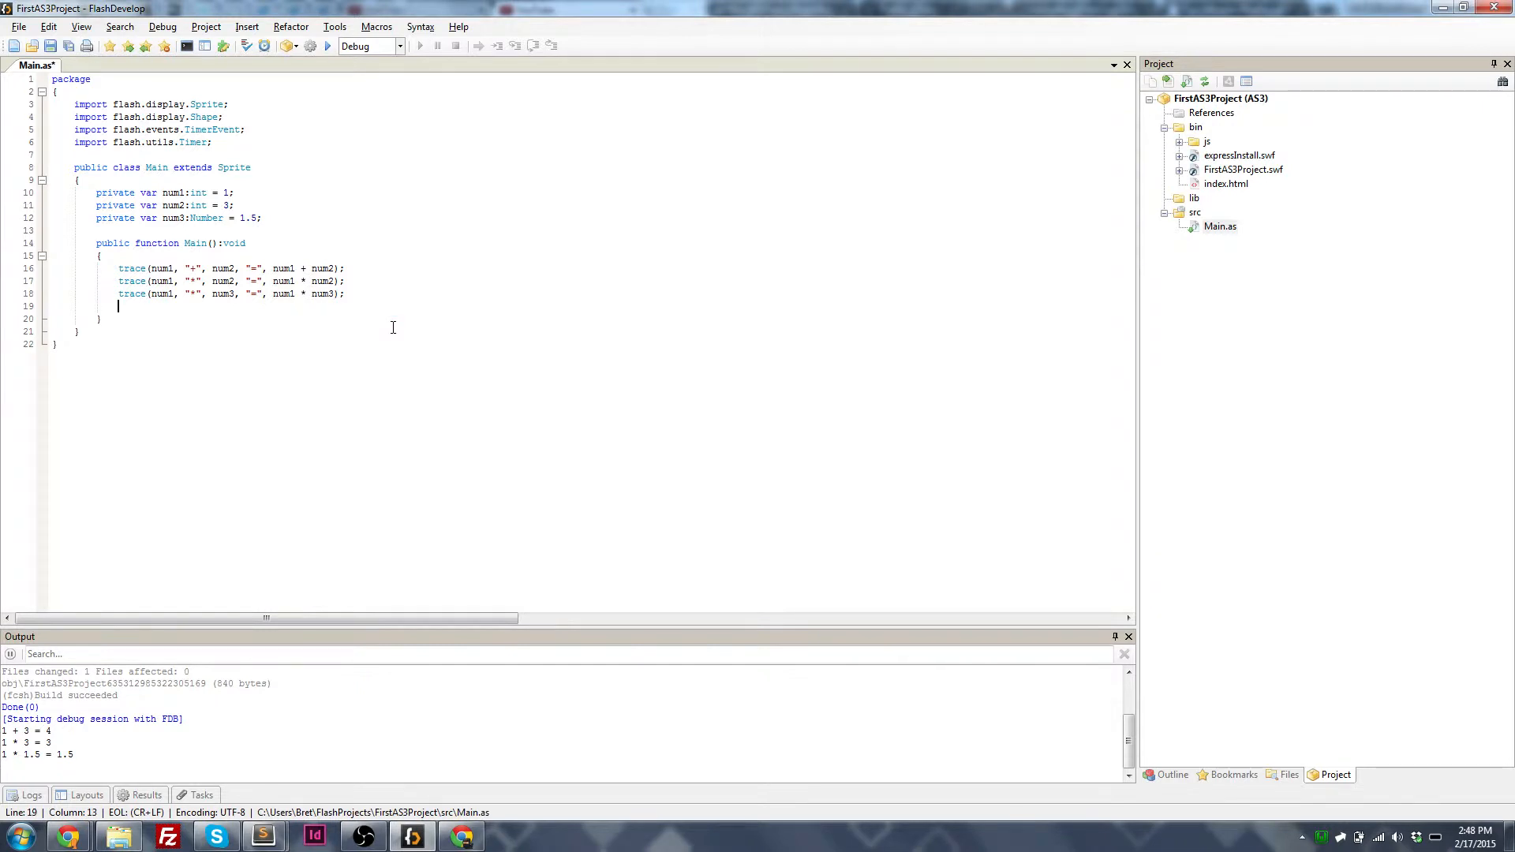
Step: Type var product:int = -num1 * num3; and trace(product); on new lines
{"action": "type", "text": "var"}
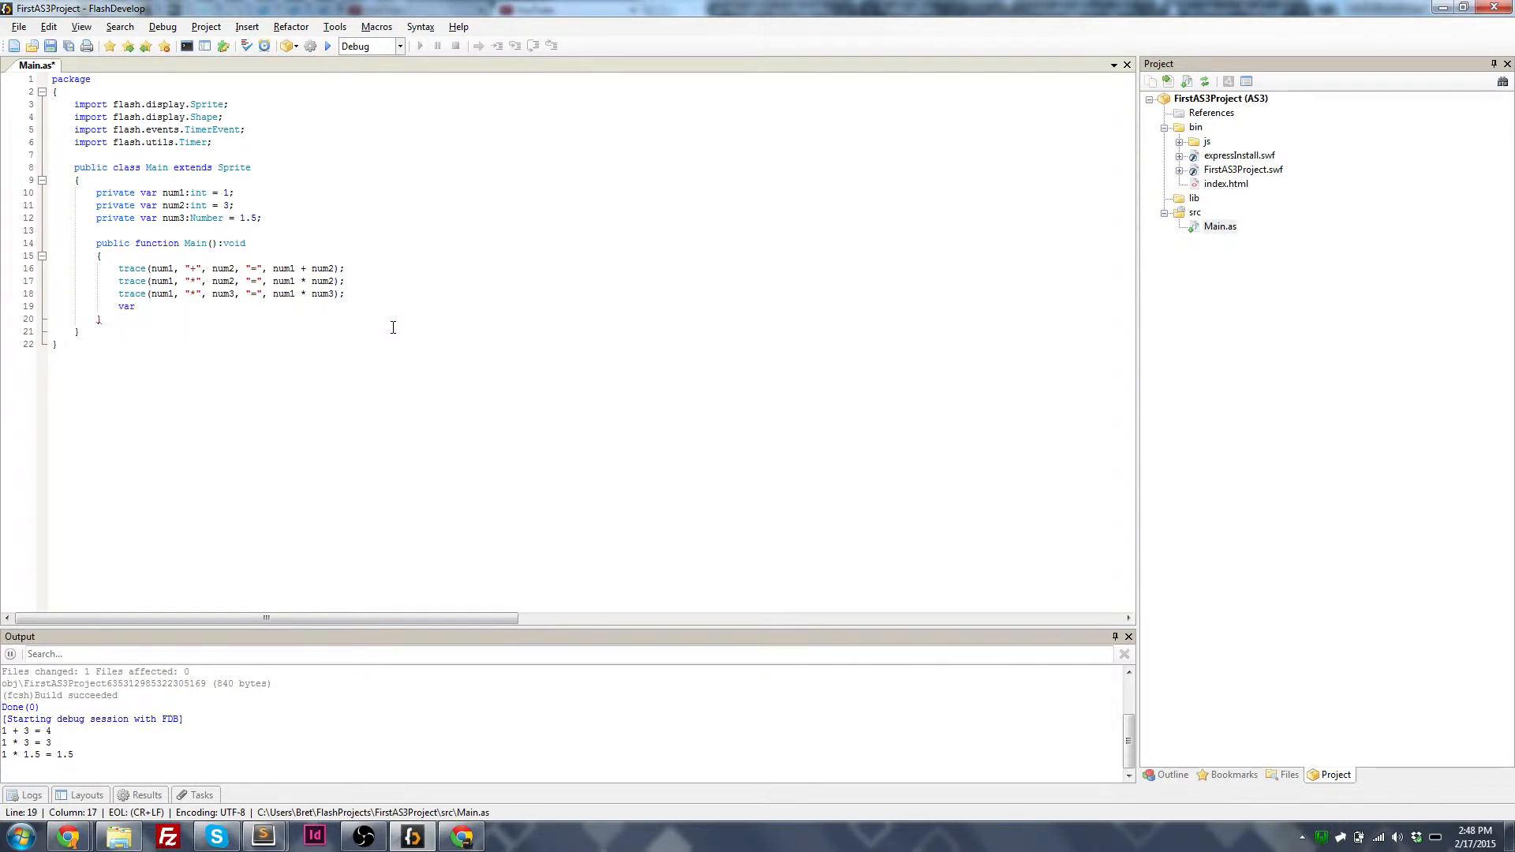
{"action": "type", "text": "product:"}
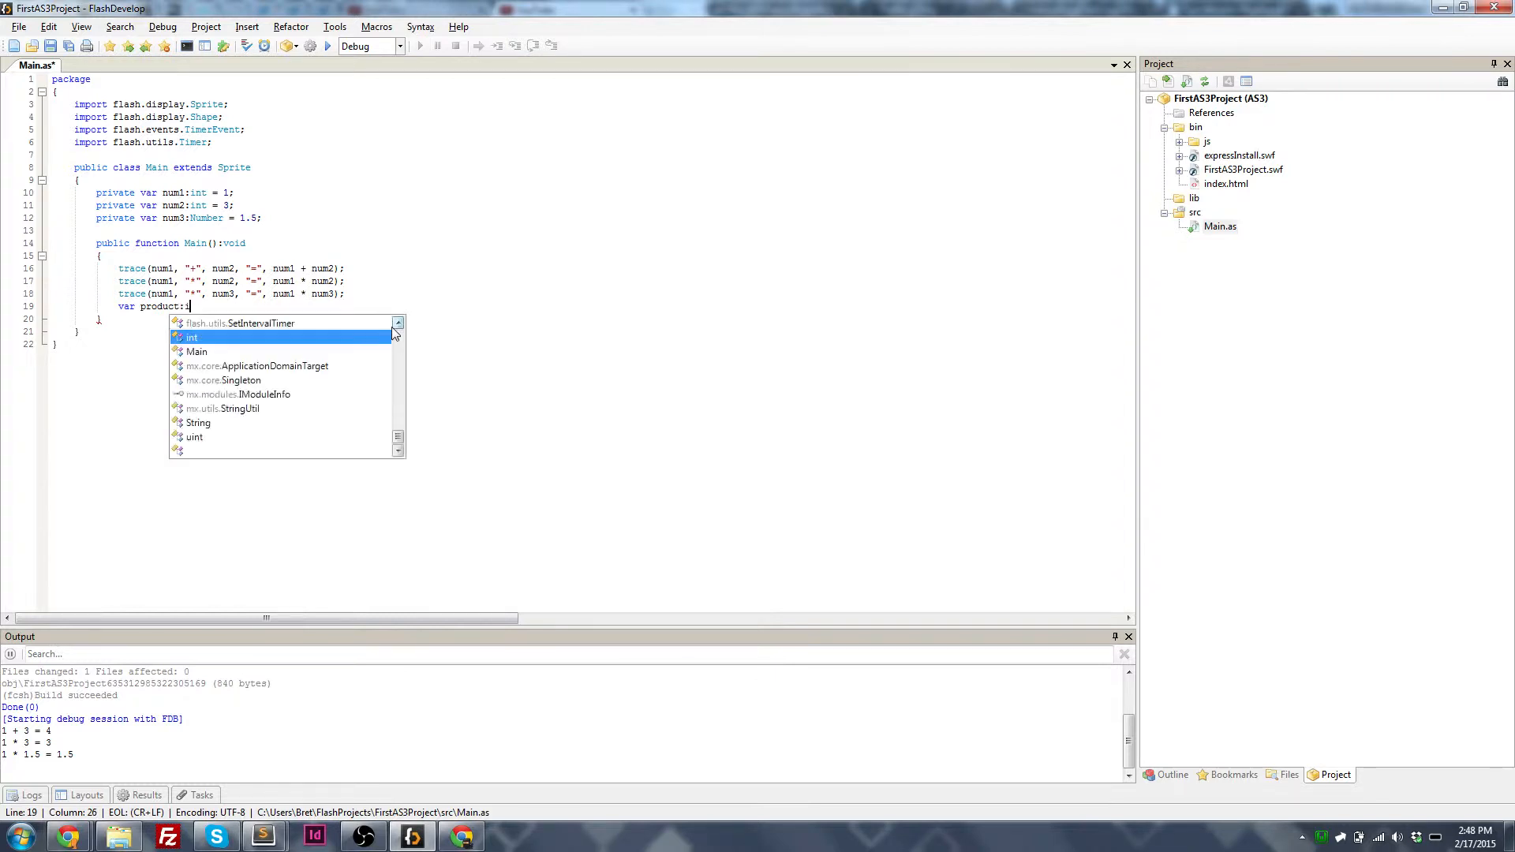
{"action": "type", "text": "int = num1 * num3;"}
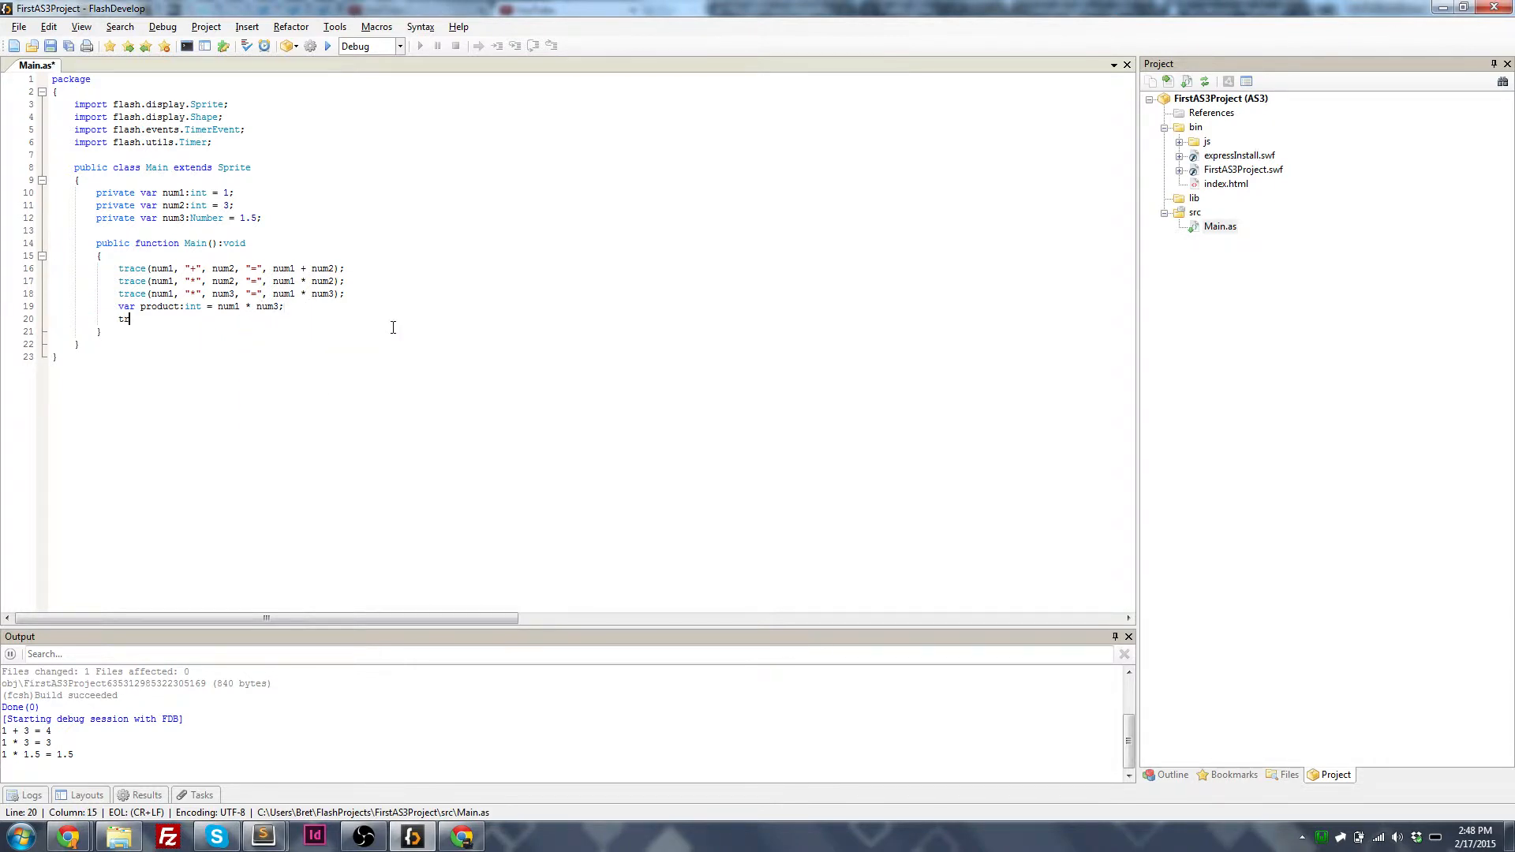
{"action": "type", "text": "race(product);"}
{"action": "left_click", "coordinate": [203, 306]}
{"action": "type", "text": "-"}
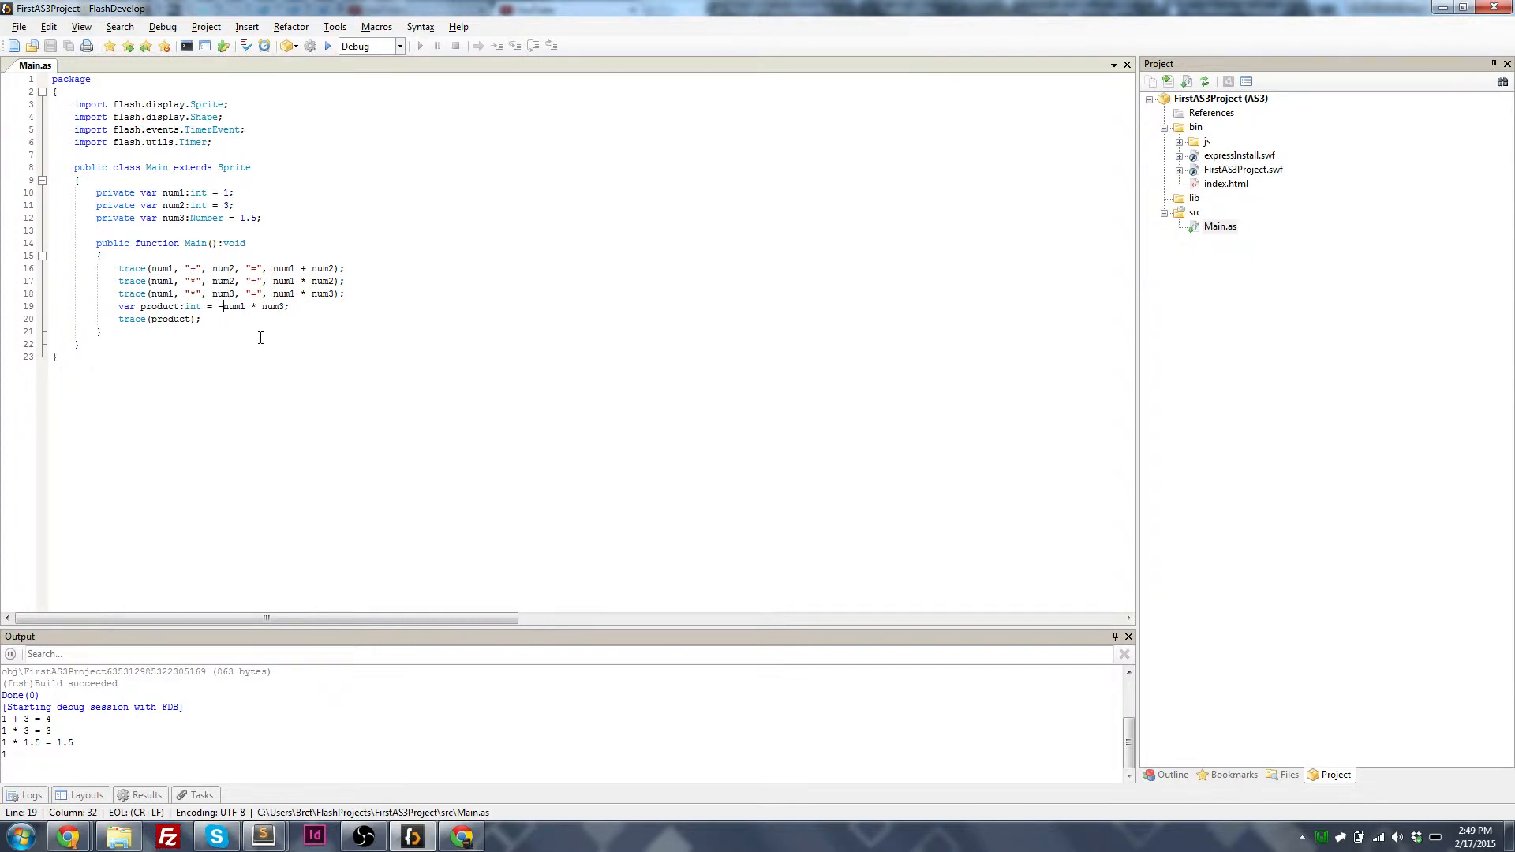
Step: Run the project so trace(product) prints -1, then close the player
{"action": "left_click", "coordinate": [329, 46]}
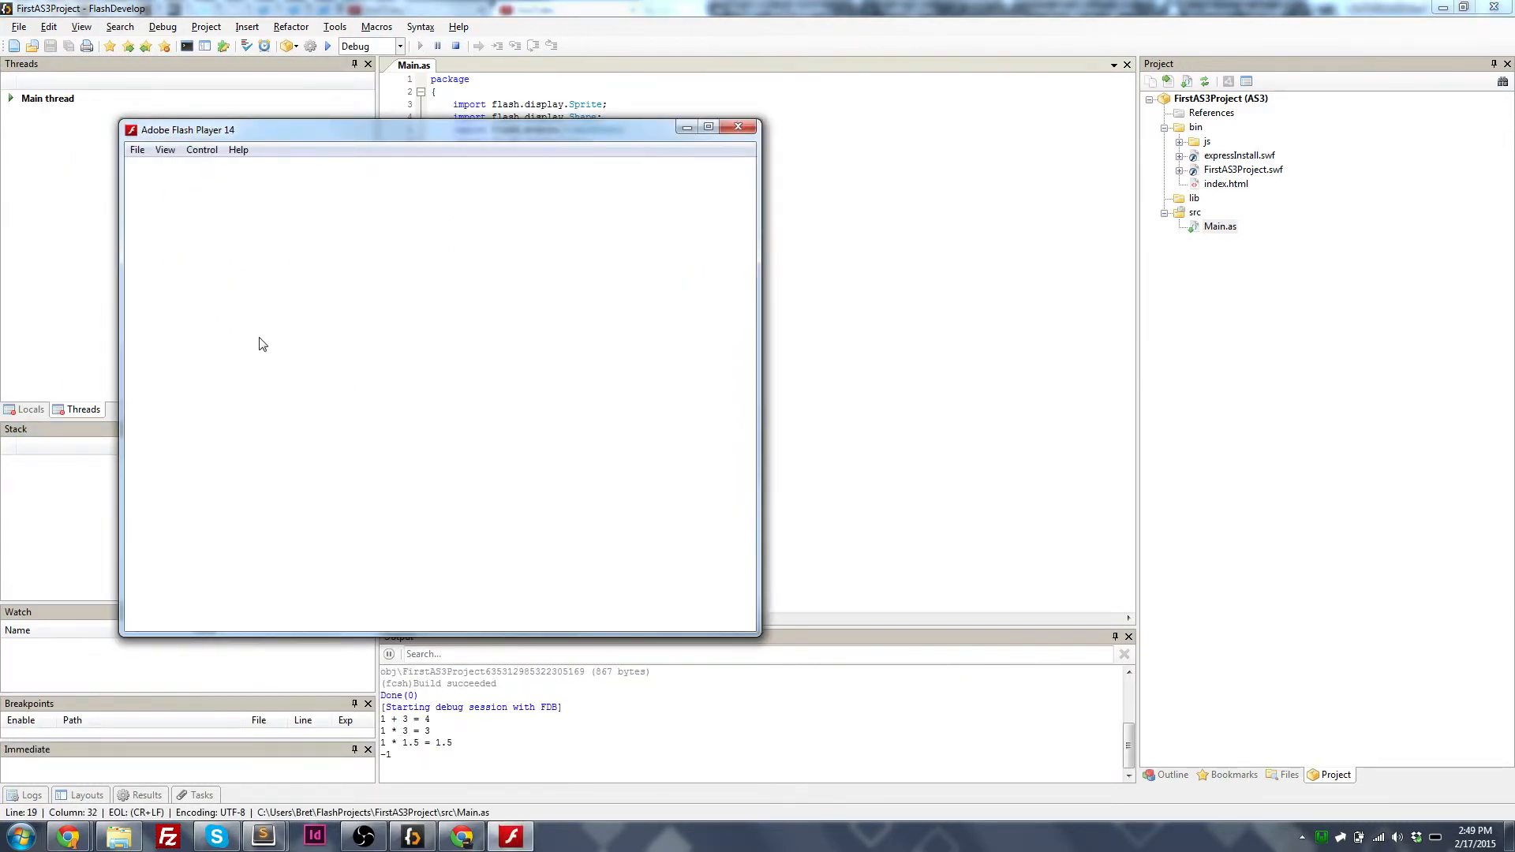
{"action": "left_click", "coordinate": [739, 126]}
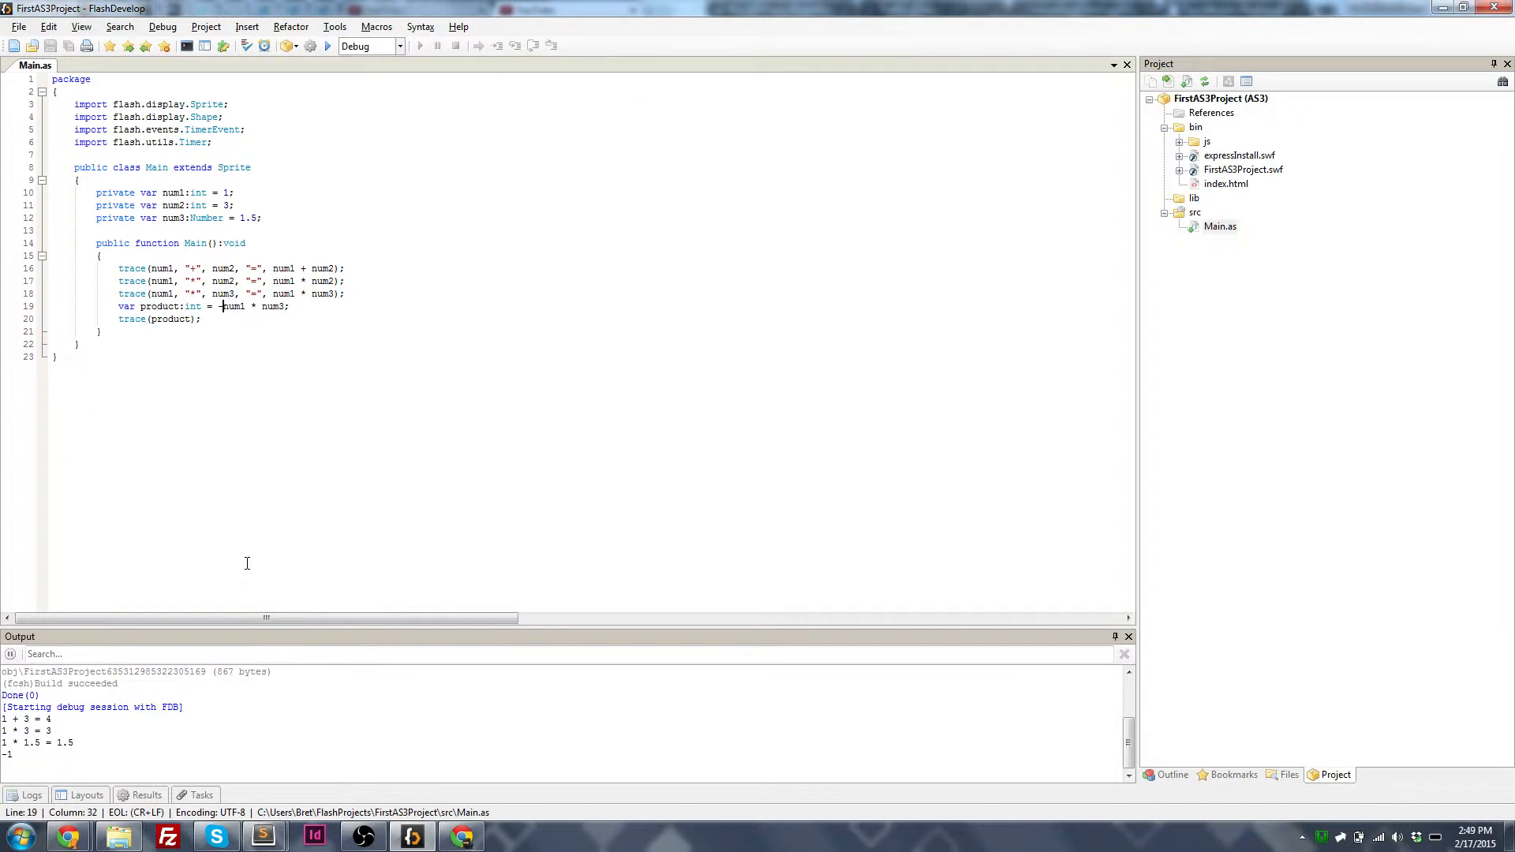
{"action": "mouse_move", "coordinate": [232, 538]}
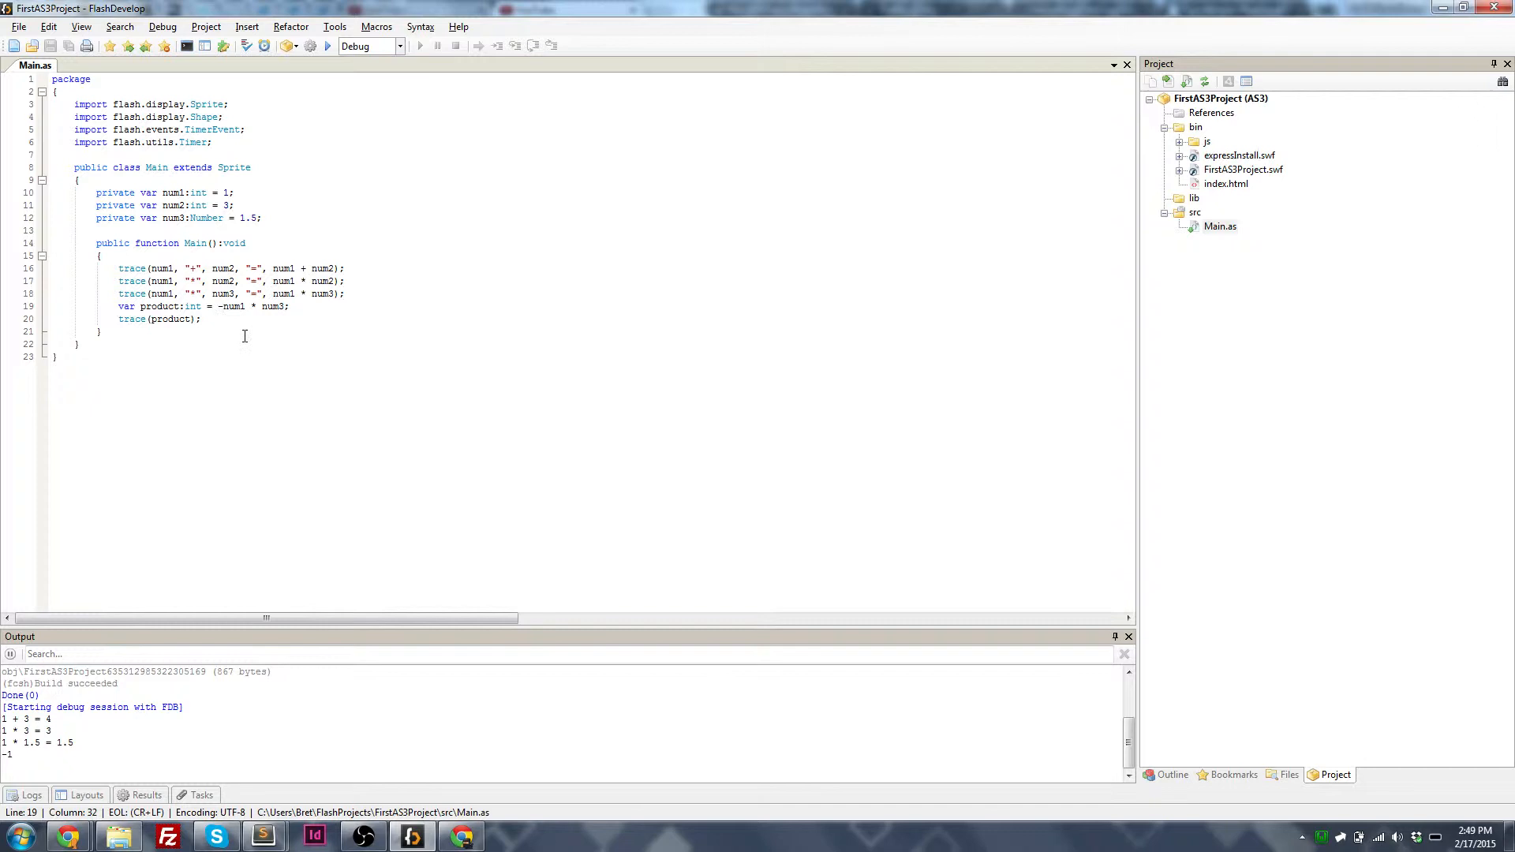
{"action": "left_click", "coordinate": [200, 319]}
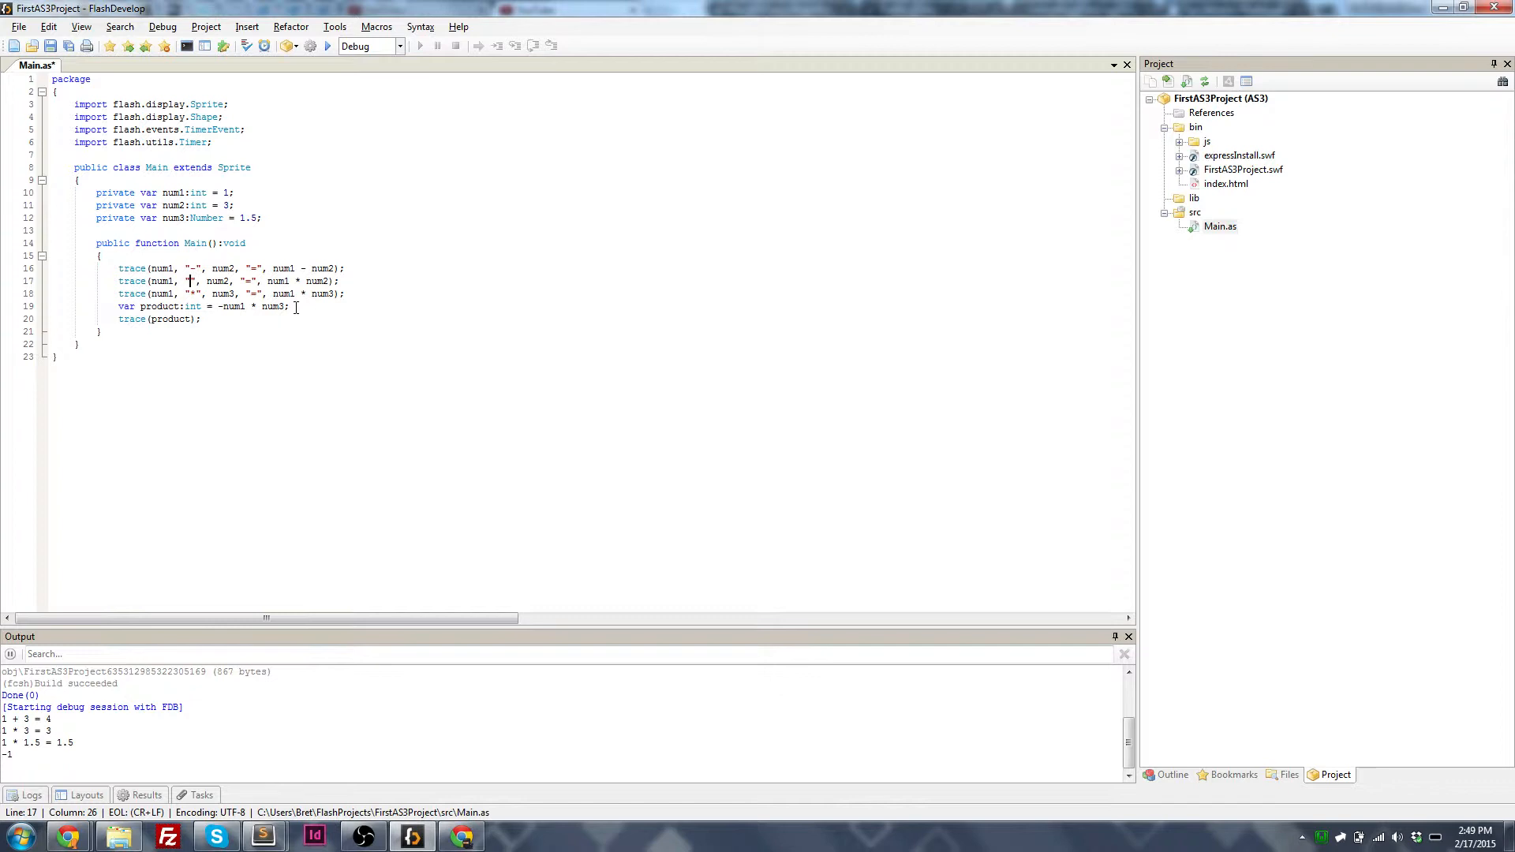
Step: Run the subtraction and division traces, printing 1 - 3 = -2, 0.333… and 0.666… in the output
{"action": "type", "text": "/"}
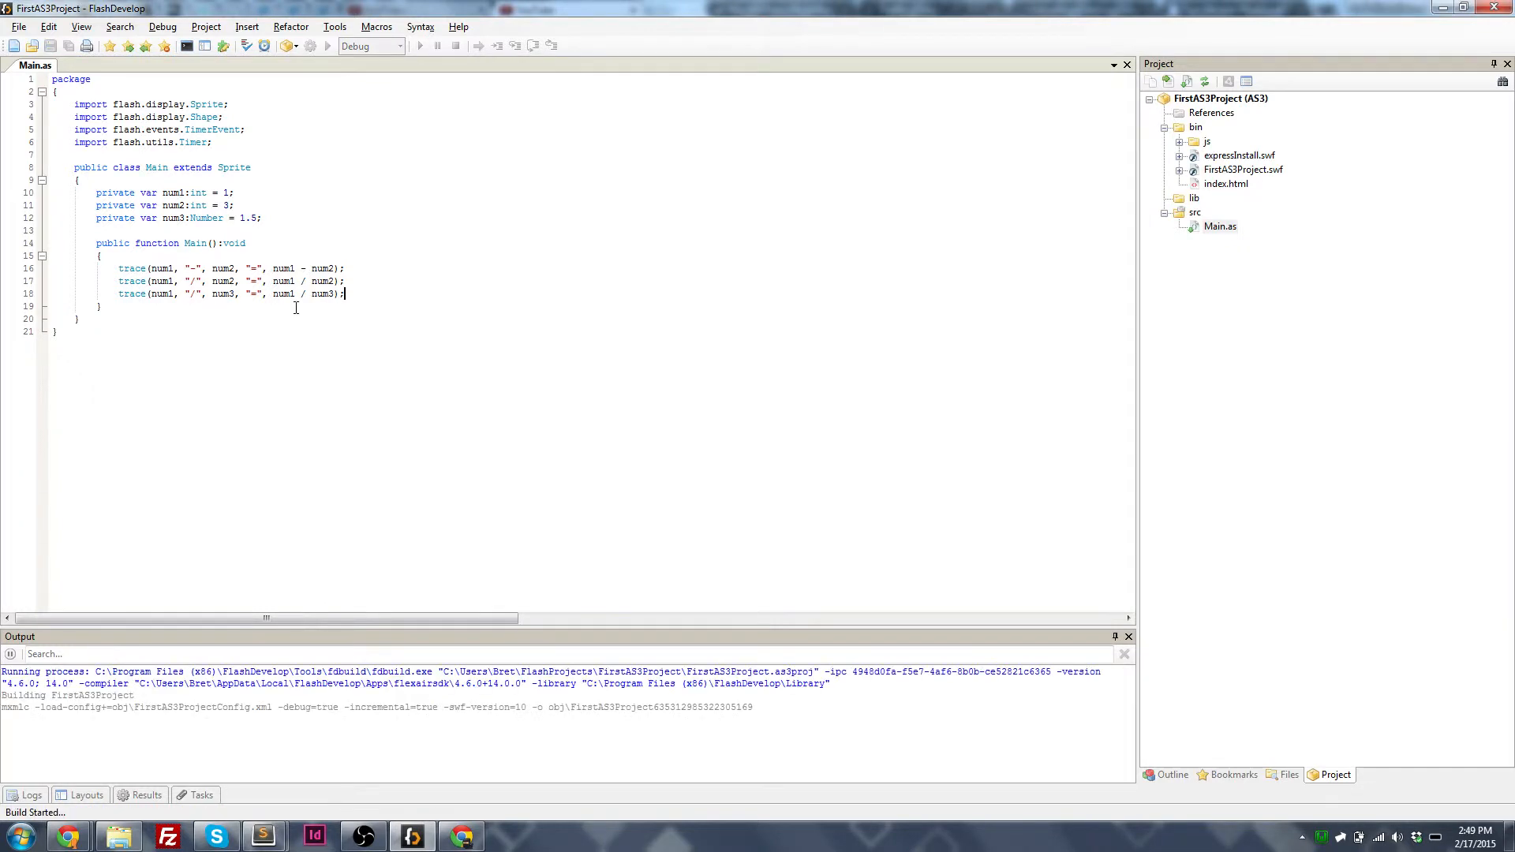
{"action": "left_click", "coordinate": [418, 46]}
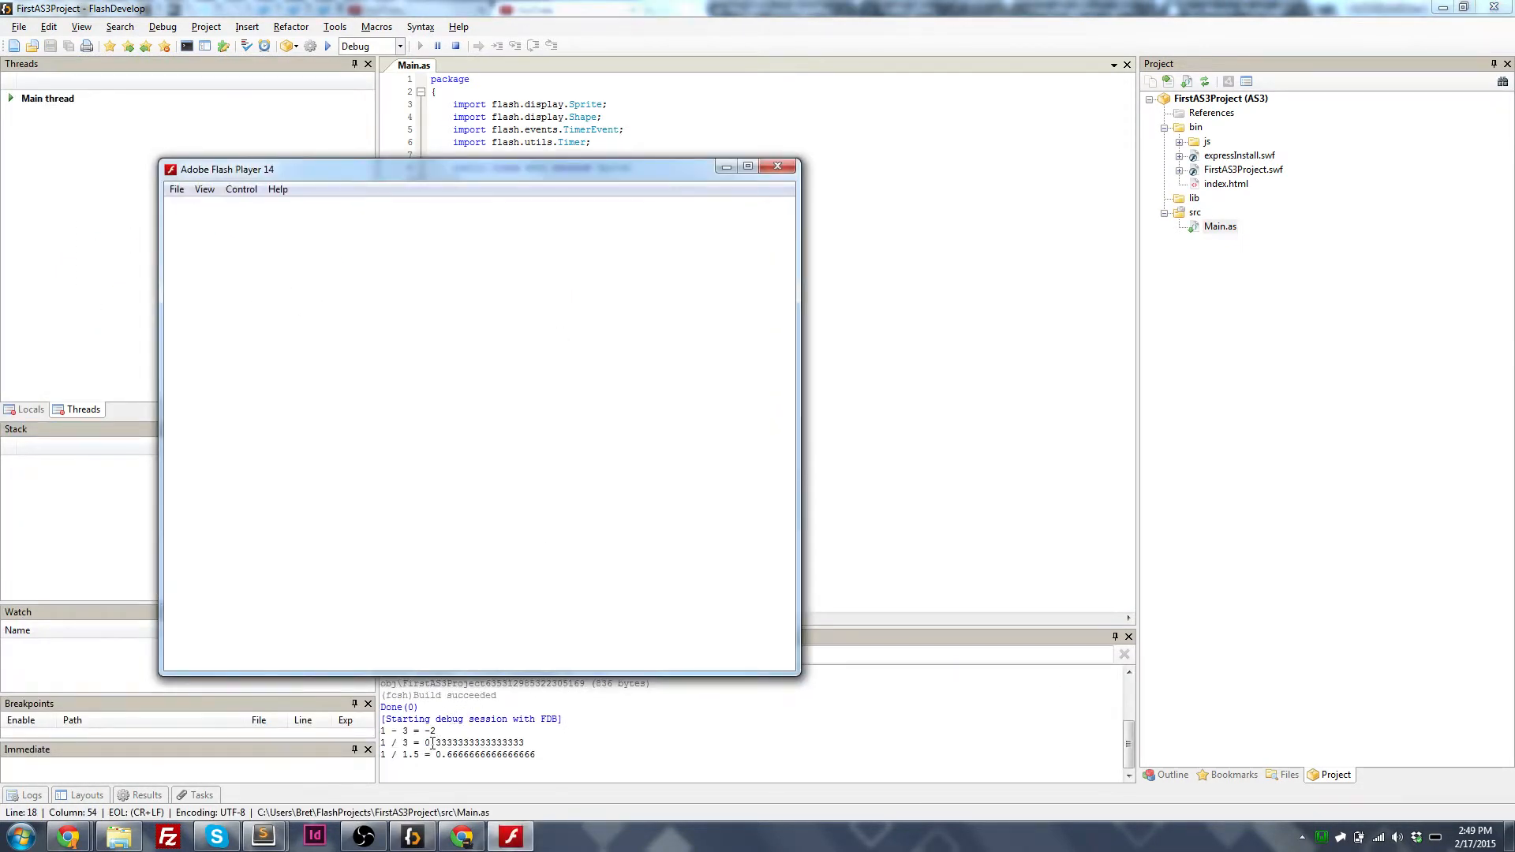
{"action": "left_click", "coordinate": [777, 166]}
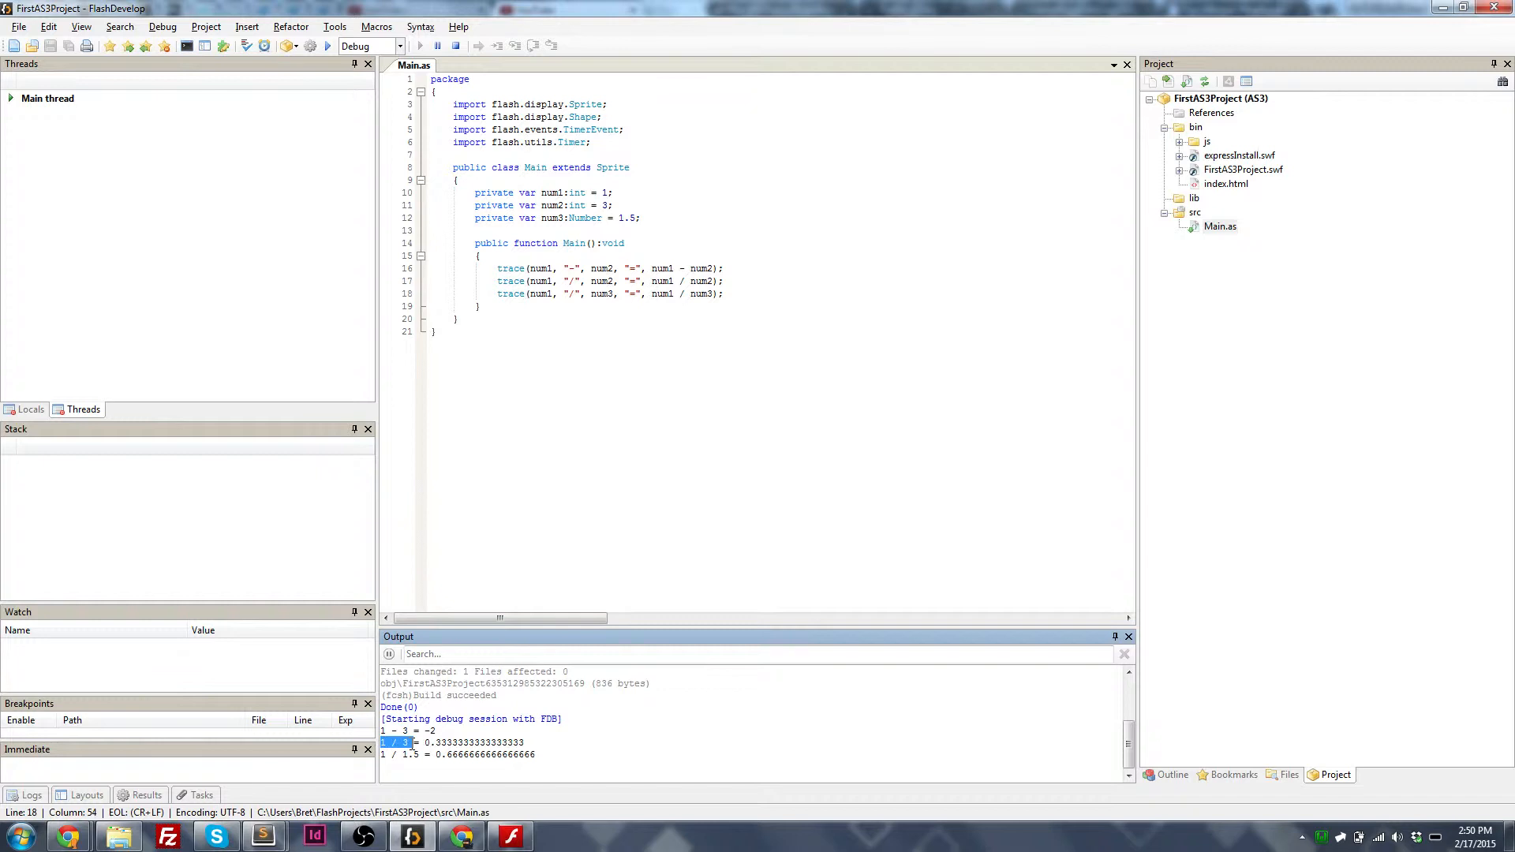
{"action": "double_click", "coordinate": [454, 742]}
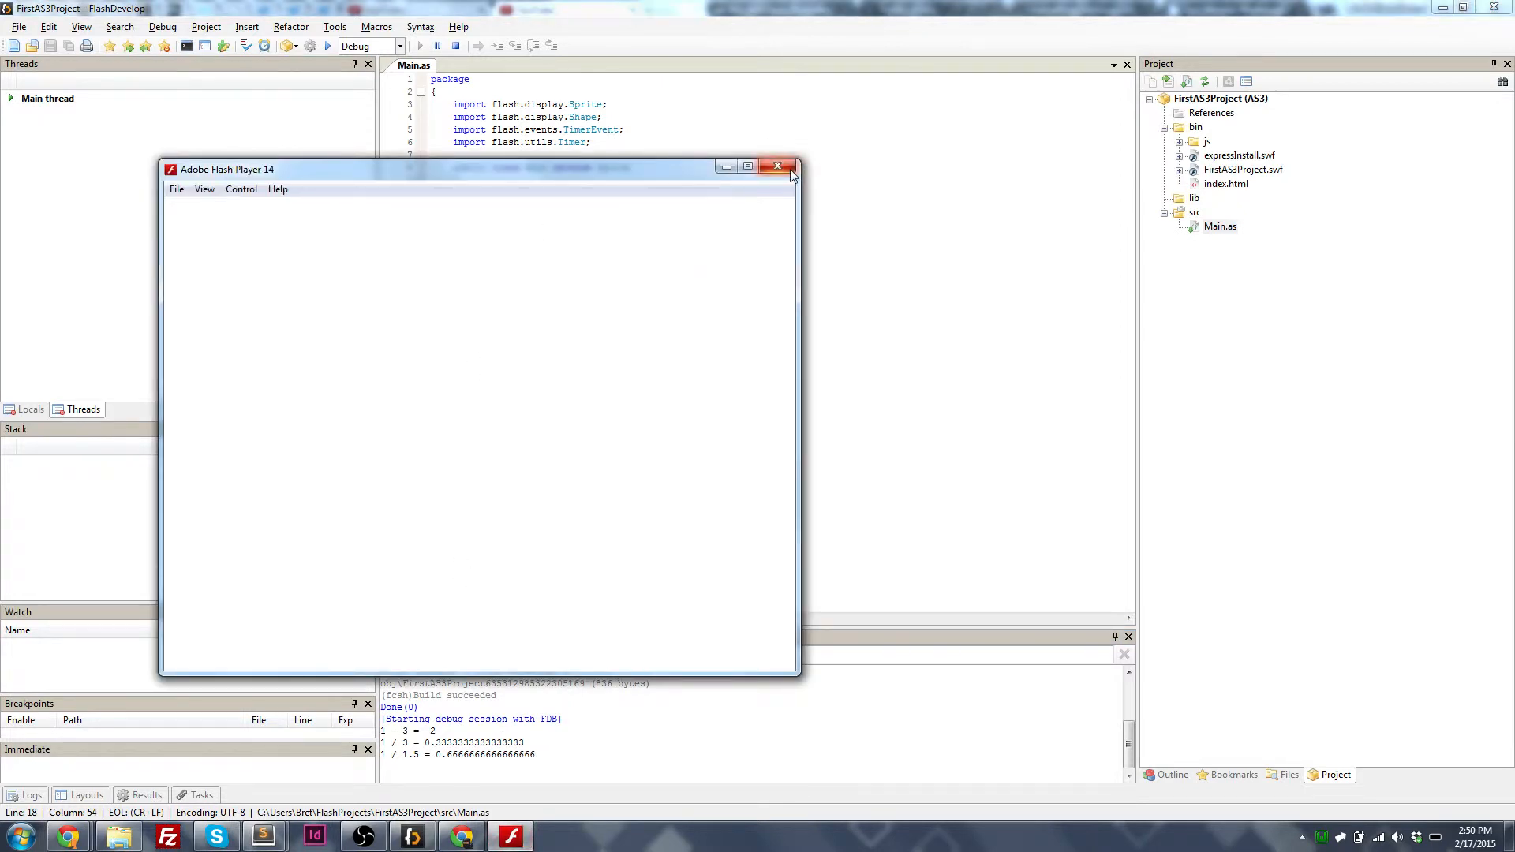
{"action": "left_click", "coordinate": [778, 165]}
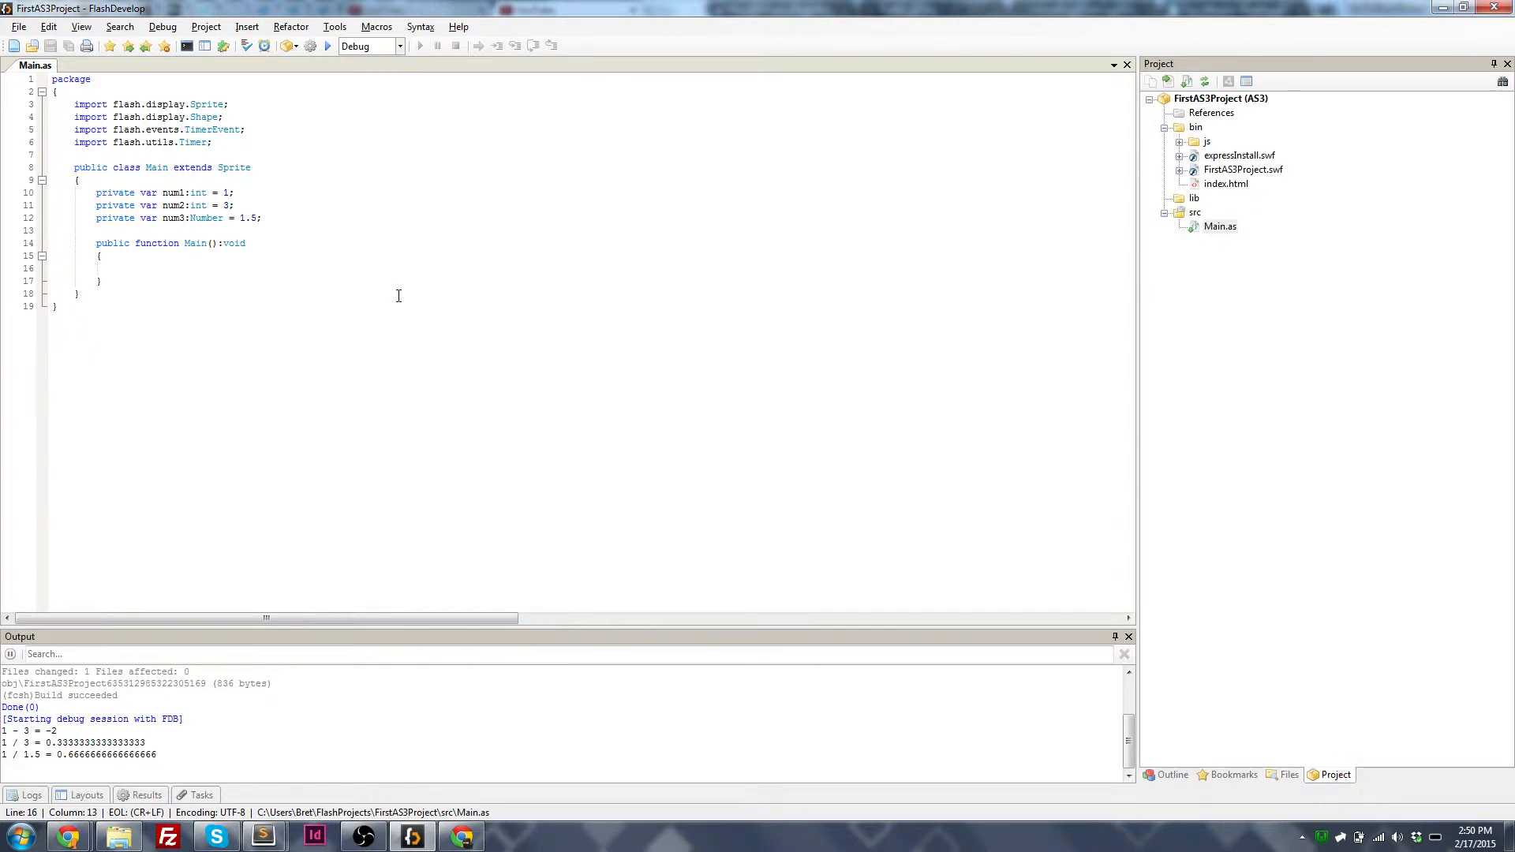
Step: Type 'Math.' in the constructor and browse its members such as PI in the completion list before dismissing it
{"action": "type", "text": "Math"}
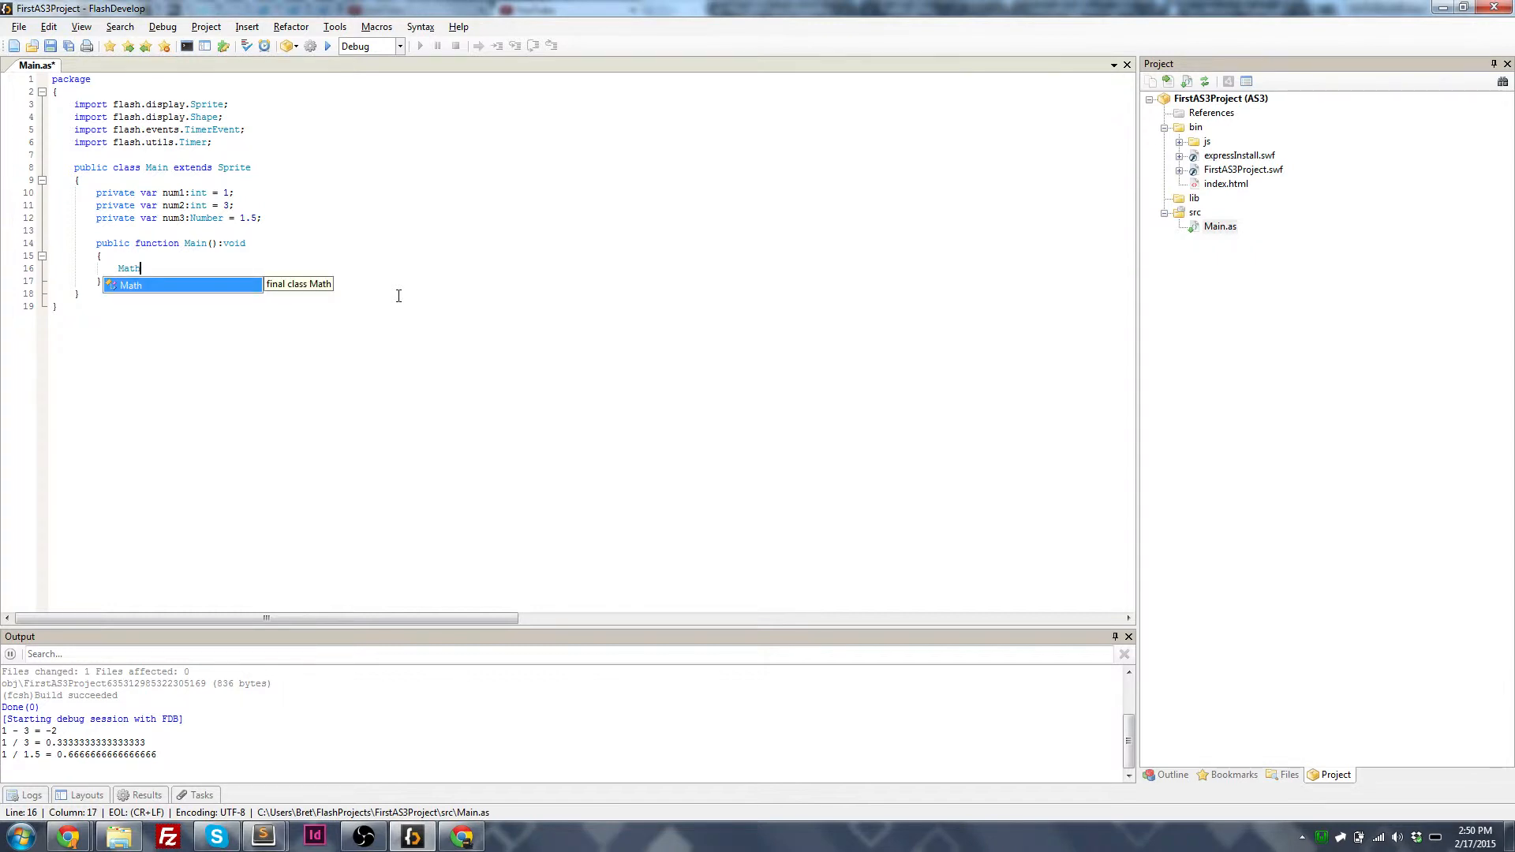
{"action": "type", "text": "."}
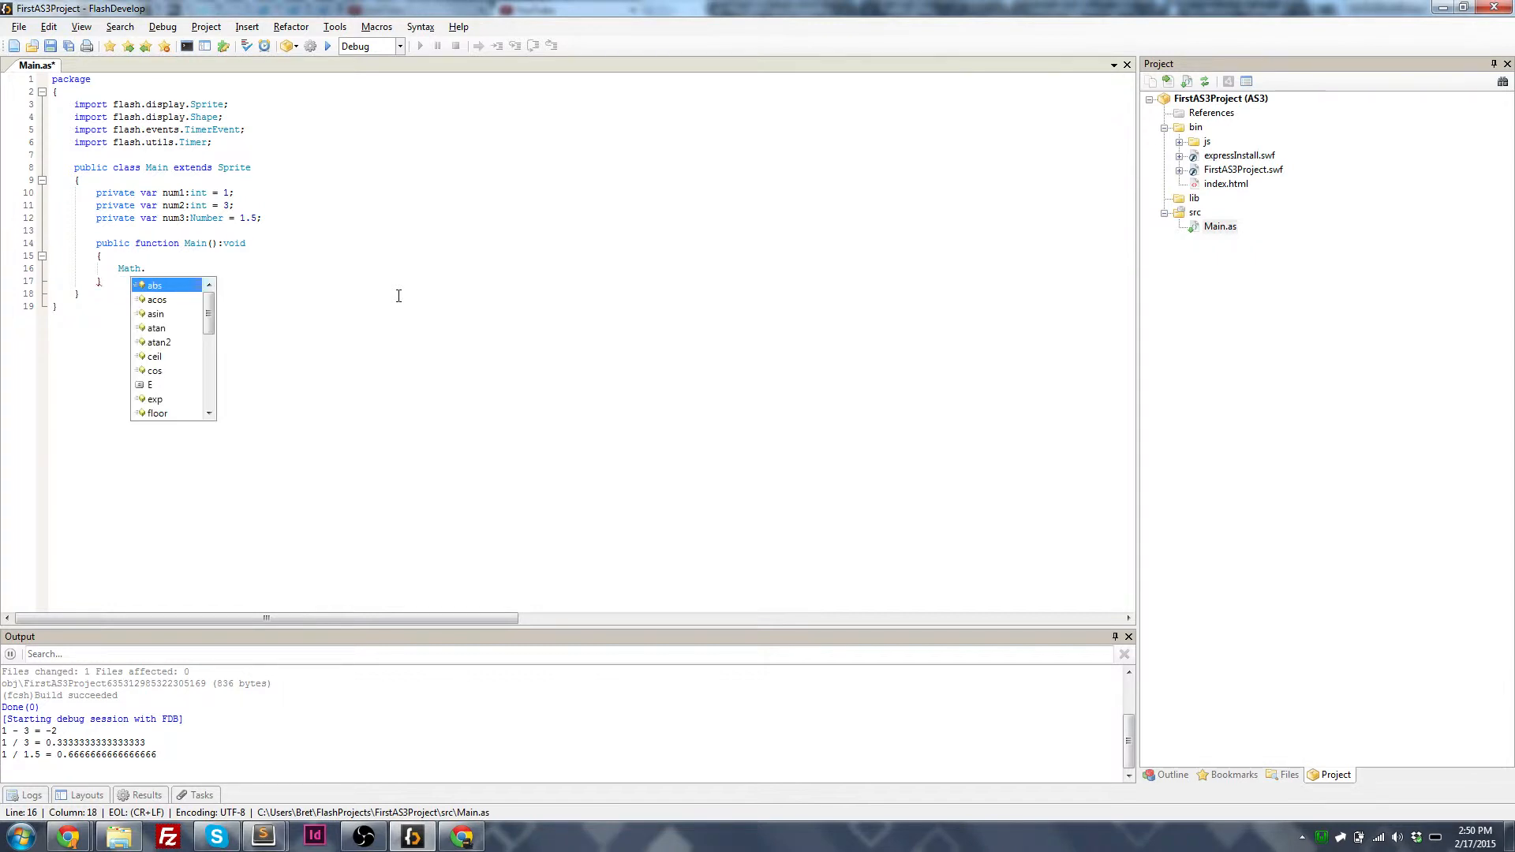
{"action": "mouse_move", "coordinate": [154, 284]}
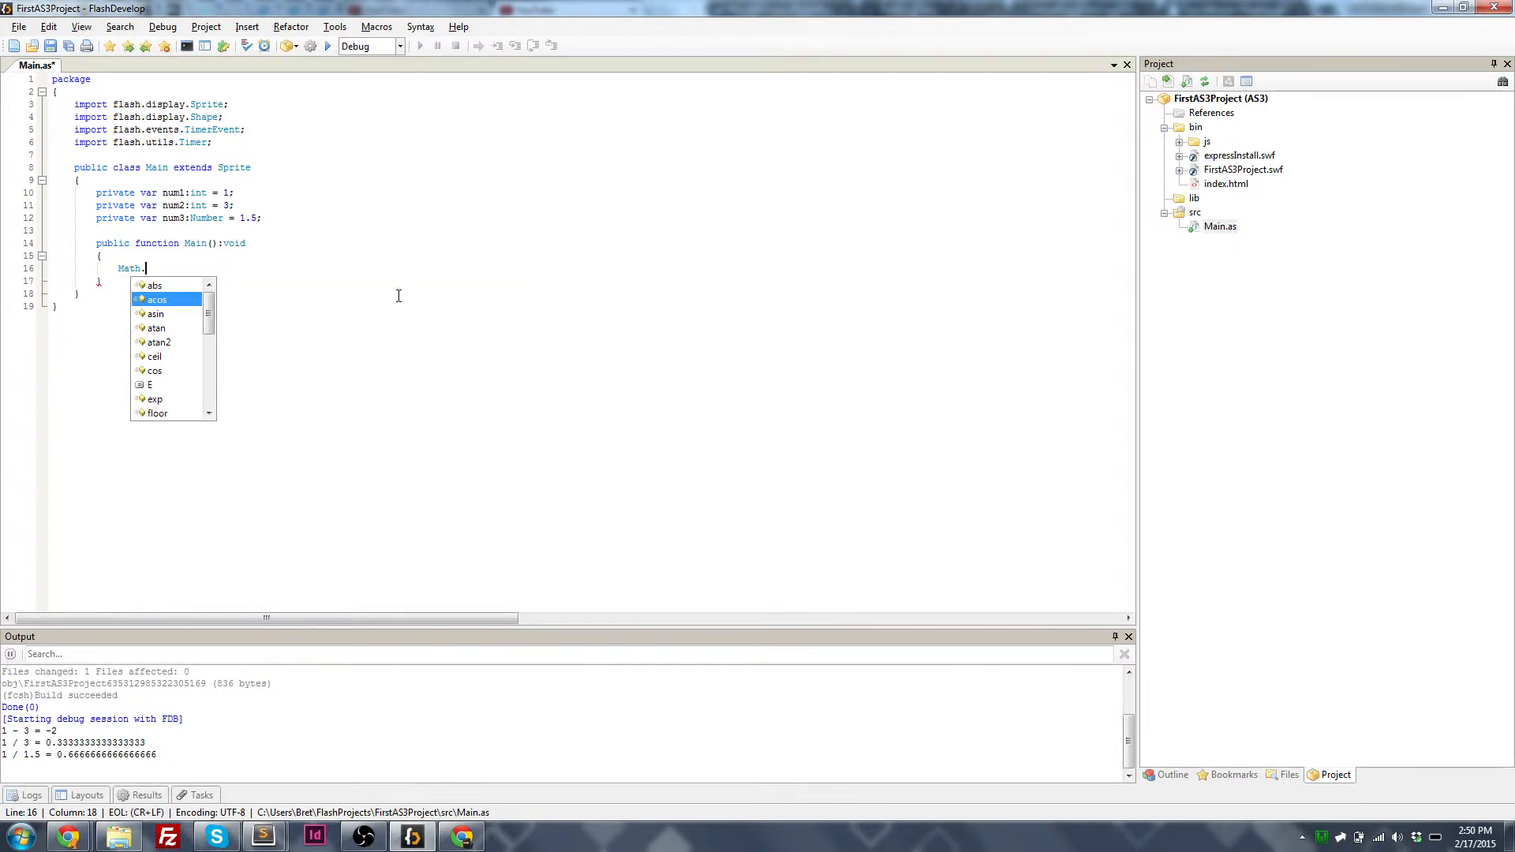
{"action": "scroll", "scroll_direction": "down", "scroll_amount": 3}
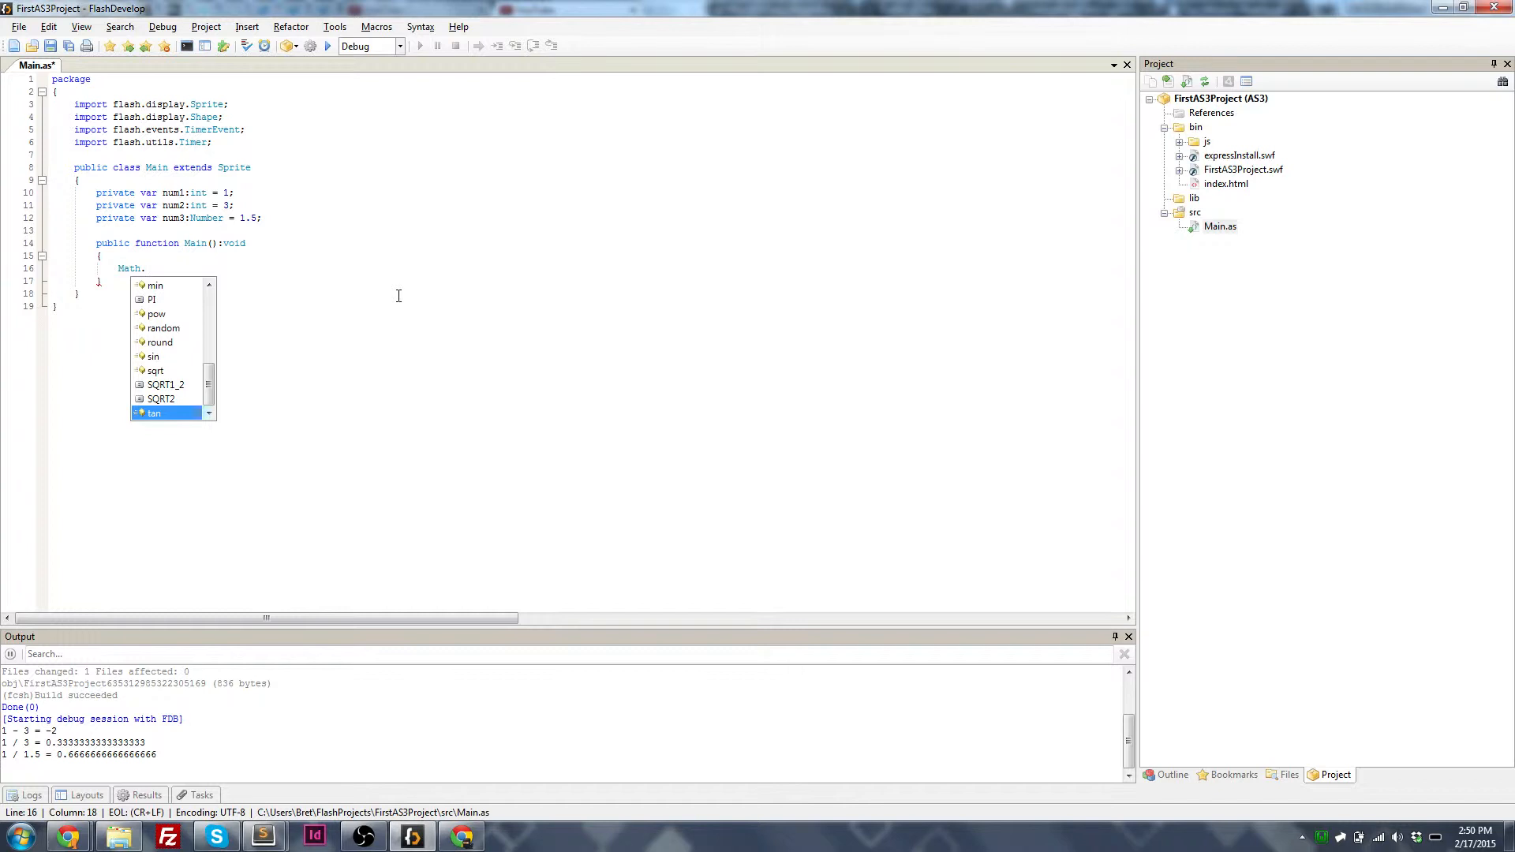
{"action": "scroll", "scroll_direction": "up", "scroll_amount": 3}
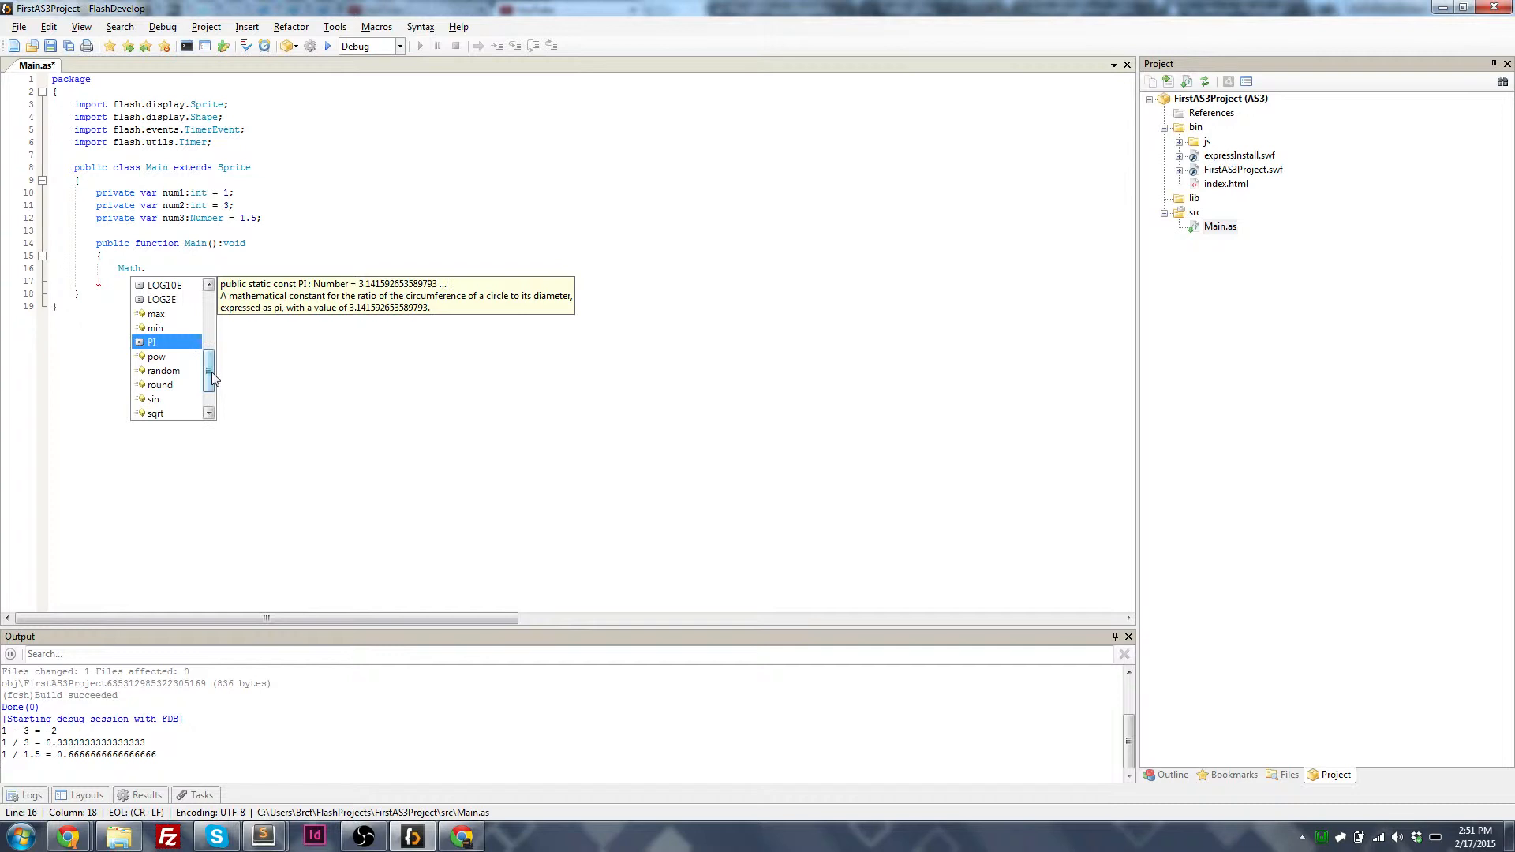
{"action": "scroll", "scroll_direction": "up", "scroll_amount": 3}
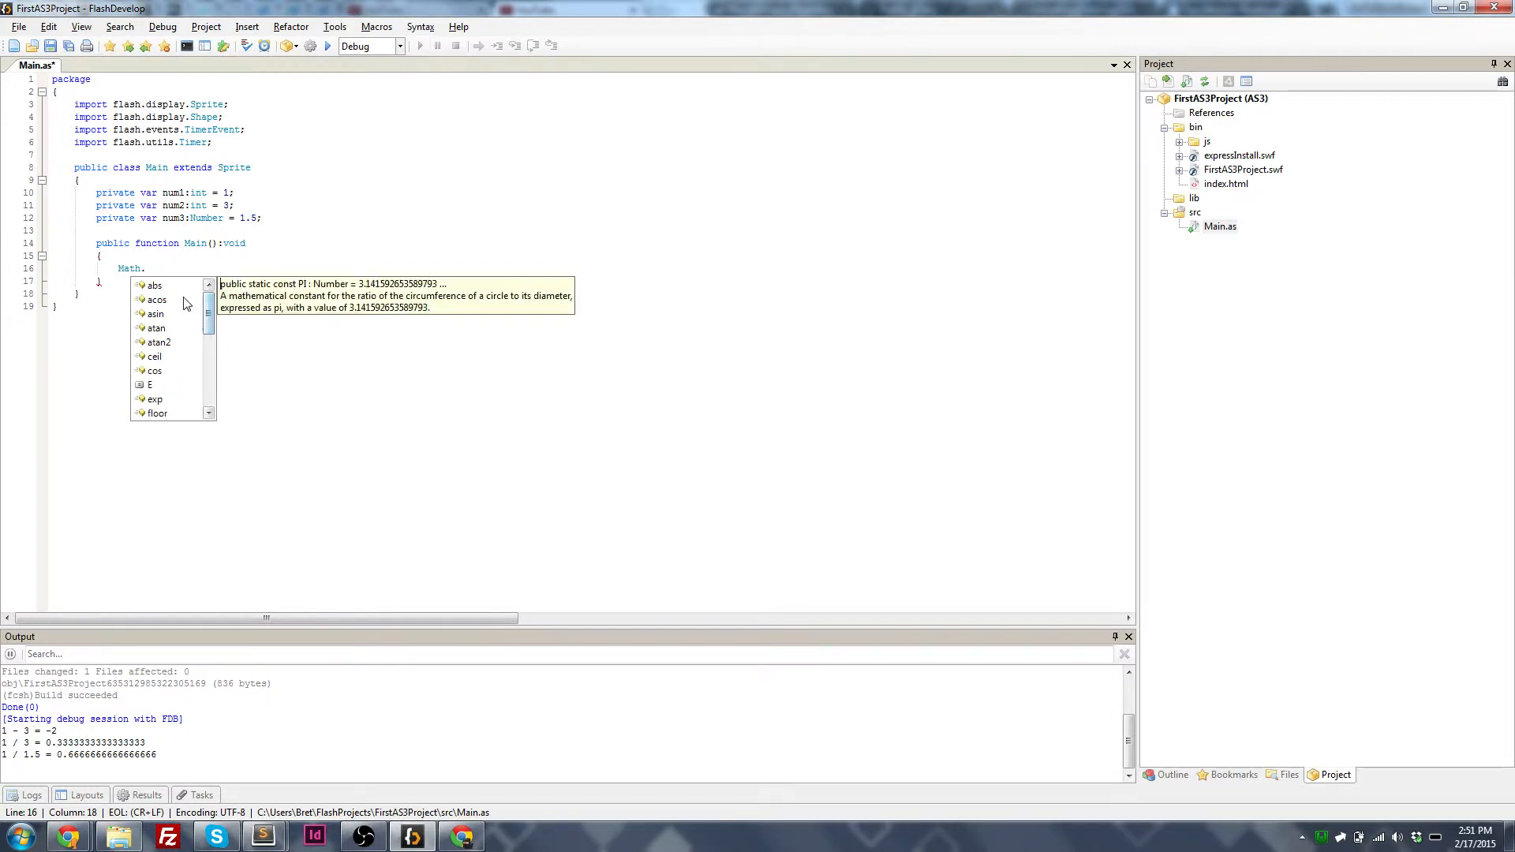
{"action": "left_click", "coordinate": [154, 355]}
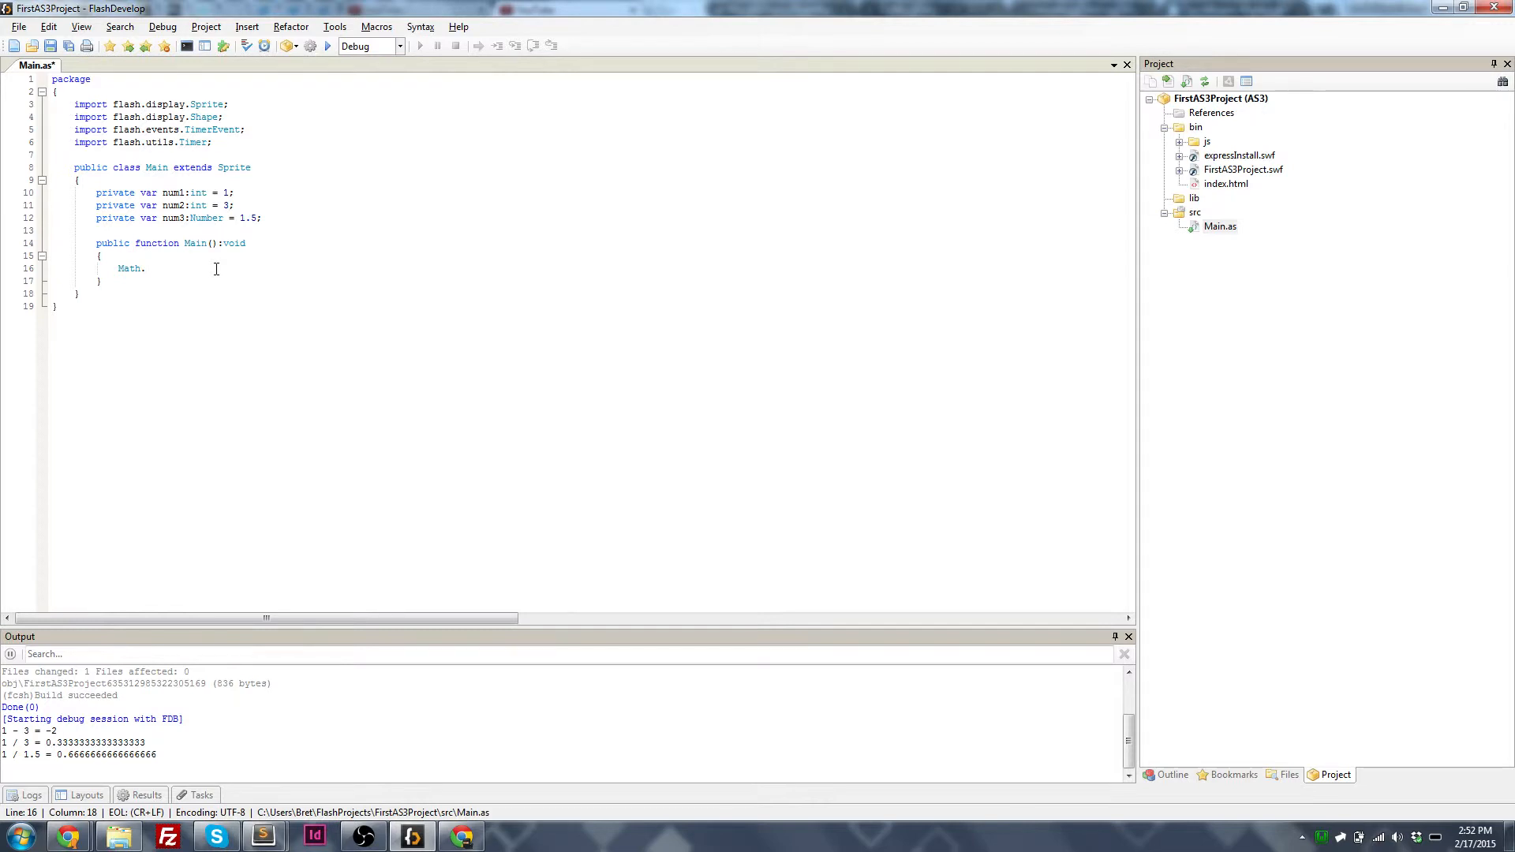
Step: Write trace(Math.abs(num1)); with num1 set to -1 and run it to print 1
{"action": "type", "text": "abs"}
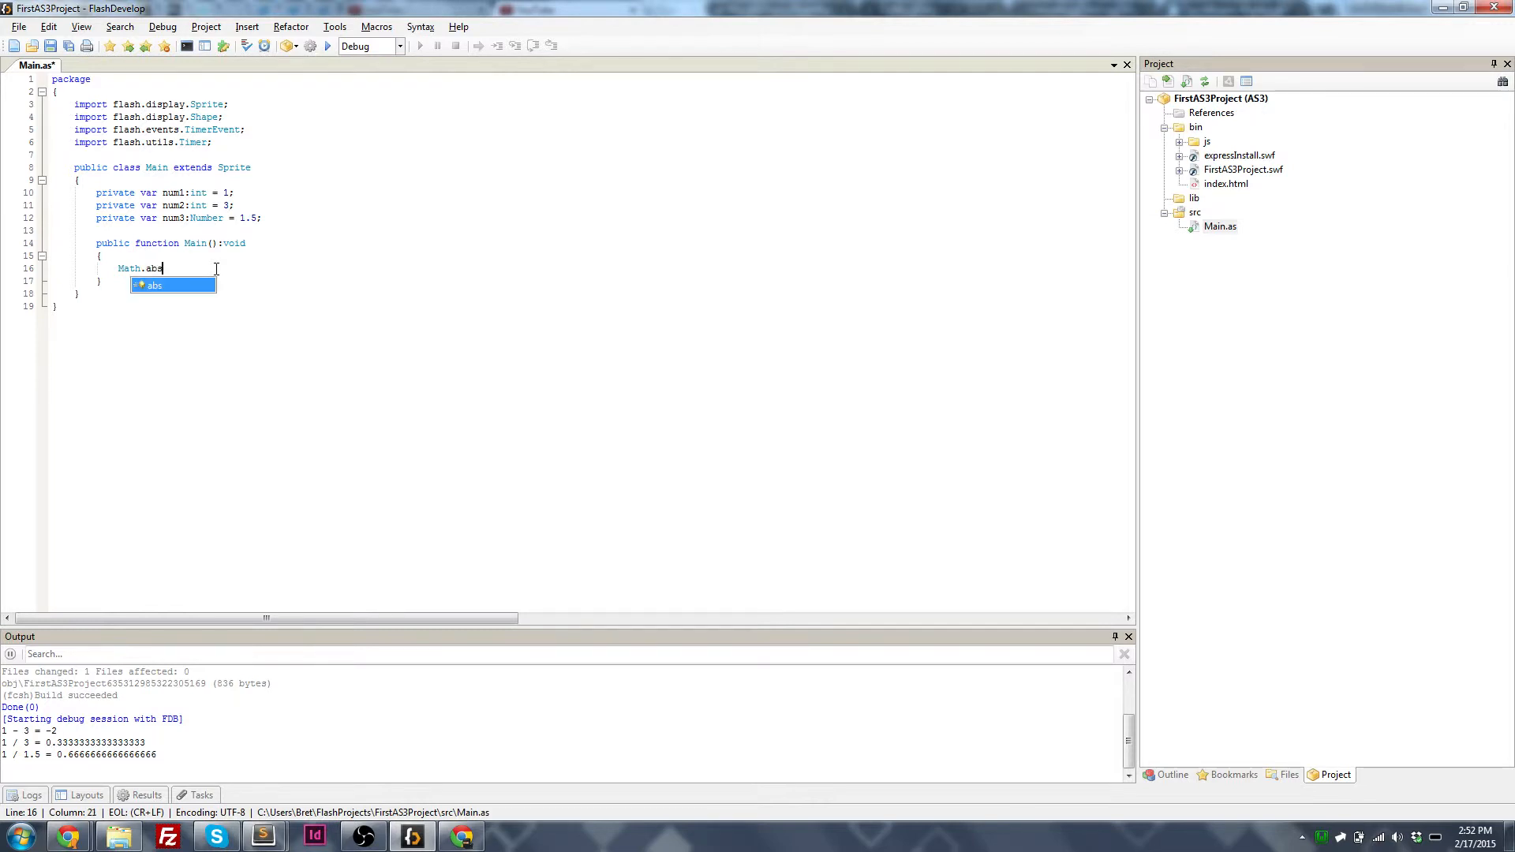
{"action": "type", "text": "("}
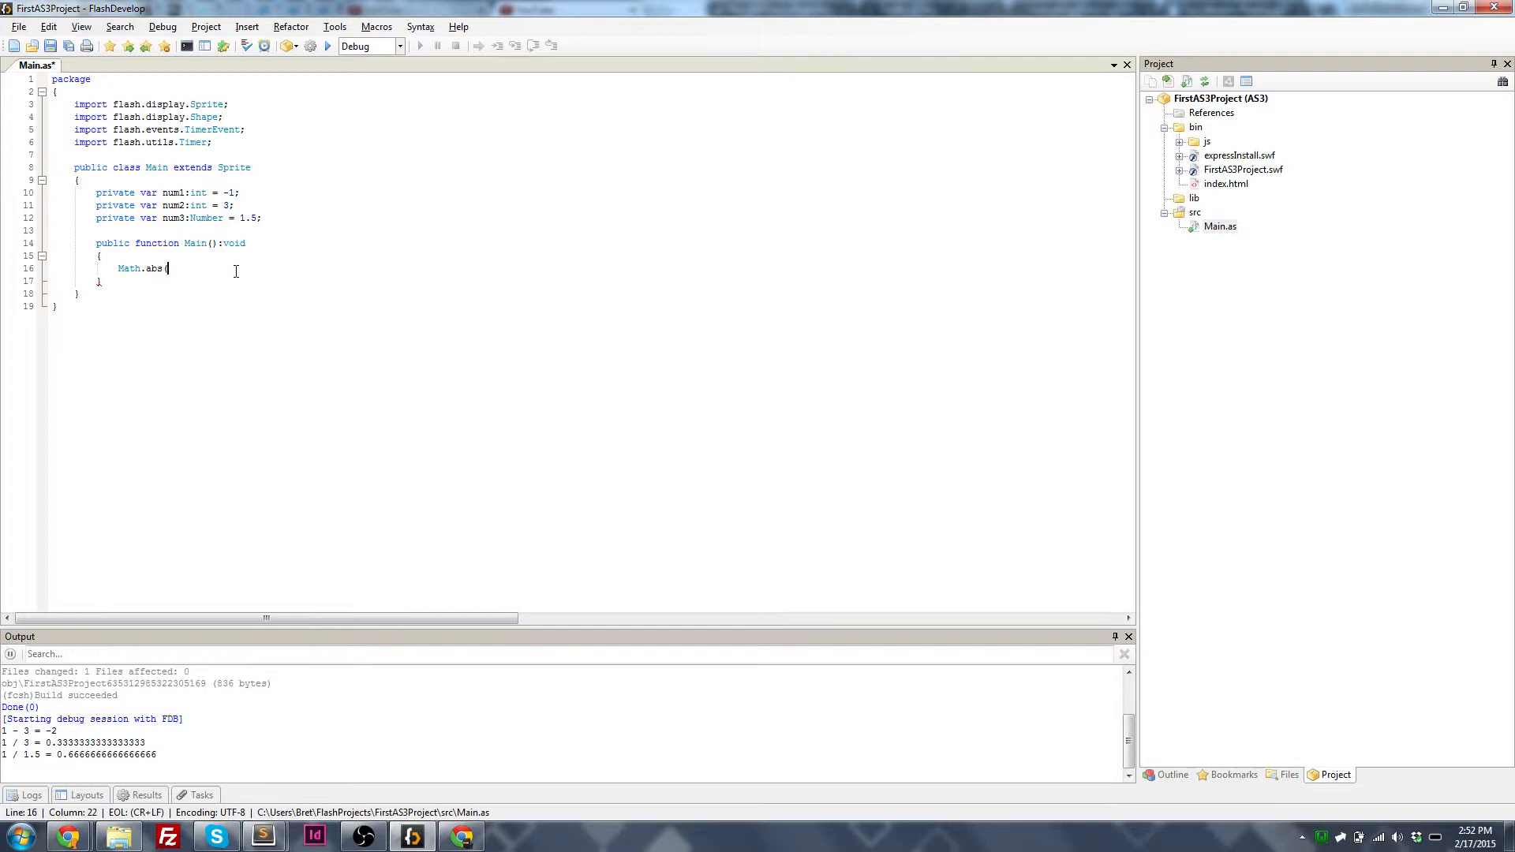
{"action": "type", "text": "num1);"}
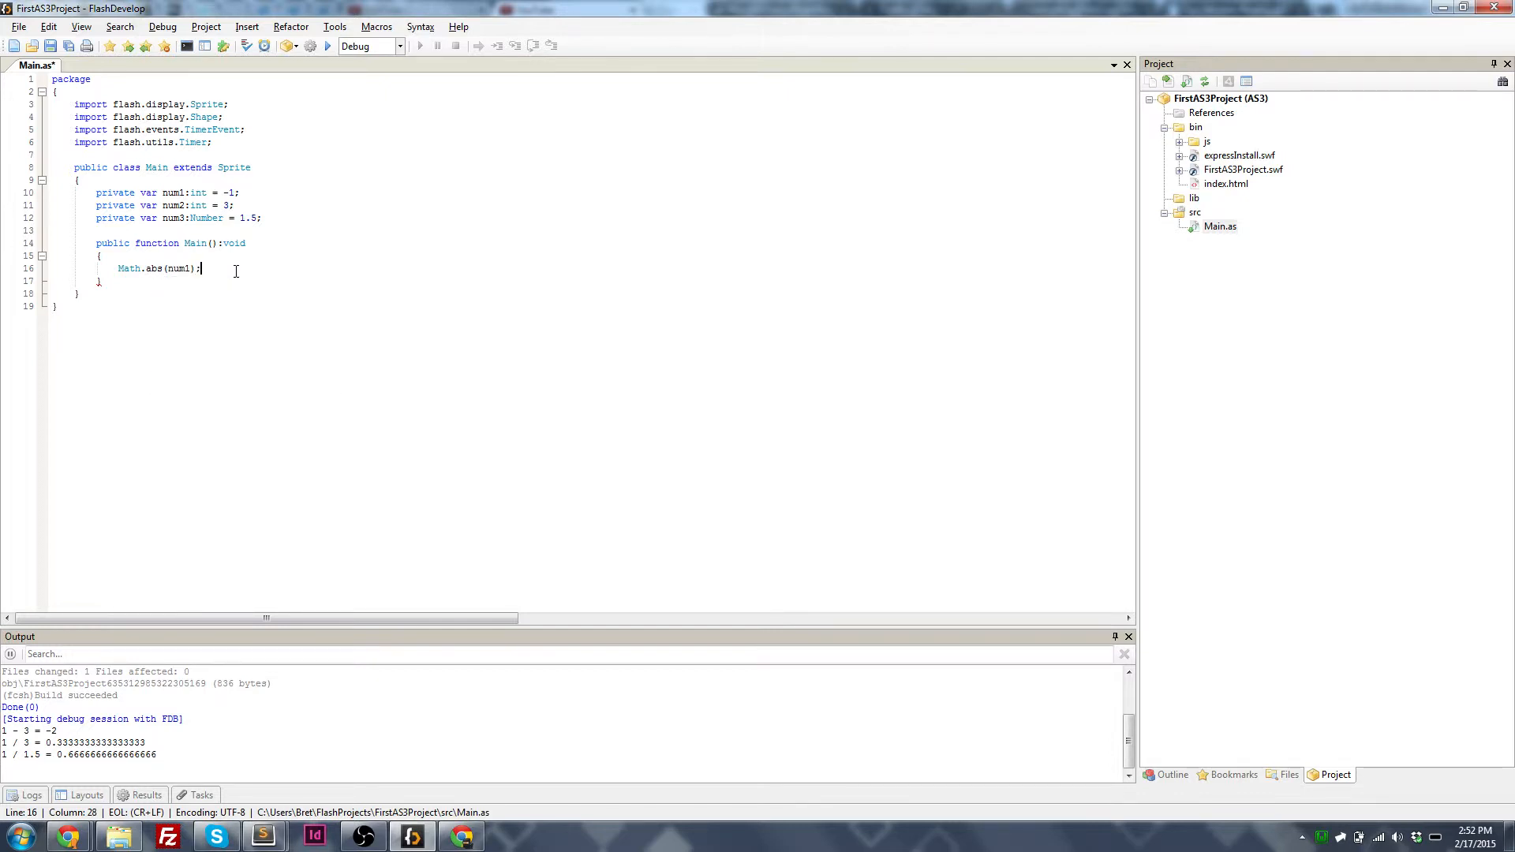
{"action": "type", "text": "trace("}
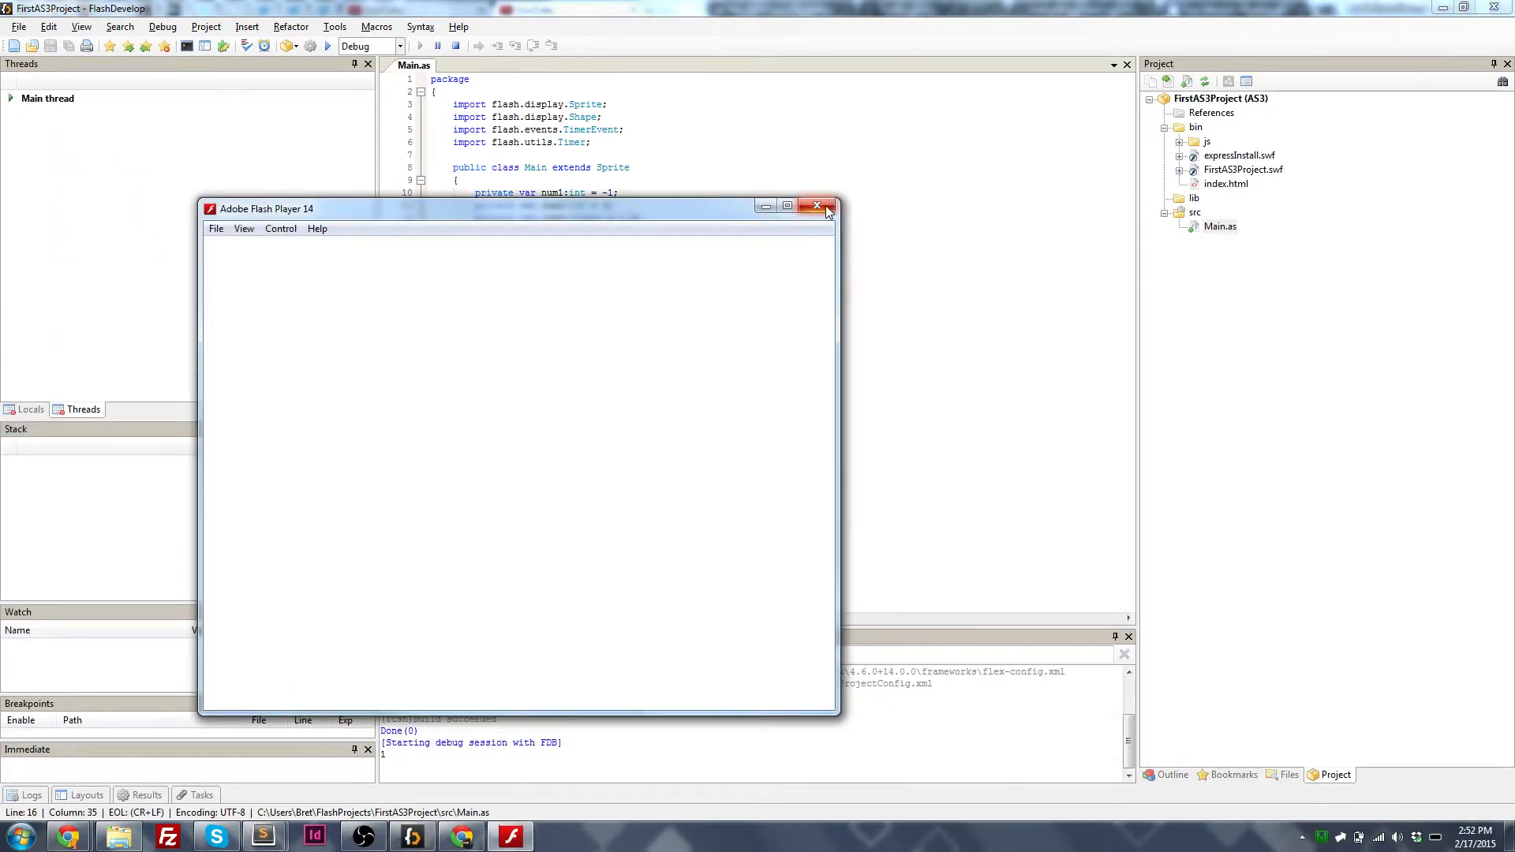
Step: Close the Flash Player window and start a second trace line after the abs trace
{"action": "left_click", "coordinate": [816, 205]}
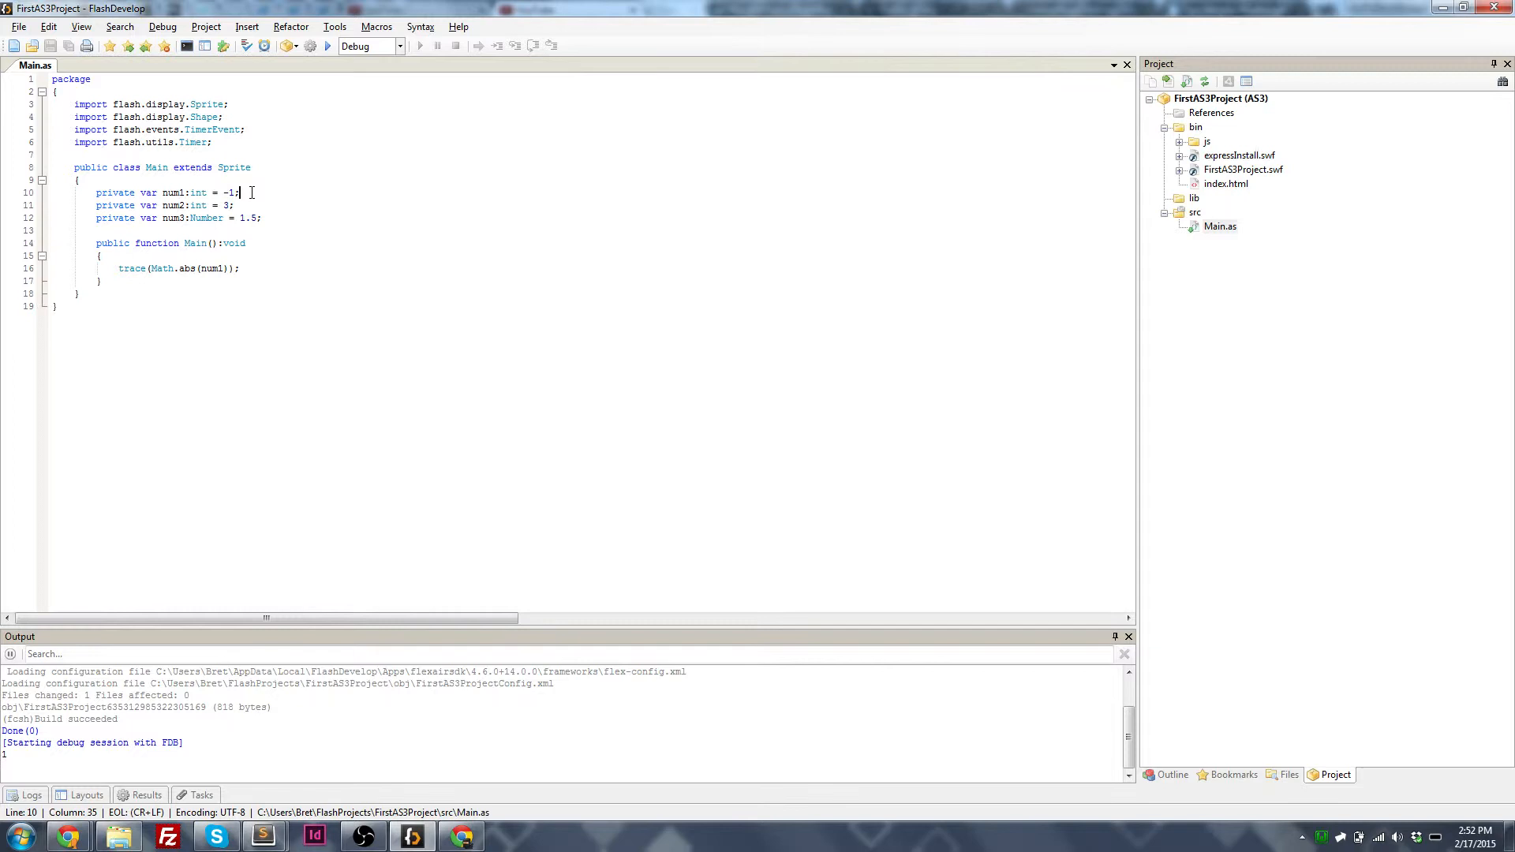
{"action": "left_click", "coordinate": [242, 268]}
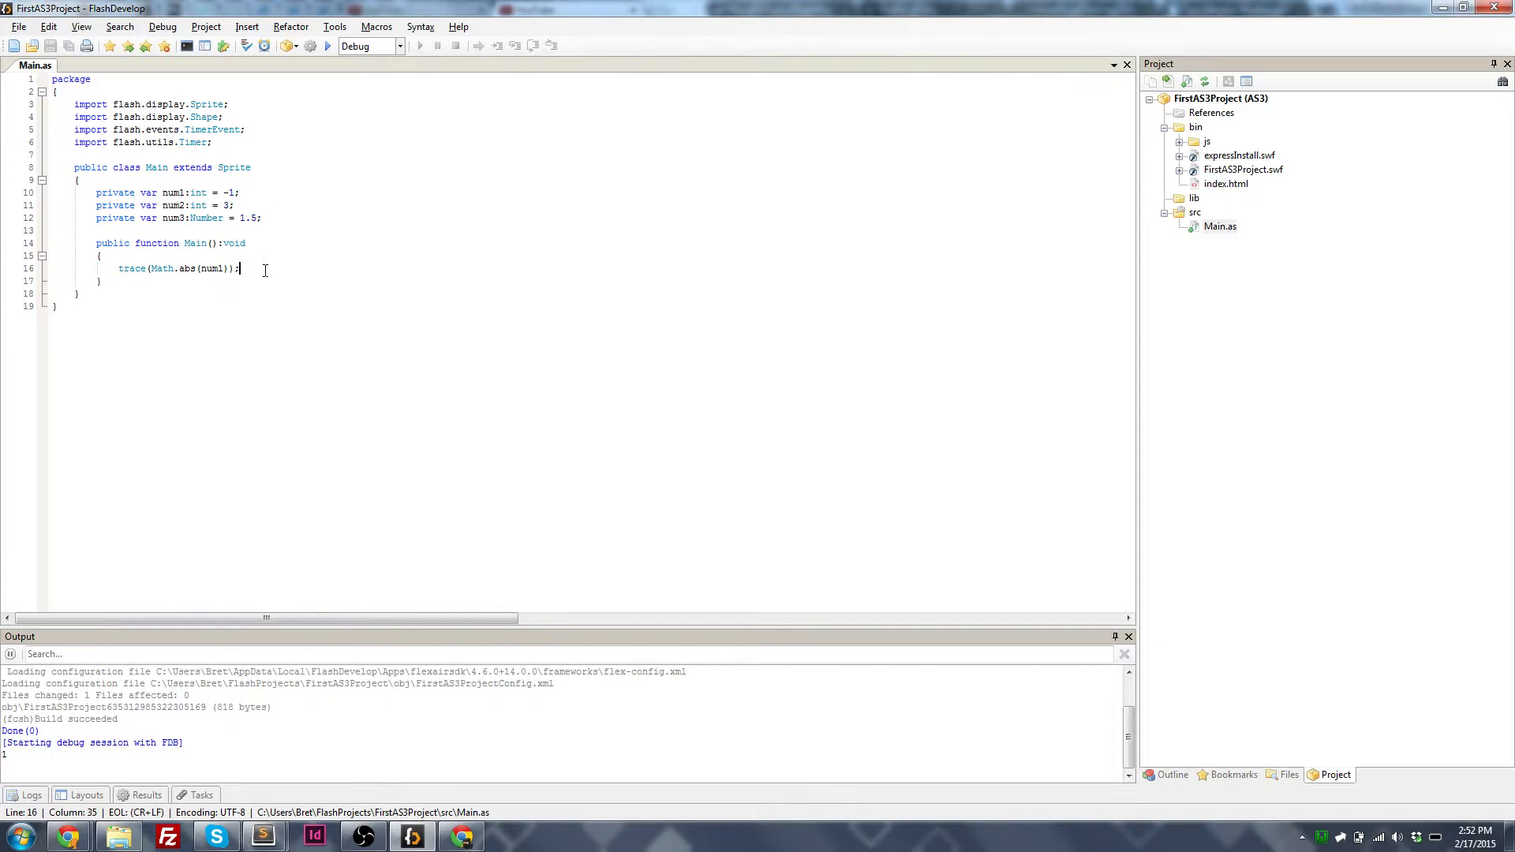
{"action": "type", "text": "trace"}
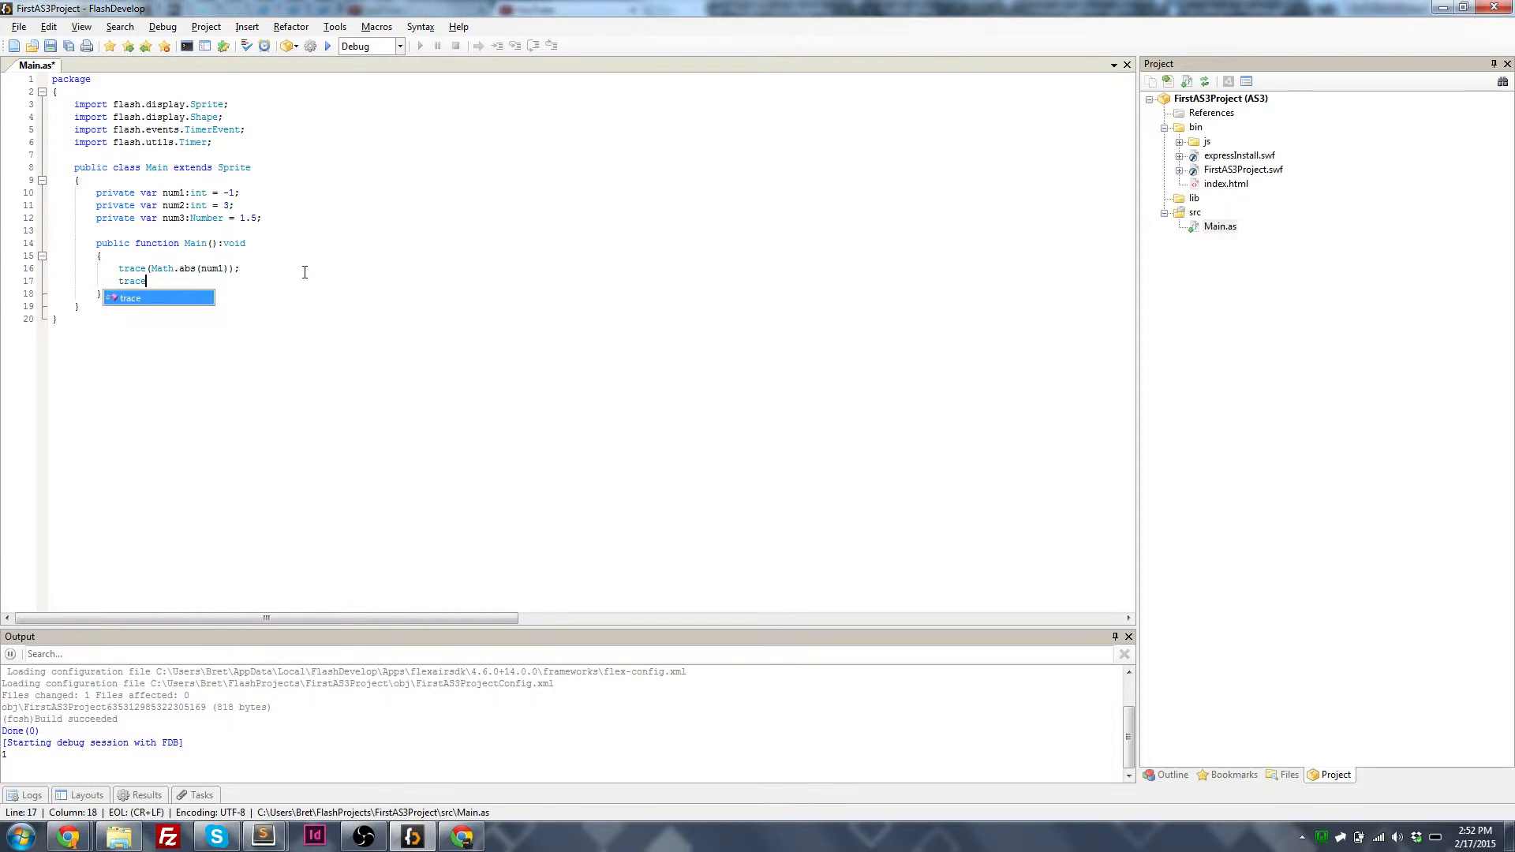
Step: Complete trace(Math.max(num1, num2, num3)); for the maximum of the three numbers
{"action": "type", "text": "(Math."}
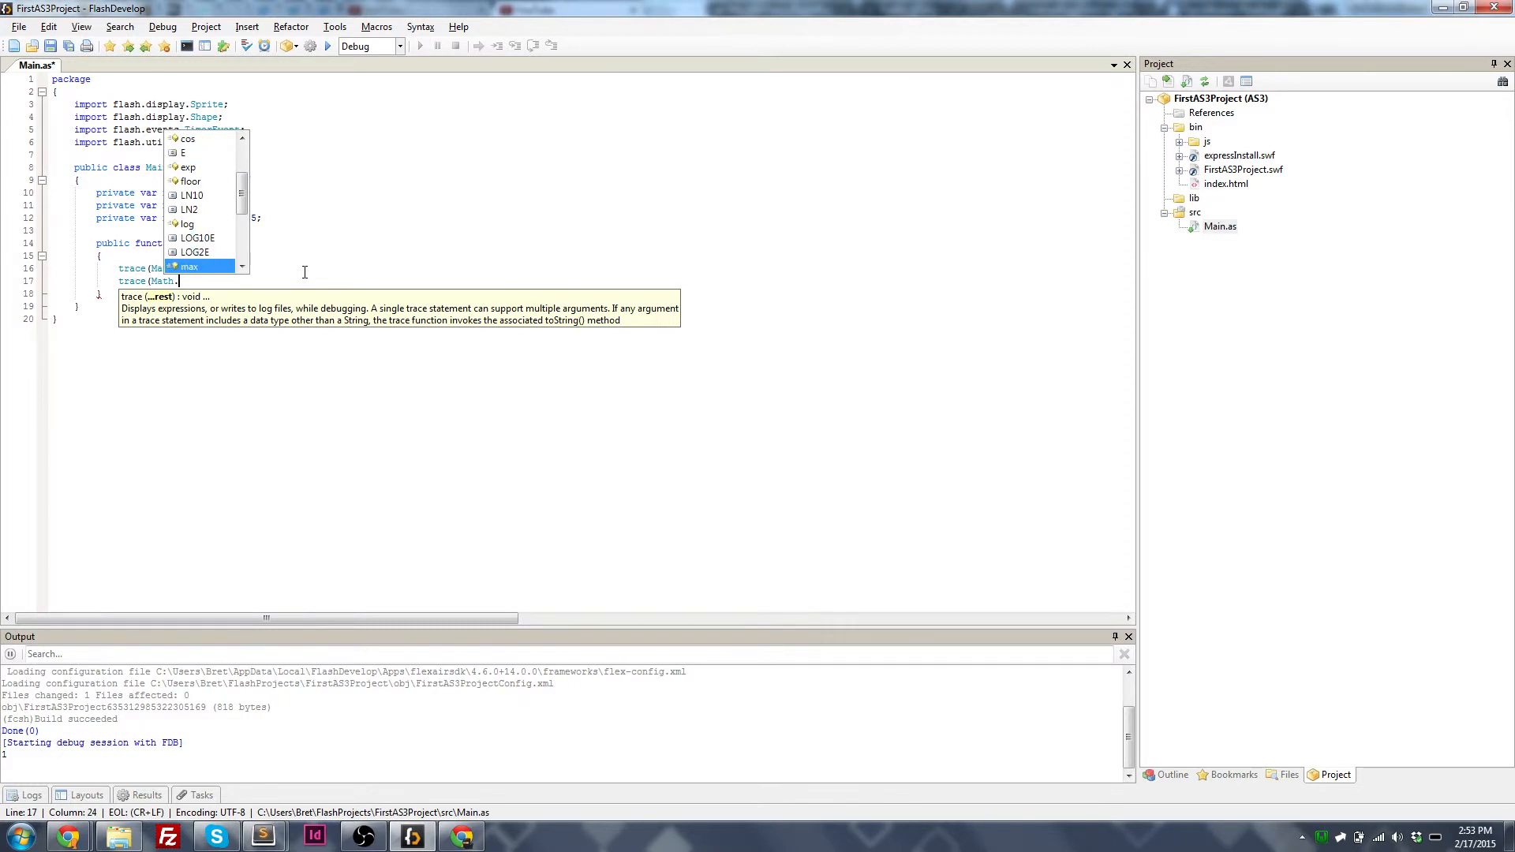
{"action": "scroll", "scroll_direction": "down", "scroll_amount": 3}
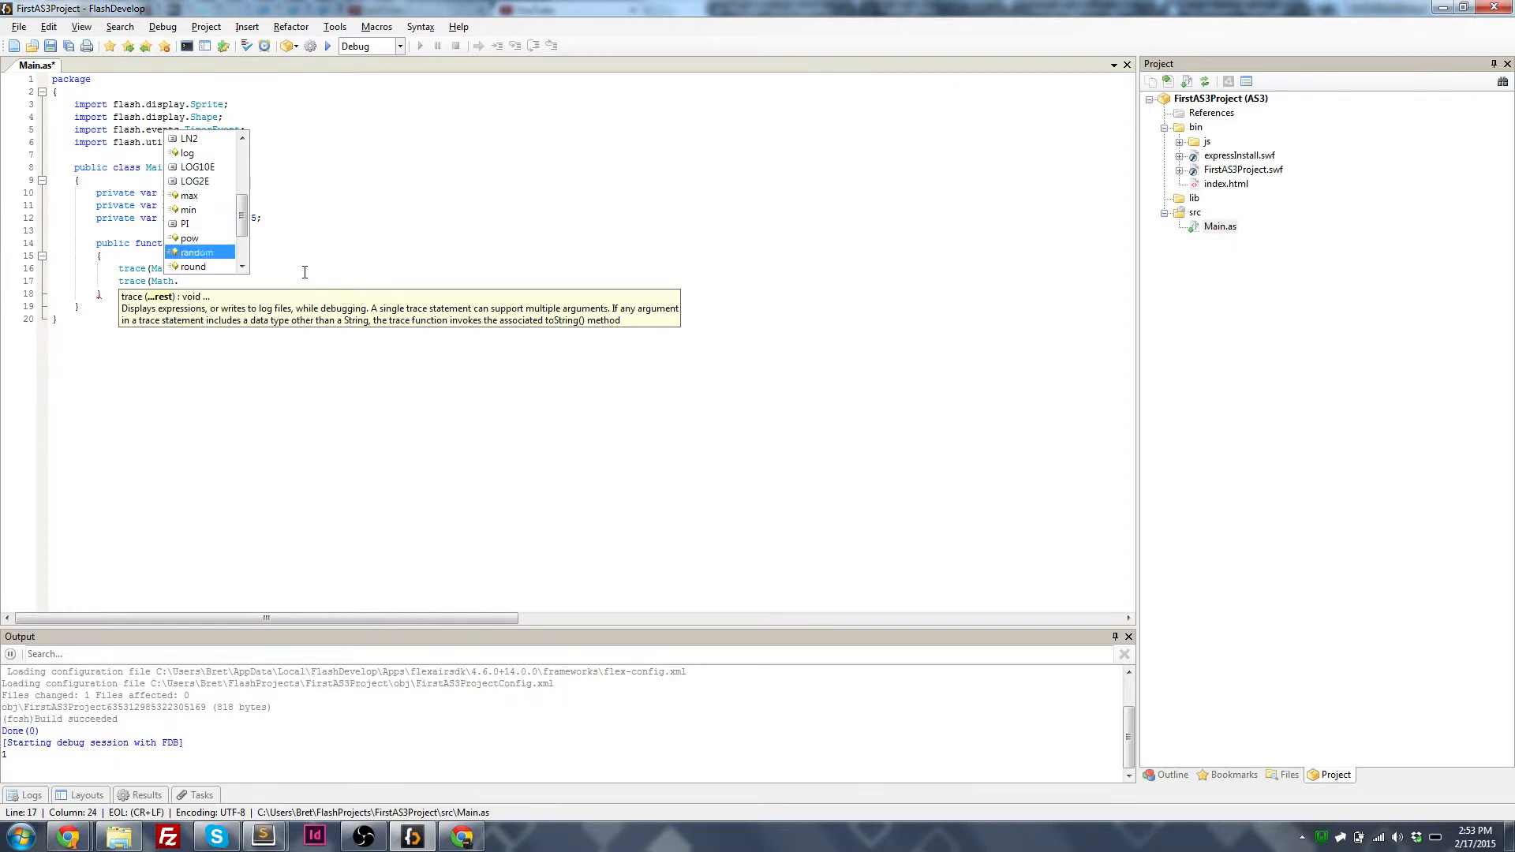
{"action": "scroll", "scroll_direction": "down", "scroll_amount": 3}
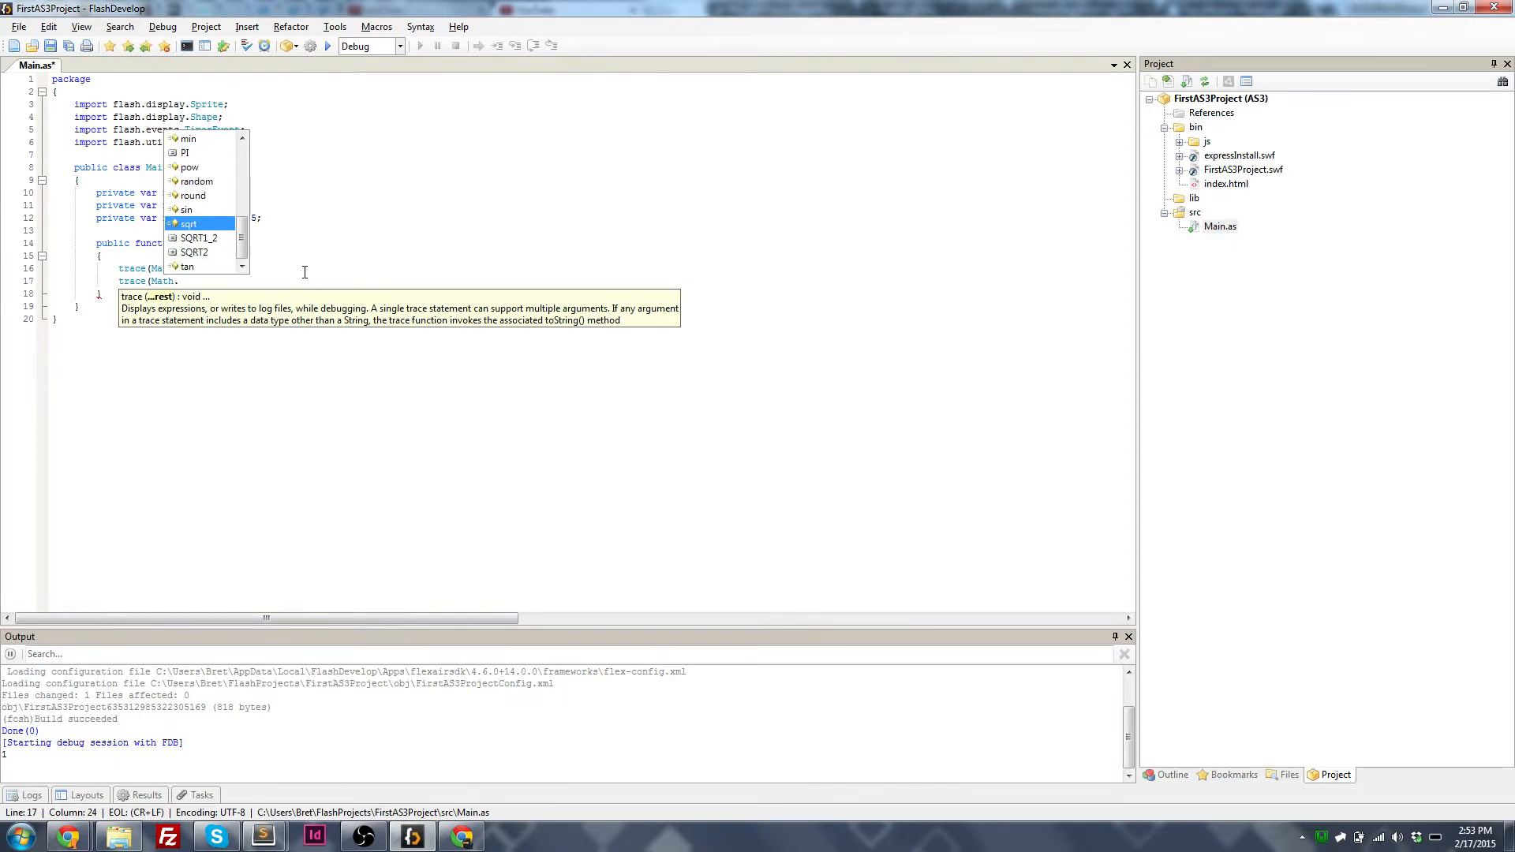
{"action": "scroll", "scroll_direction": "up", "scroll_amount": 3}
{"action": "type", "text": "max("}
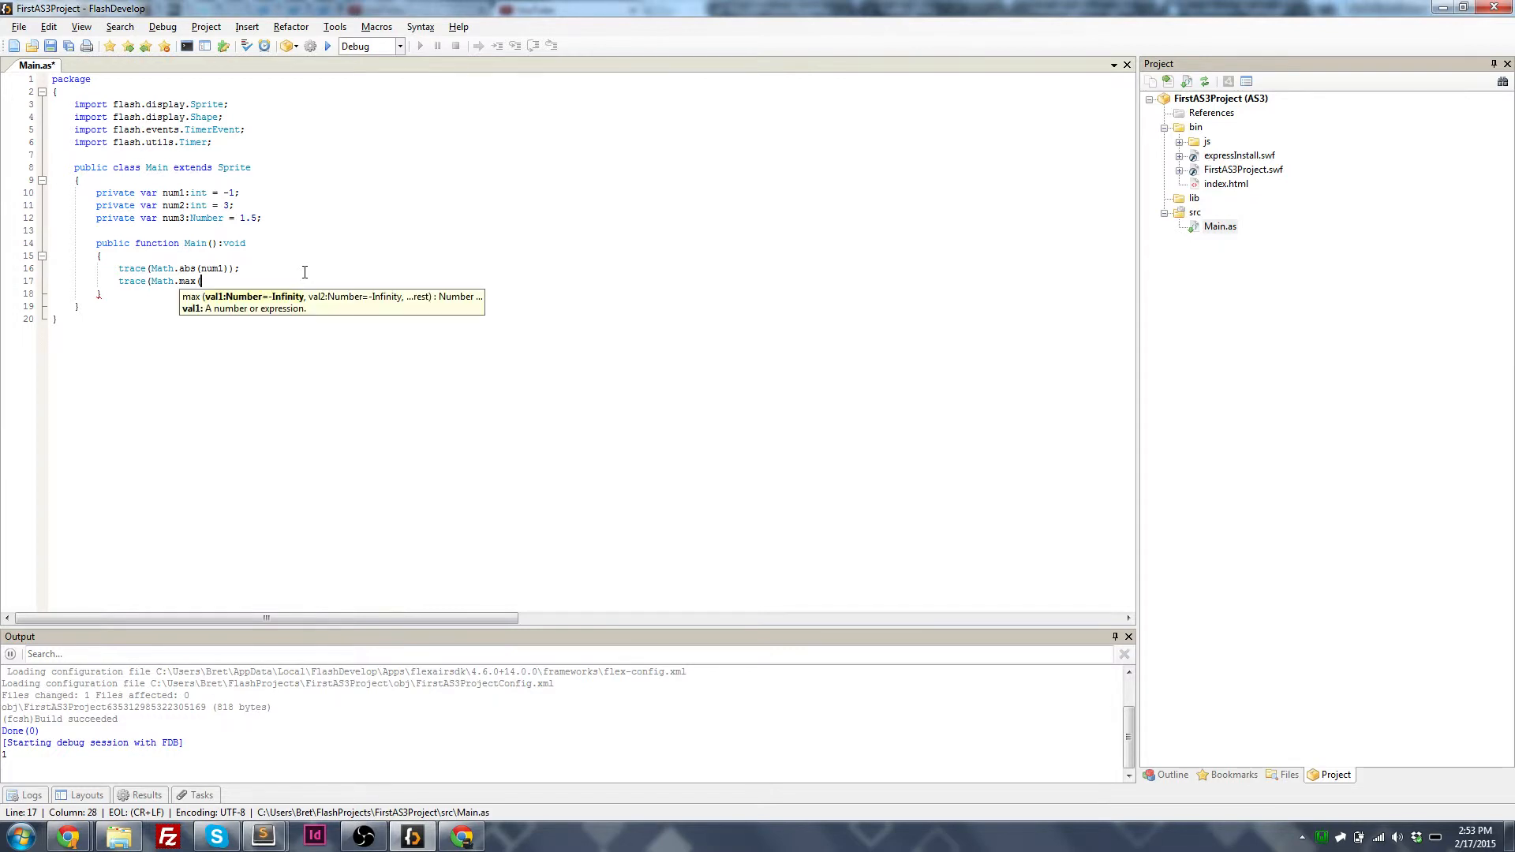
{"action": "type", "text": "num1, num2,"}
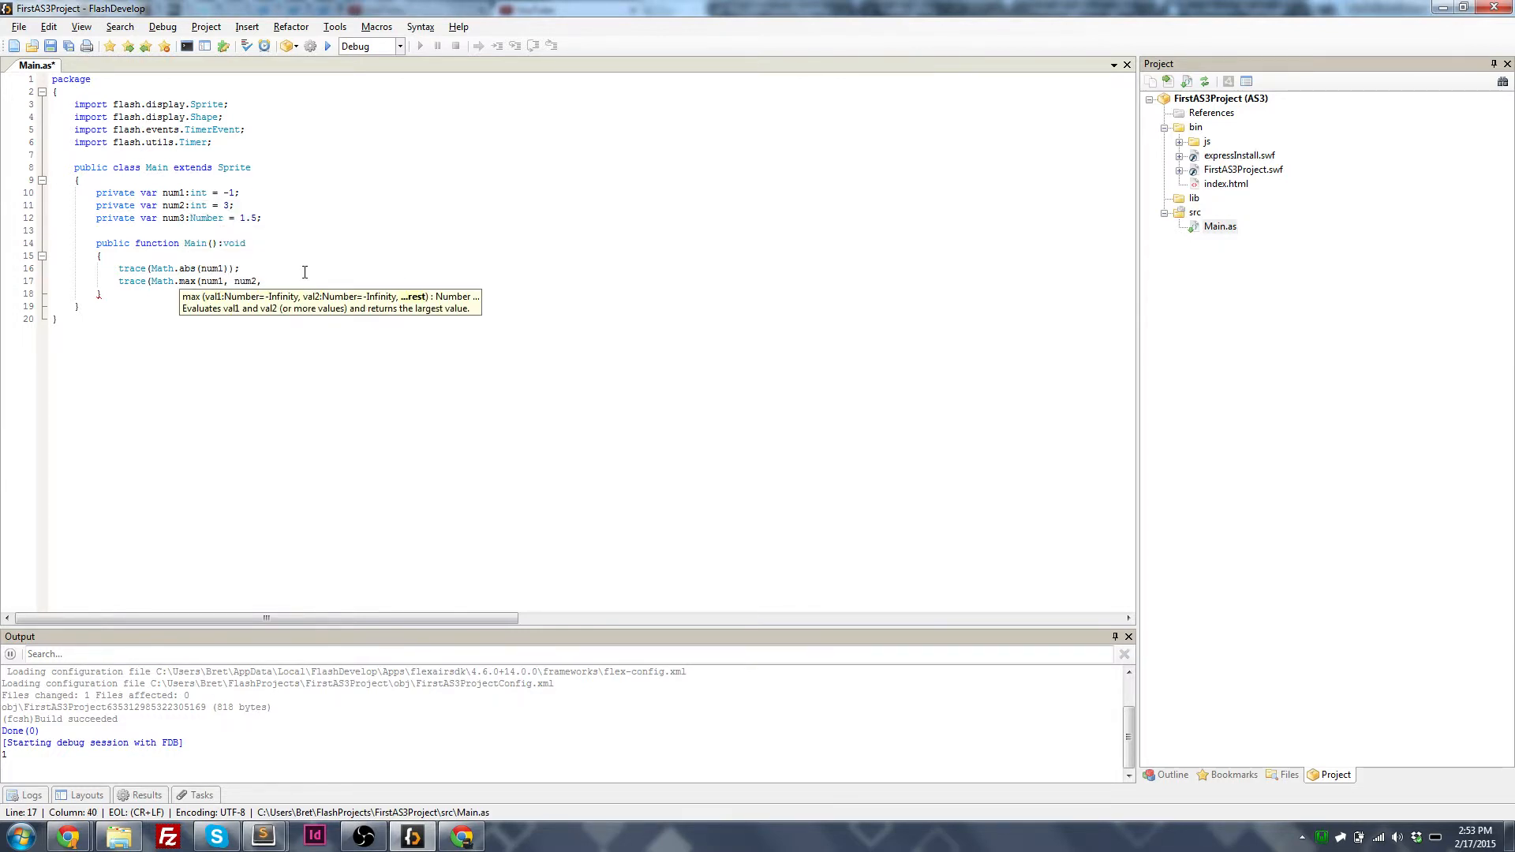
{"action": "type", "text": "num3));"}
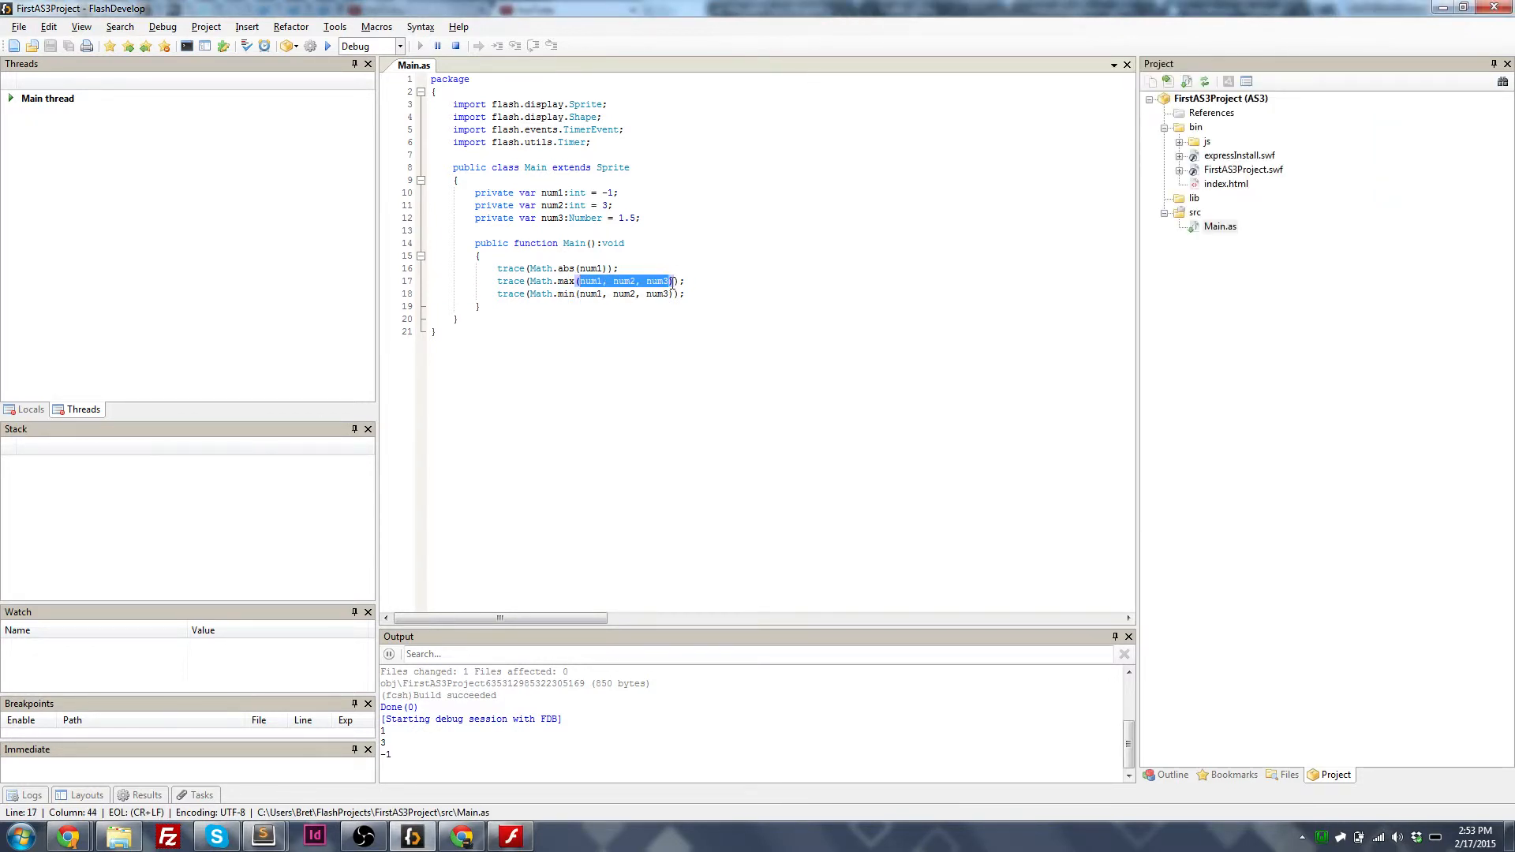
Step: Add the Math.min trace over num1, num2, num3 and run to print 3 and -1
{"action": "left_click", "coordinate": [618, 293]}
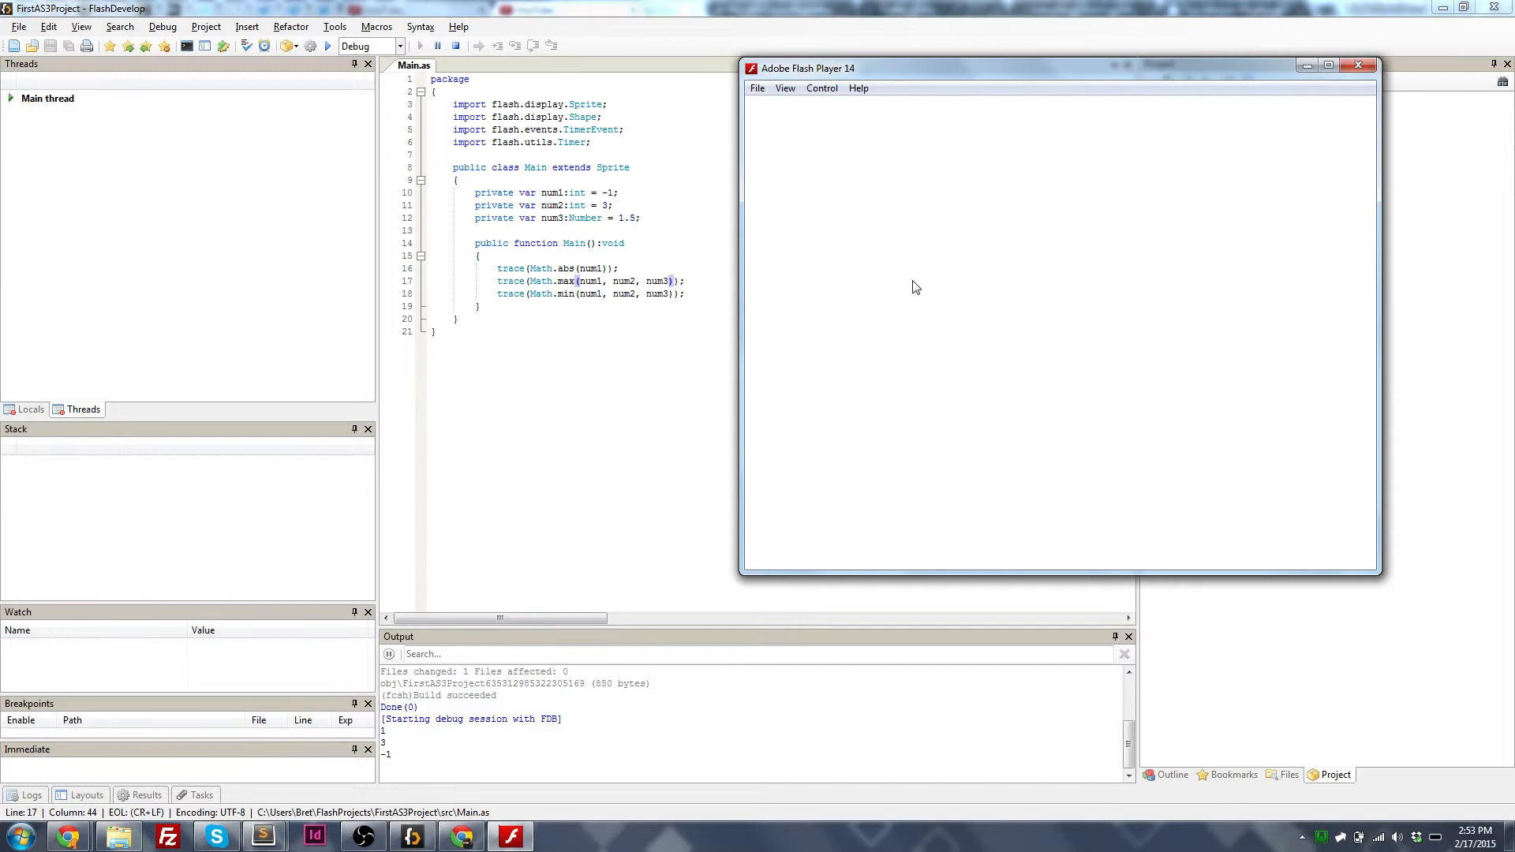
{"action": "mouse_move", "coordinate": [916, 79]}
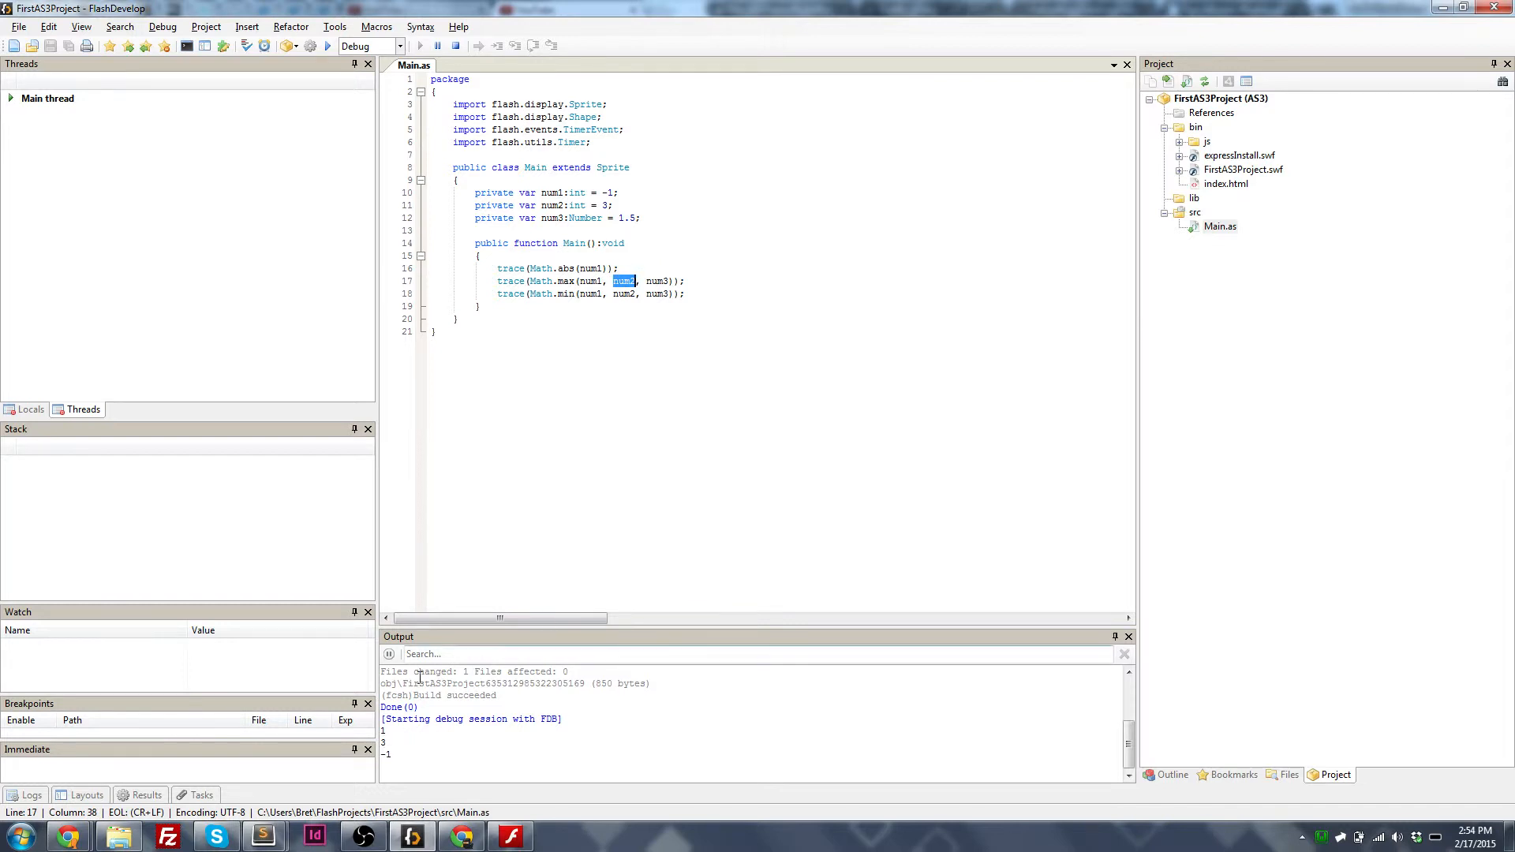
{"action": "left_click", "coordinate": [587, 294]}
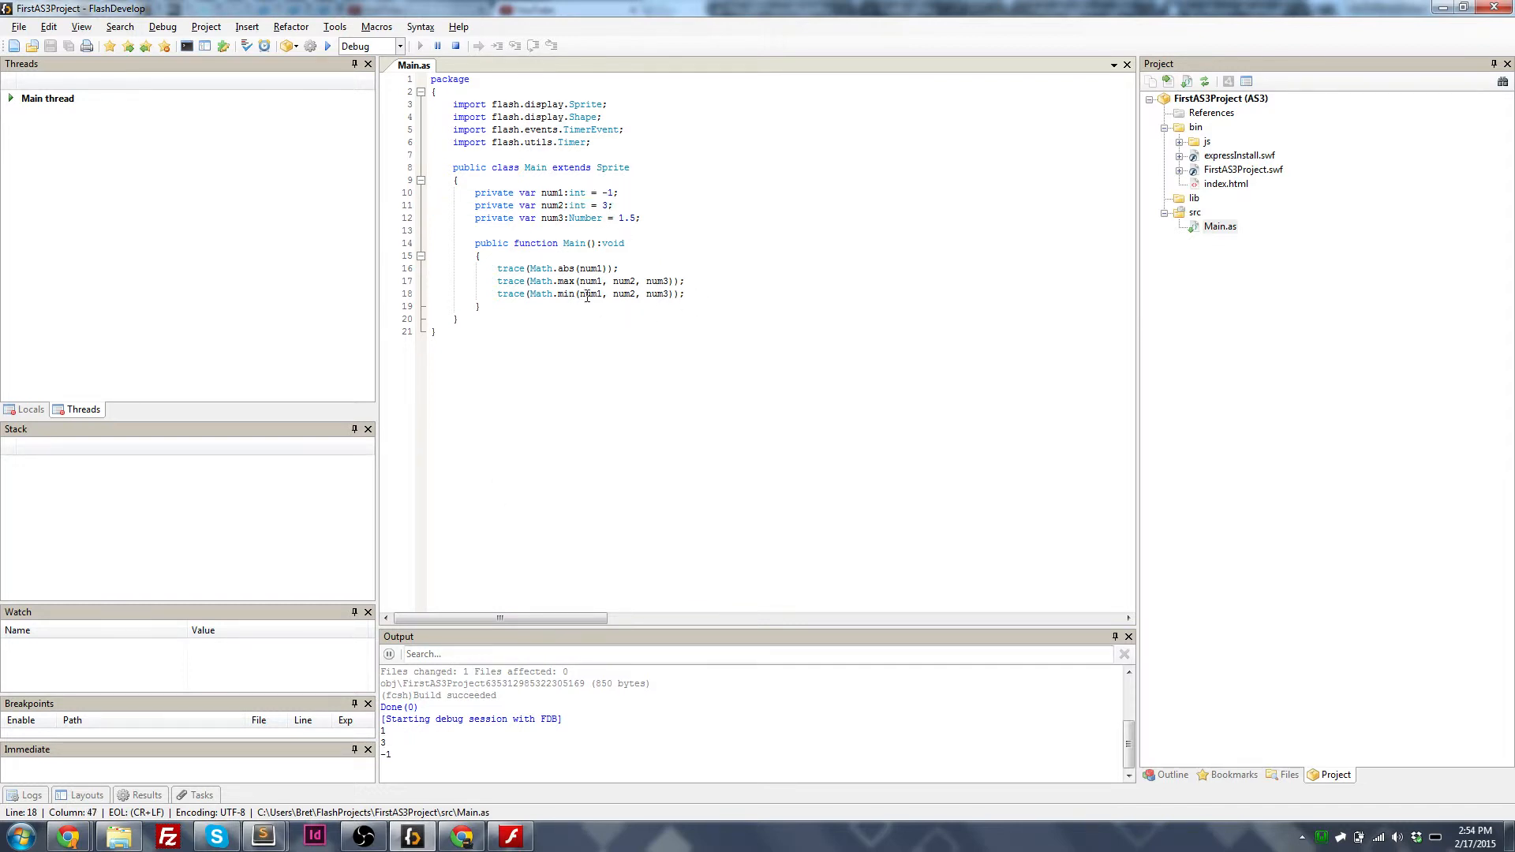
{"action": "double_click", "coordinate": [589, 294]}
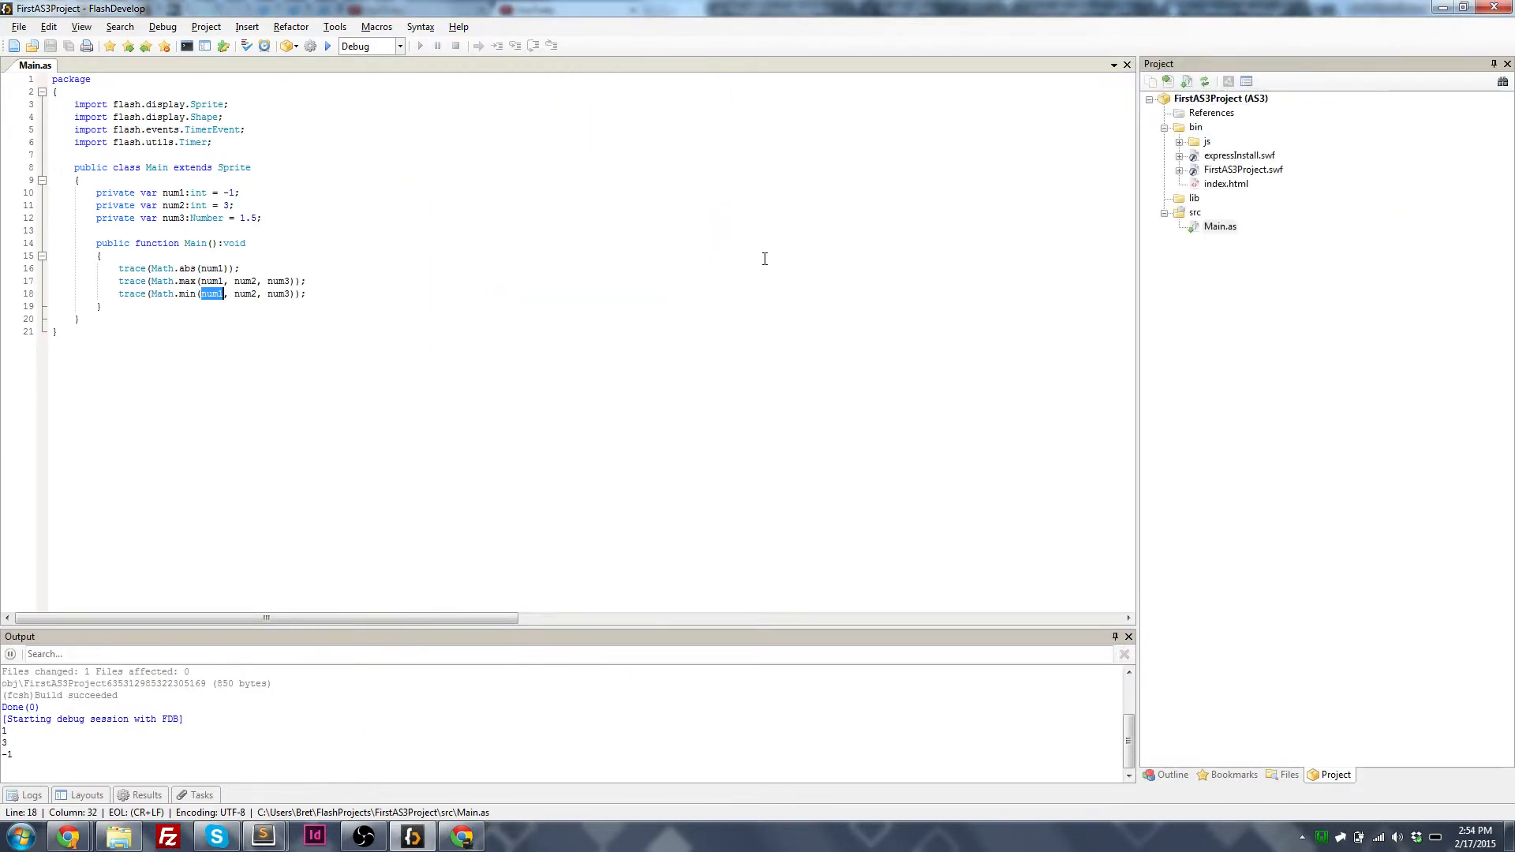
Step: Add repeated trace(Math.random()); lines, run them to print random decimals, and close Flash Player
{"action": "type", "text": "trace(Math.random());"}
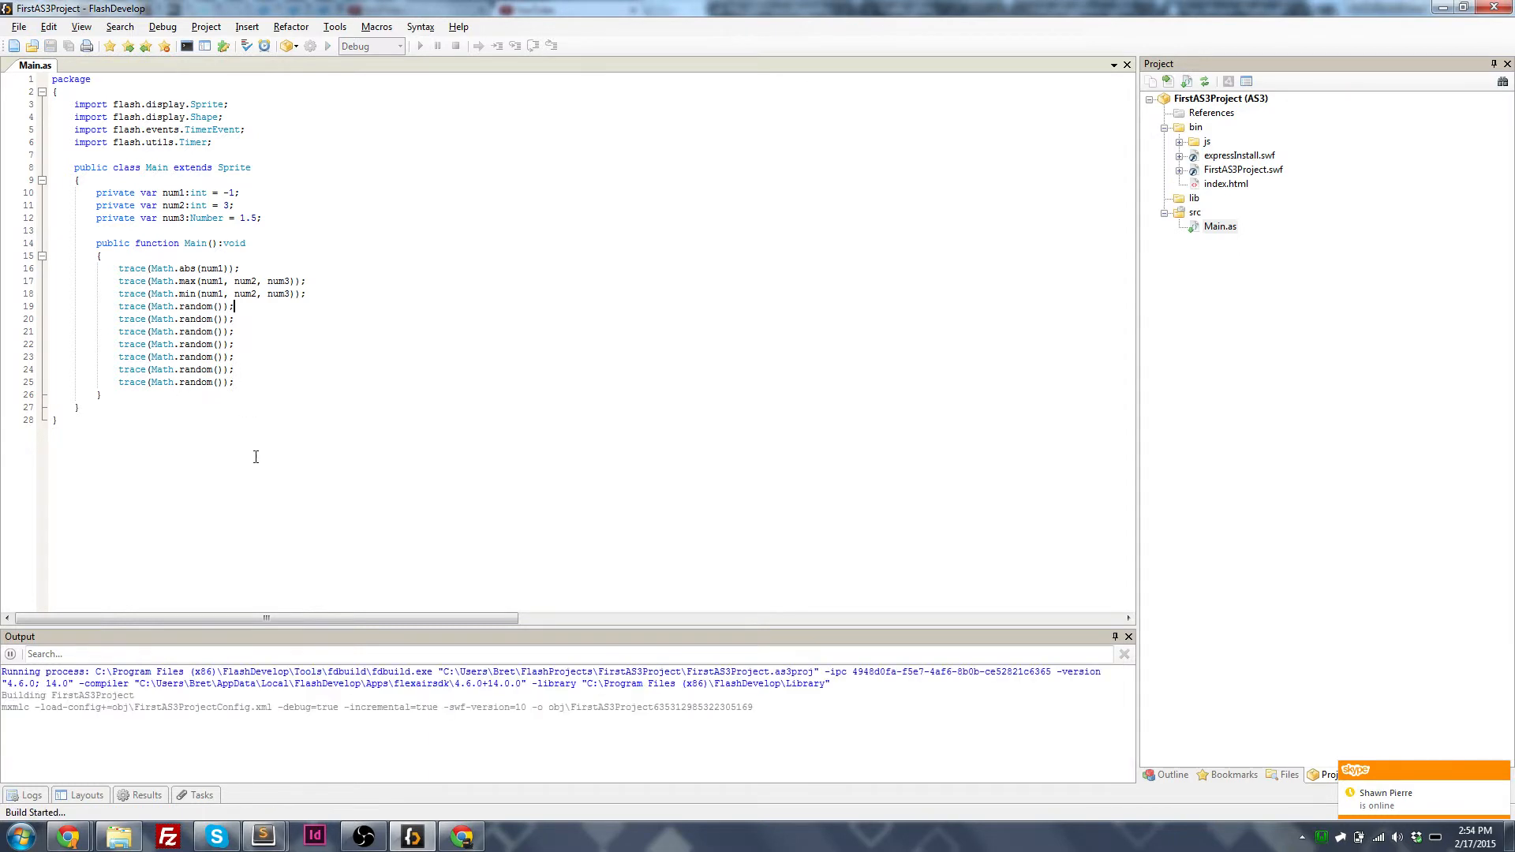
{"action": "left_click", "coordinate": [417, 46]}
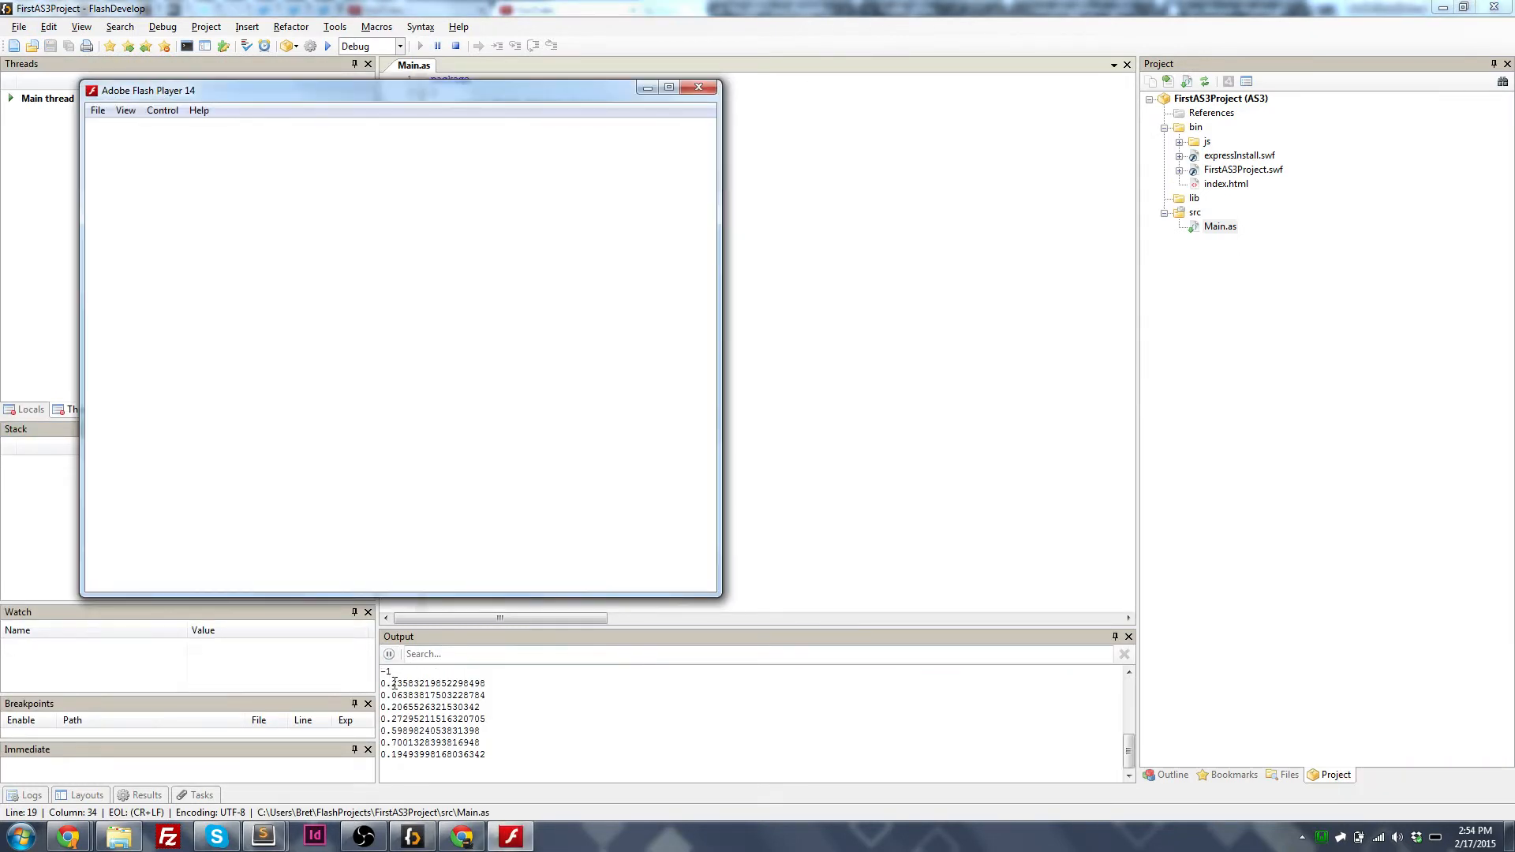
{"action": "mouse_move", "coordinate": [492, 407]}
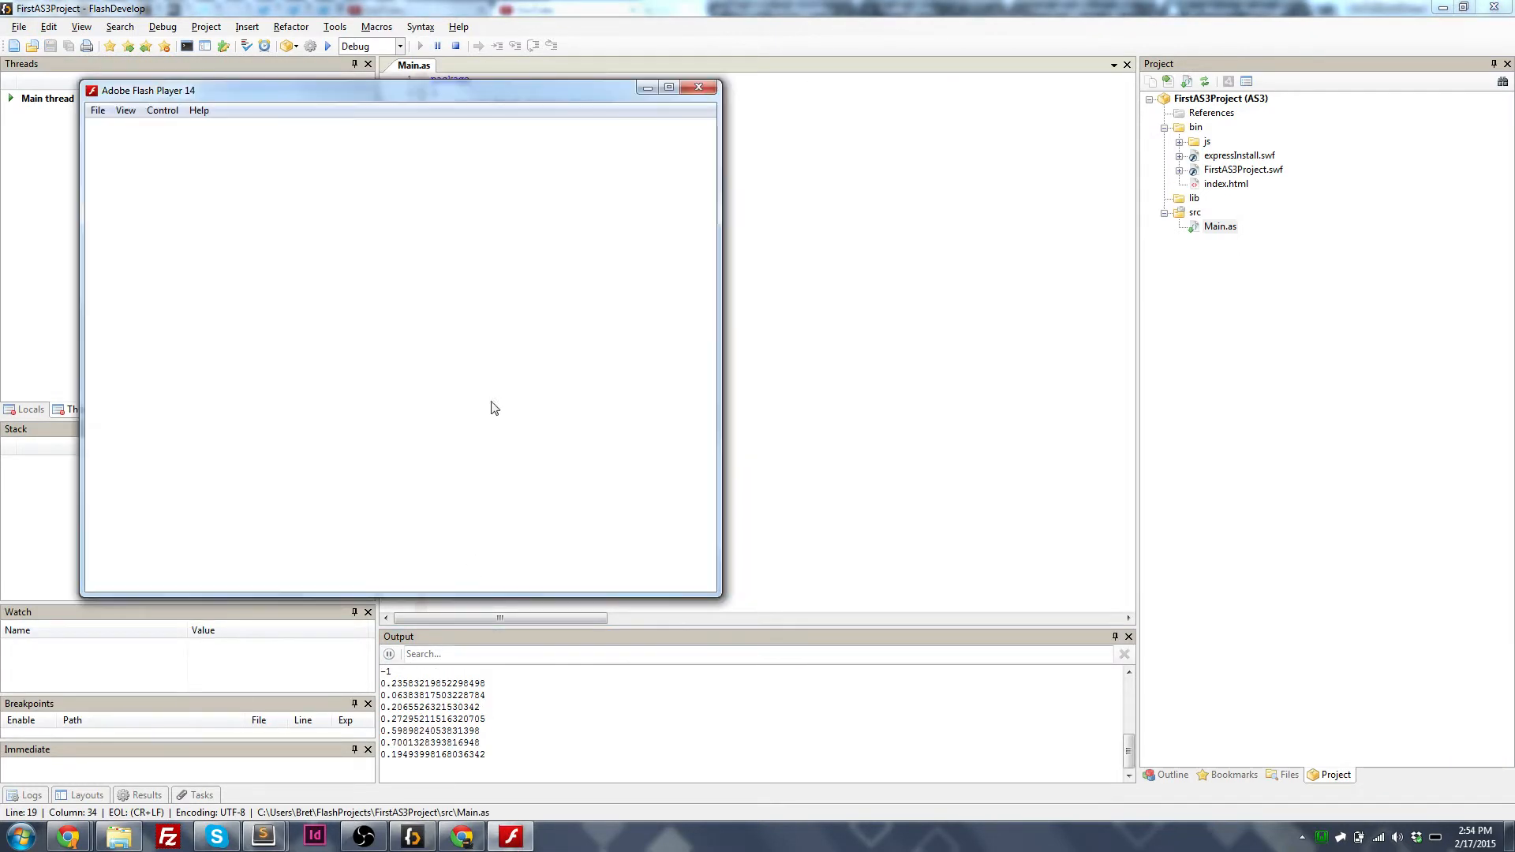
{"action": "left_click", "coordinate": [697, 88]}
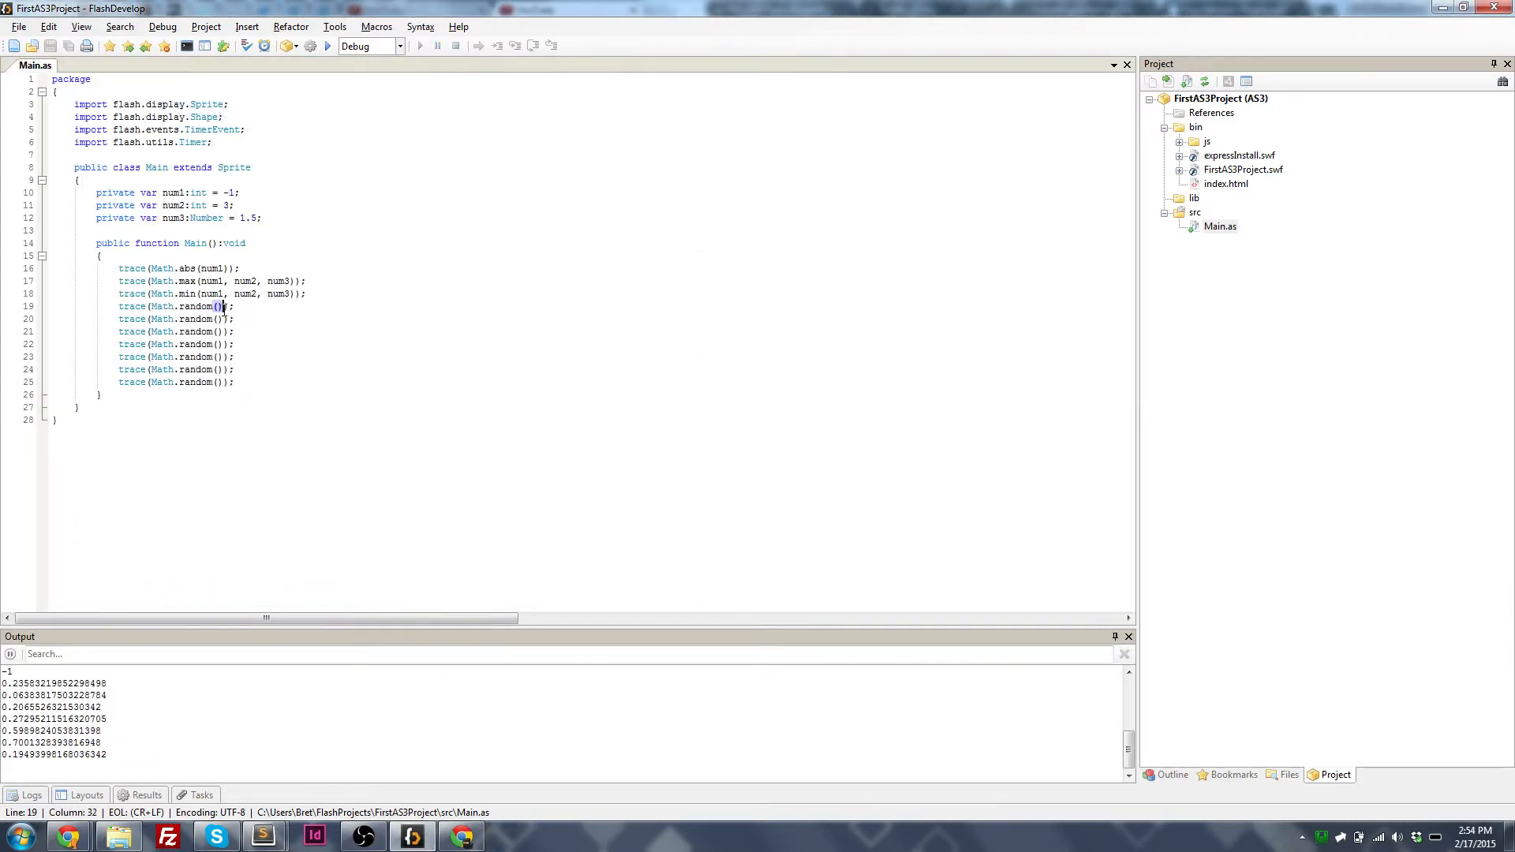
{"action": "mouse_move", "coordinate": [278, 473]}
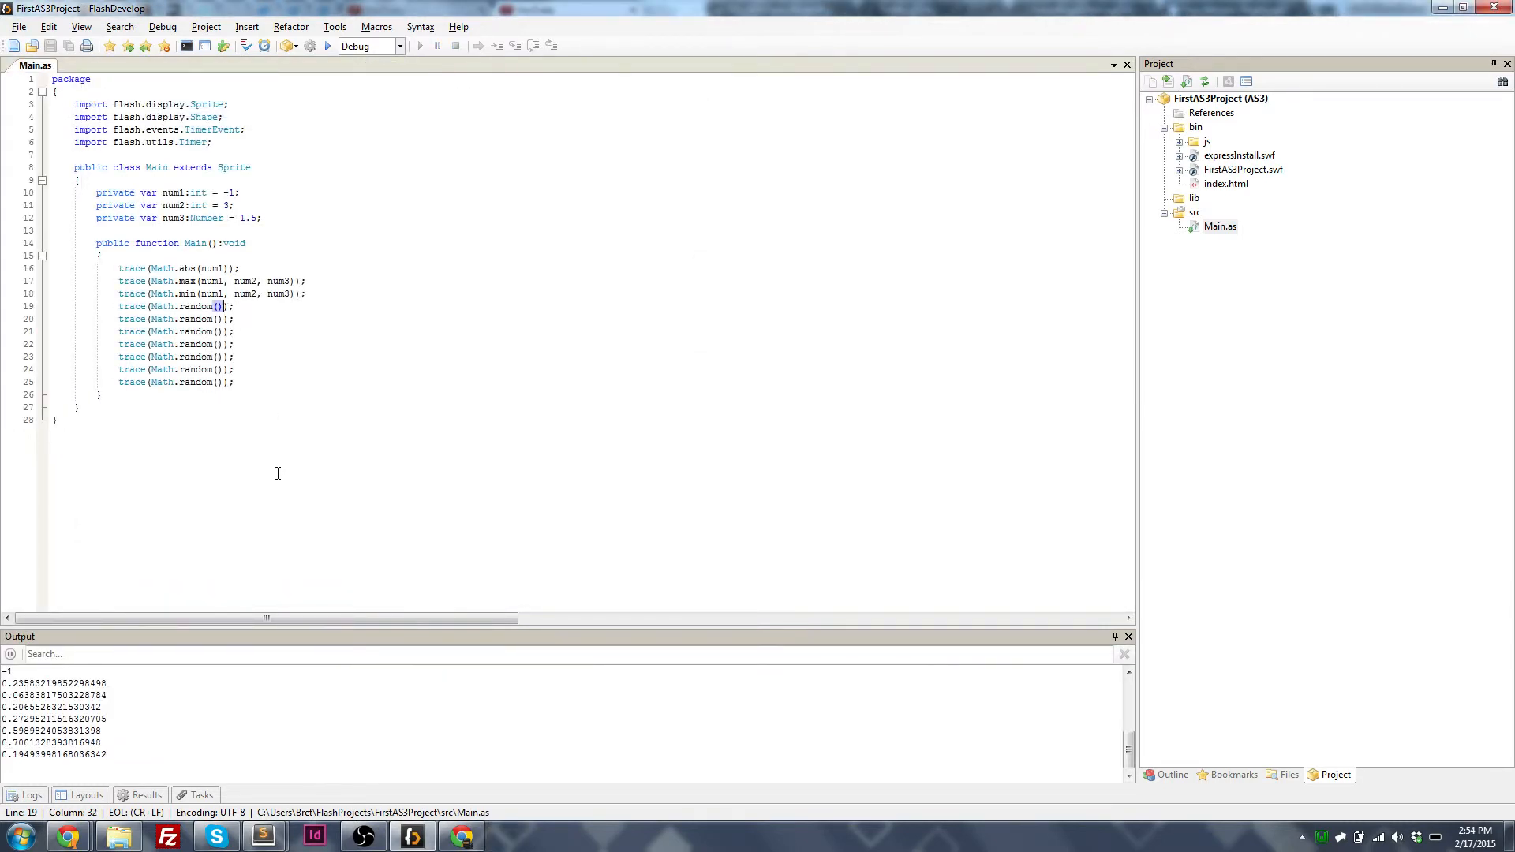
{"action": "mouse_move", "coordinate": [268, 530]}
{"action": "type", "text": " * 2"}
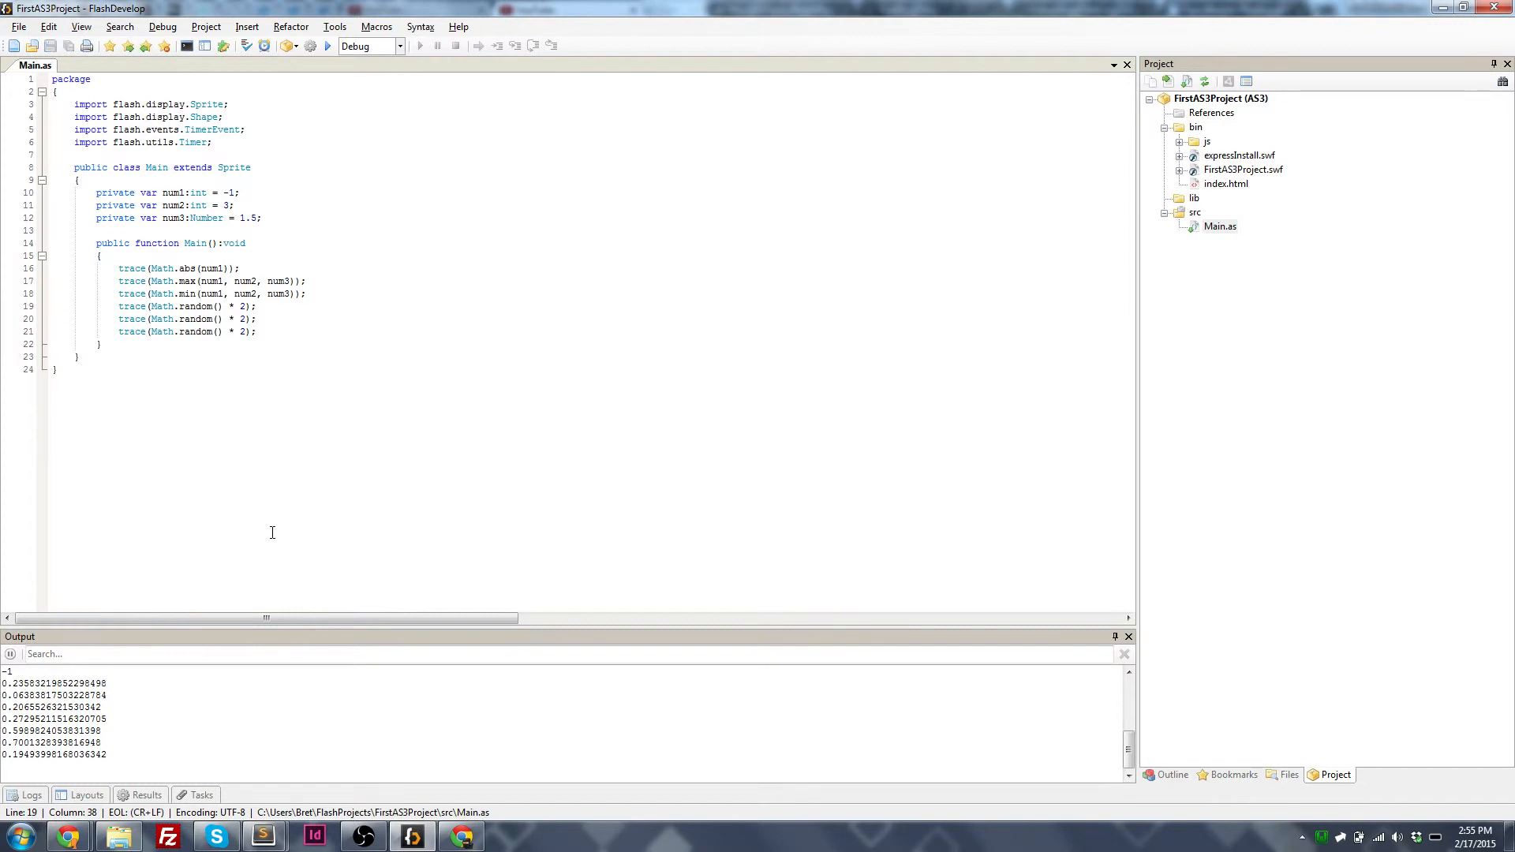
Step: Run the project so the floored Math.random() * 2 values print as whole numbers
{"action": "left_click", "coordinate": [417, 46]}
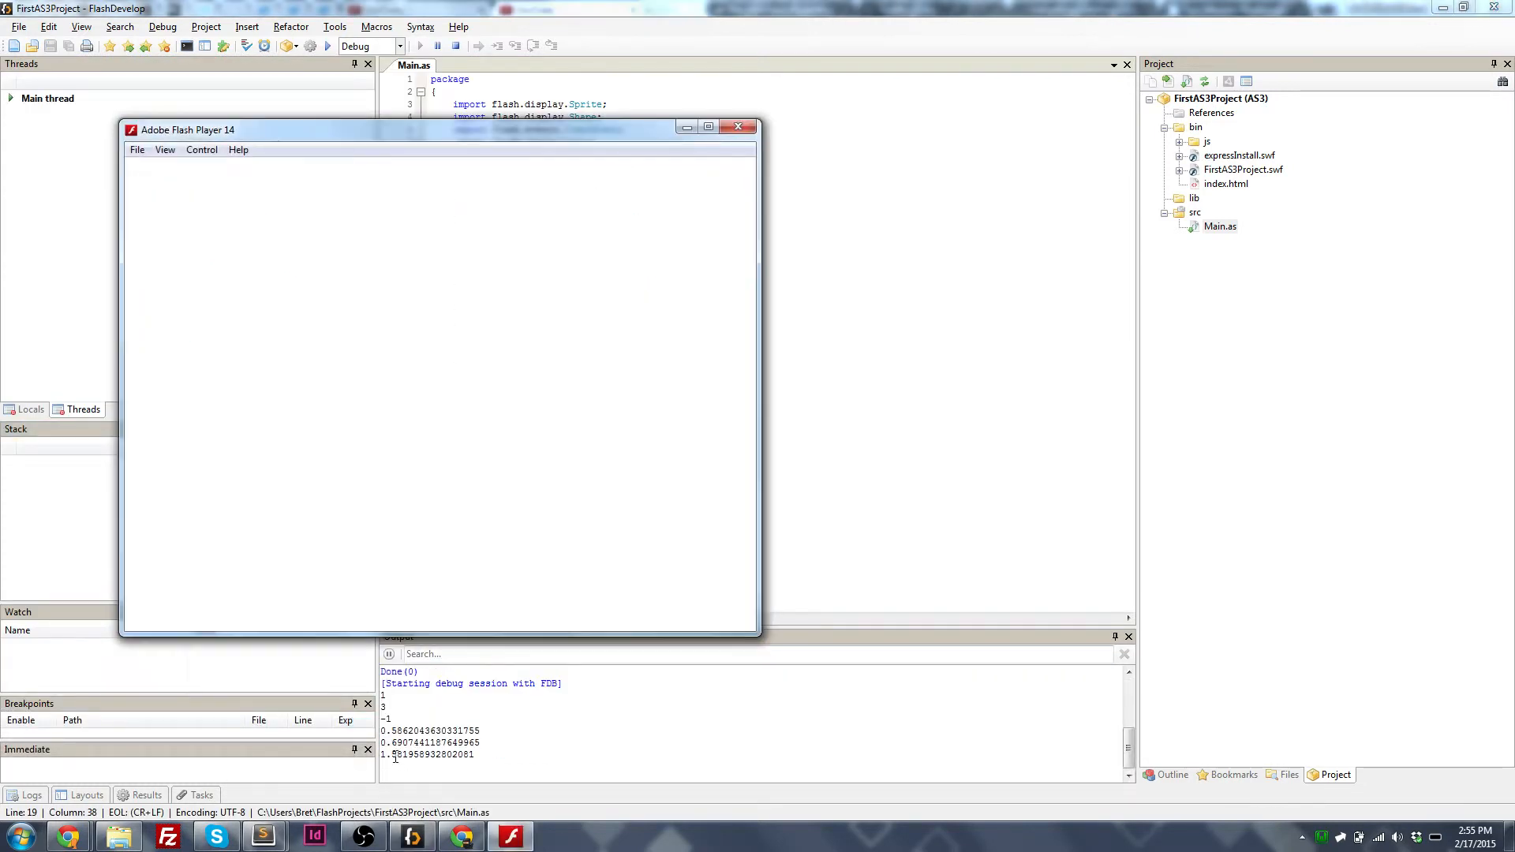
{"action": "left_click", "coordinate": [739, 126]}
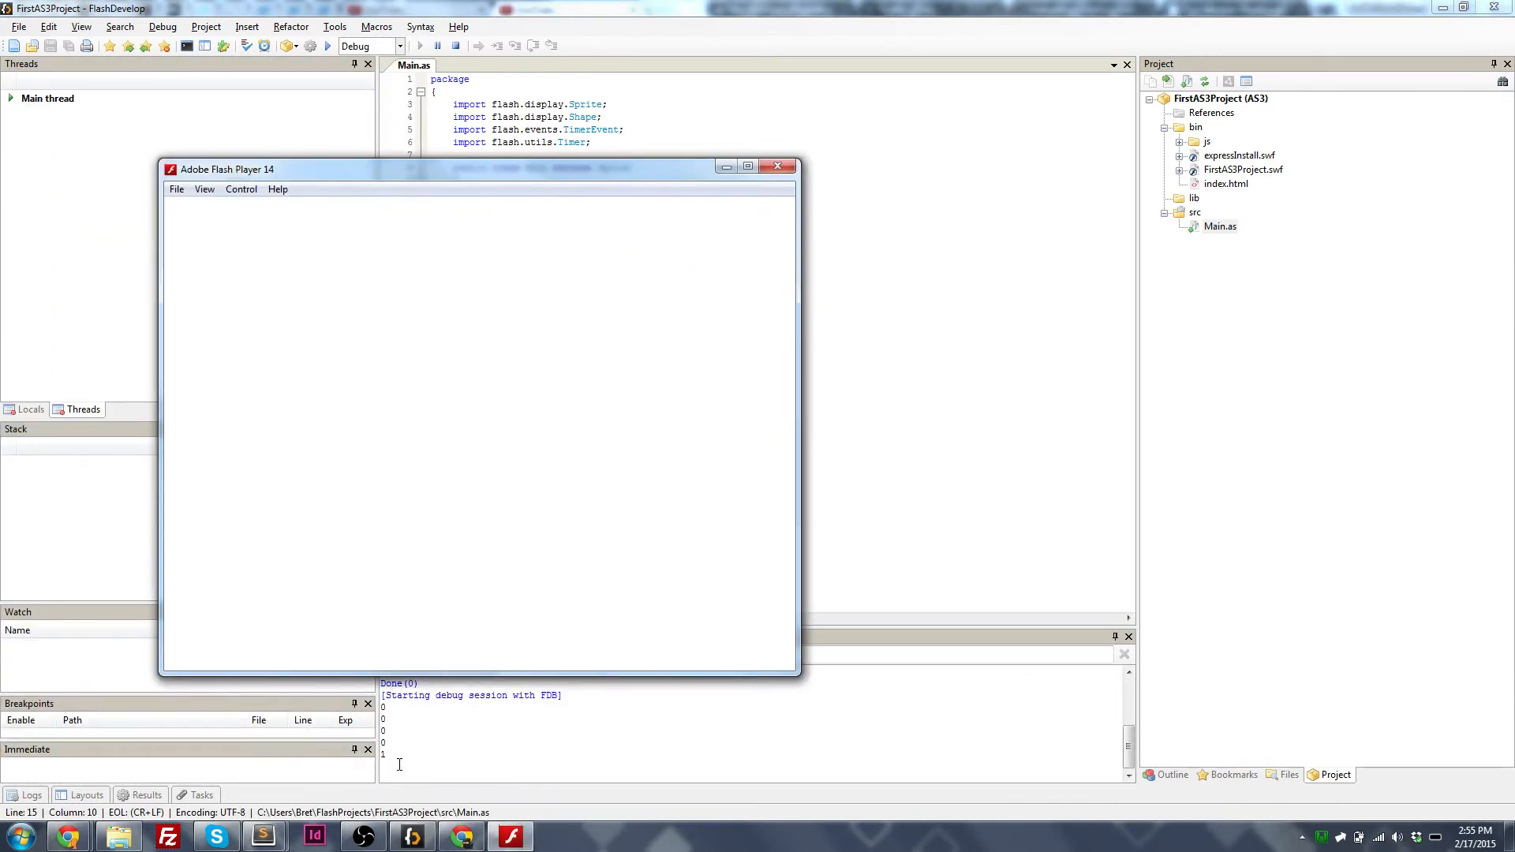
Step: Change Math.floor to Math.ceil in the random traces and rerun, closing the test windows
{"action": "left_click", "coordinate": [779, 166]}
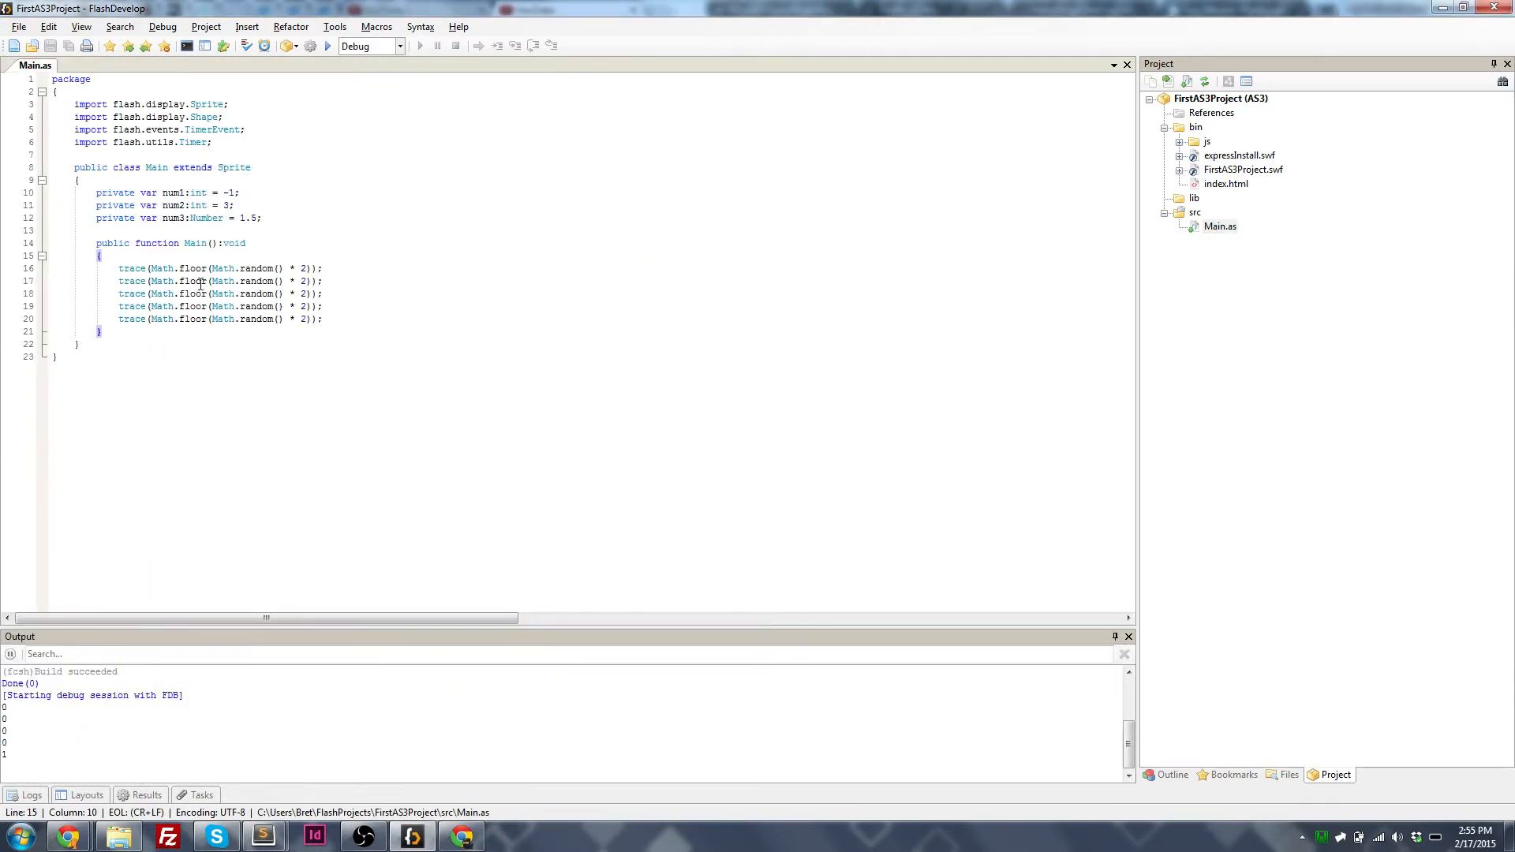
{"action": "type", "text": "ce"}
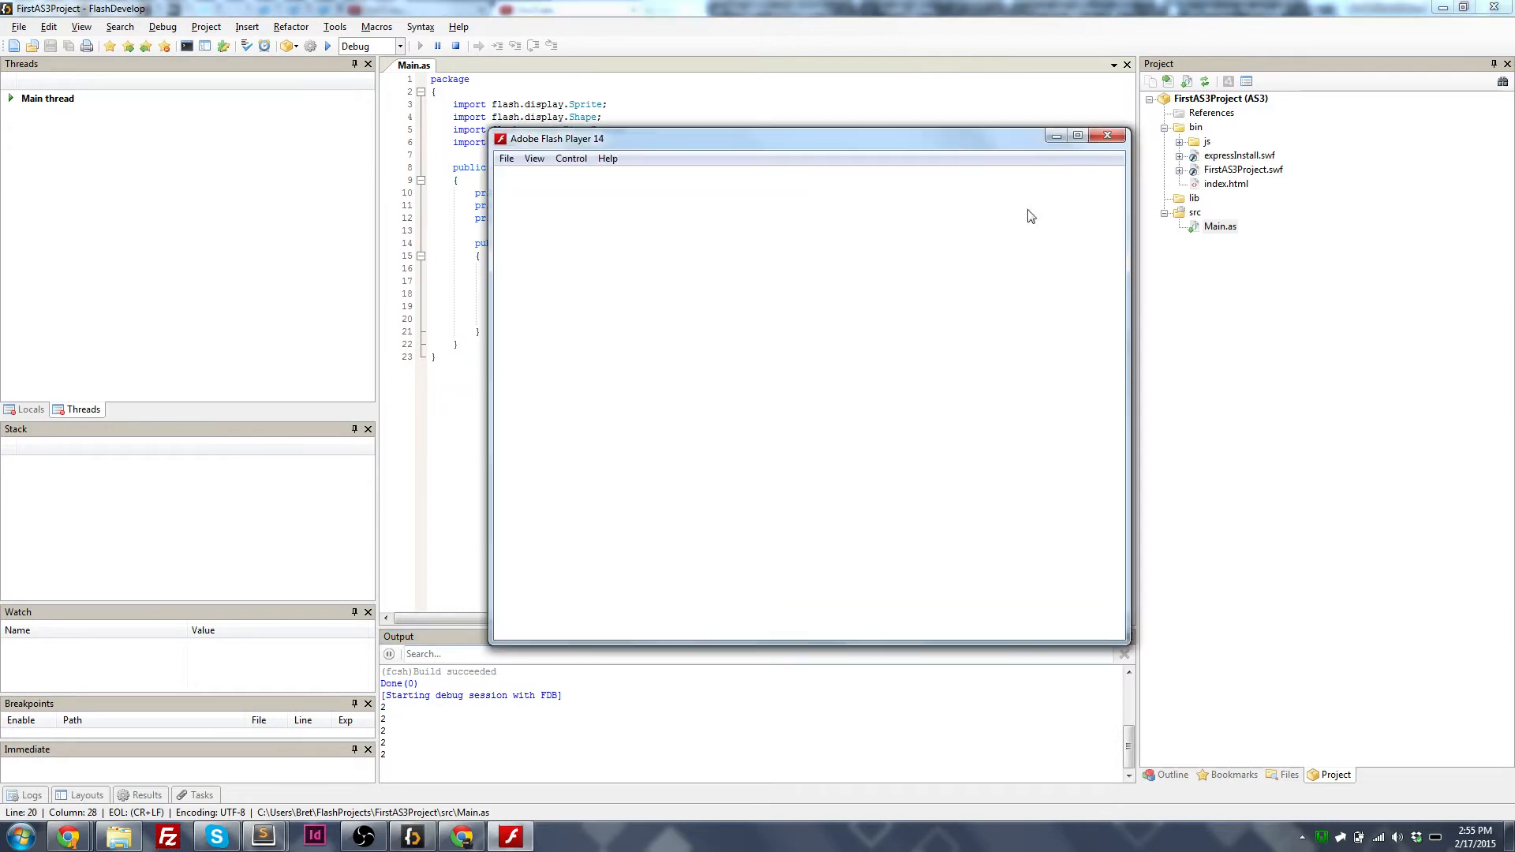
{"action": "left_click", "coordinate": [1108, 135]}
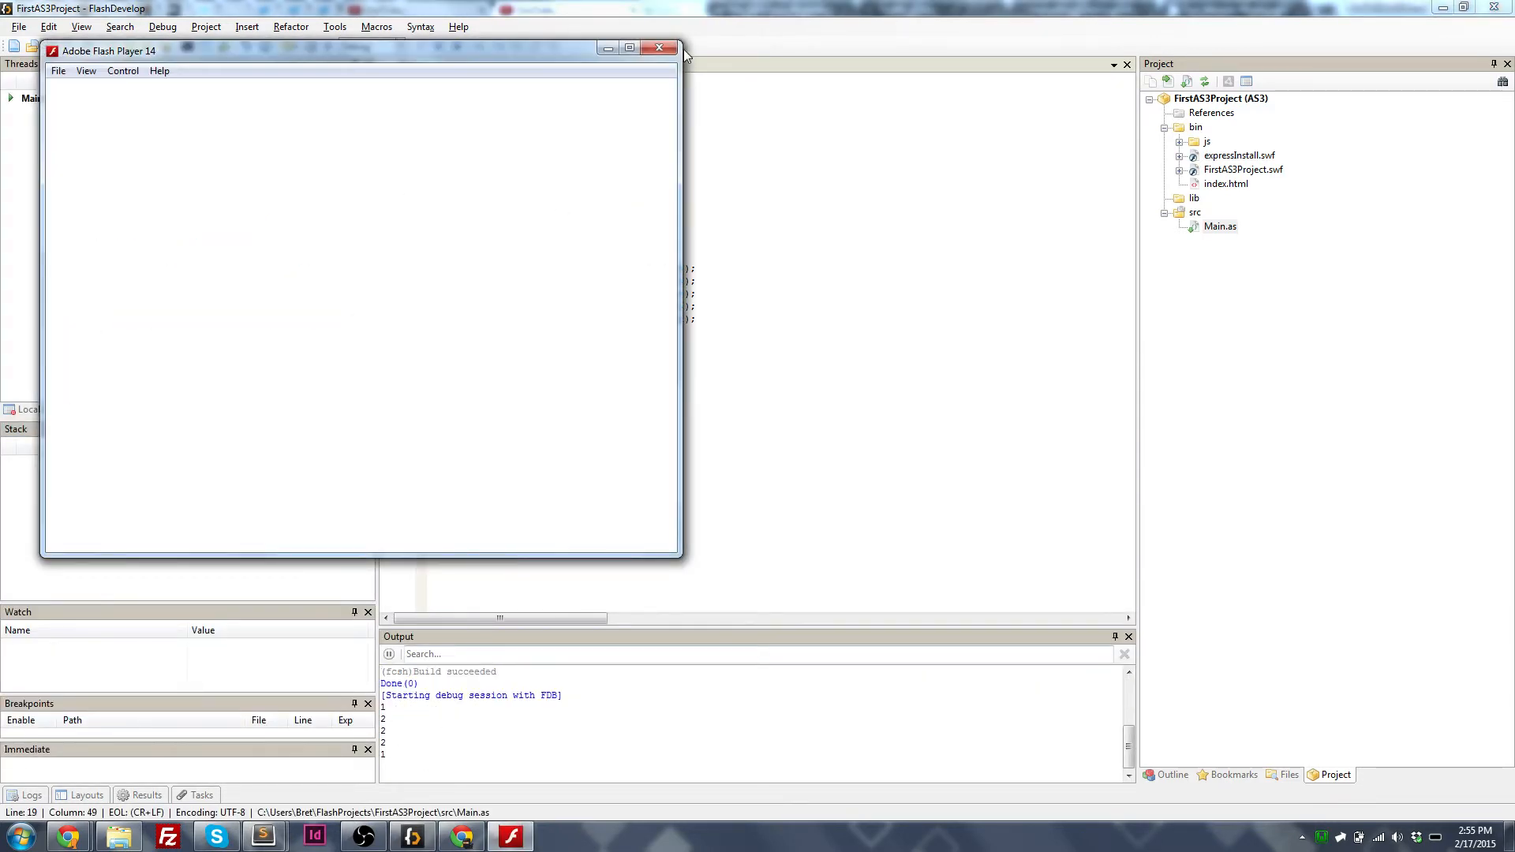
{"action": "left_click", "coordinate": [660, 49]}
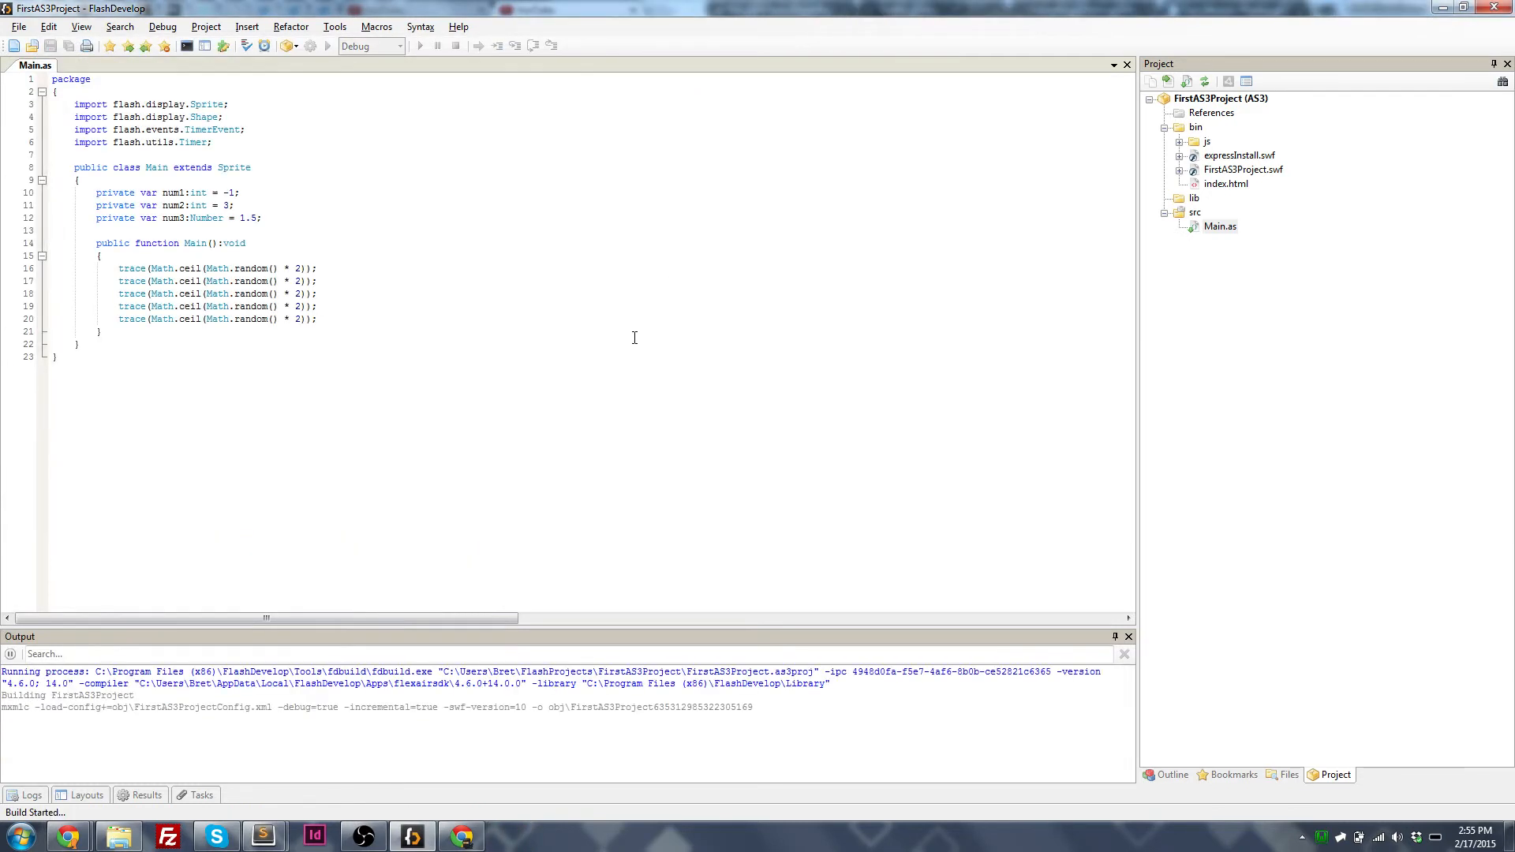
{"action": "left_click", "coordinate": [418, 46]}
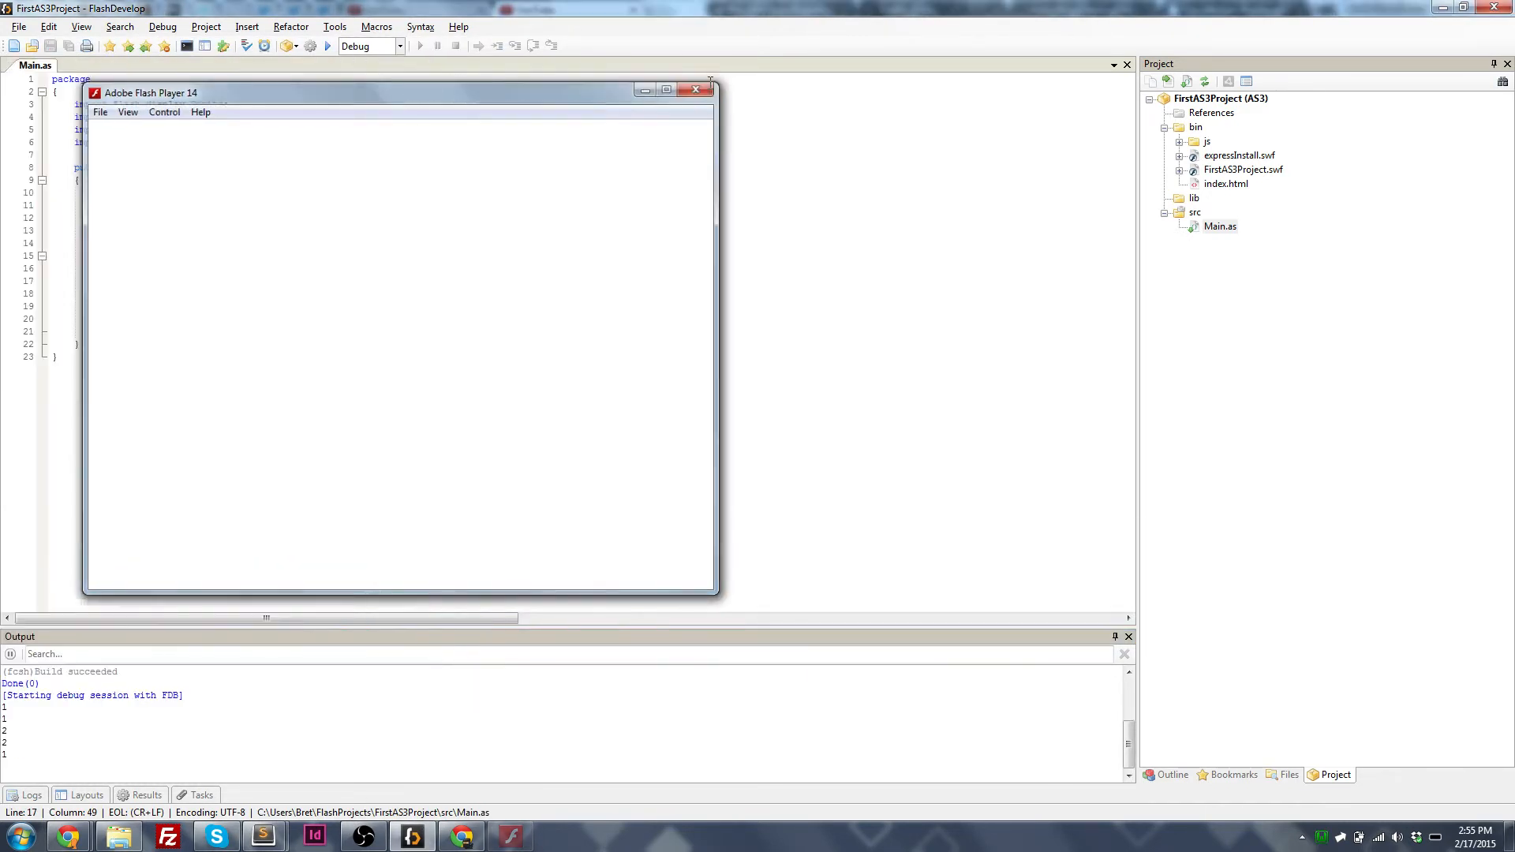
{"action": "left_click", "coordinate": [694, 88]}
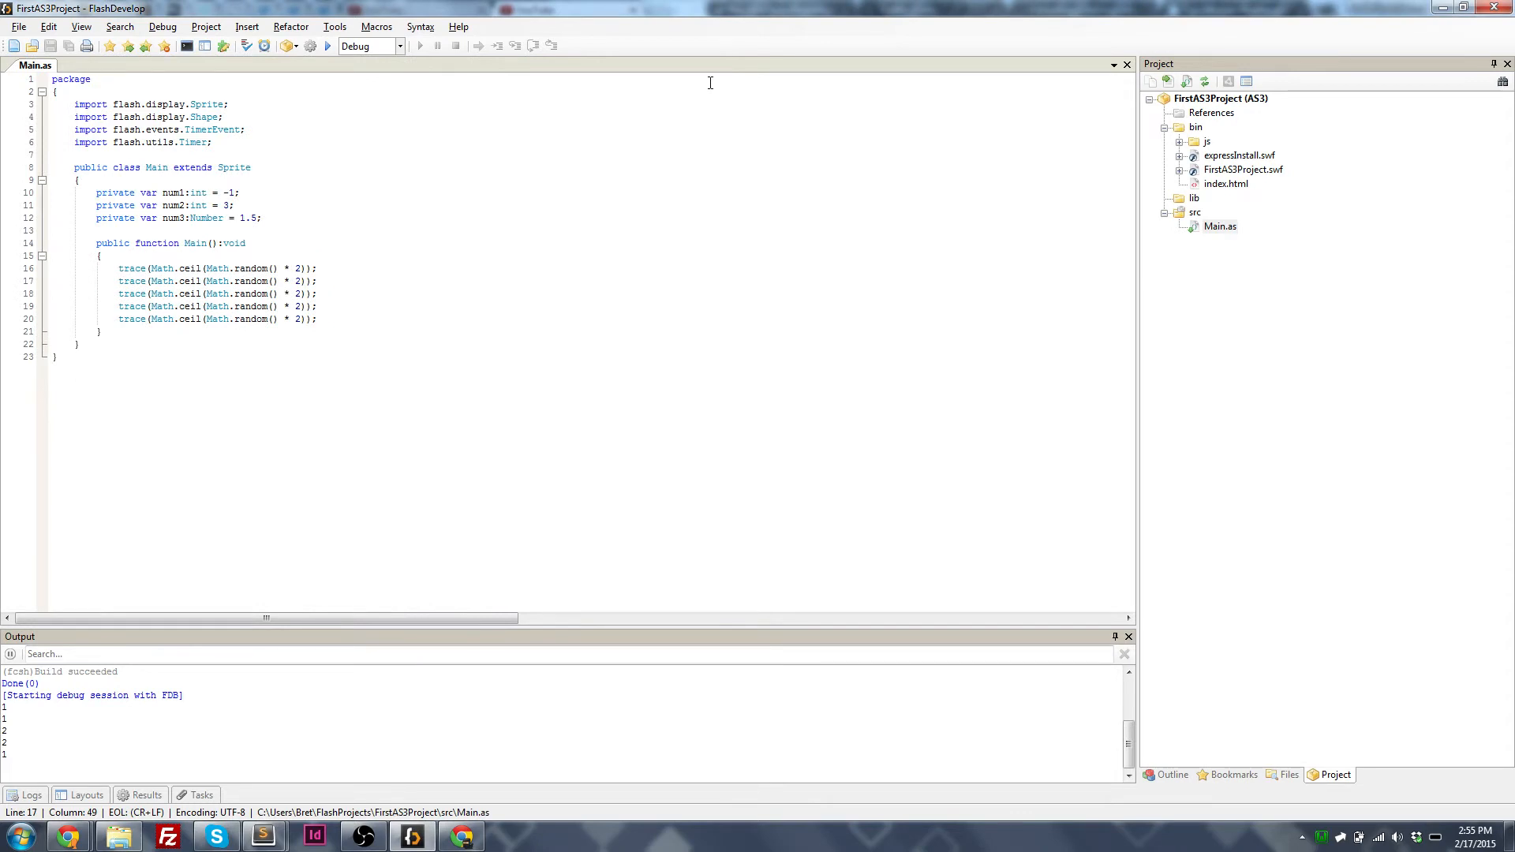
Step: Paste trace(Math.ceil(Math.random() * 2)); many times and run to print only 1s and 2s
{"action": "type", "text": "trace(Math.ceil(Math.random() * 2));"}
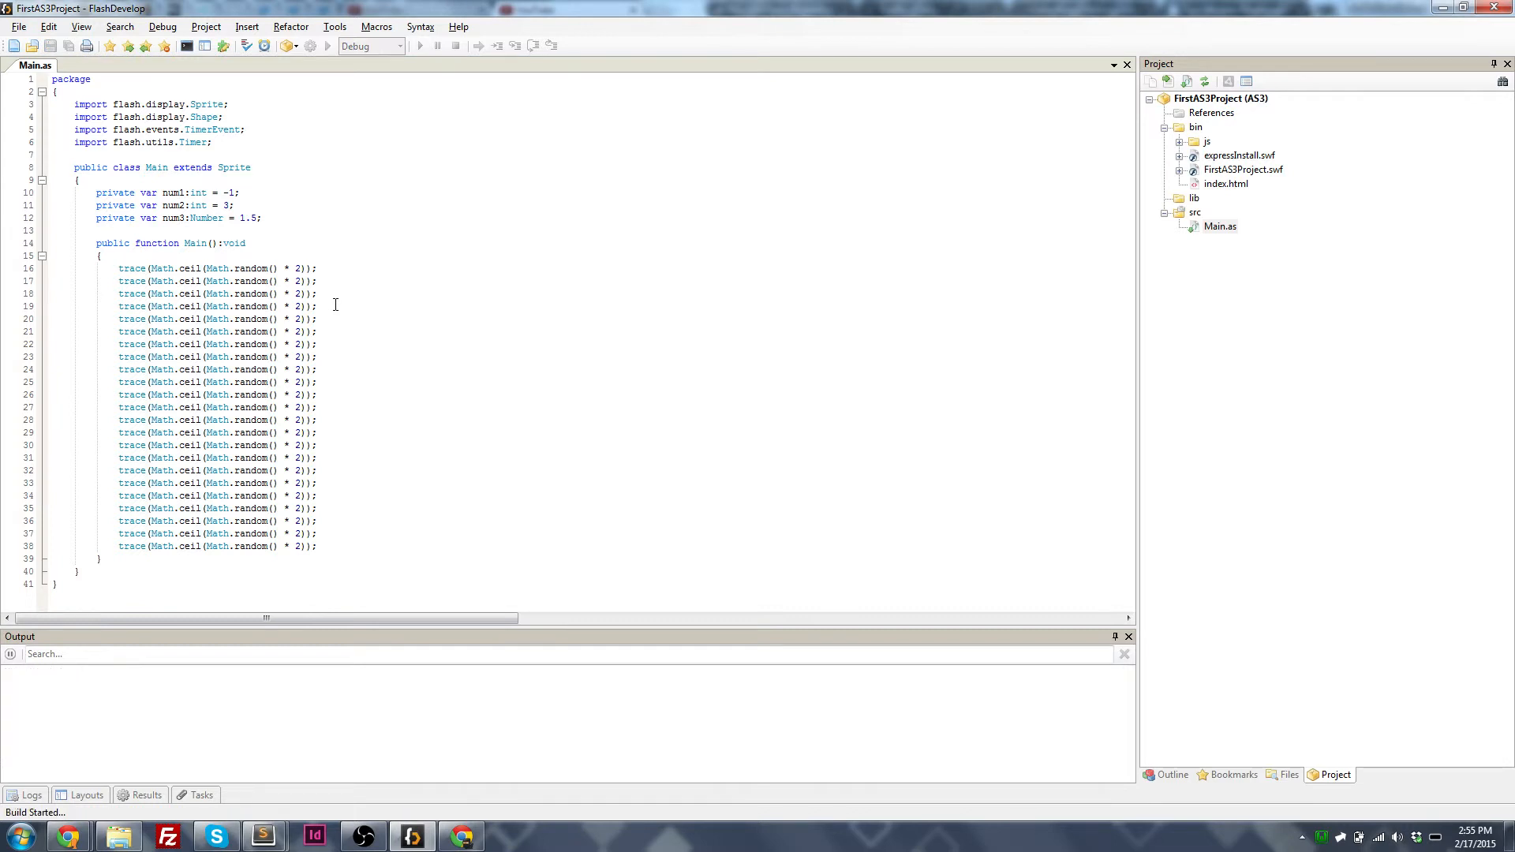
{"action": "left_click", "coordinate": [417, 46]}
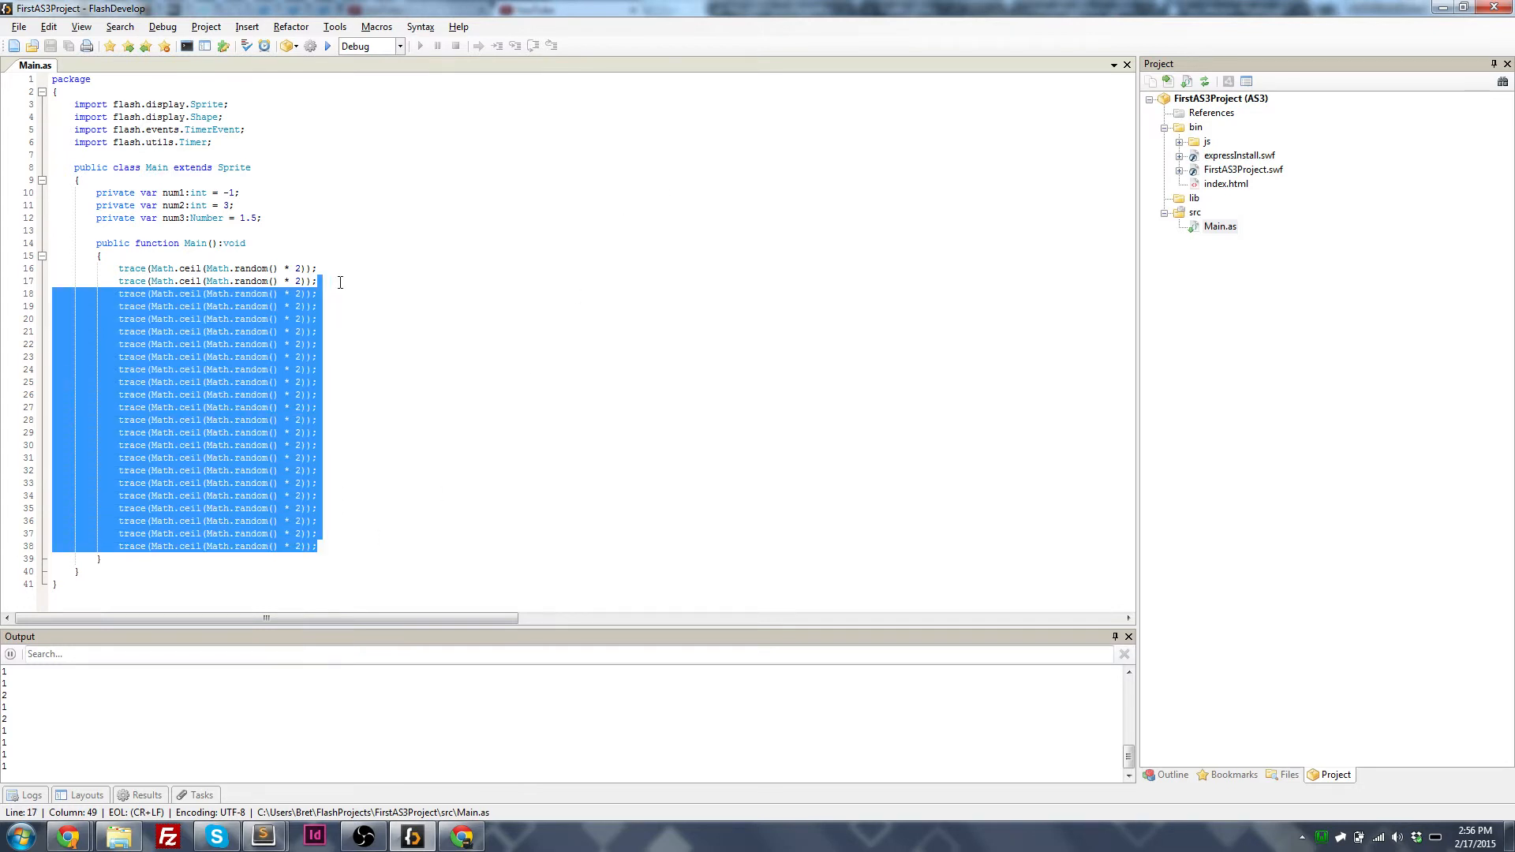
Step: Delete the duplicated trace lines and draft var attackDelay: 2 + Math.random() * 1.5;
{"action": "key", "text": "Delete"}
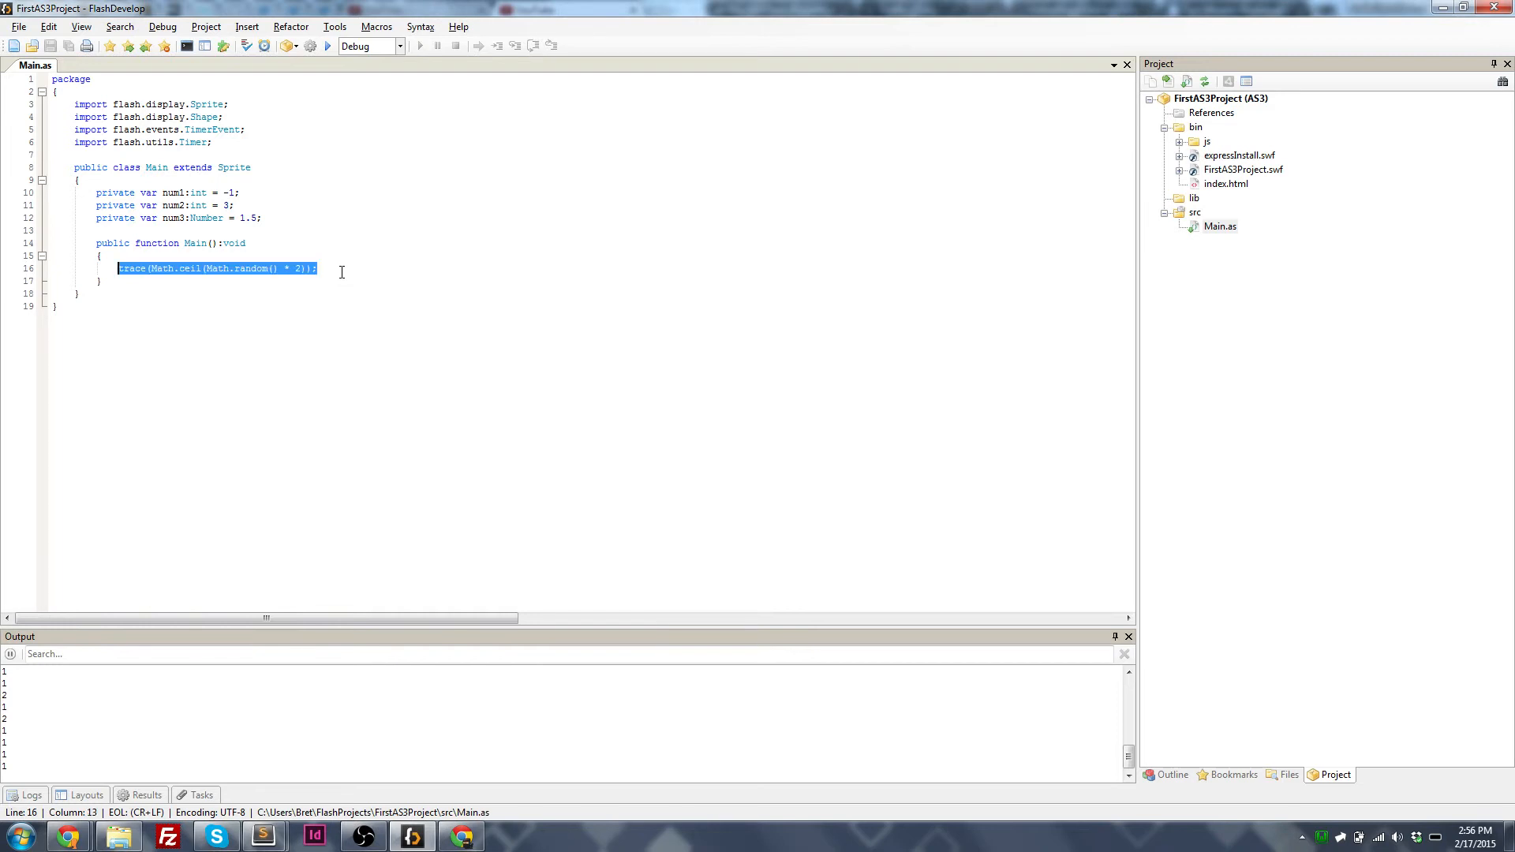
{"action": "type", "text": "var att"}
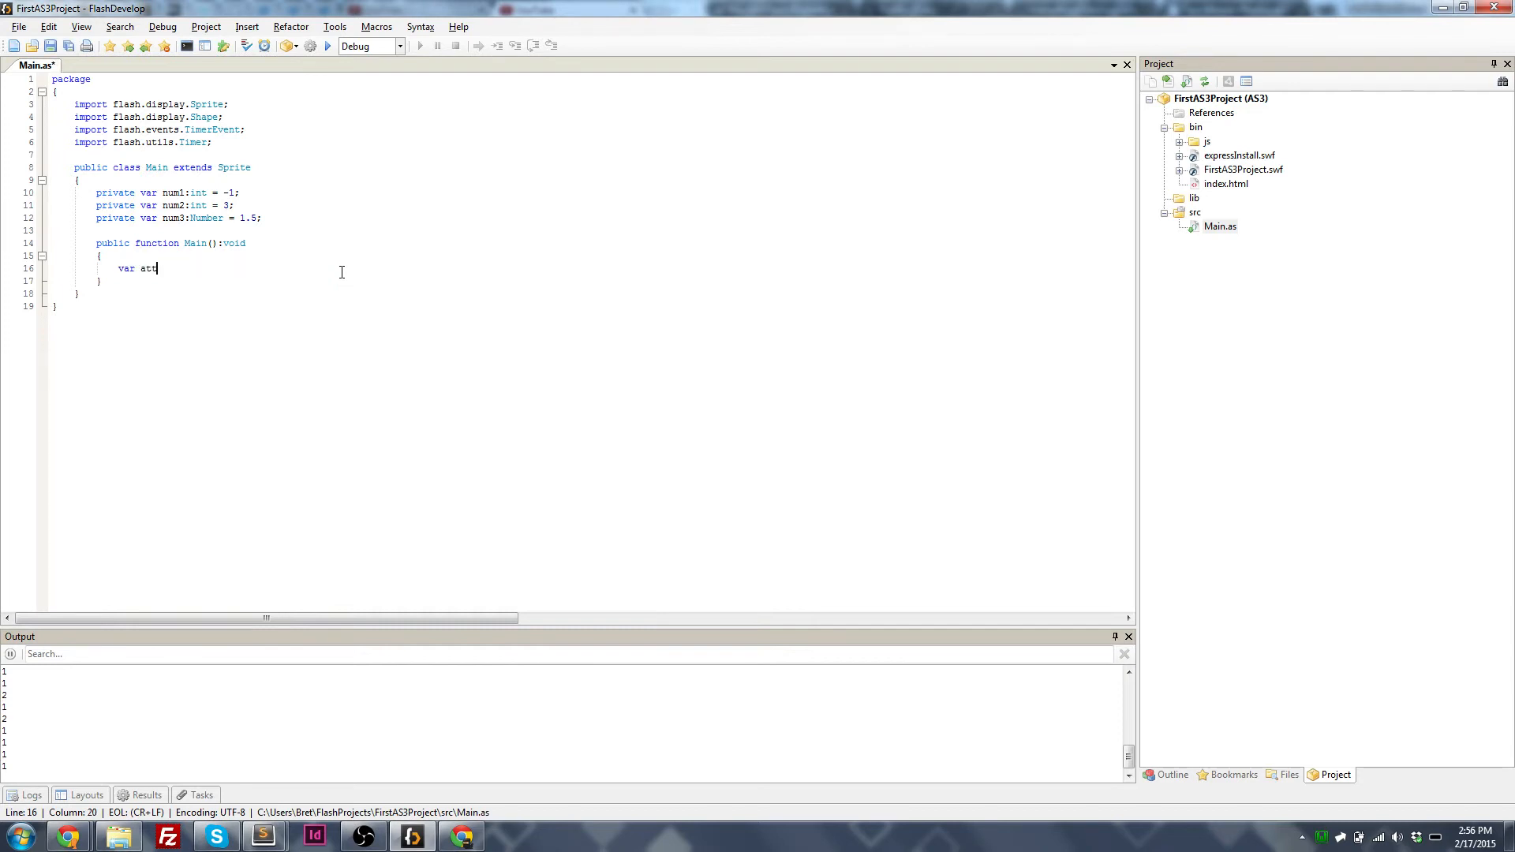
{"action": "type", "text": "ackDelay:Number ="}
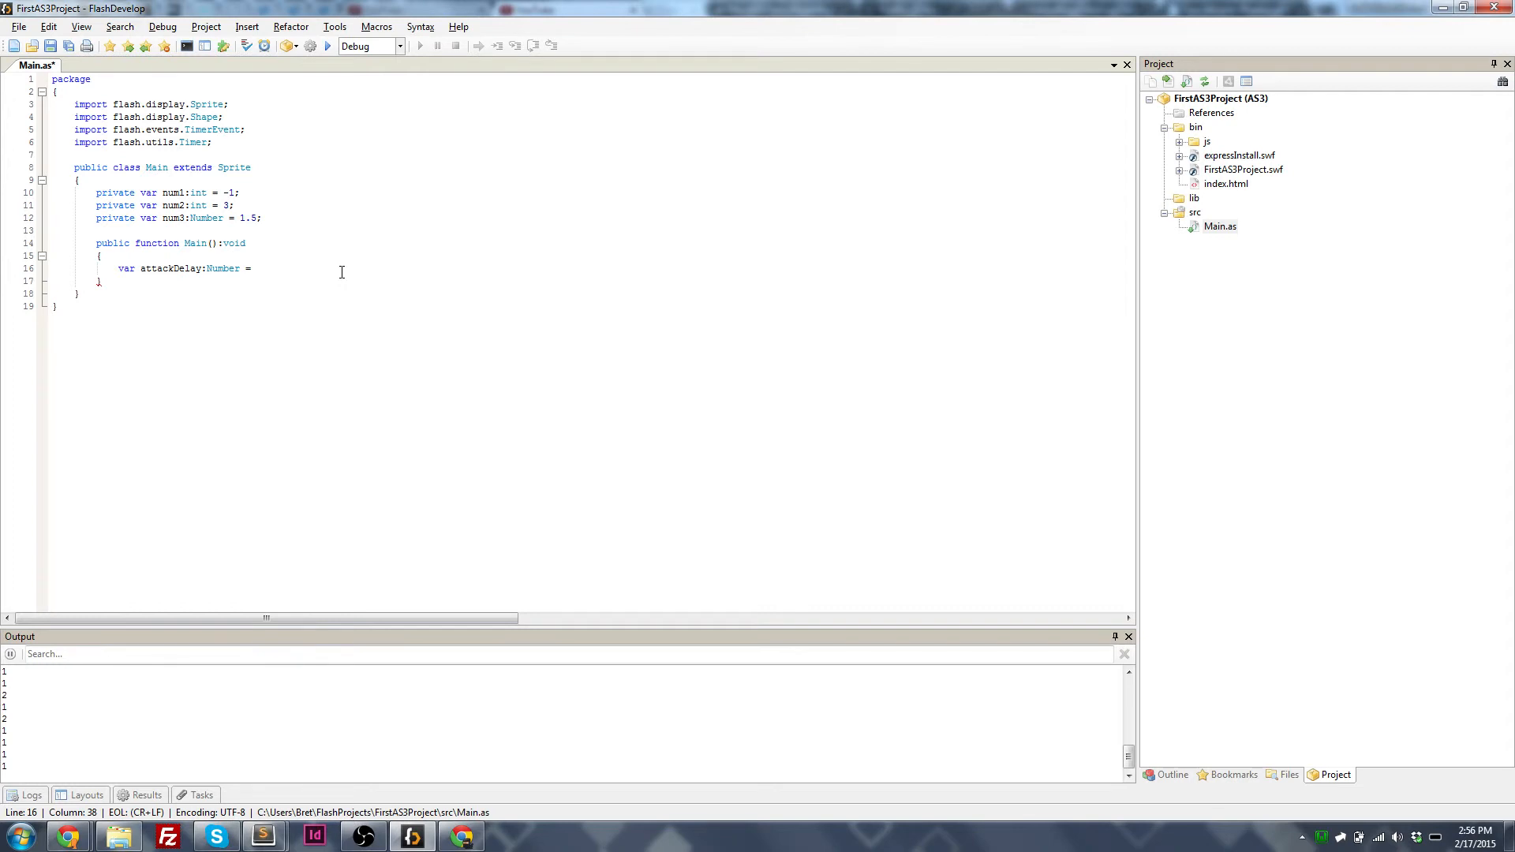
{"action": "type", "text": "2 +"}
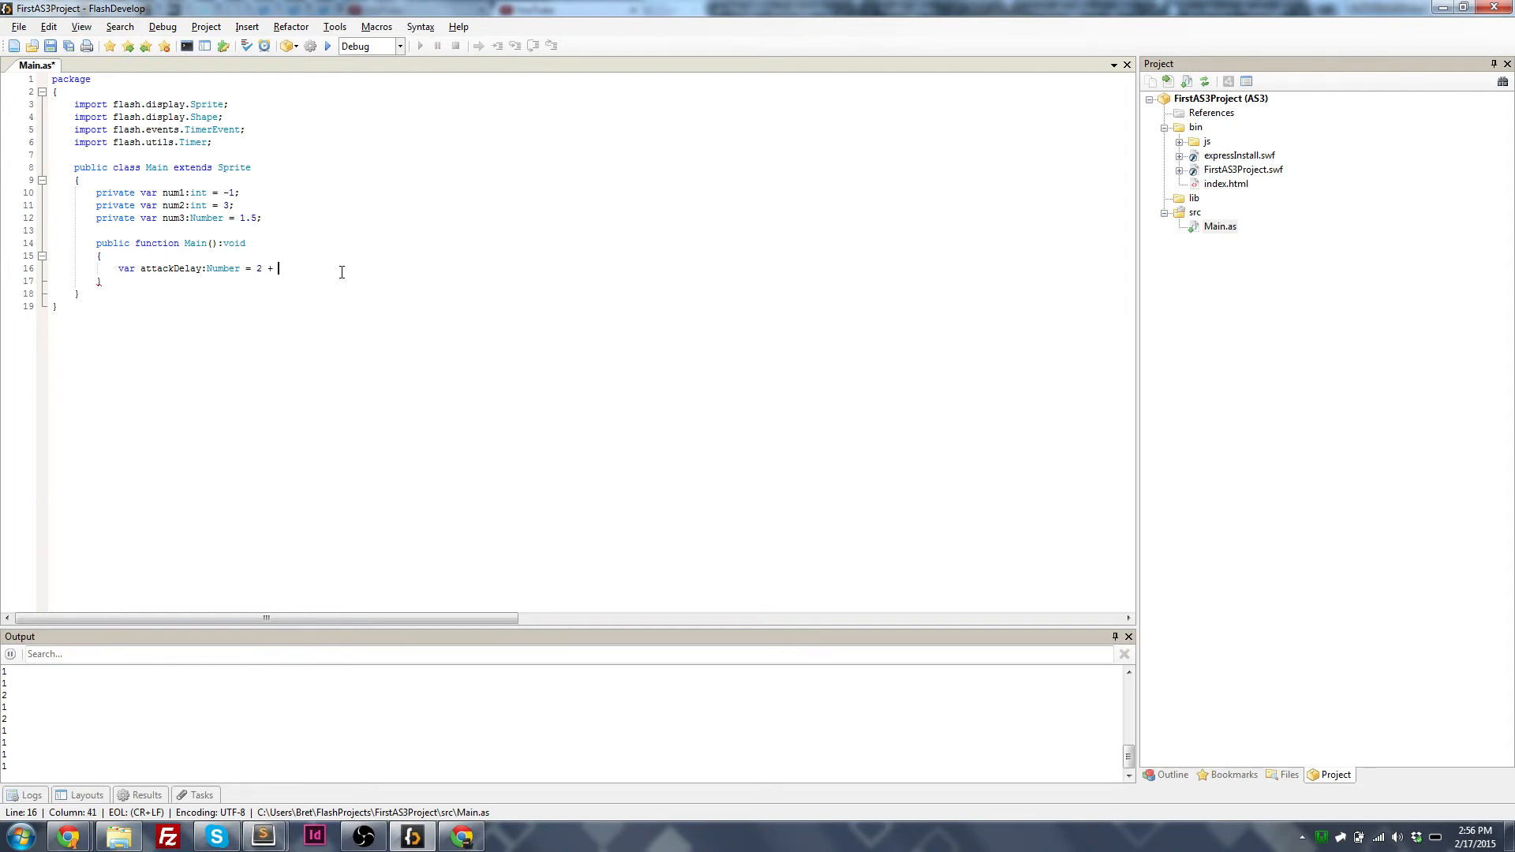
{"action": "type", "text": "Math.random()"}
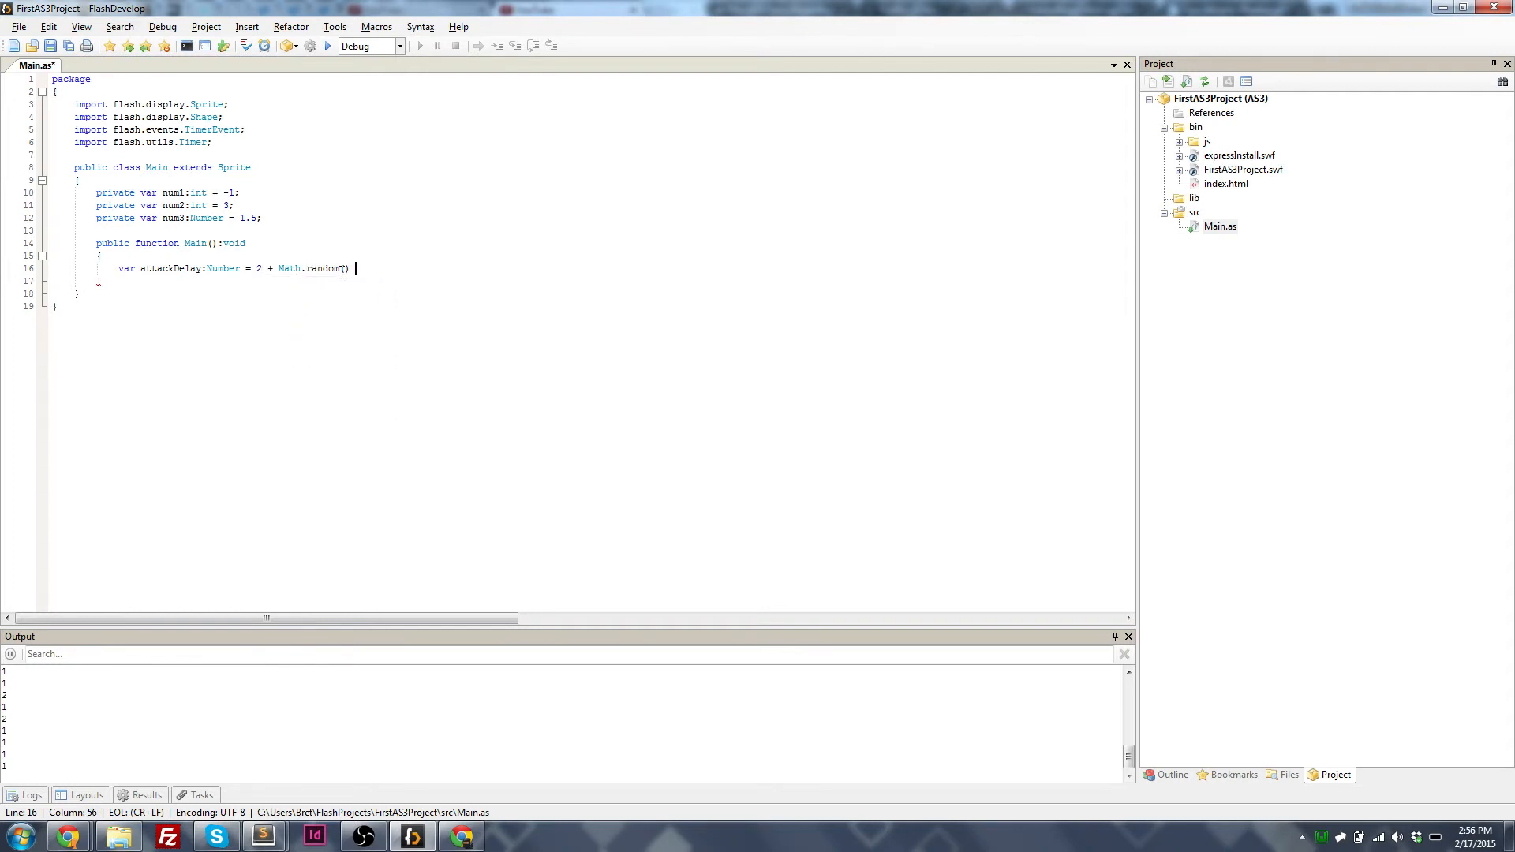
{"action": "type", "text": "* 1.5;"}
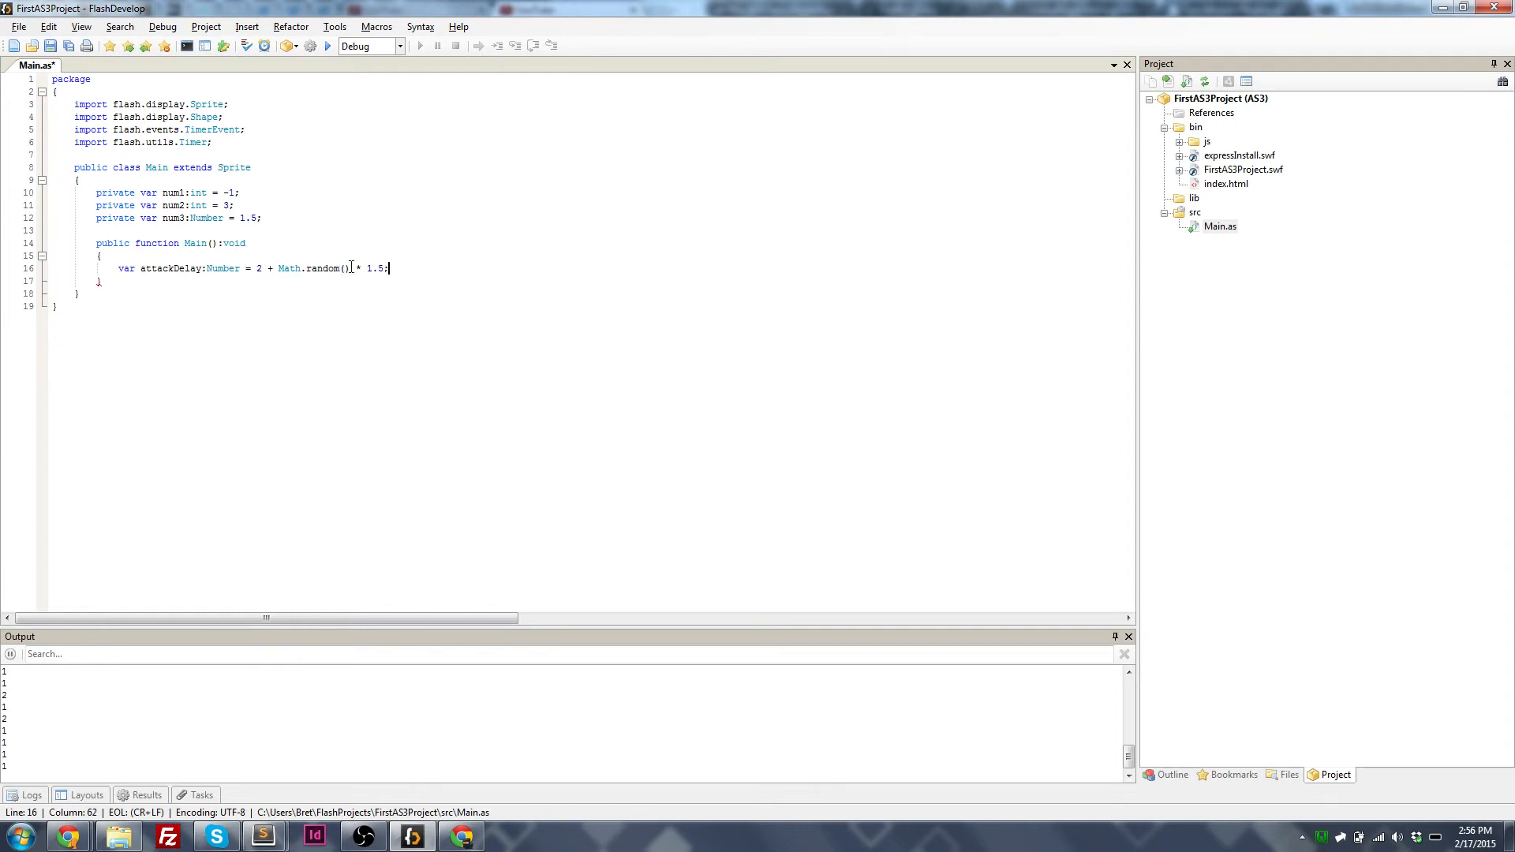
Step: Remove the attackDelay example so the Main constructor body is empty
{"action": "left_click_drag", "start_coordinate": [389, 269], "coordinate": [274, 268]}
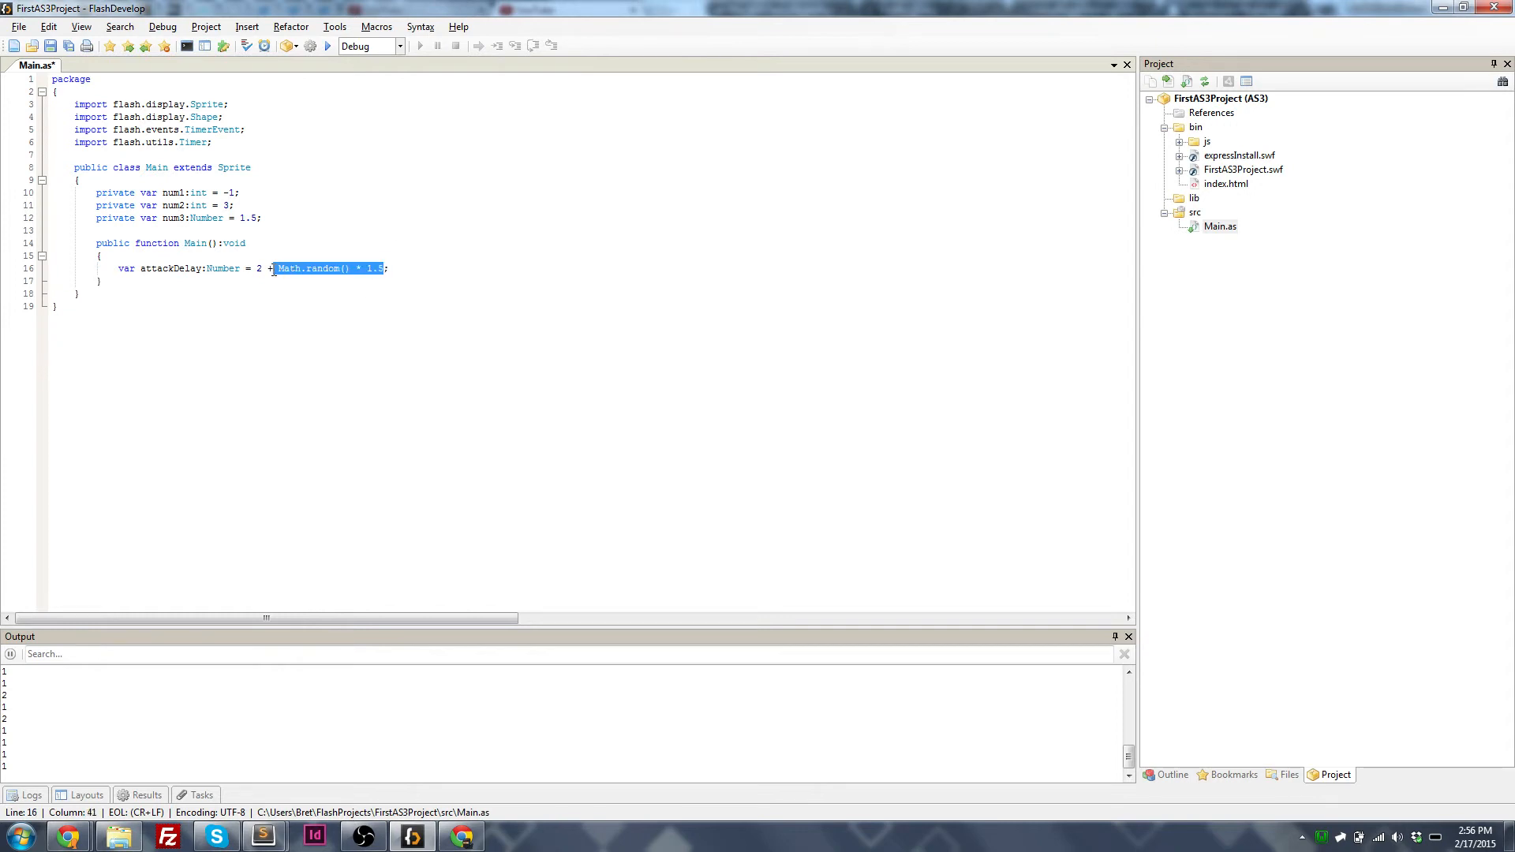
{"action": "key", "text": "Delete"}
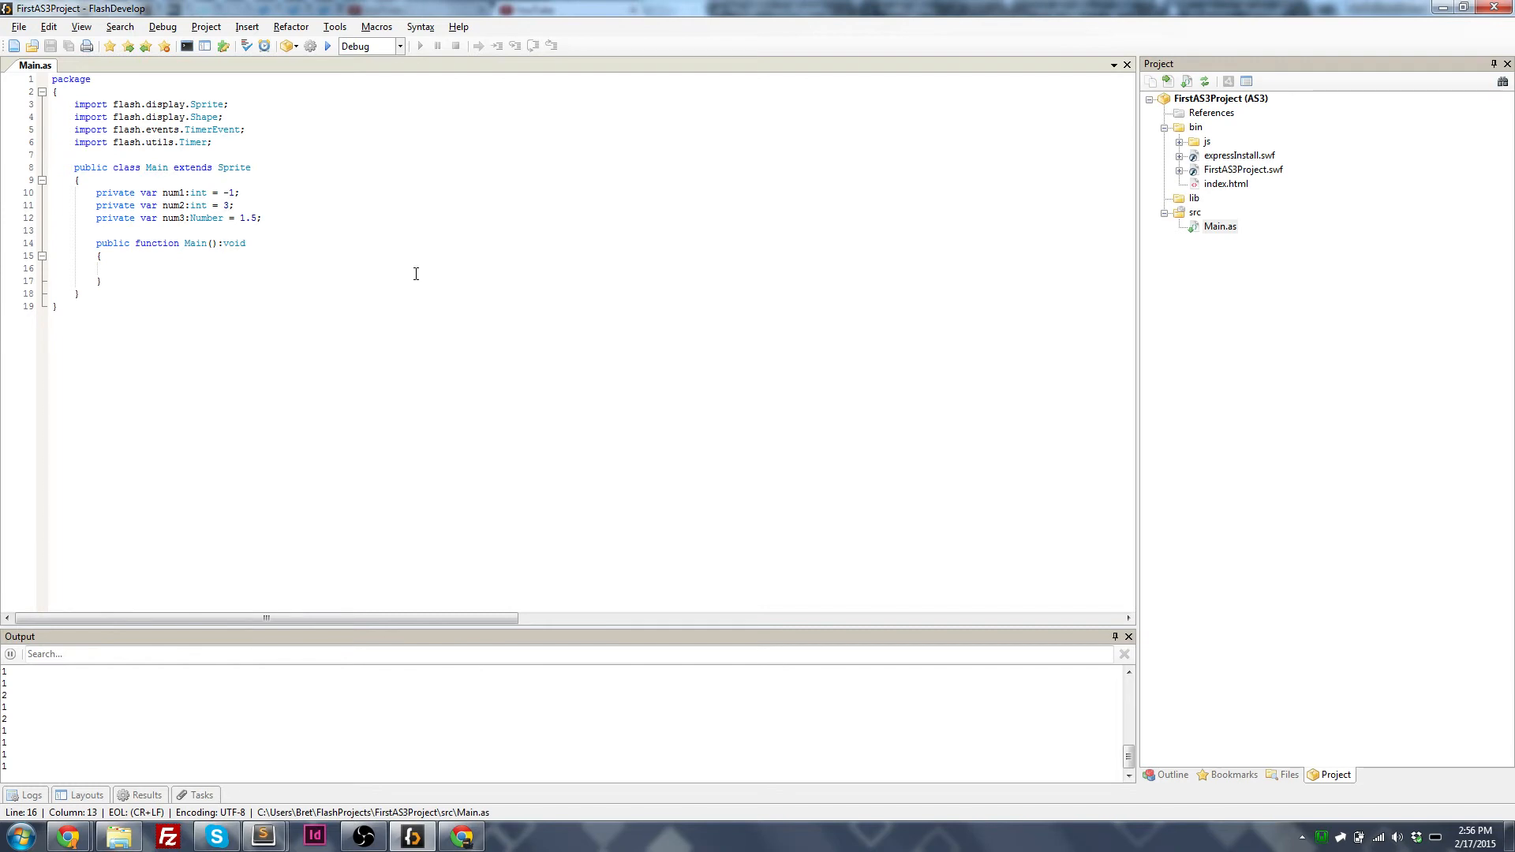
{"action": "mouse_move", "coordinate": [385, 295]}
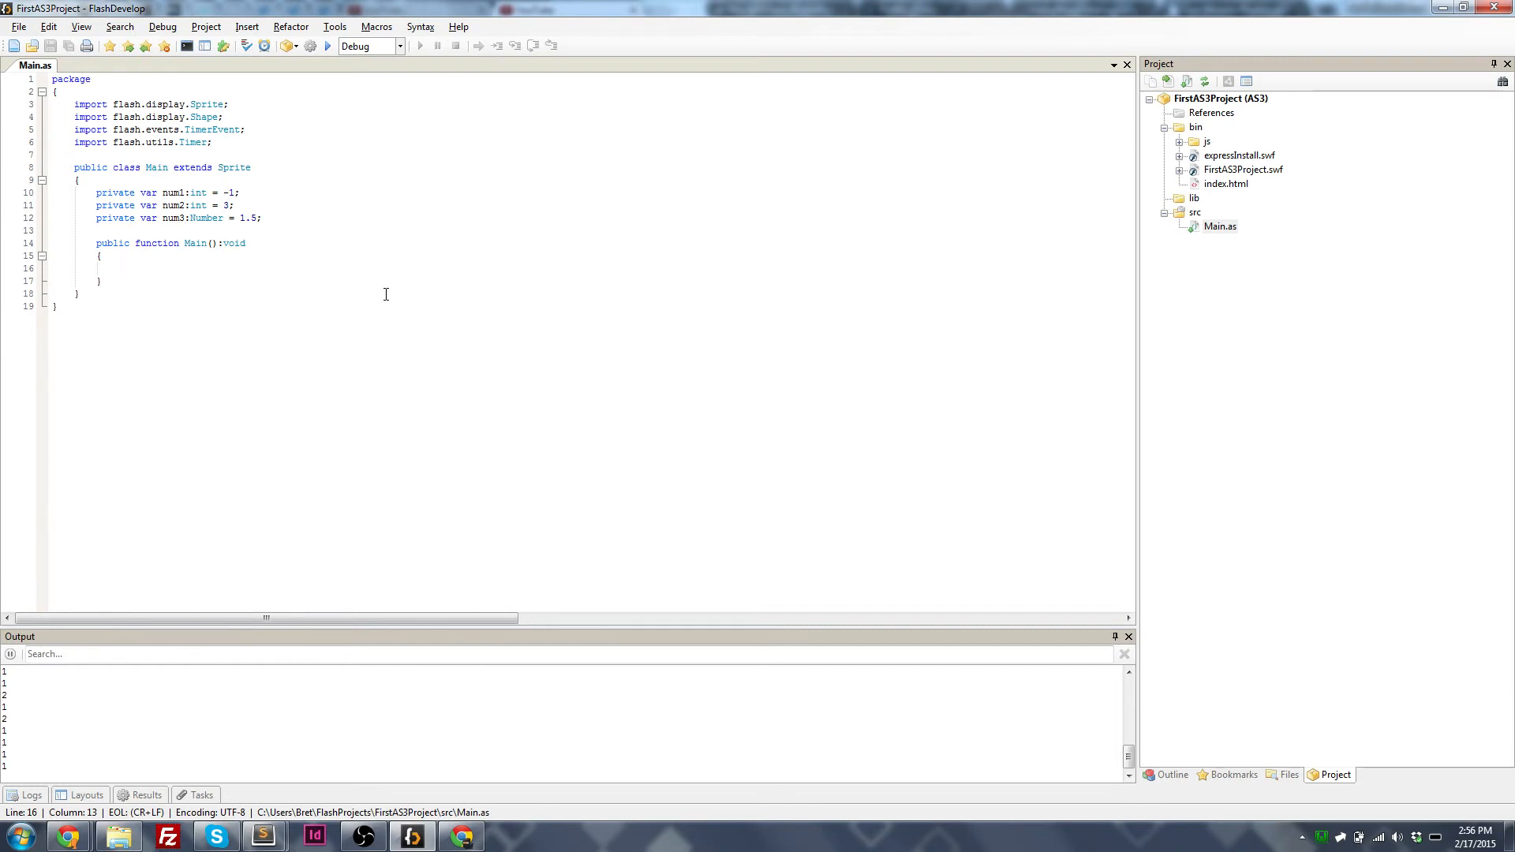
Step: Leave the insertion point in the empty function body and bring the OBS recording window forward
{"action": "left_click", "coordinate": [117, 268]}
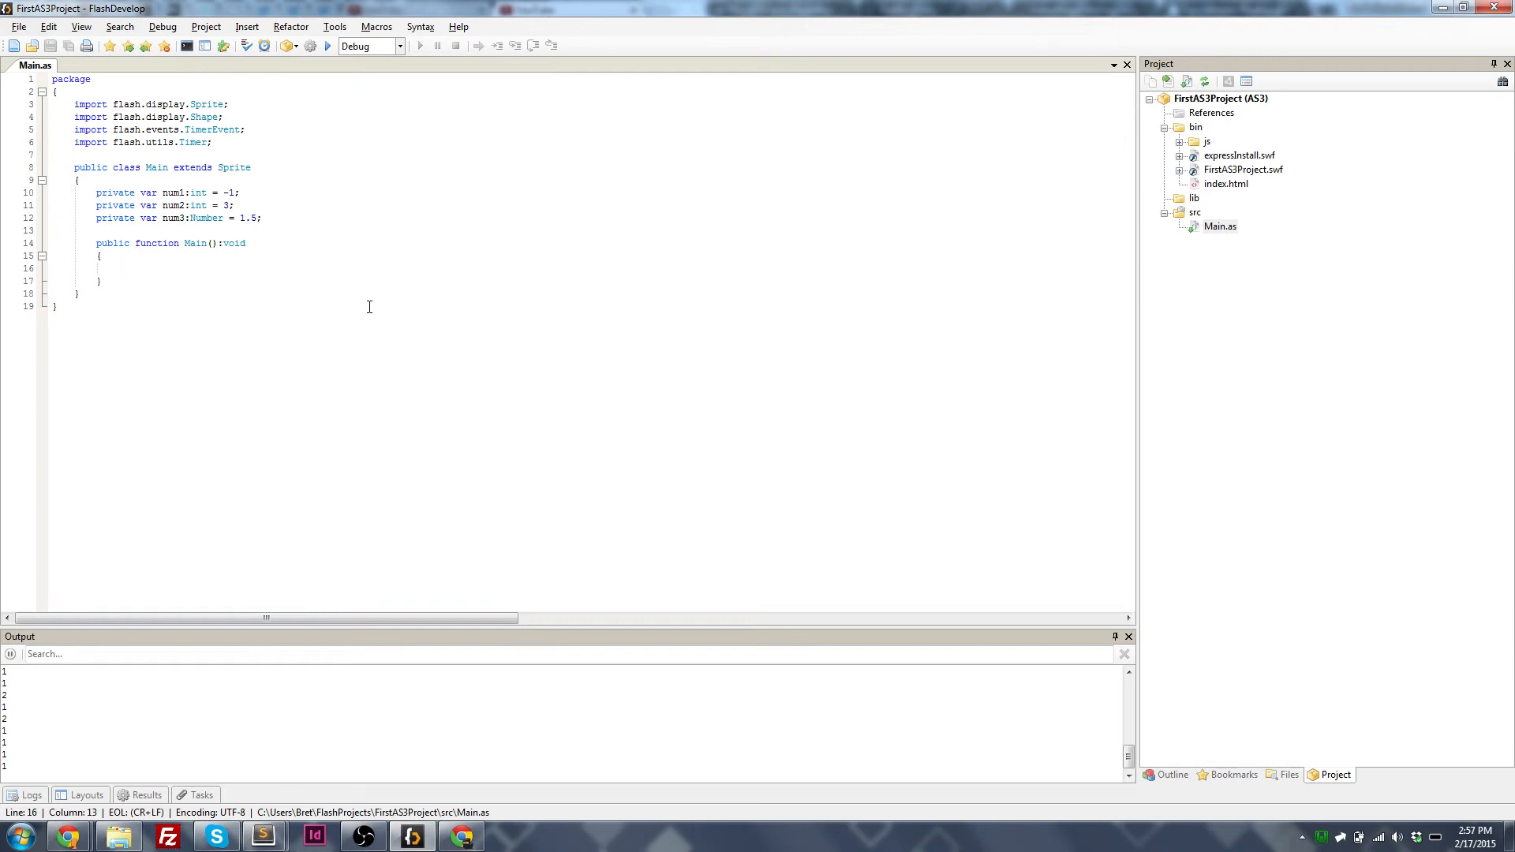
{"action": "mouse_move", "coordinate": [330, 355]}
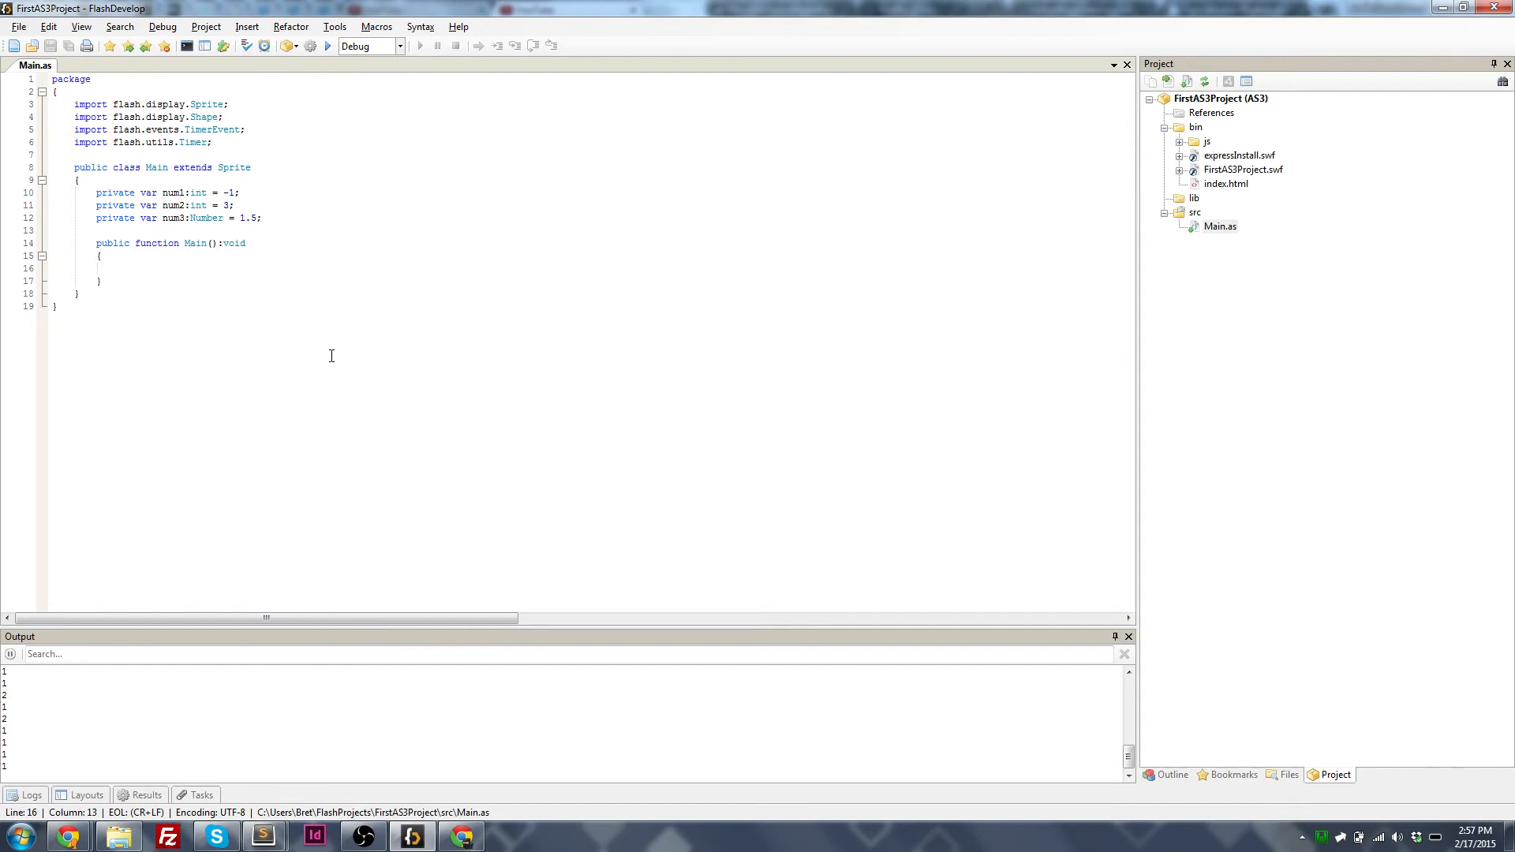
{"action": "left_click", "coordinate": [115, 268]}
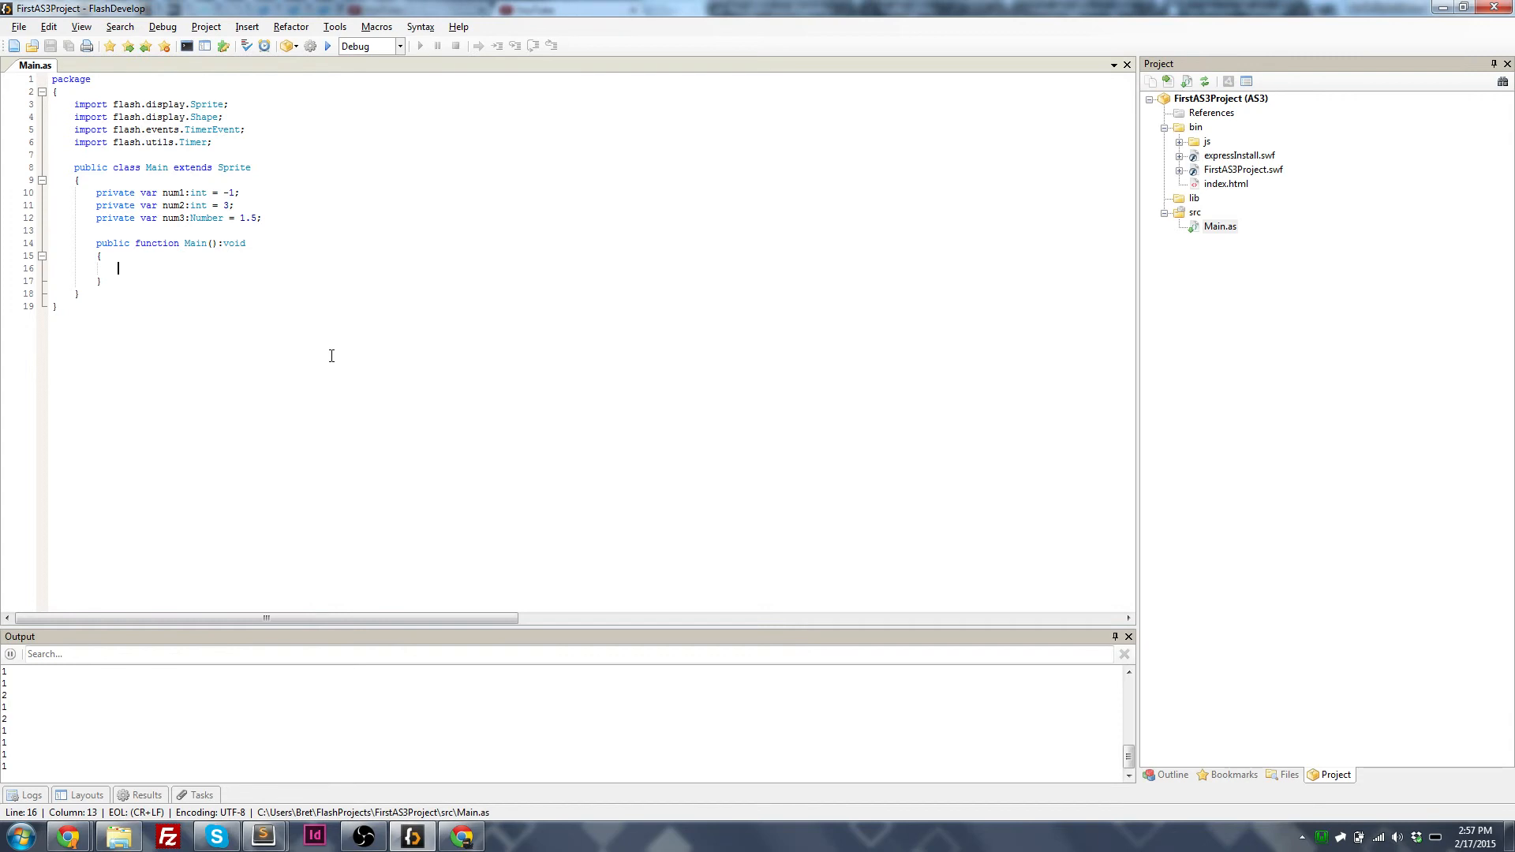
{"action": "mouse_move", "coordinate": [349, 748]}
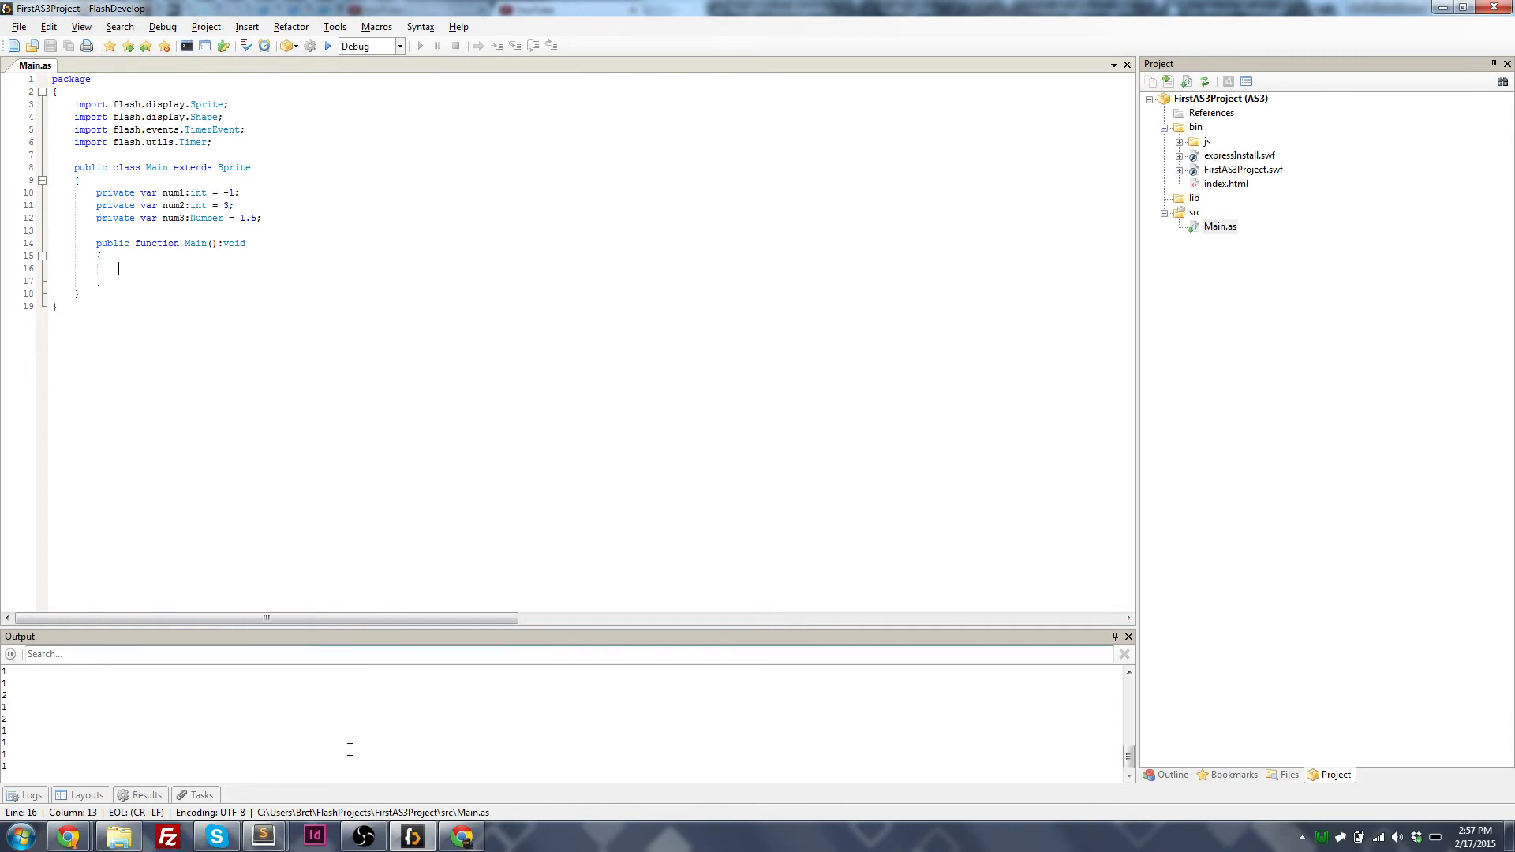
{"action": "mouse_move", "coordinate": [363, 837]}
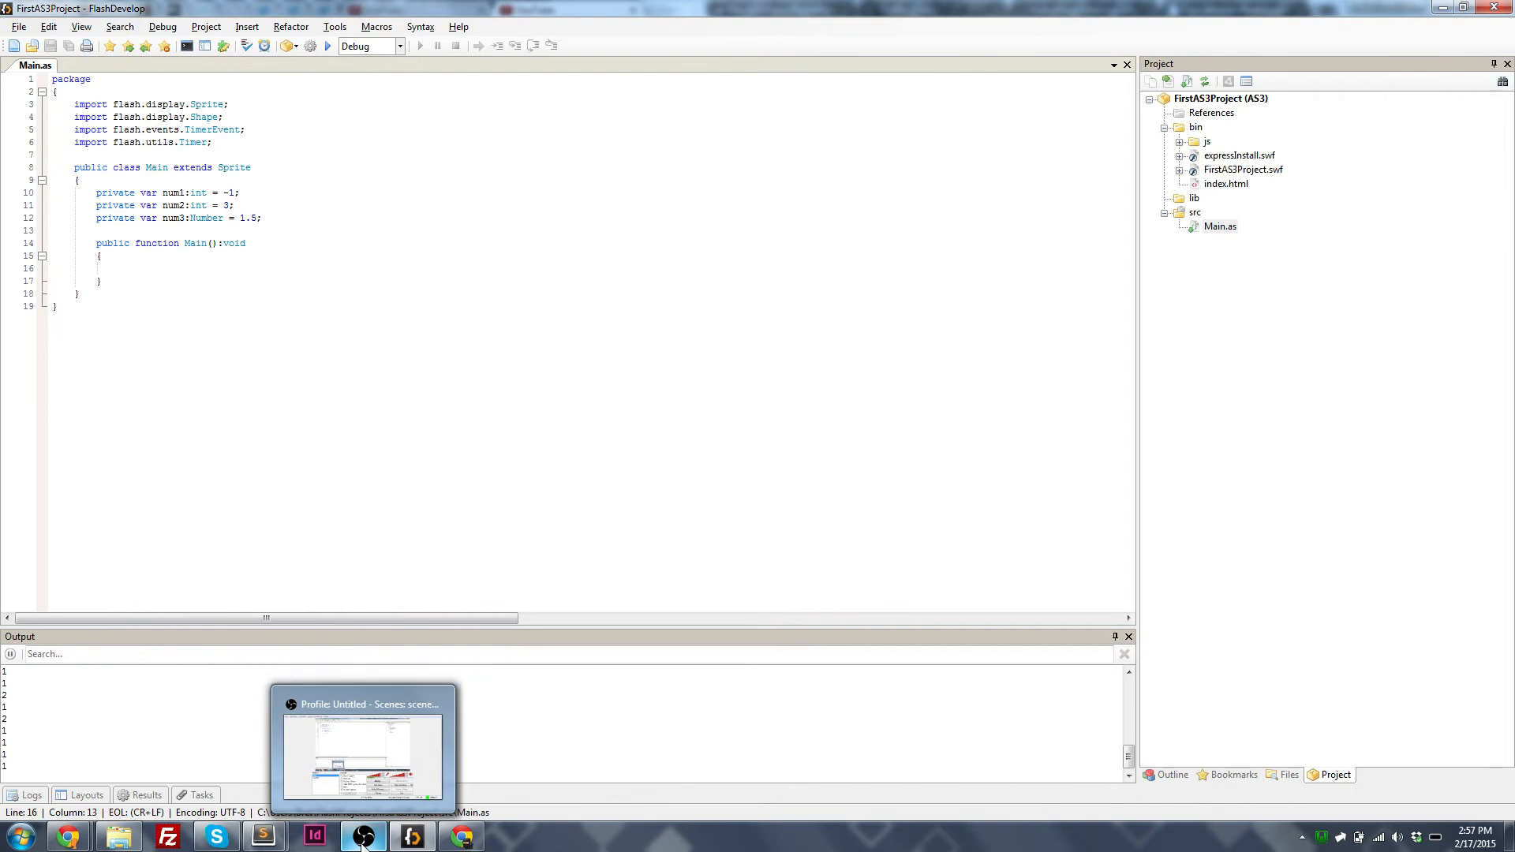
{"action": "left_click", "coordinate": [119, 268]}
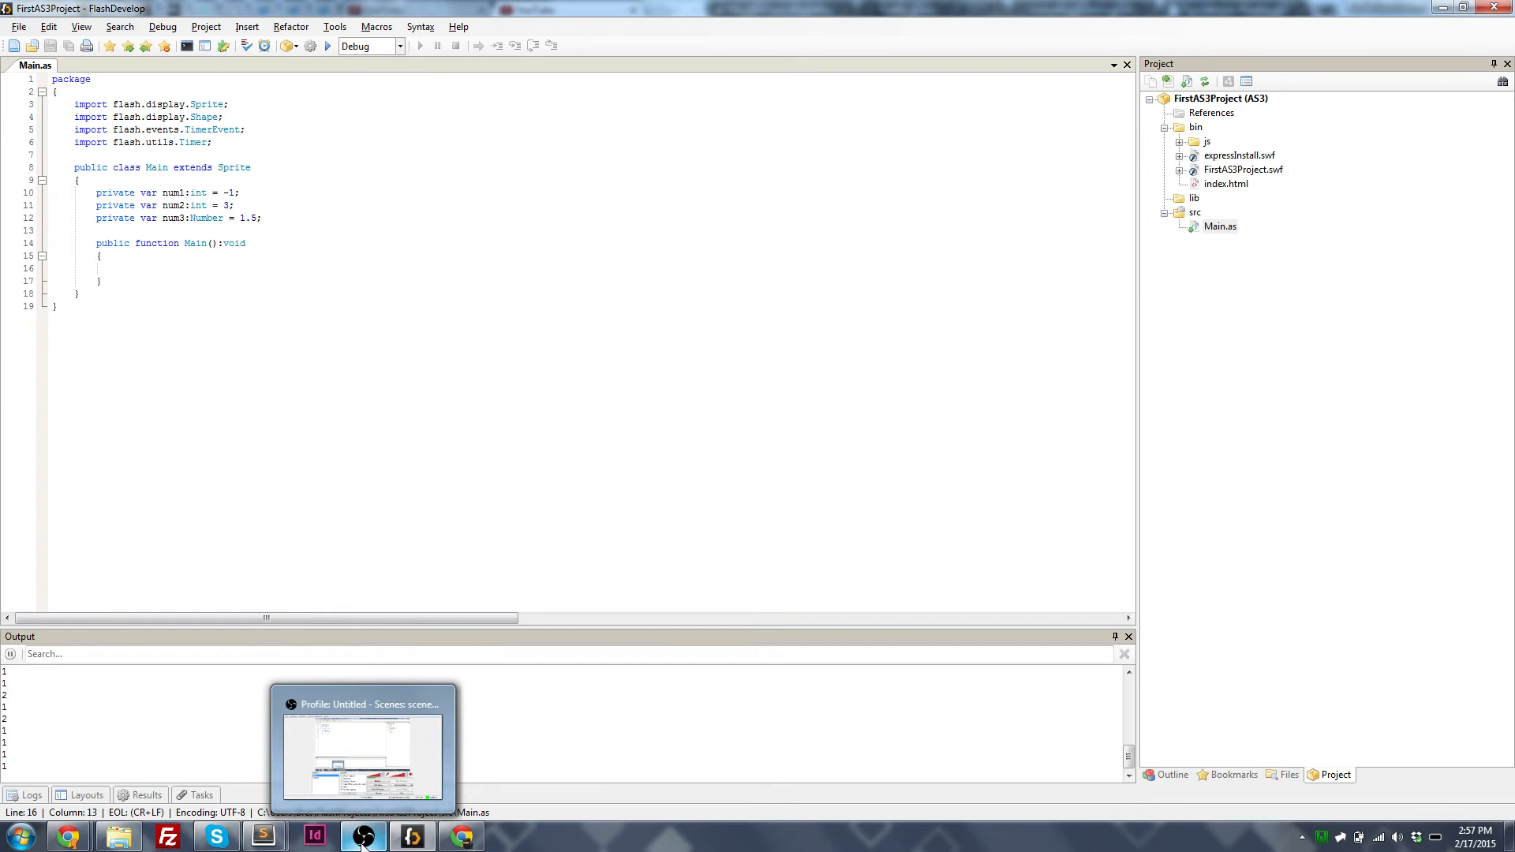
{"action": "left_click", "coordinate": [118, 268]}
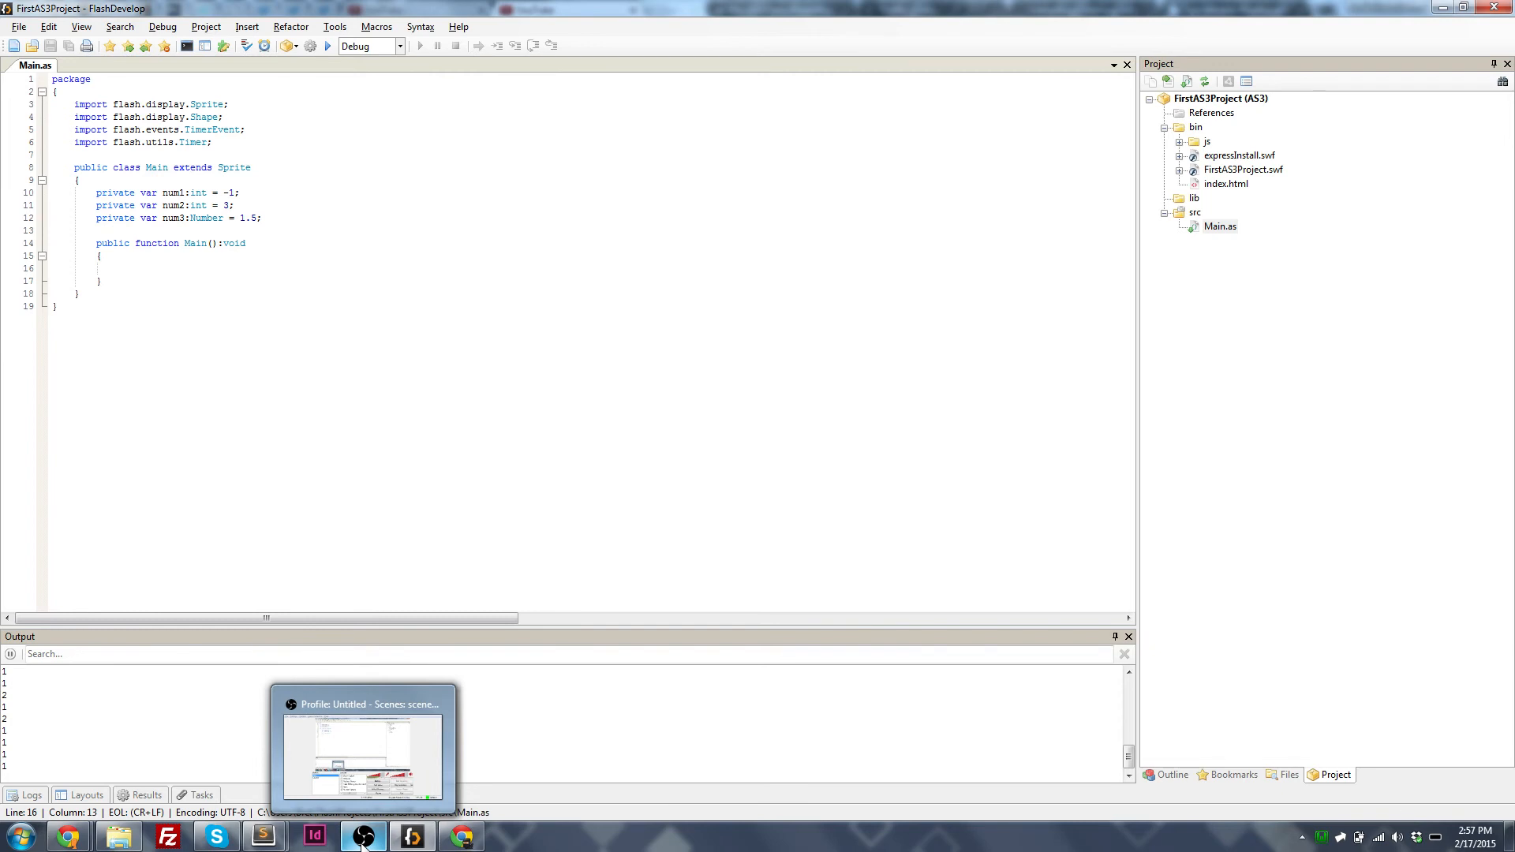
{"action": "left_click", "coordinate": [119, 269]}
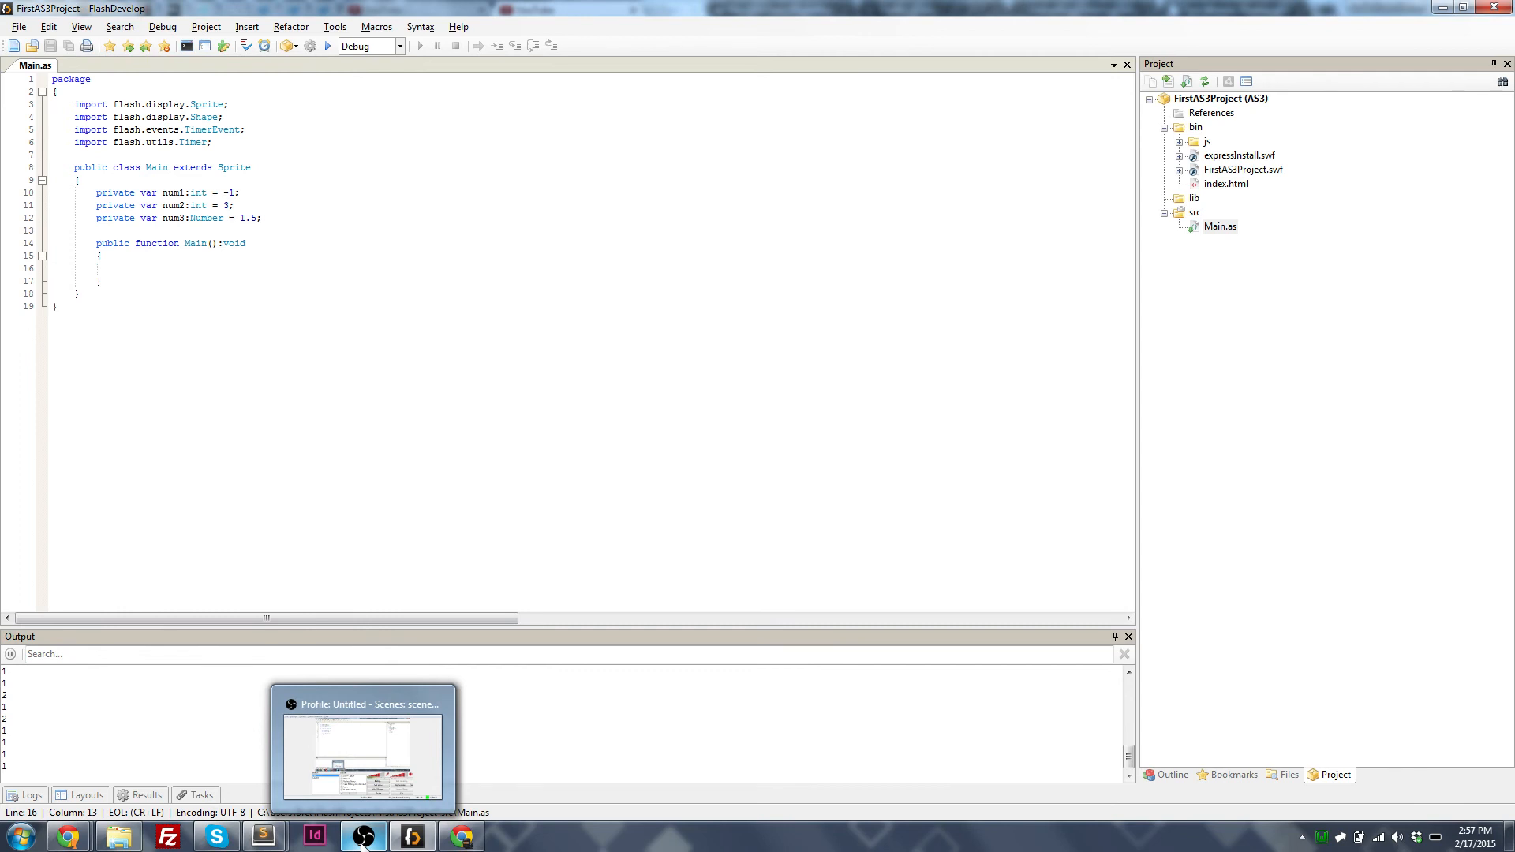
{"action": "left_click", "coordinate": [115, 269]}
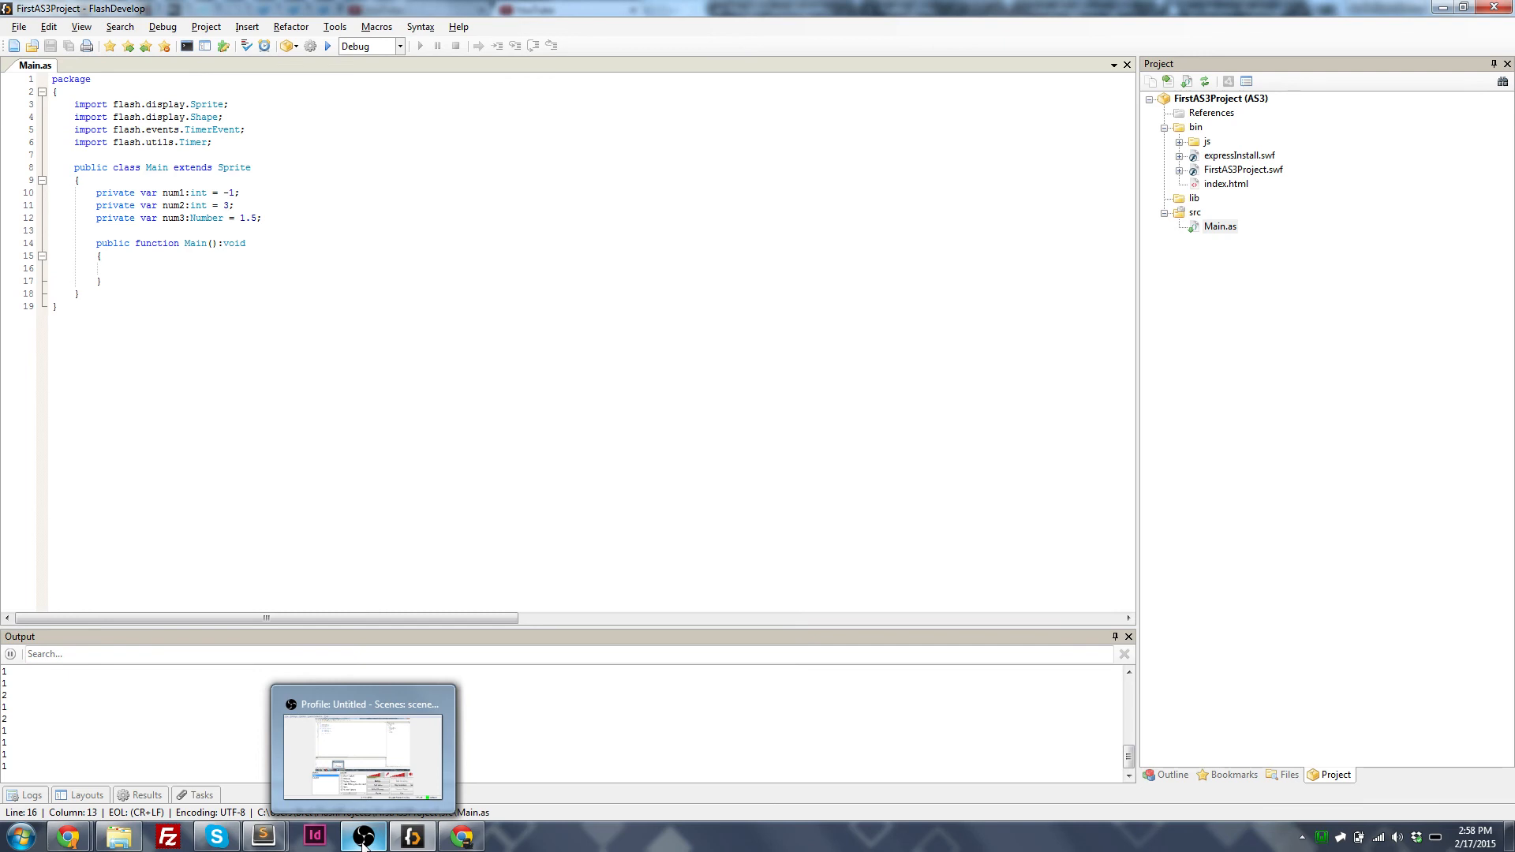
{"action": "left_click", "coordinate": [118, 269]}
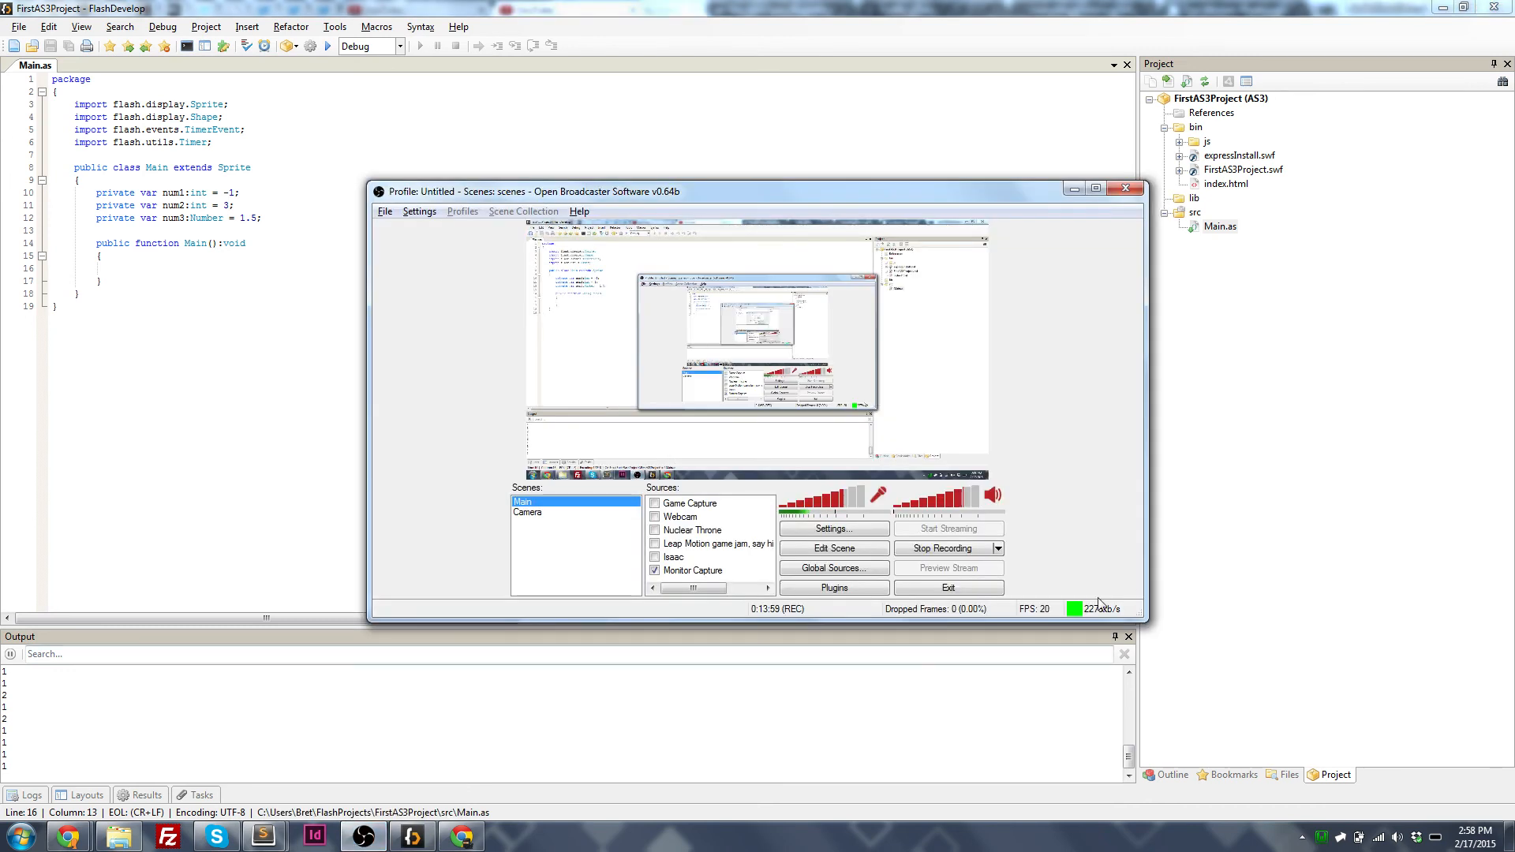
{"action": "mouse_move", "coordinate": [1168, 589]}
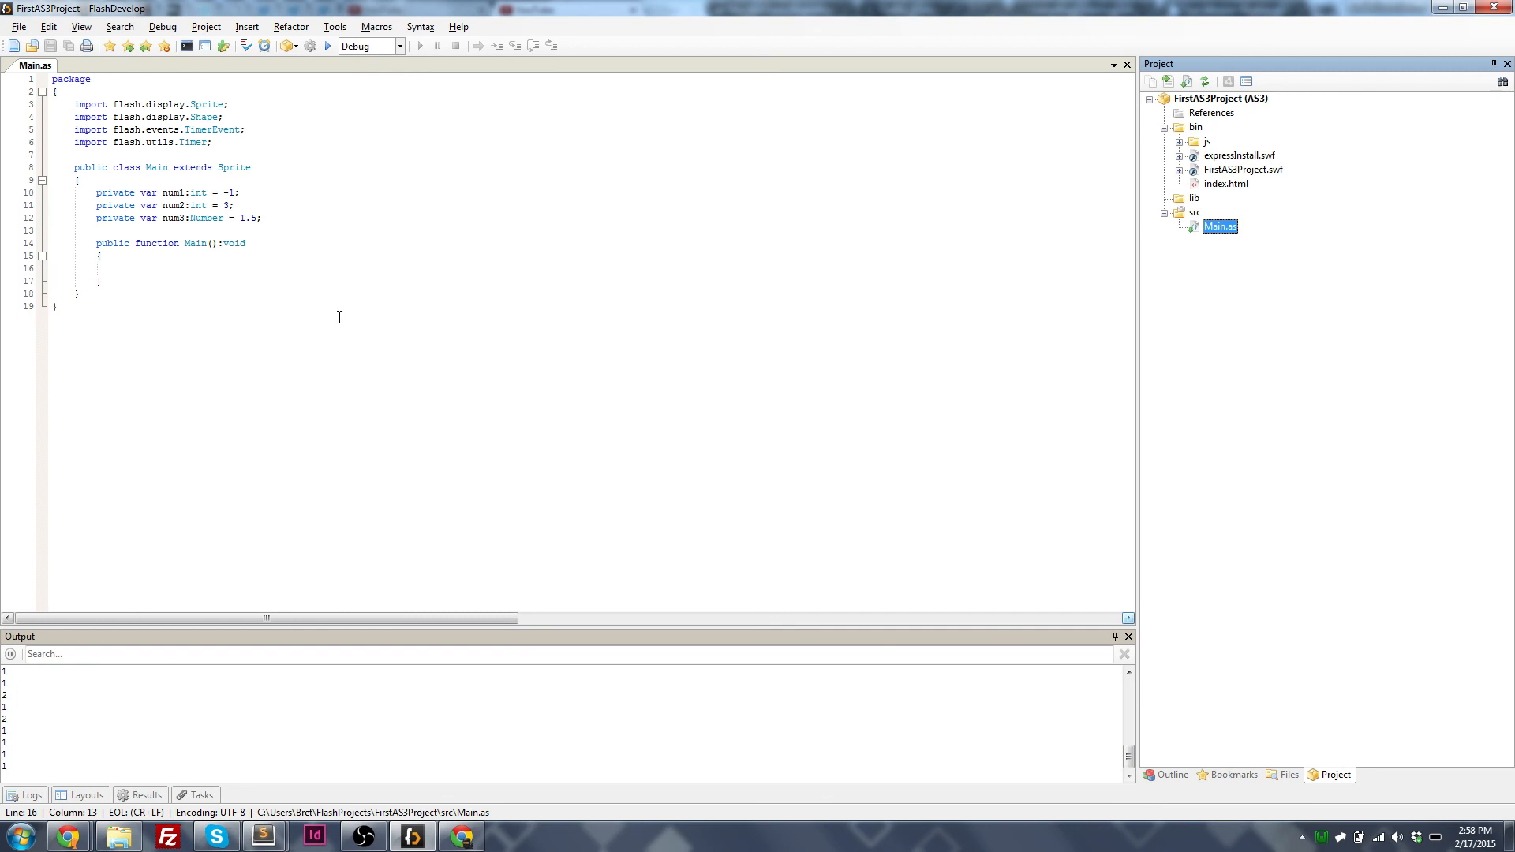
{"action": "left_click", "coordinate": [363, 835]}
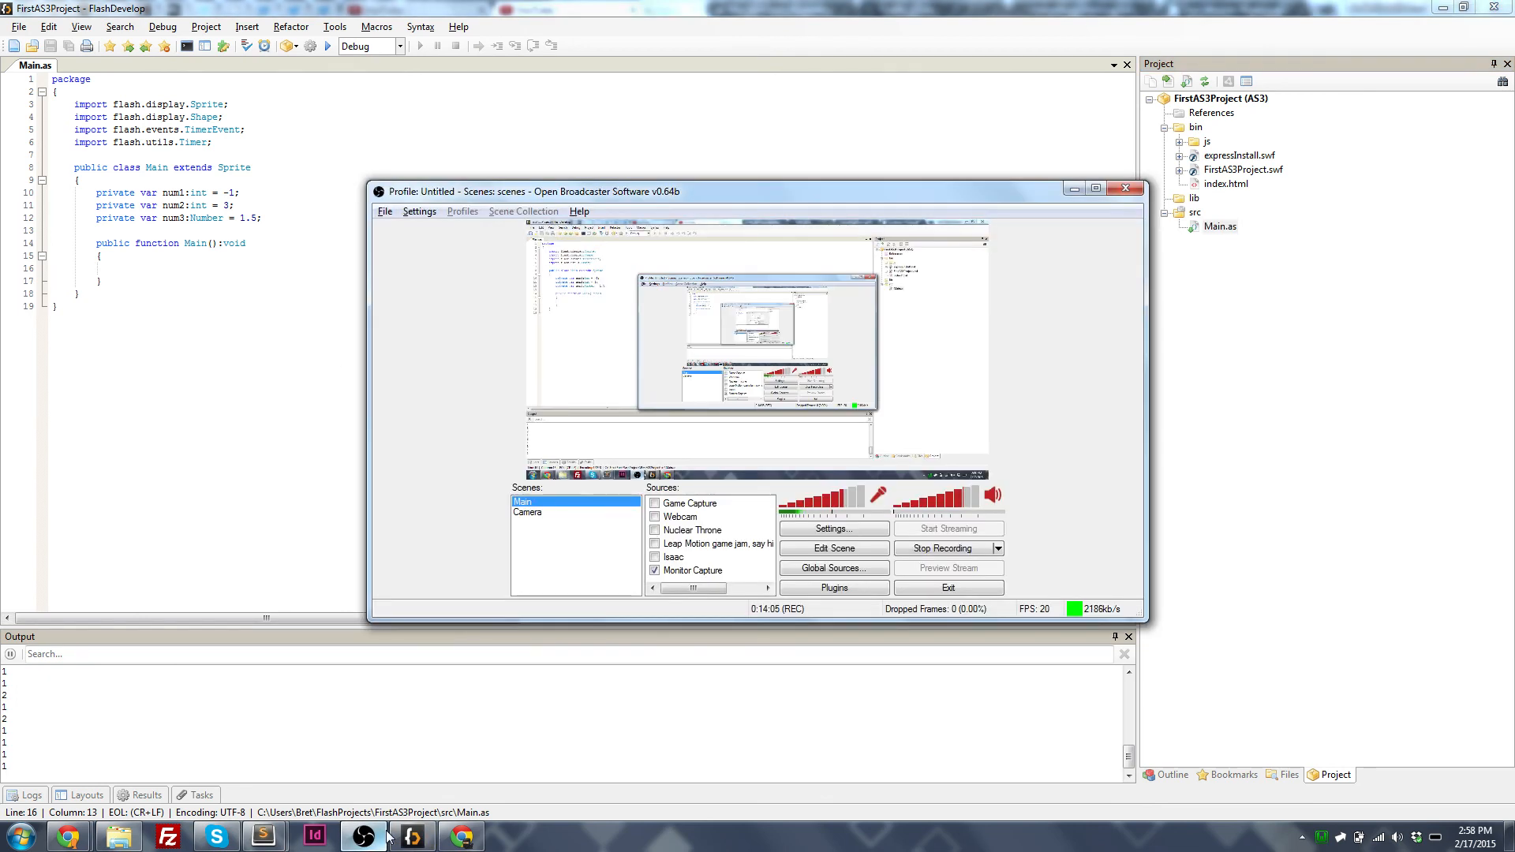